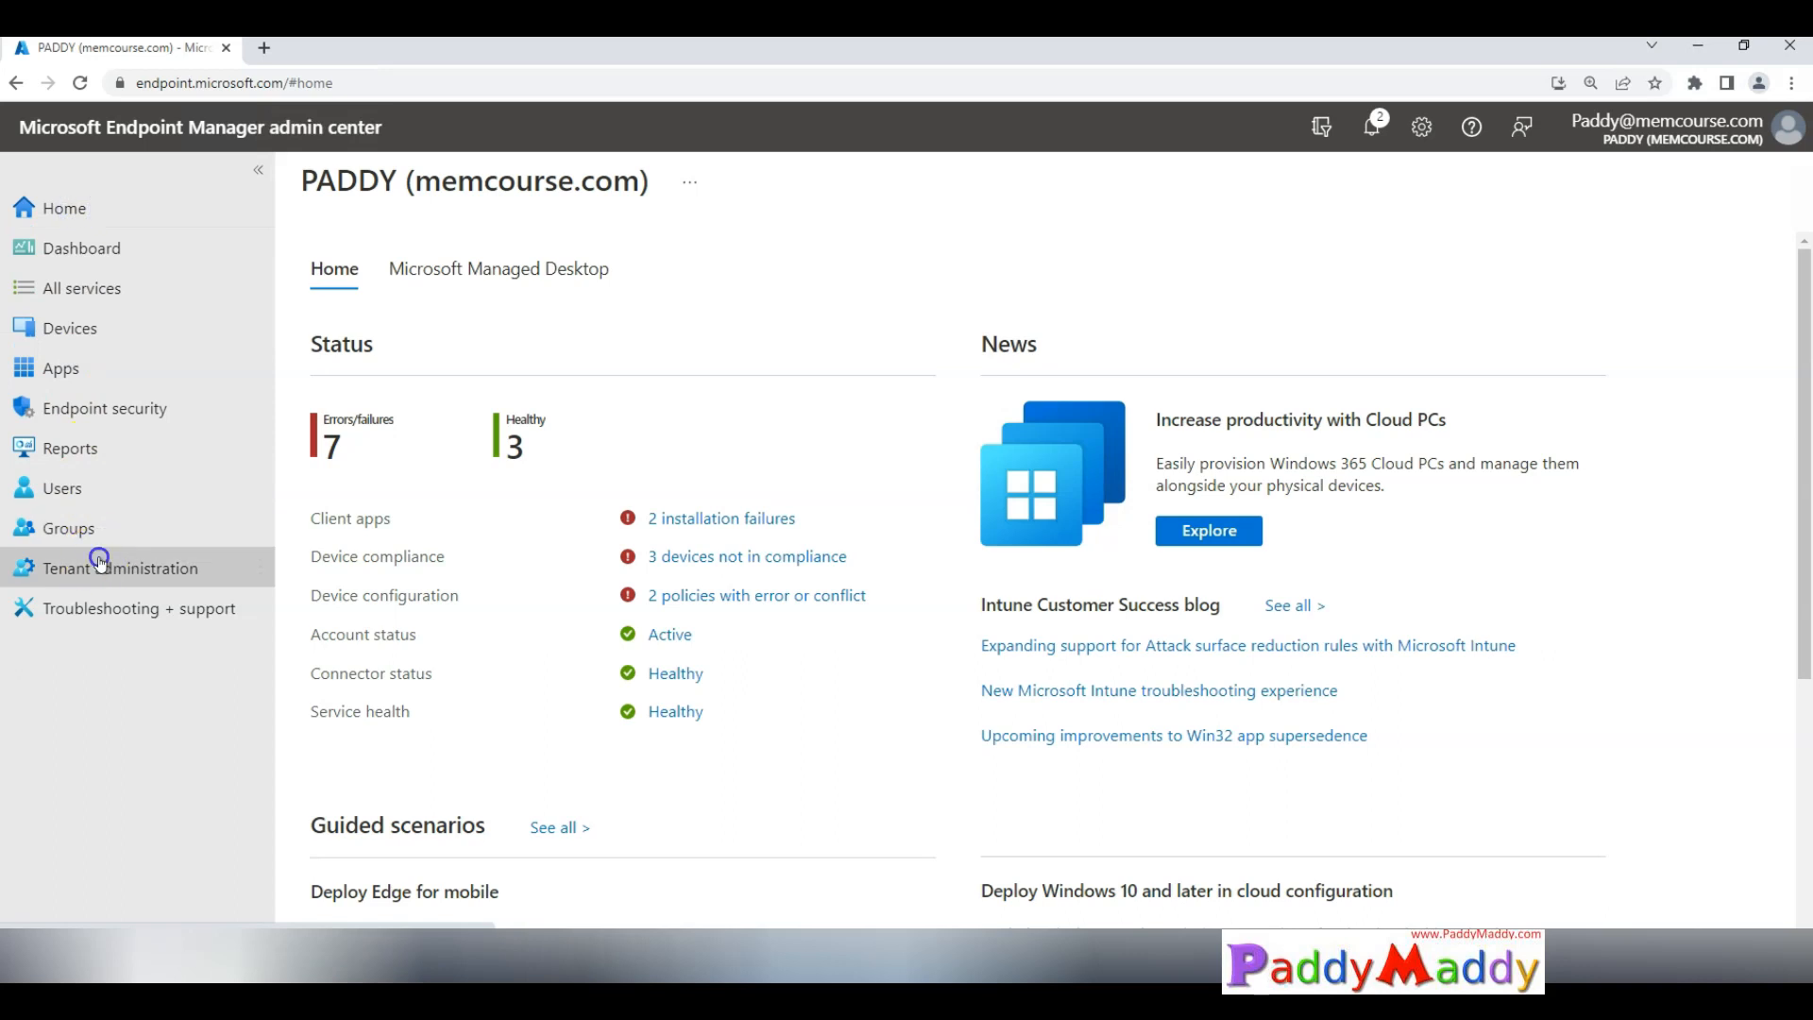
Step: Go to Tenant administration and choose Multi Admin Approval under Tenant admin
{"action": "left_click", "coordinate": [119, 566]}
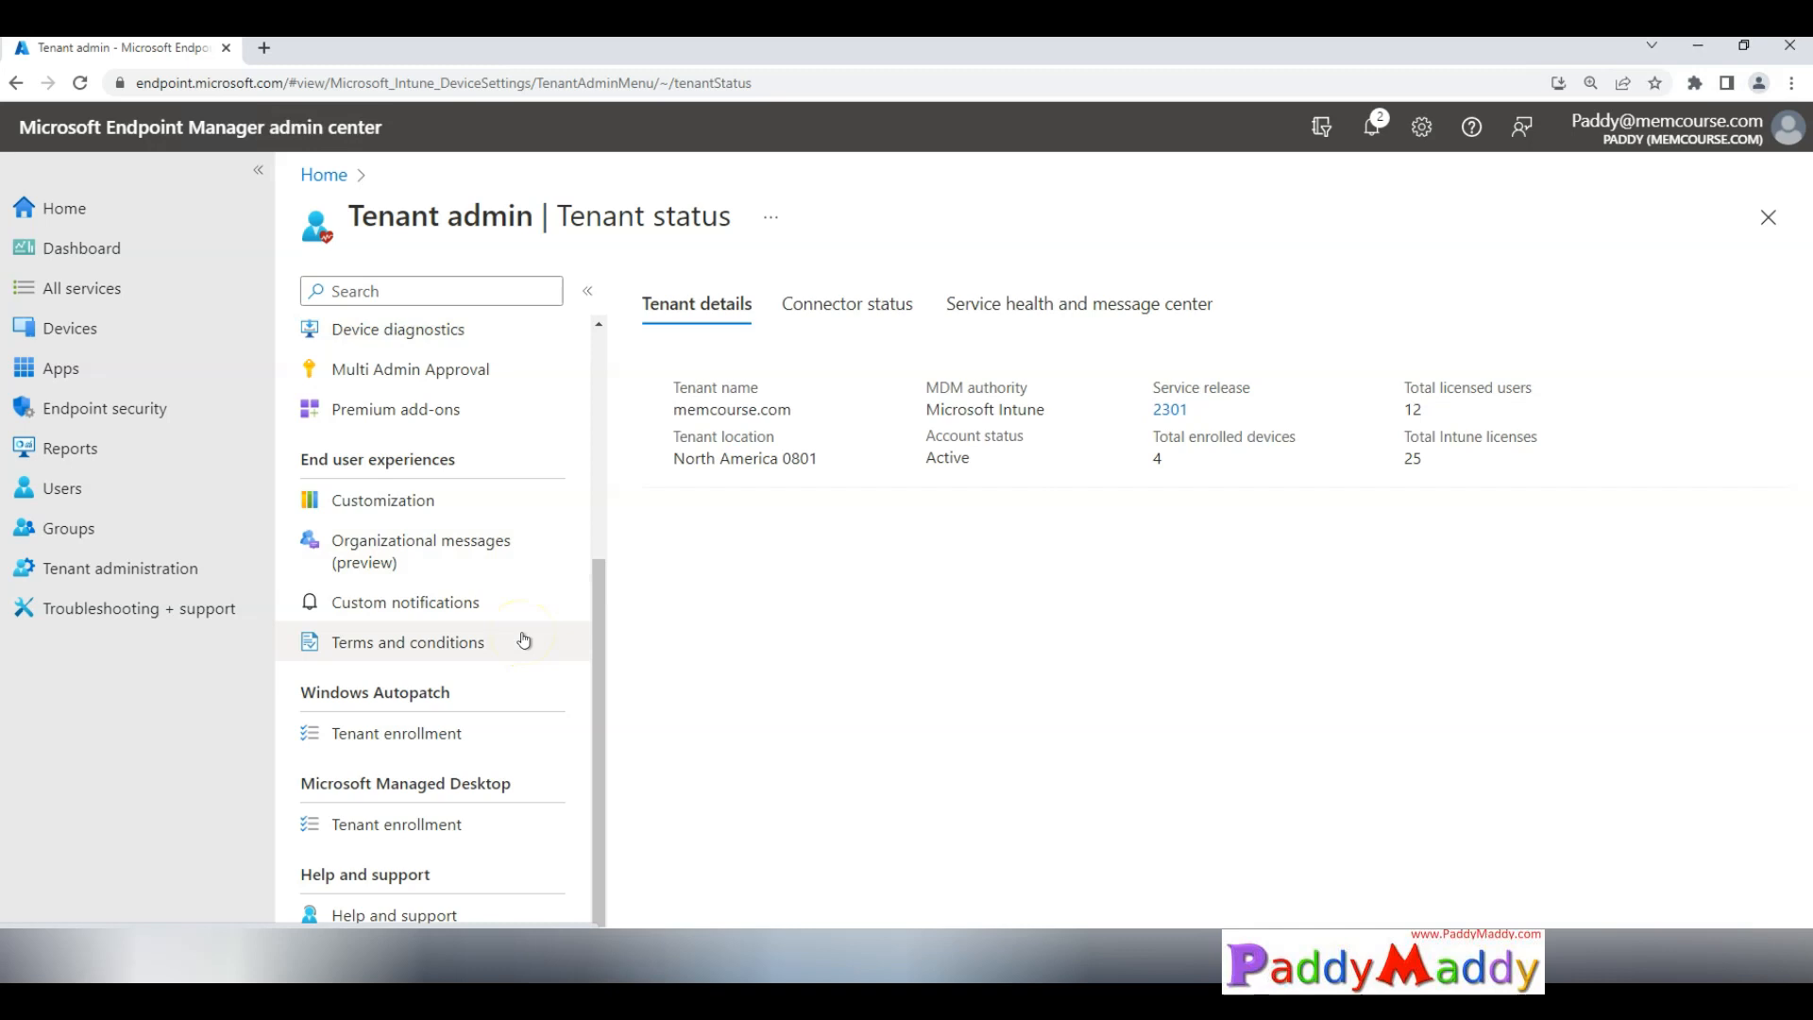
{"action": "left_click", "coordinate": [408, 369]}
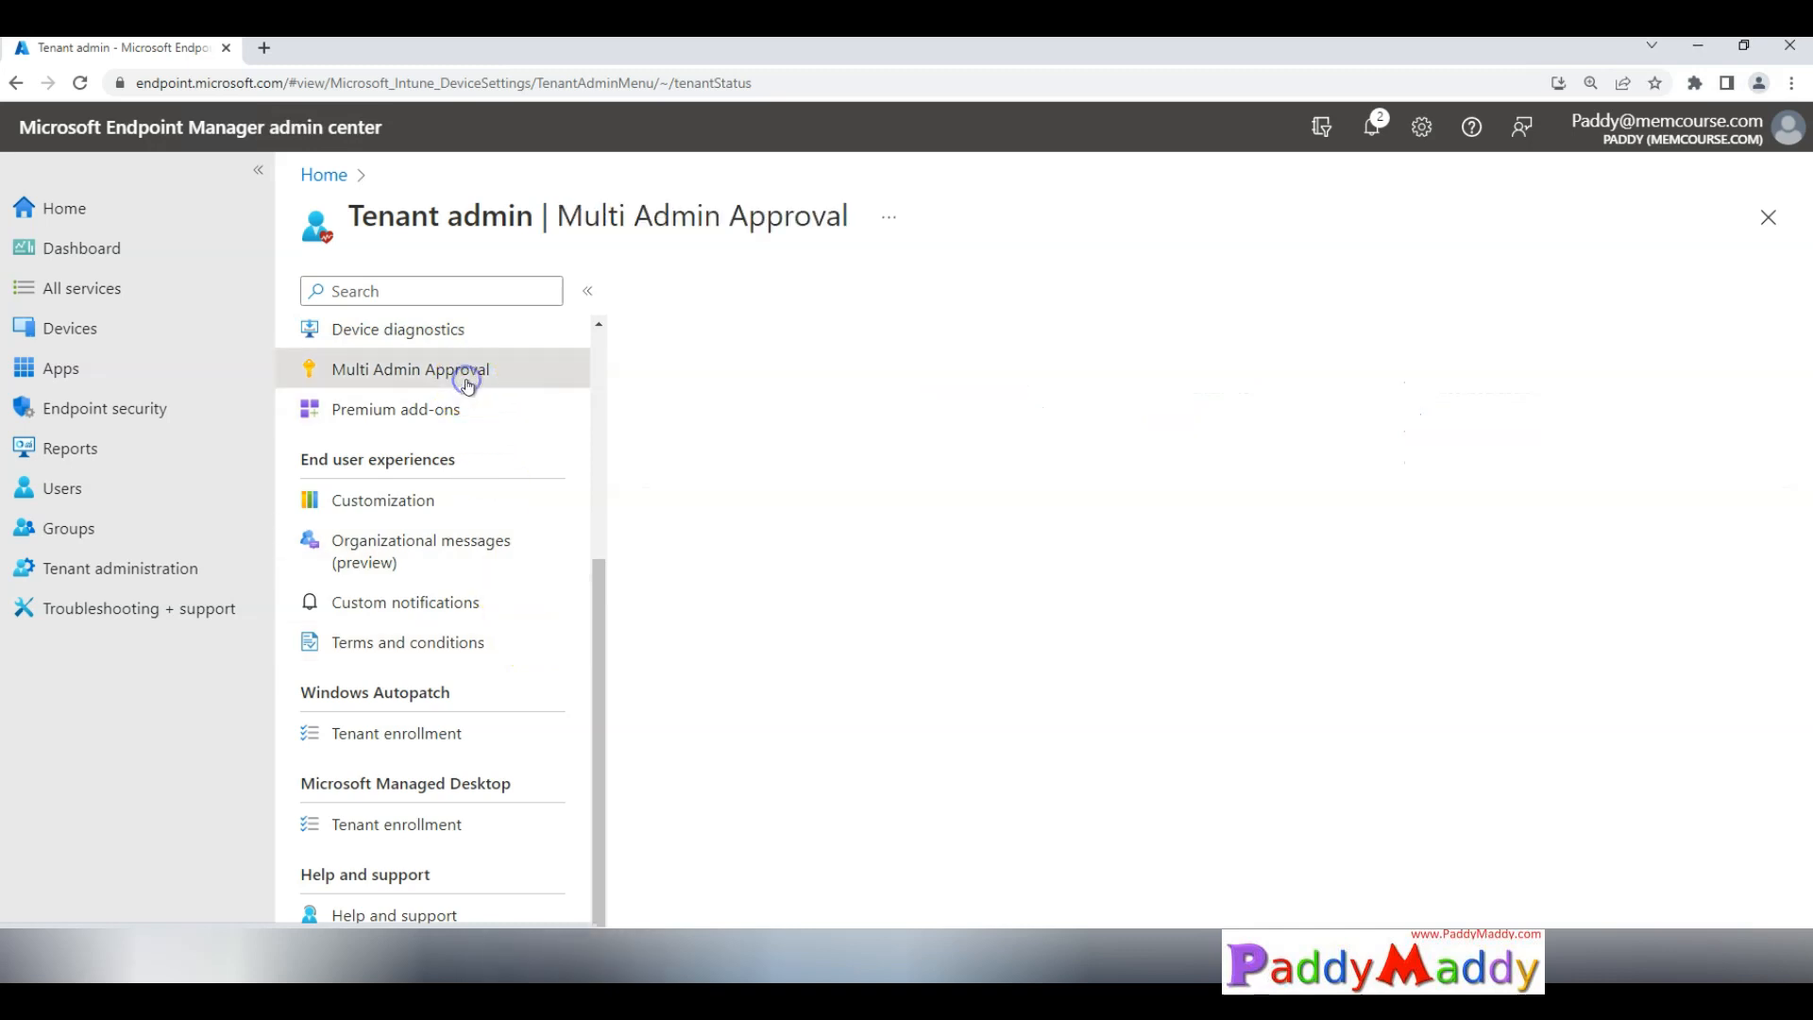
Step: Let the Multi Admin Approval page load and review the empty Received requests list
{"action": "left_click", "coordinate": [408, 369]}
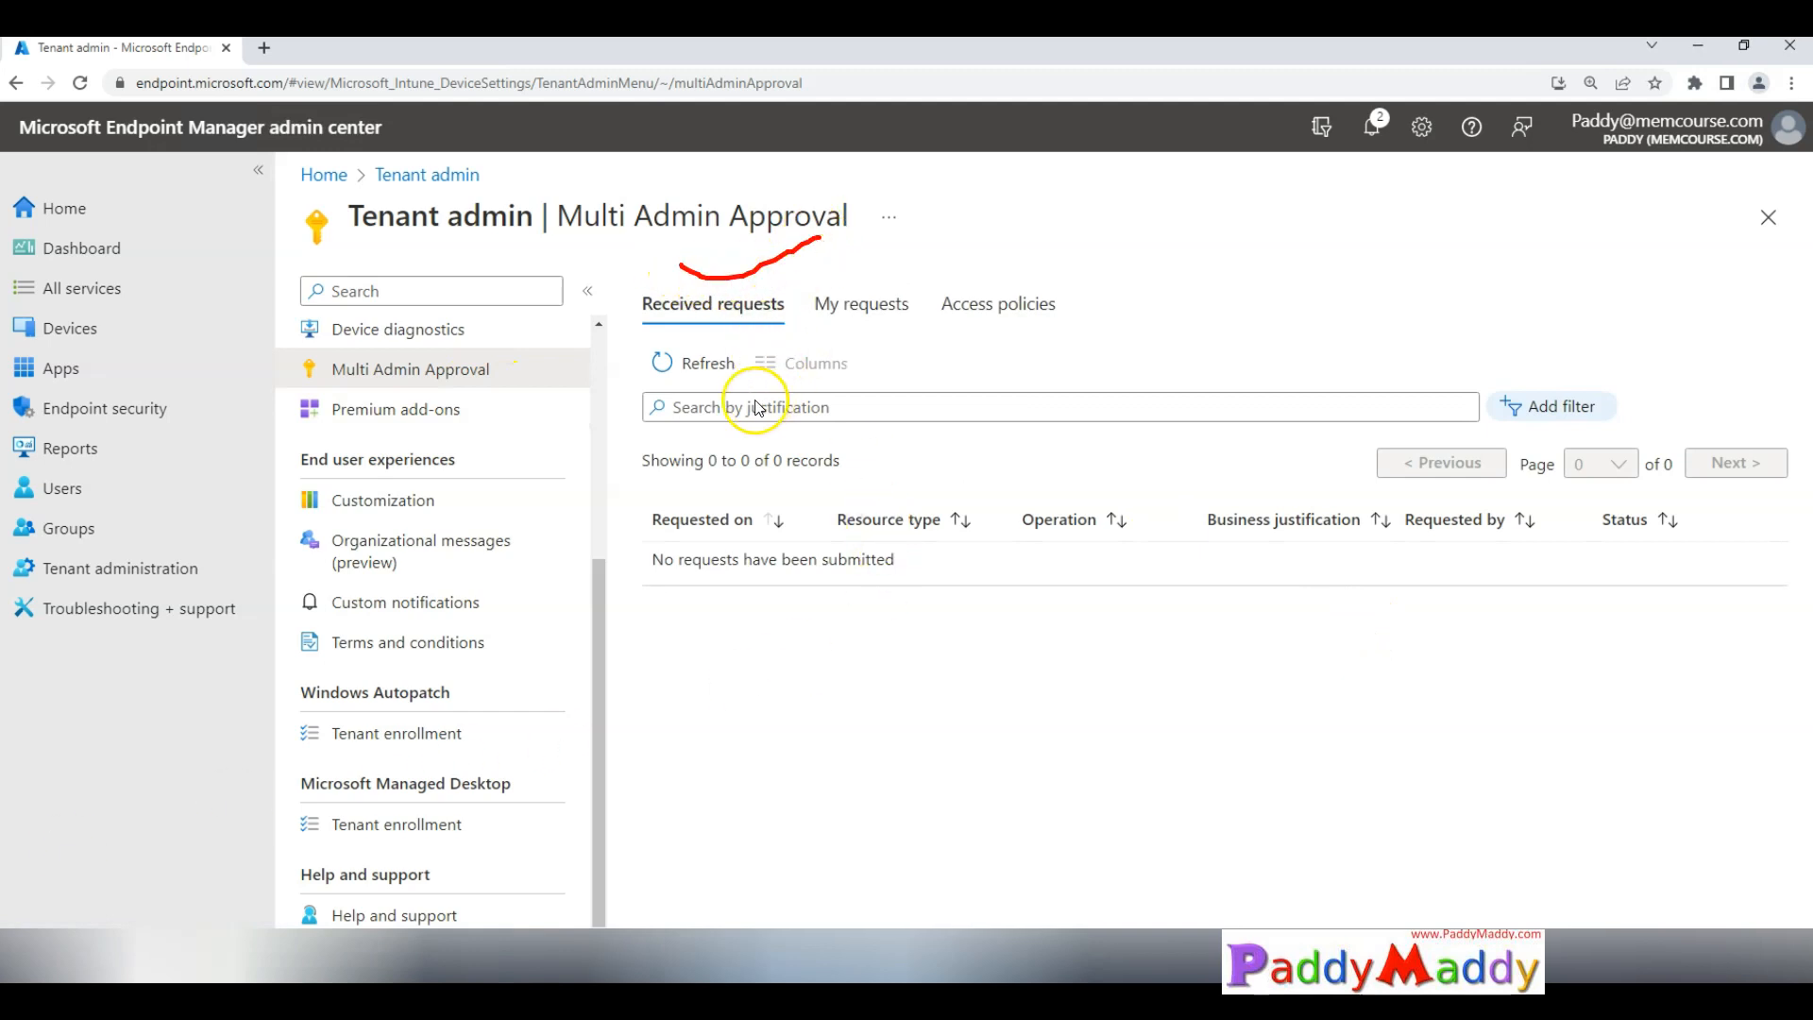
{"action": "mouse_move", "coordinate": [1503, 659]}
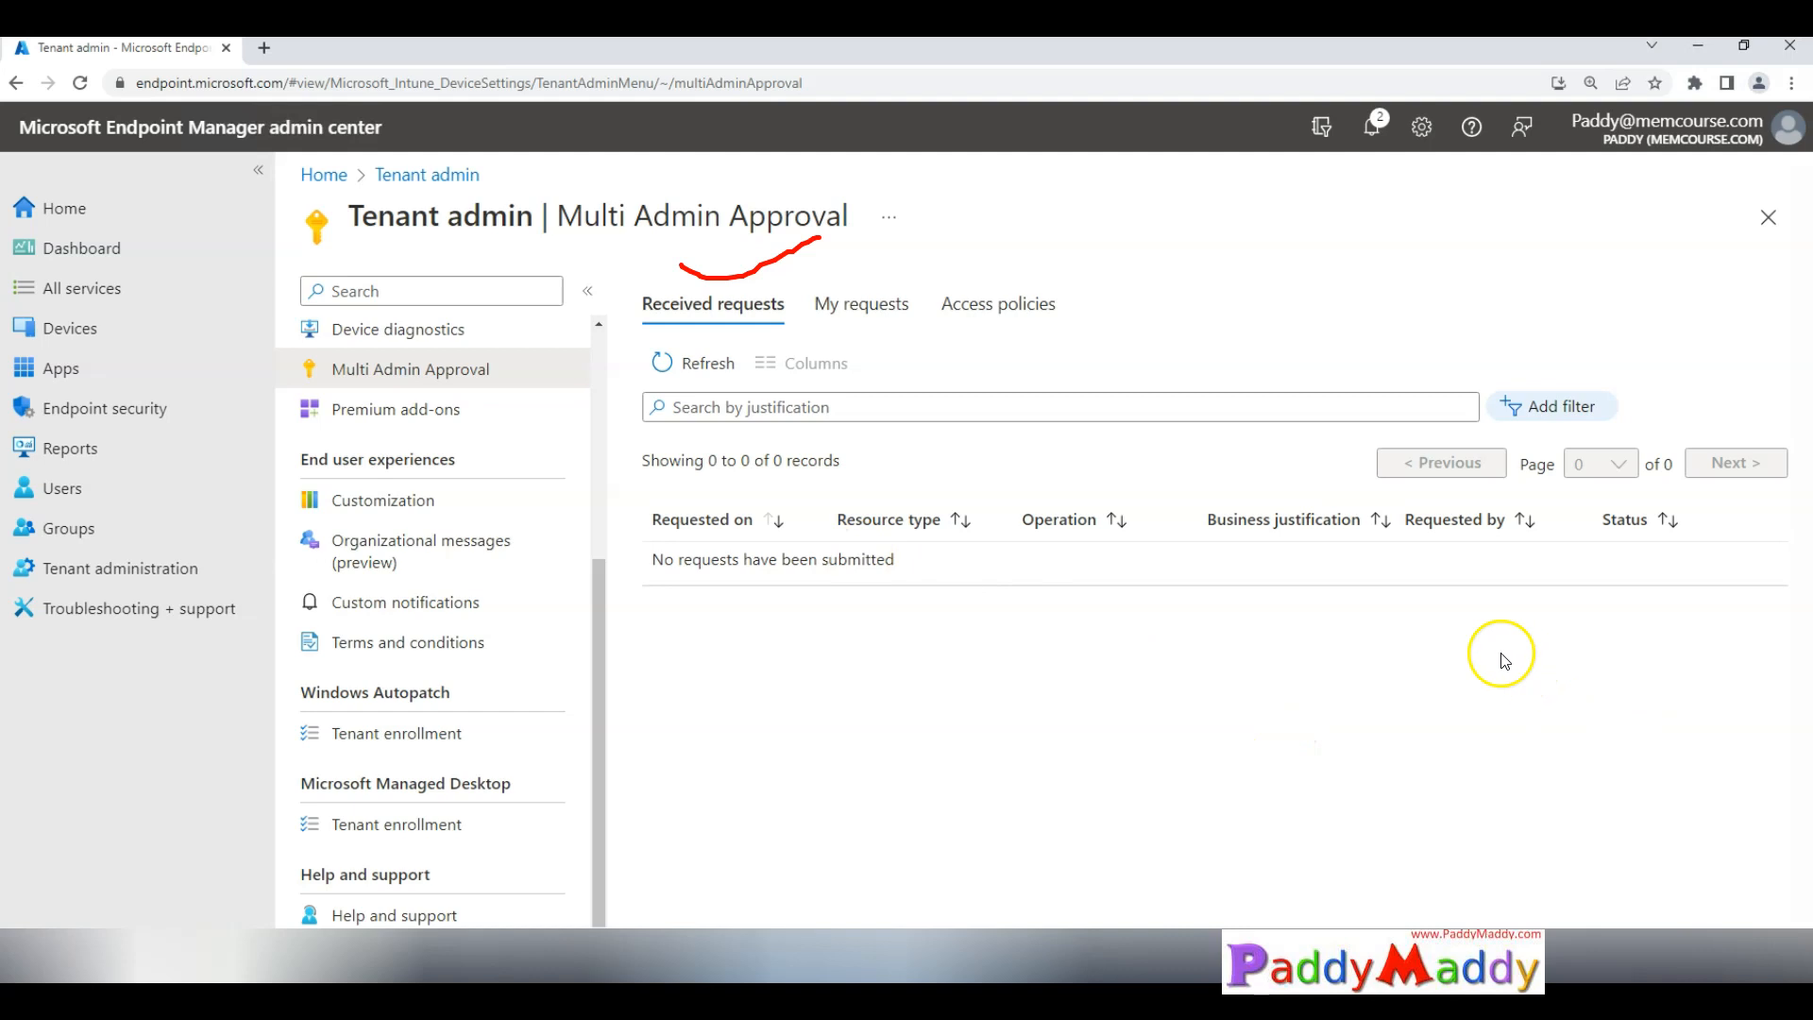
{"action": "mouse_move", "coordinate": [629, 367]}
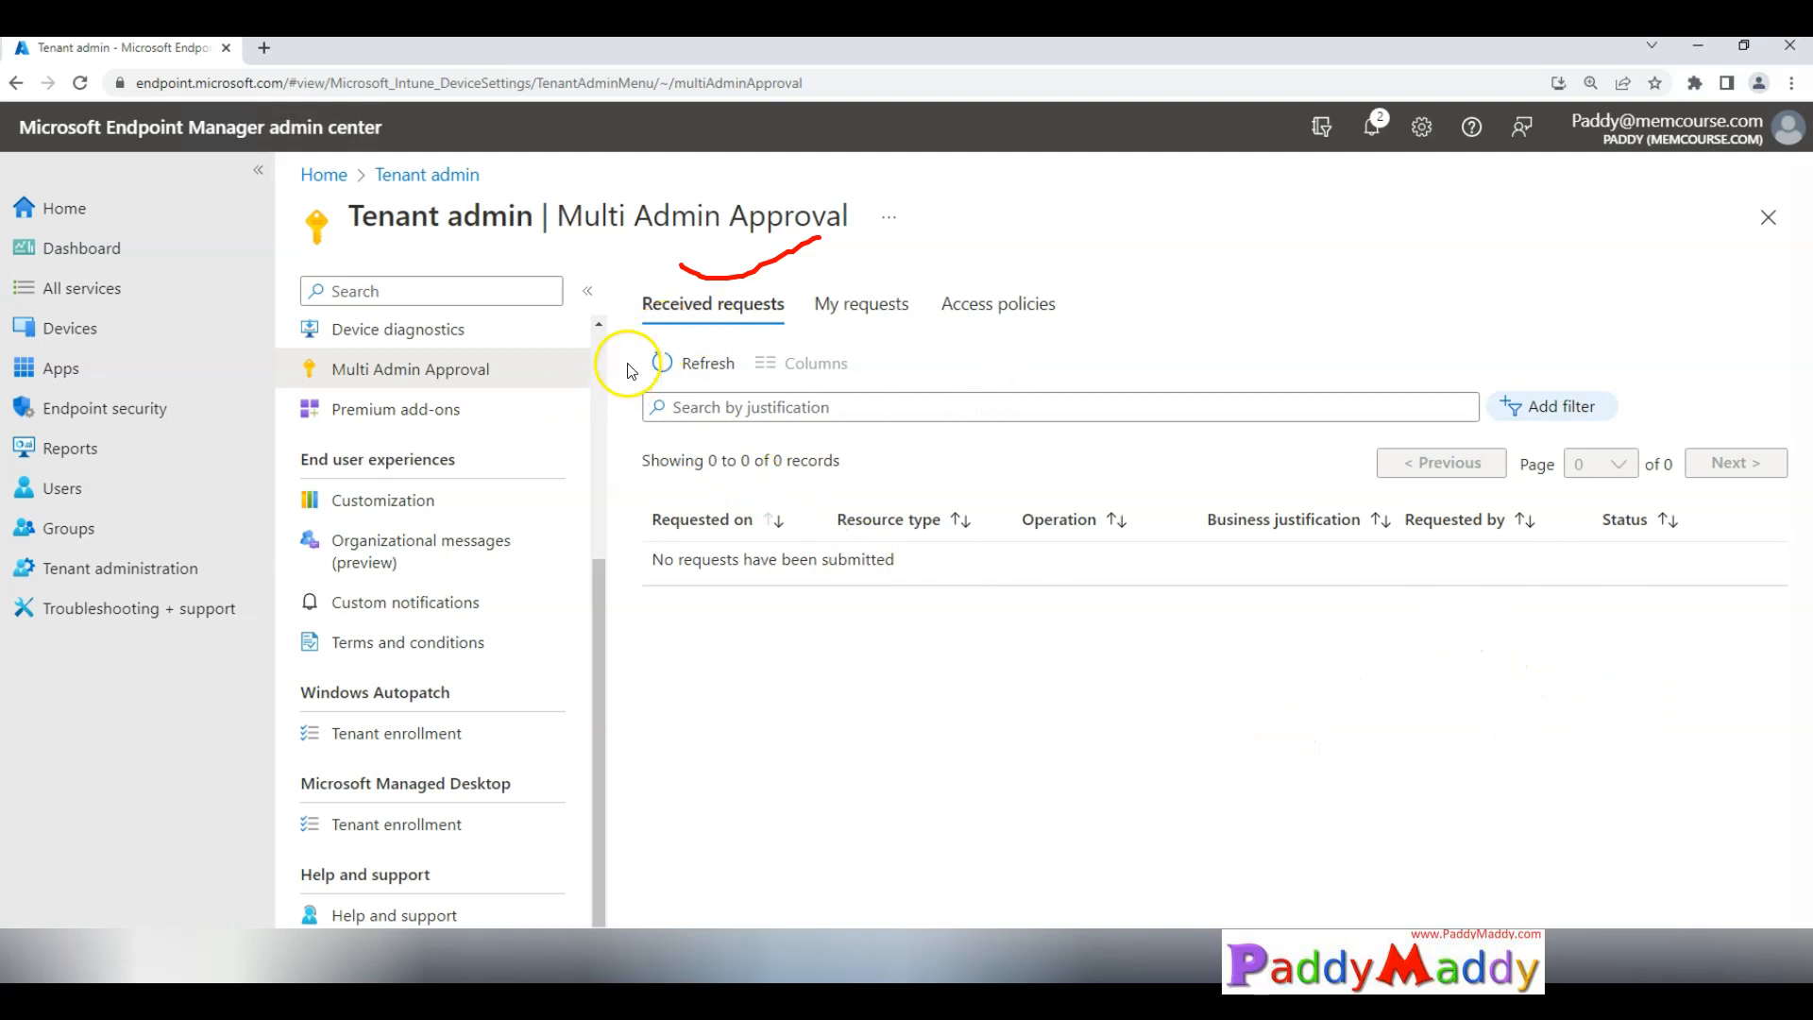
{"action": "mouse_move", "coordinate": [830, 330]}
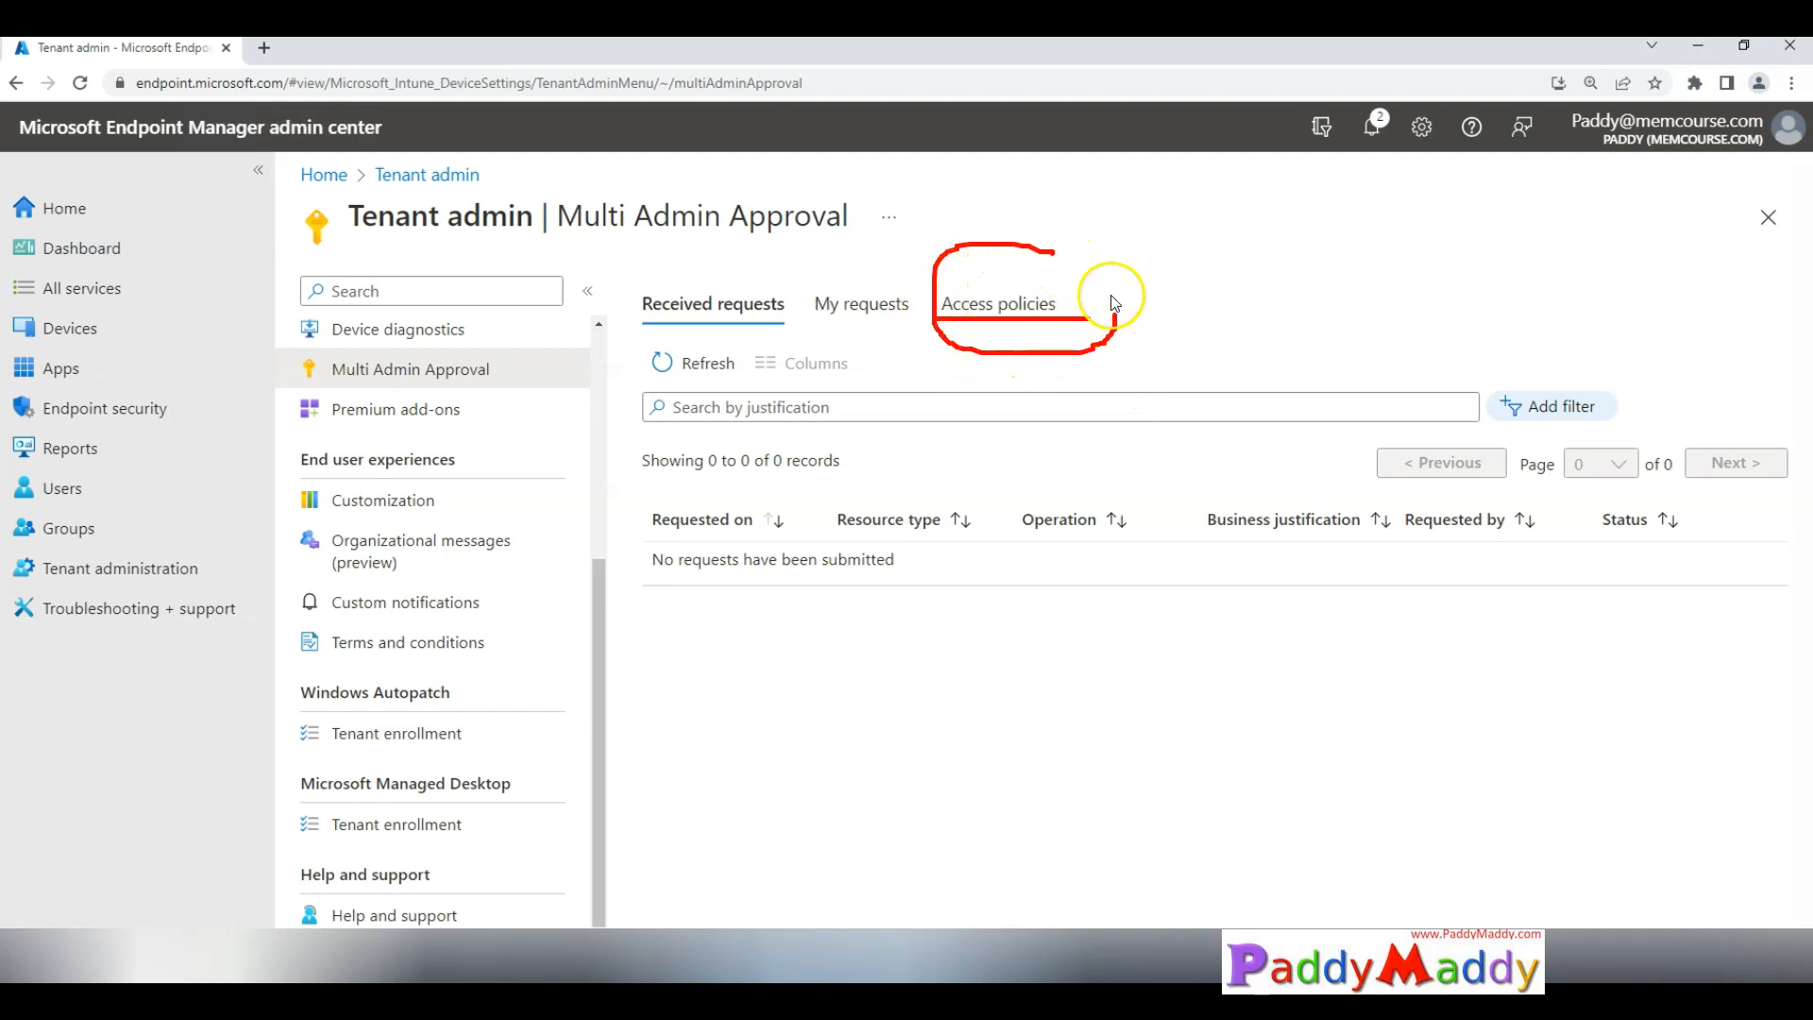
{"action": "mouse_move", "coordinate": [1149, 276]}
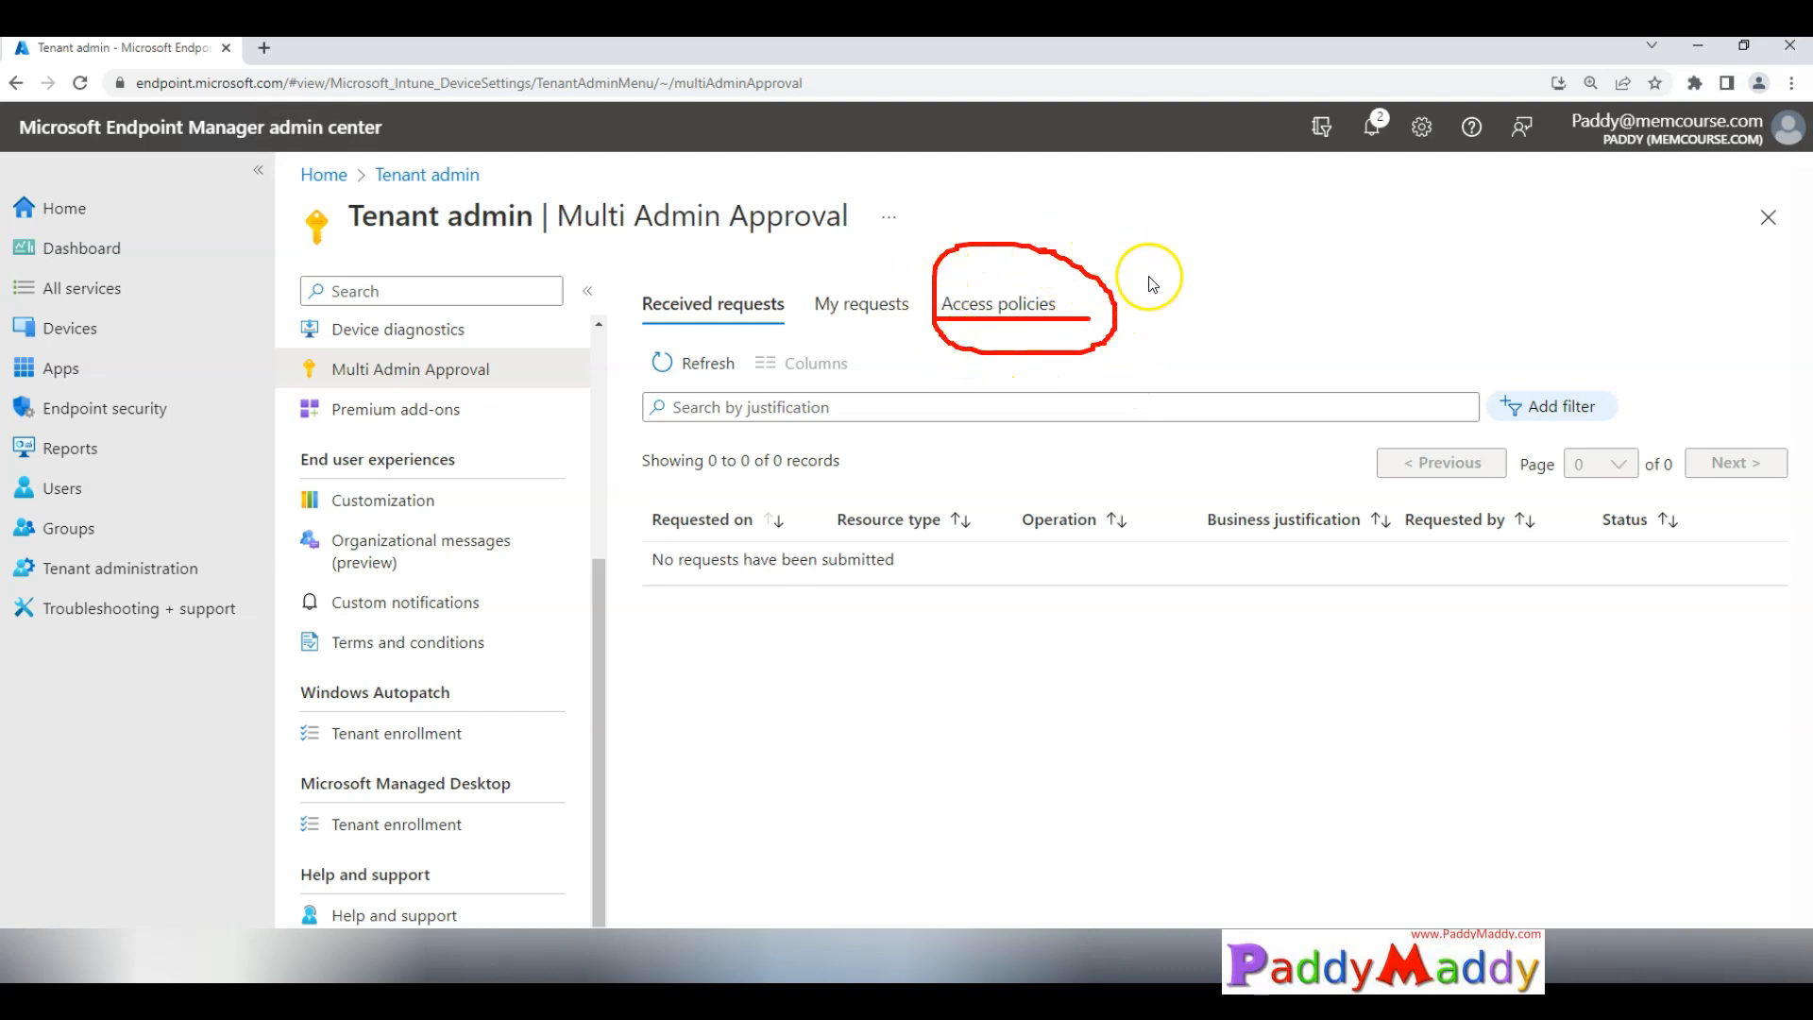
{"action": "mouse_move", "coordinate": [1135, 336]}
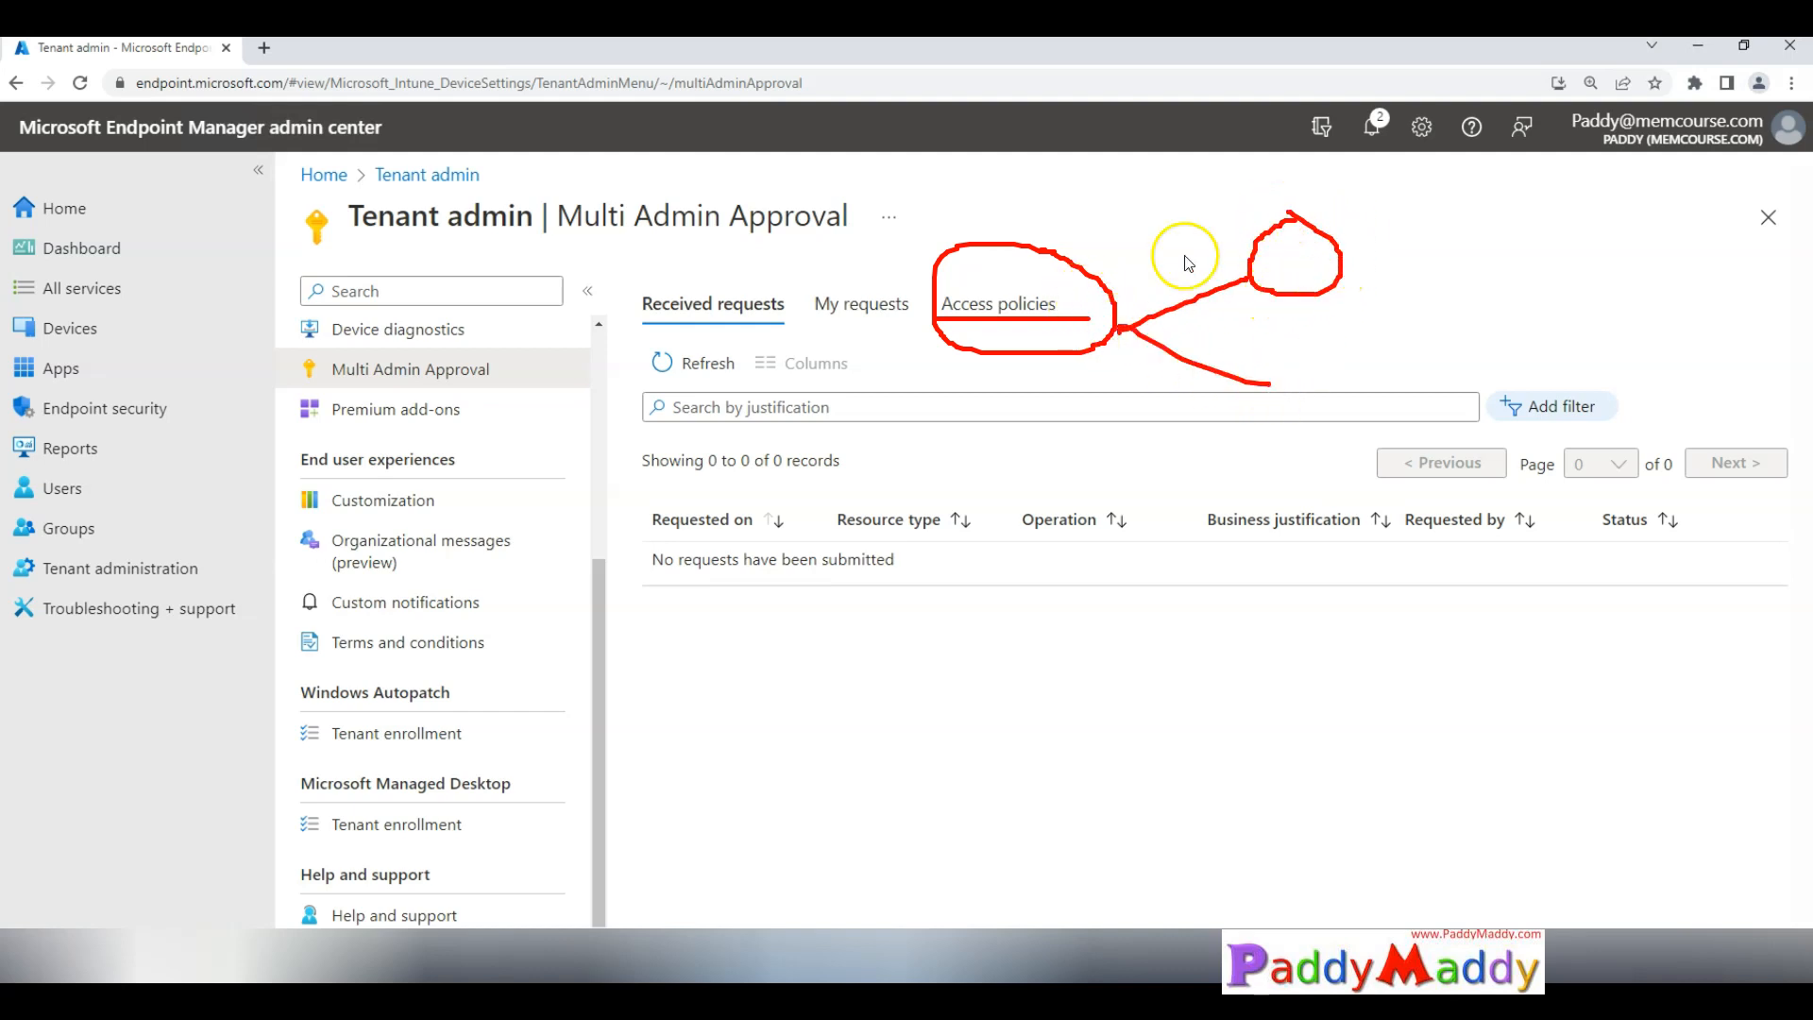
{"action": "mouse_move", "coordinate": [1361, 261]}
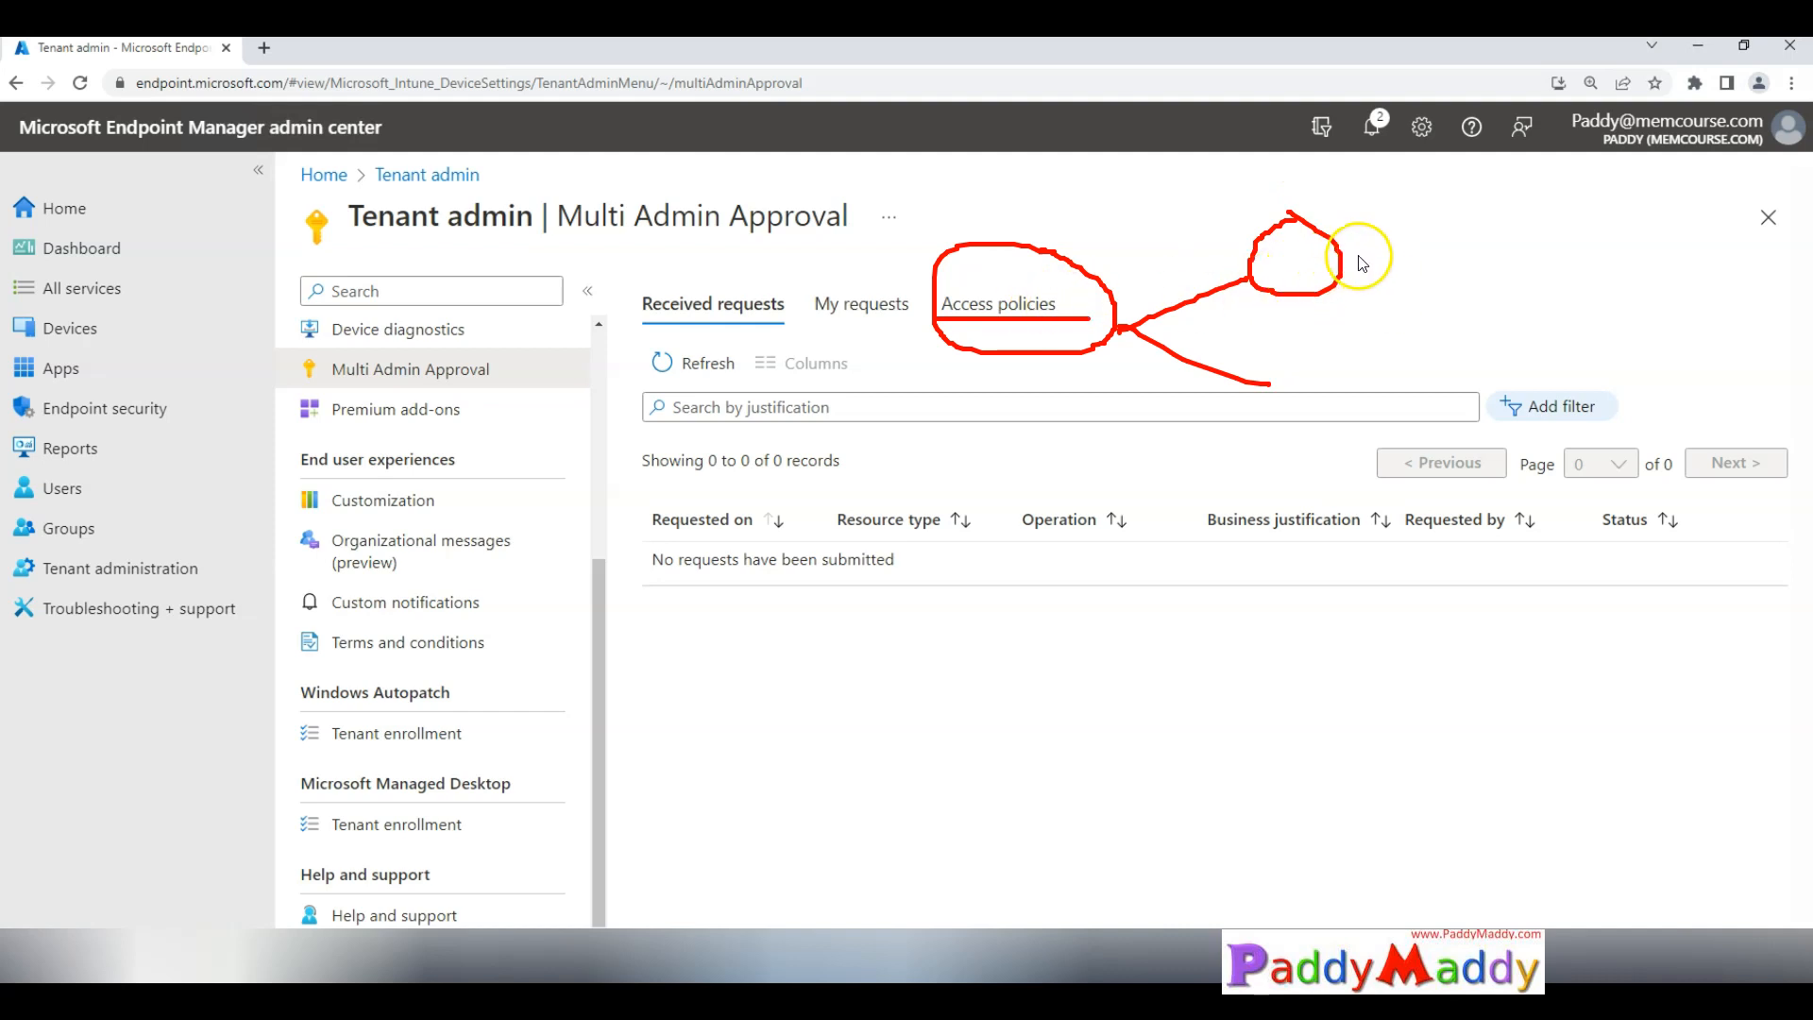
{"action": "mouse_move", "coordinate": [1335, 258]}
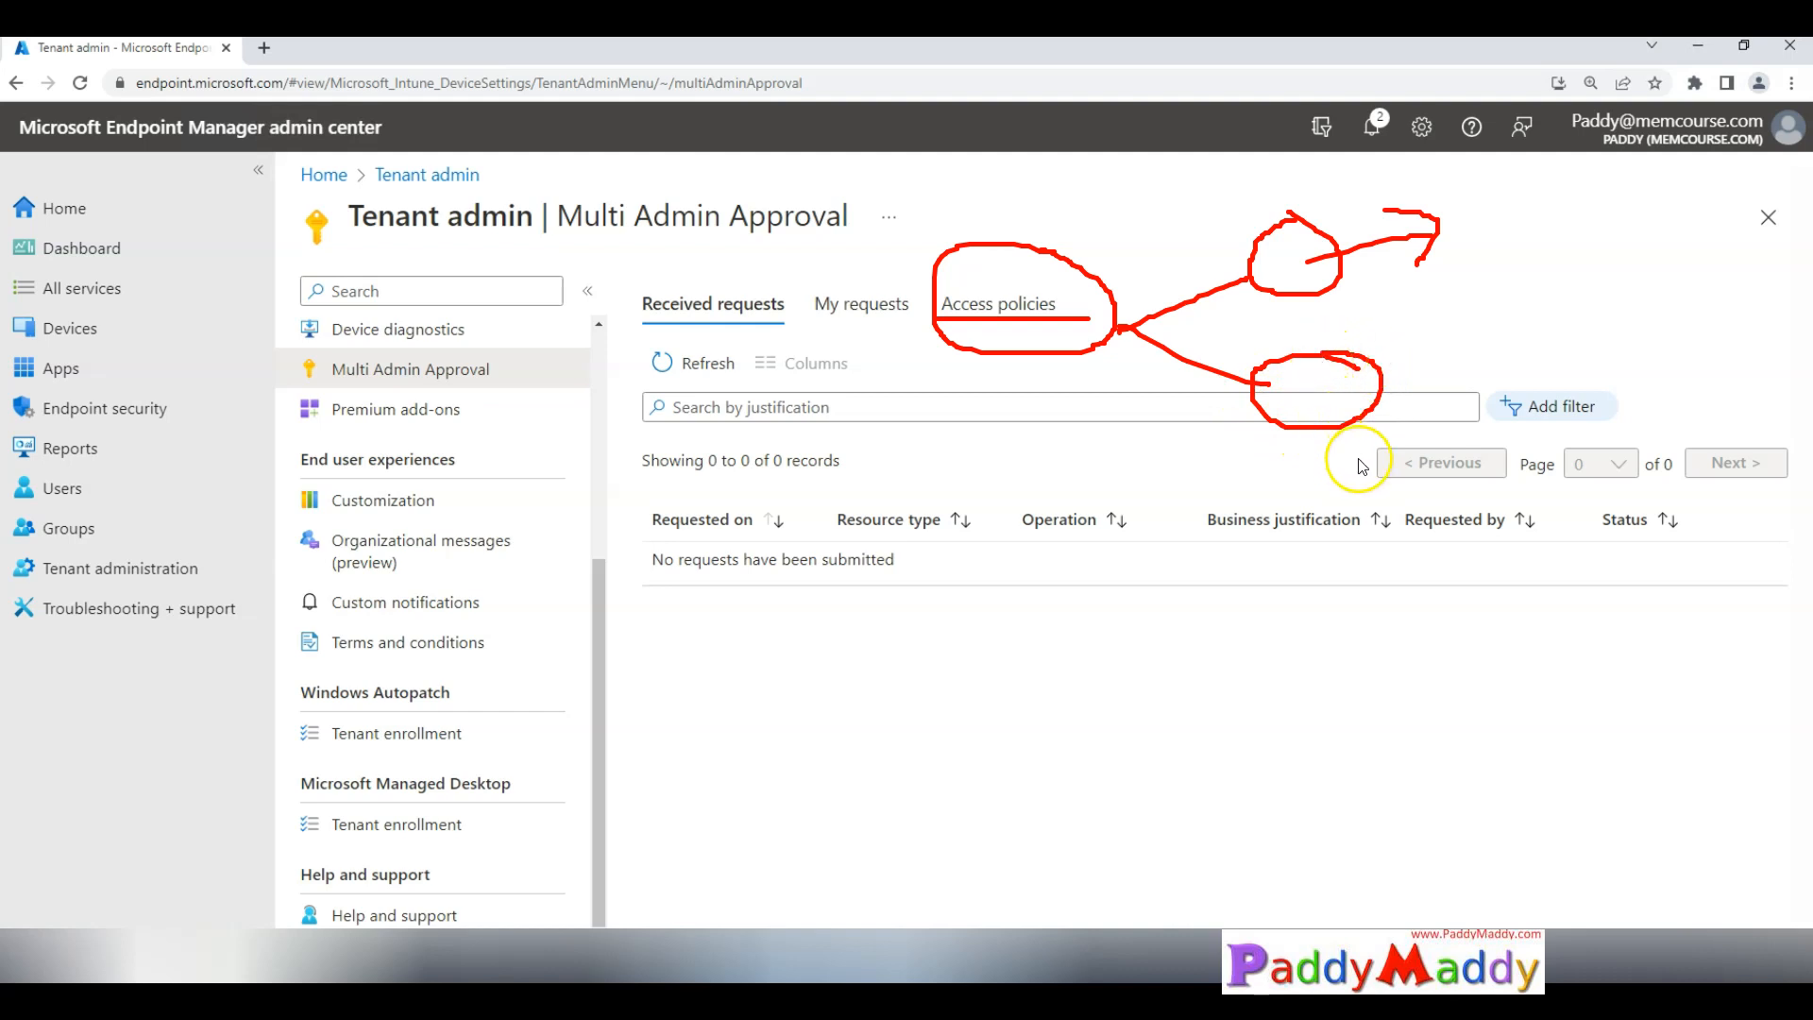
{"action": "mouse_move", "coordinate": [1325, 449]}
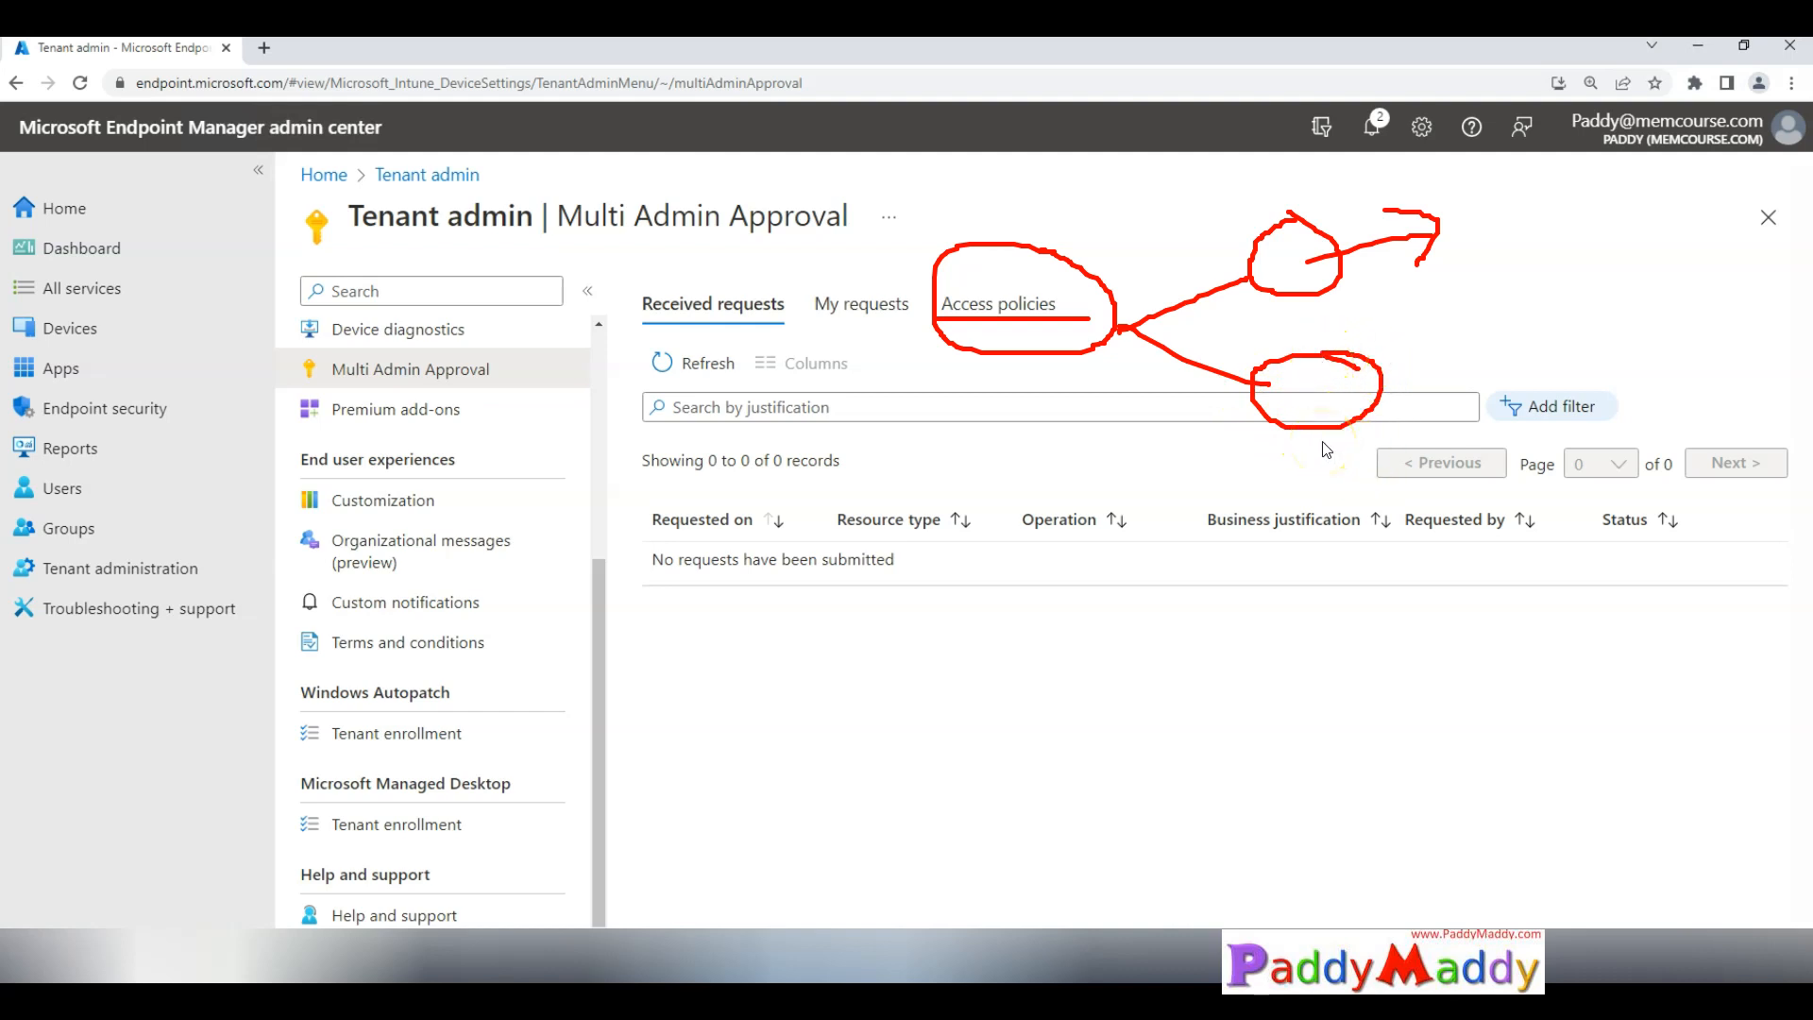
{"action": "mouse_move", "coordinate": [1396, 422]}
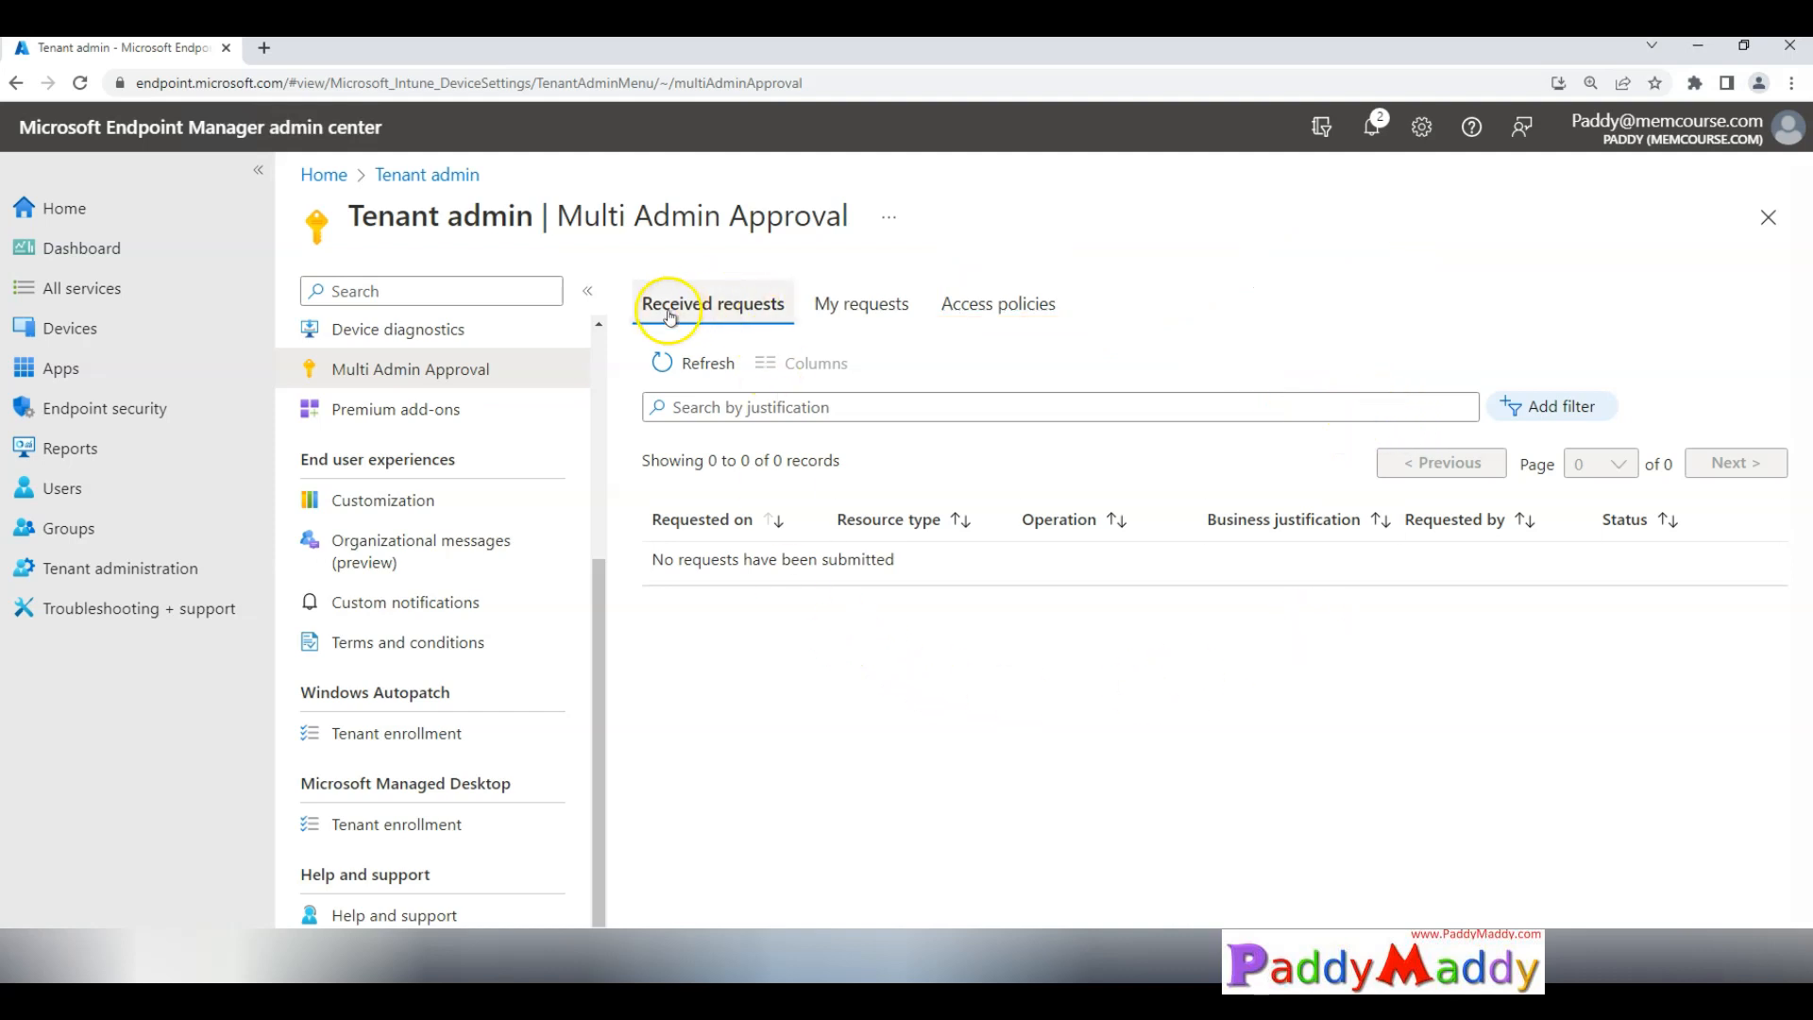
Step: Switch to My requests, then Access policies, and choose + Create
{"action": "left_click", "coordinate": [861, 303]}
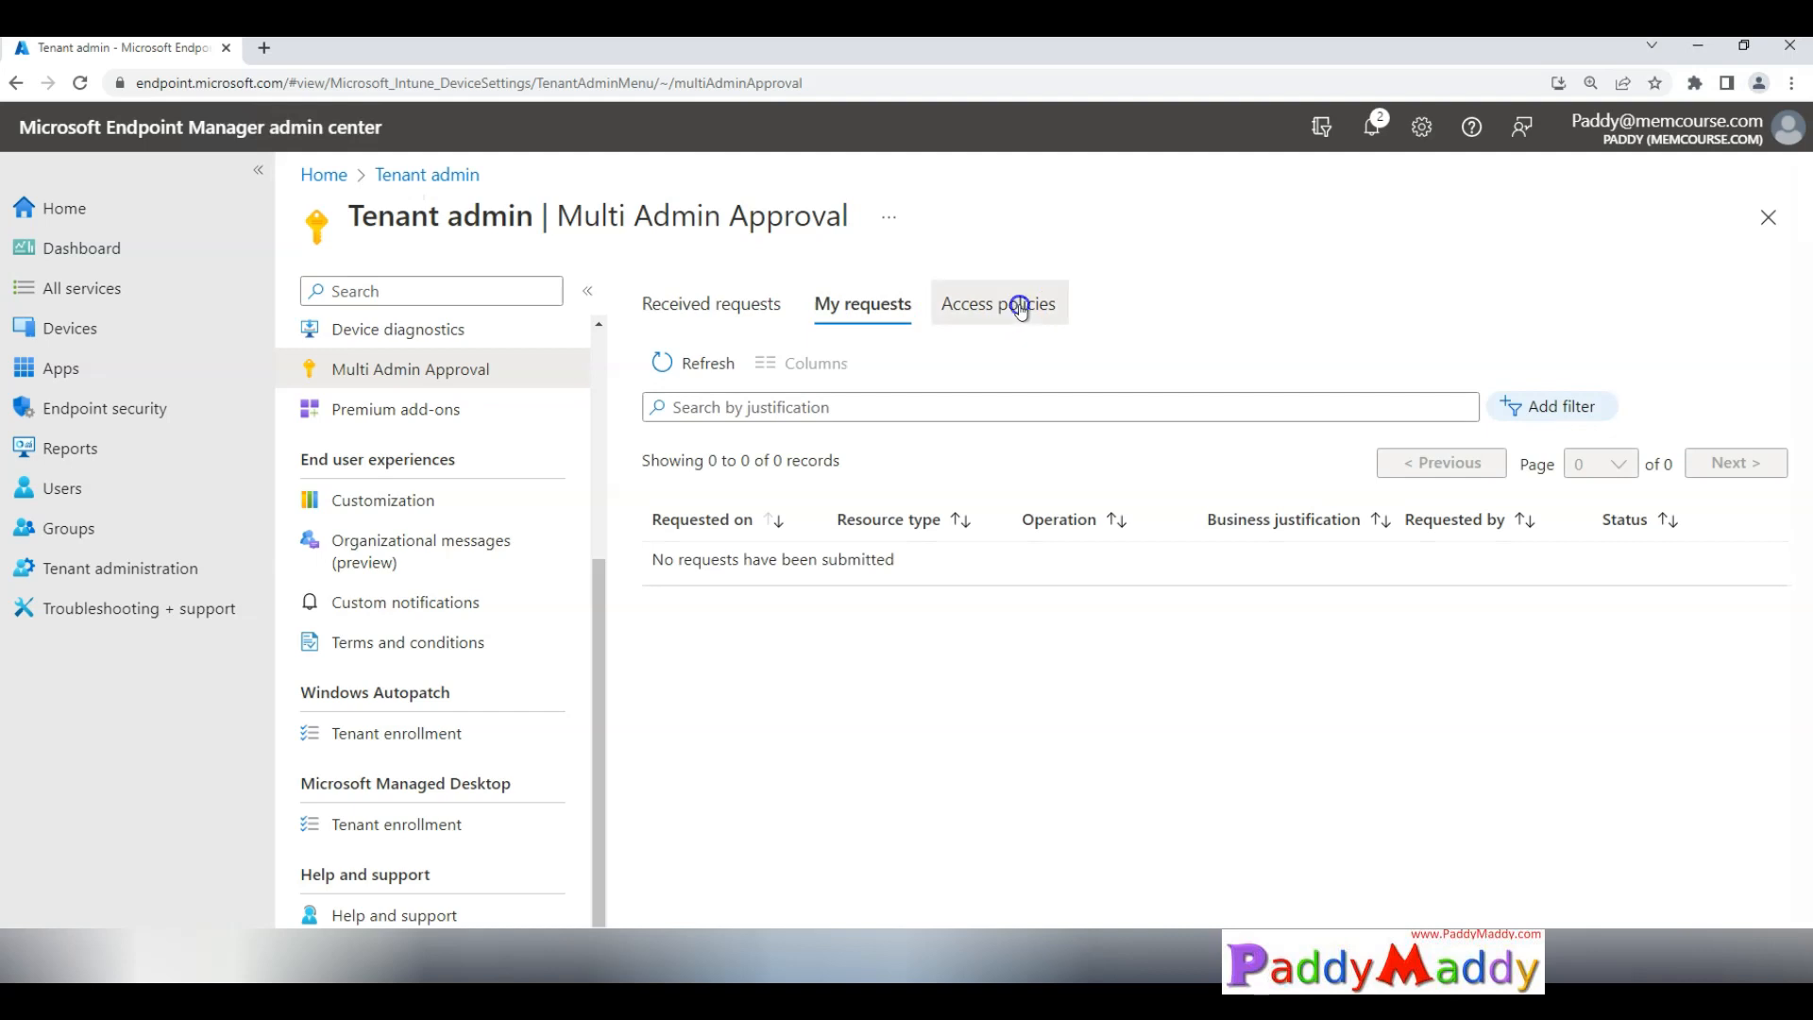
{"action": "left_click", "coordinate": [998, 303]}
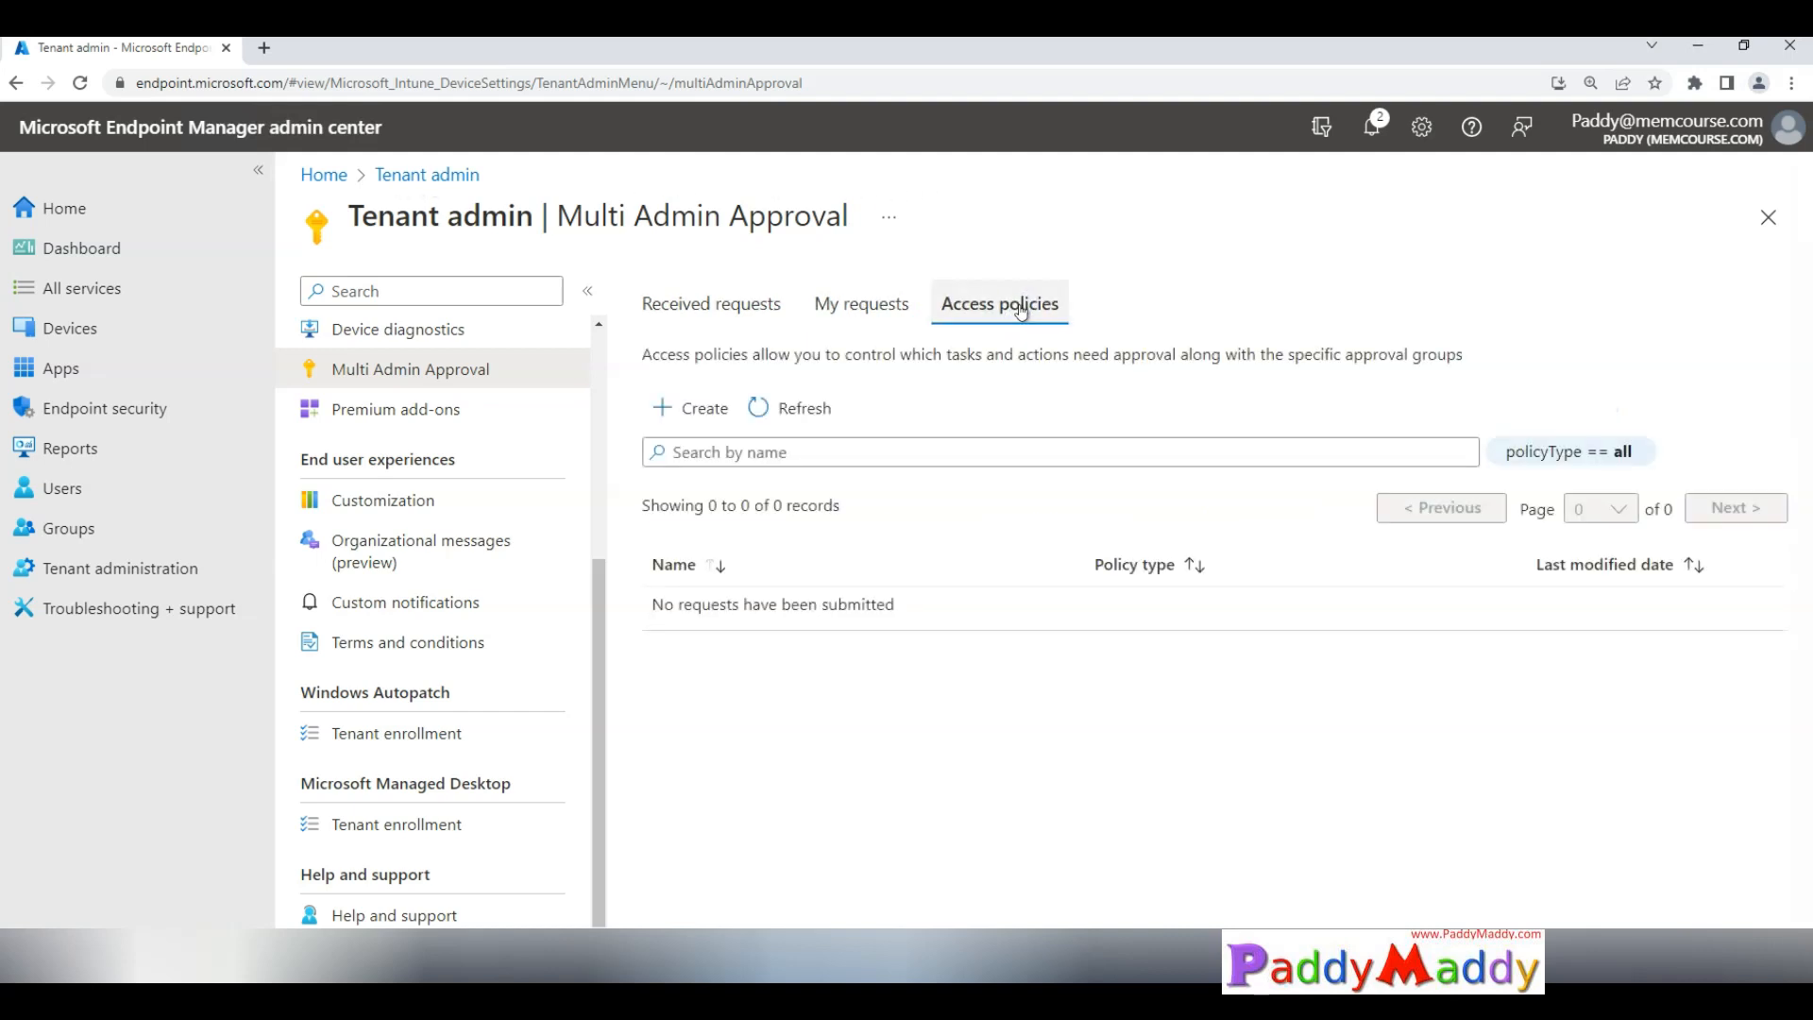
{"action": "left_click", "coordinate": [690, 407]}
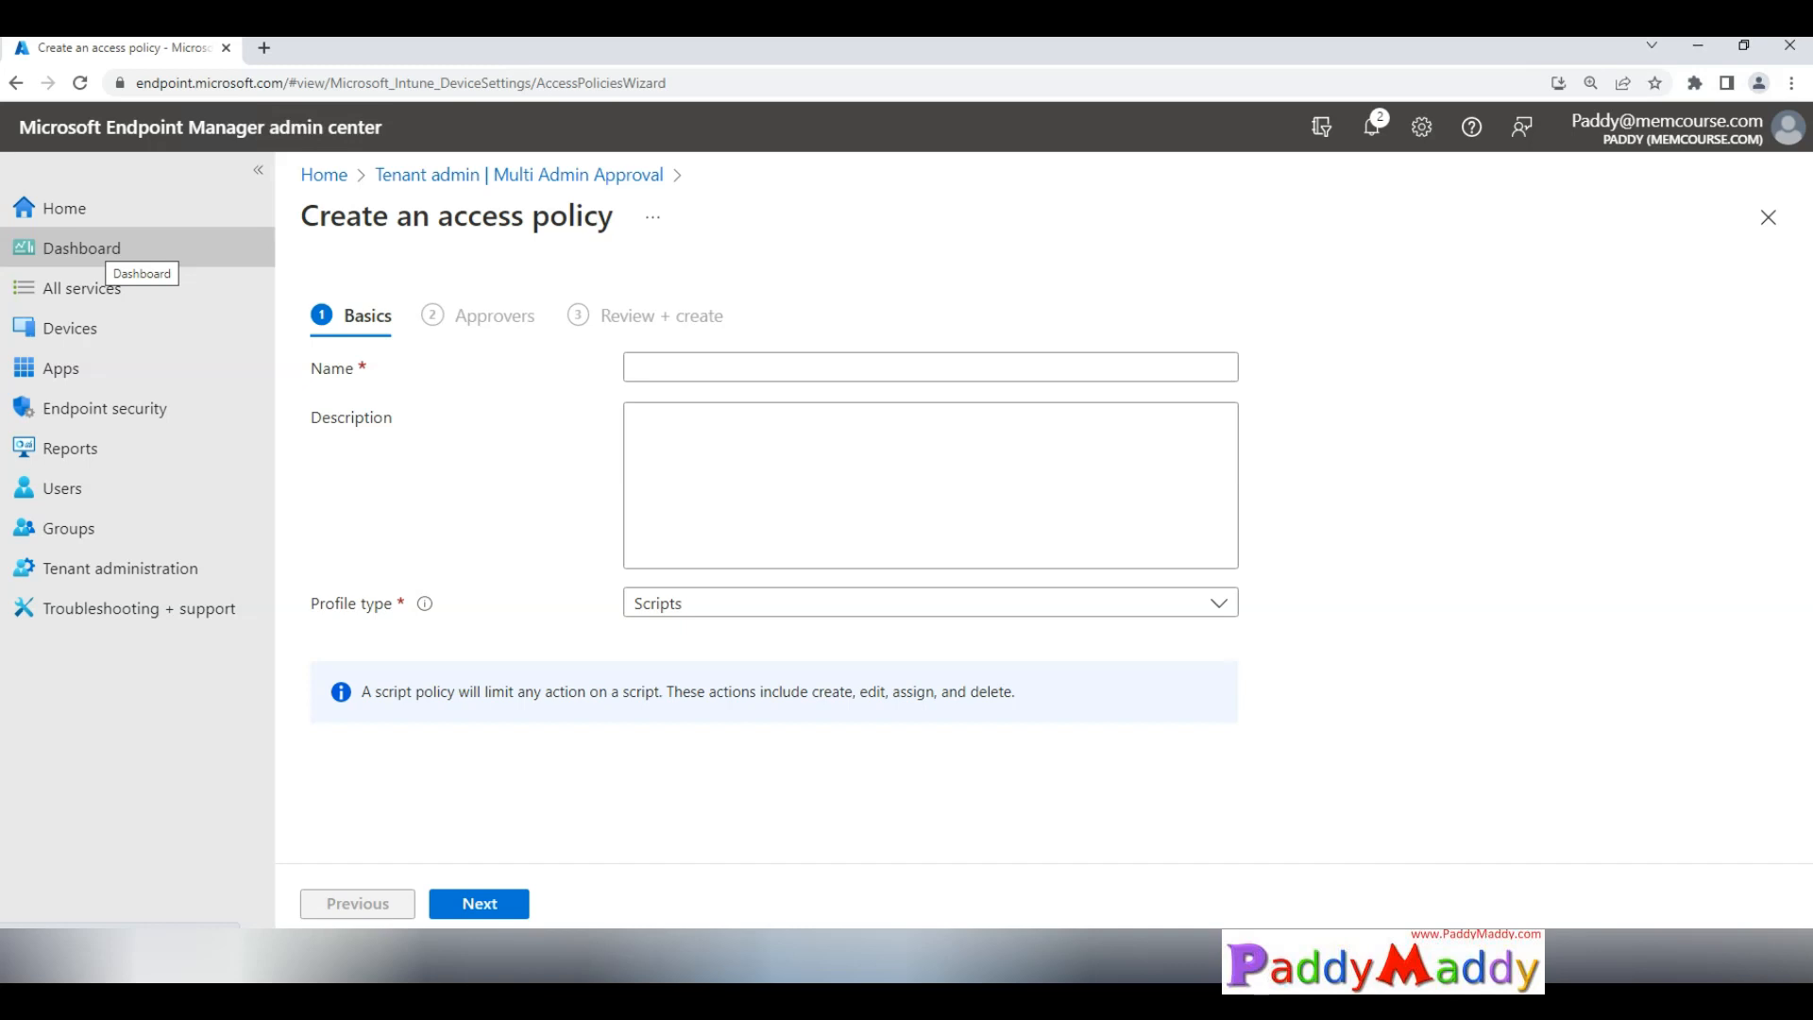
Step: Name the Scripts policy 'Multiple Admin Approvals for - Scripts' and continue to Approvers
{"action": "type", "text": "Multiple Admin Approvals for - Scripts"}
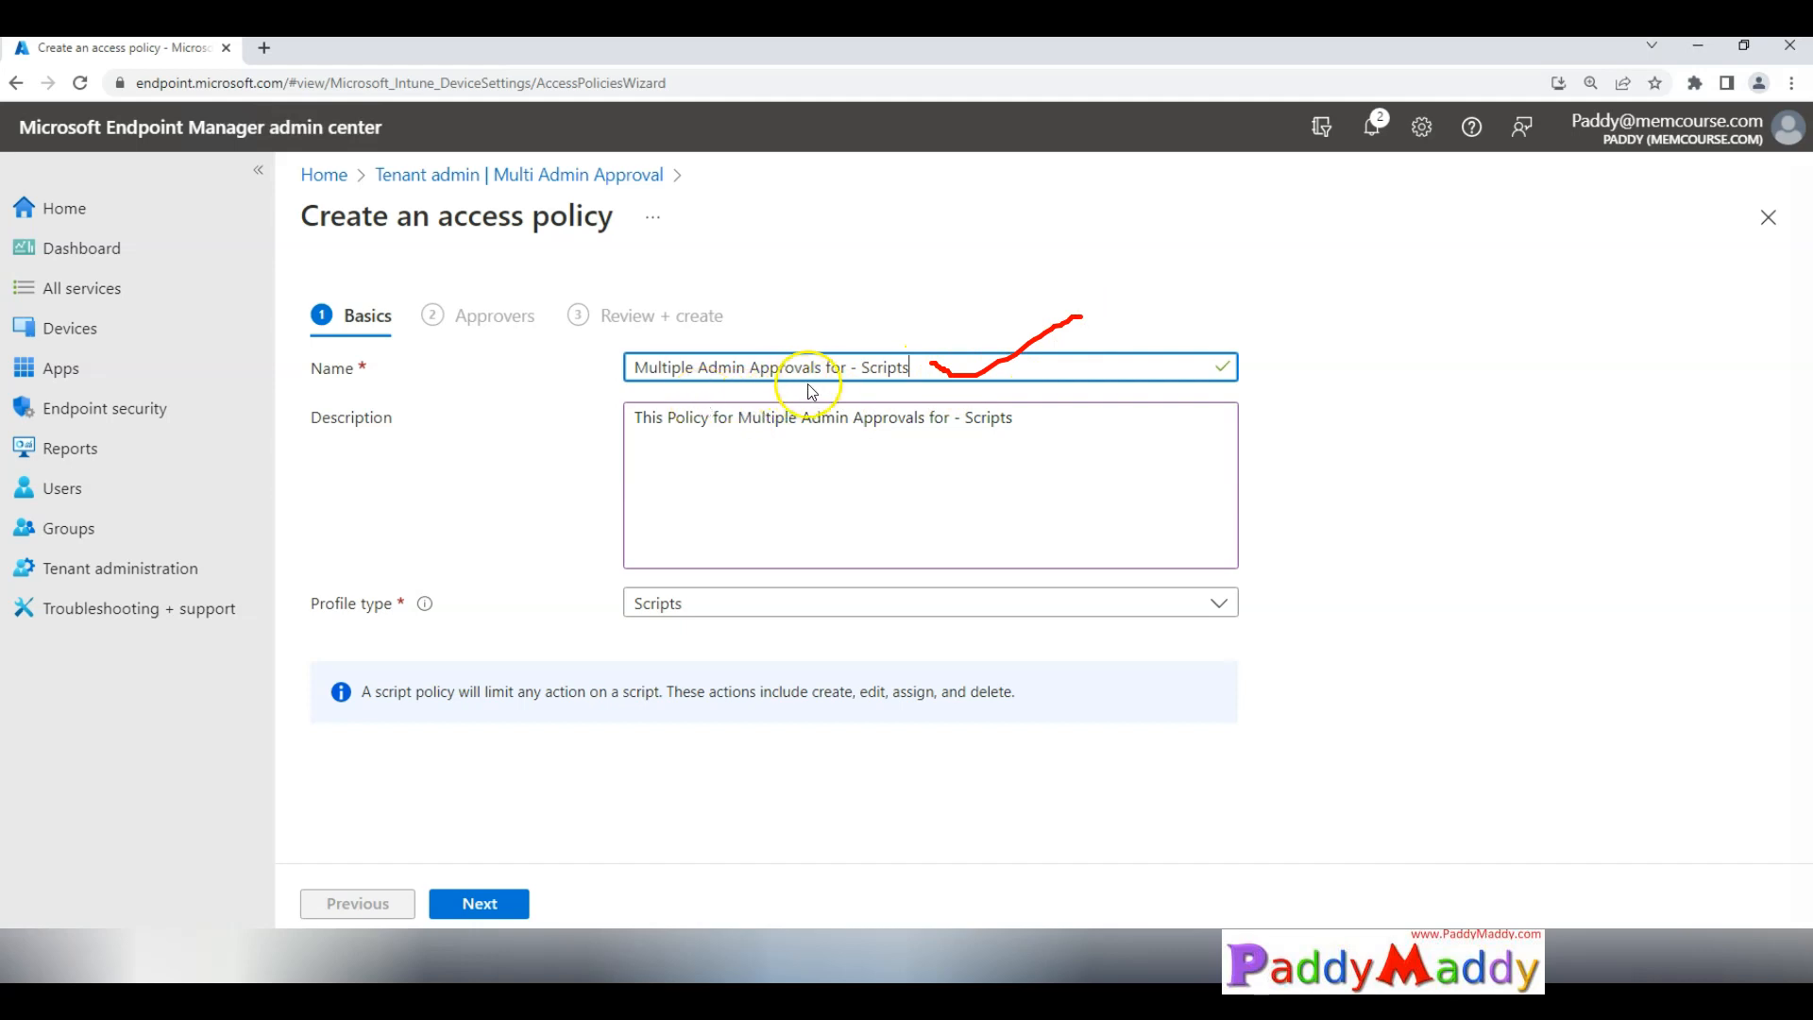
{"action": "mouse_move", "coordinate": [674, 583]}
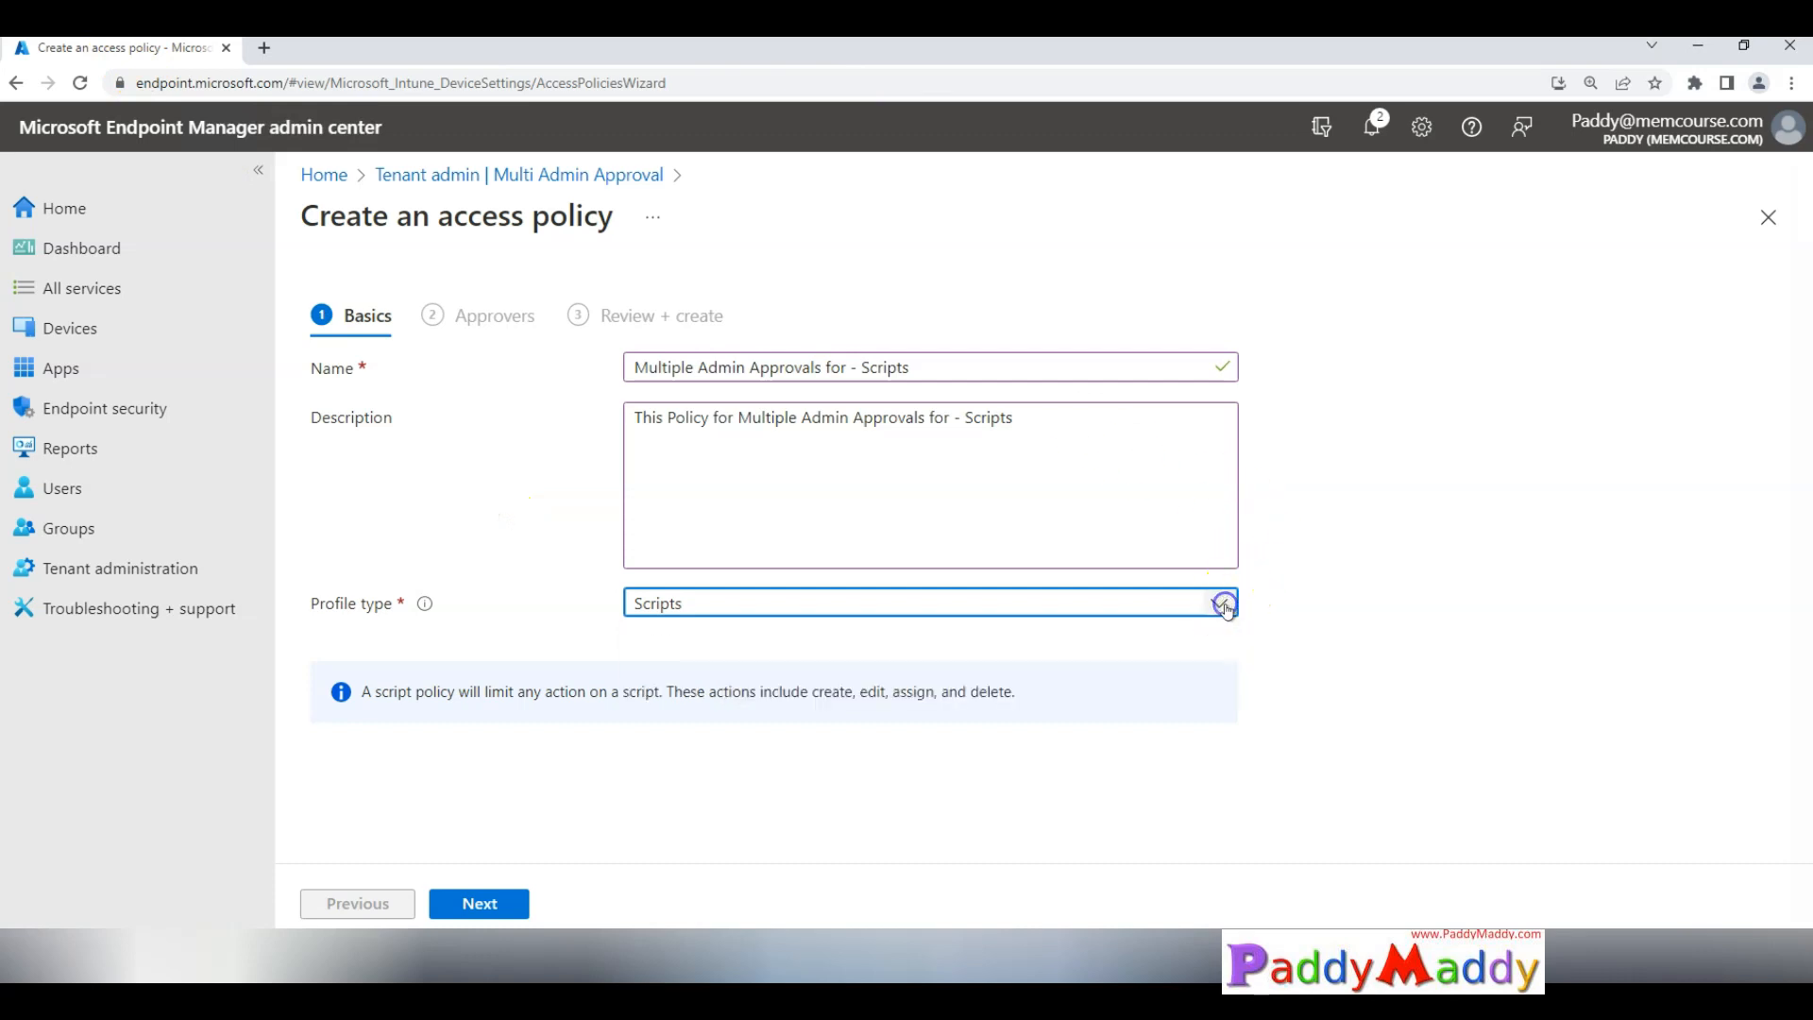
{"action": "left_click", "coordinate": [478, 903]}
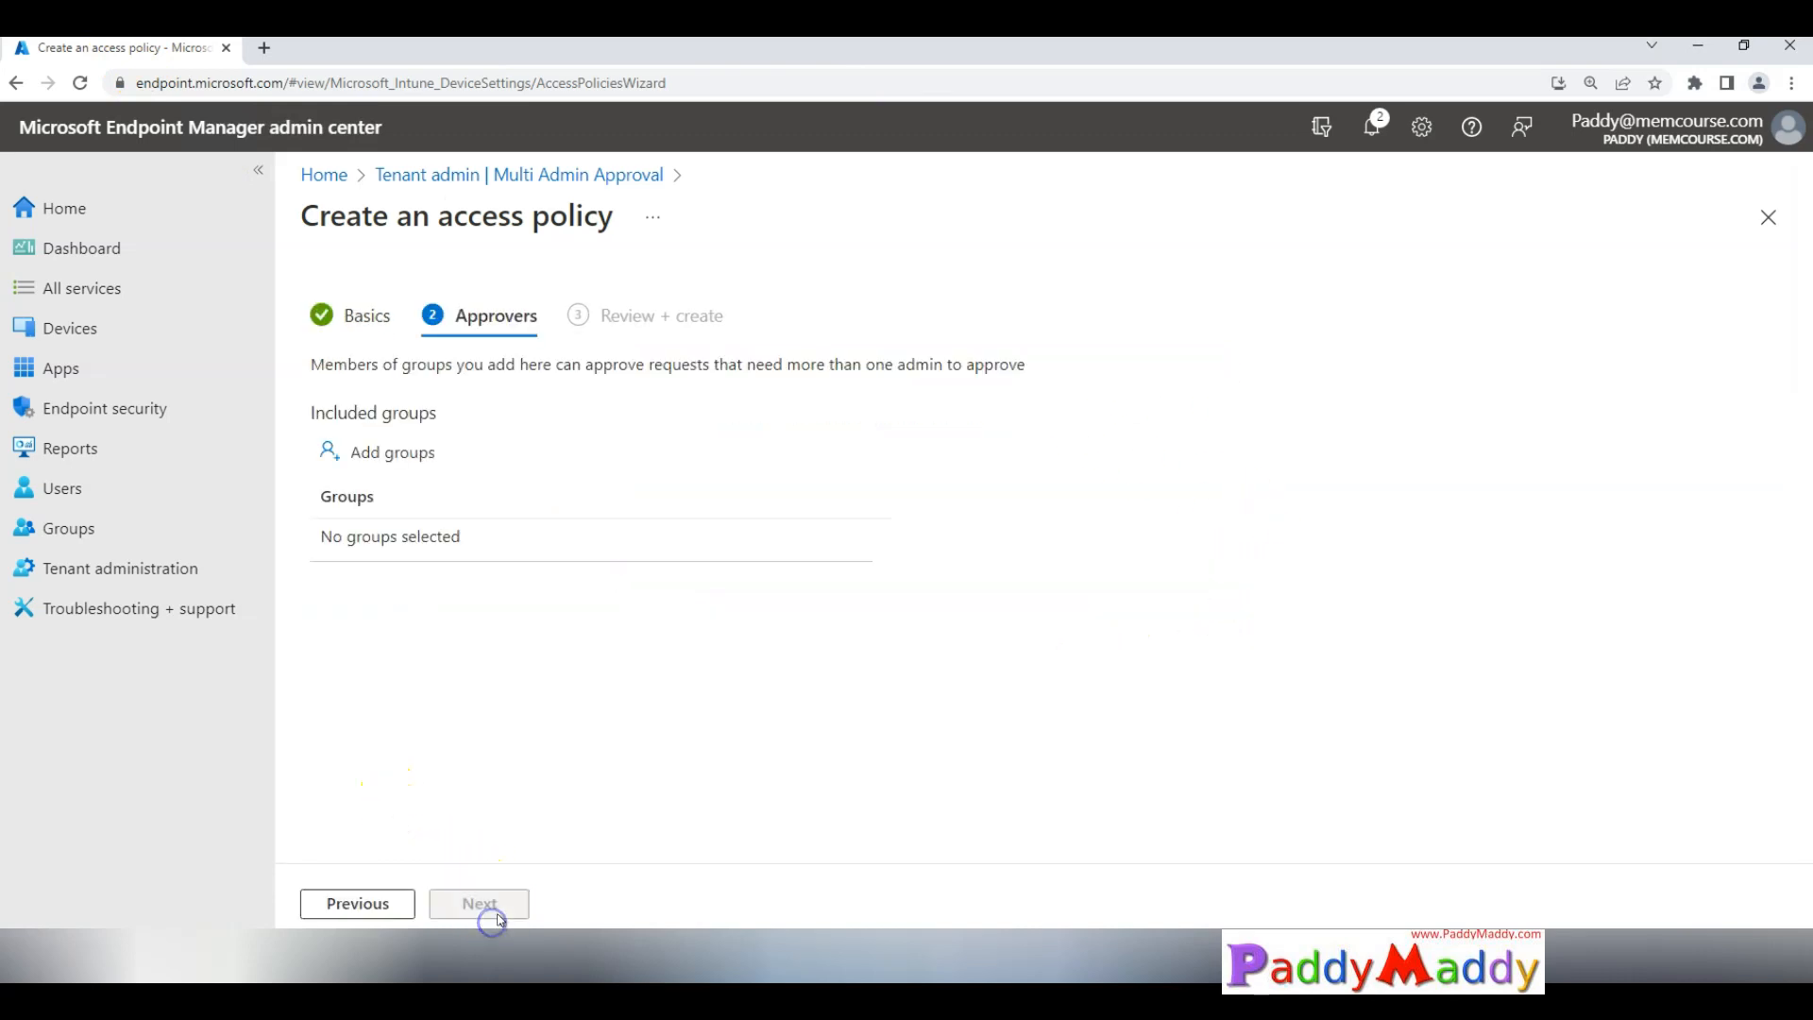
Step: Search for the 'MAA - Admin Approvals' group and select it as approver
{"action": "left_click", "coordinate": [392, 451]}
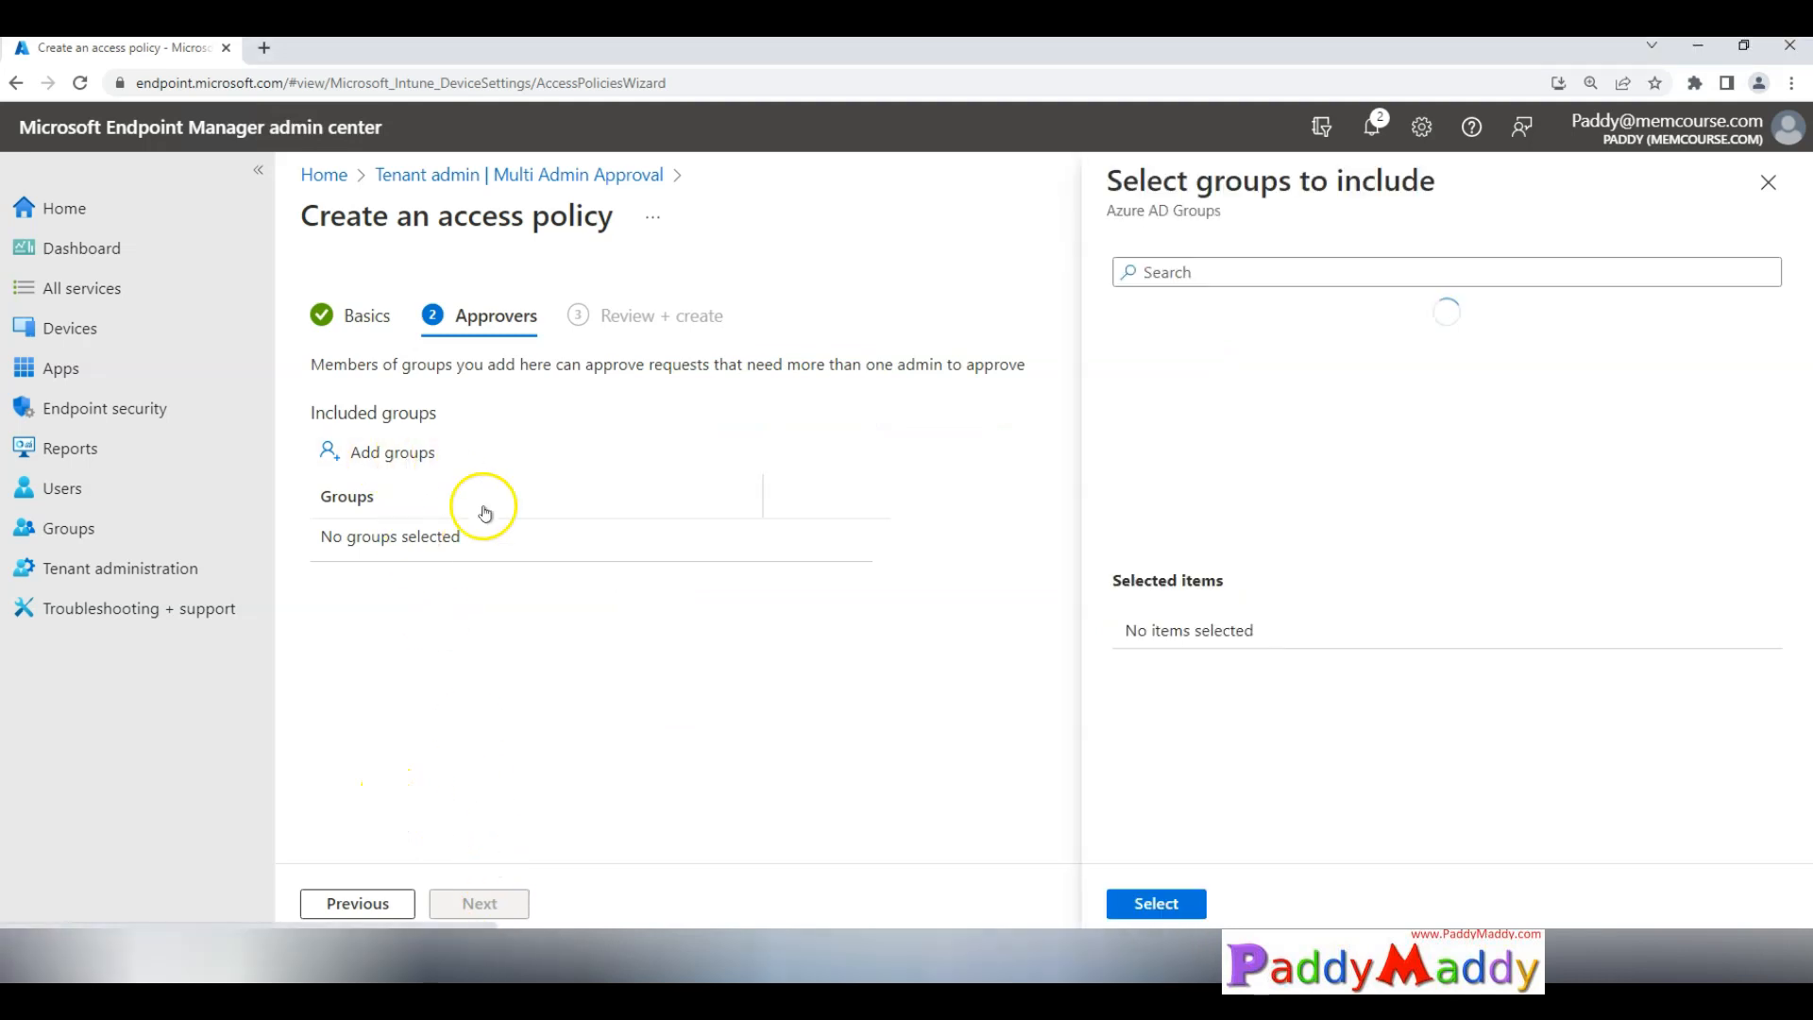
{"action": "type", "text": "MAA - Admin Approvals"}
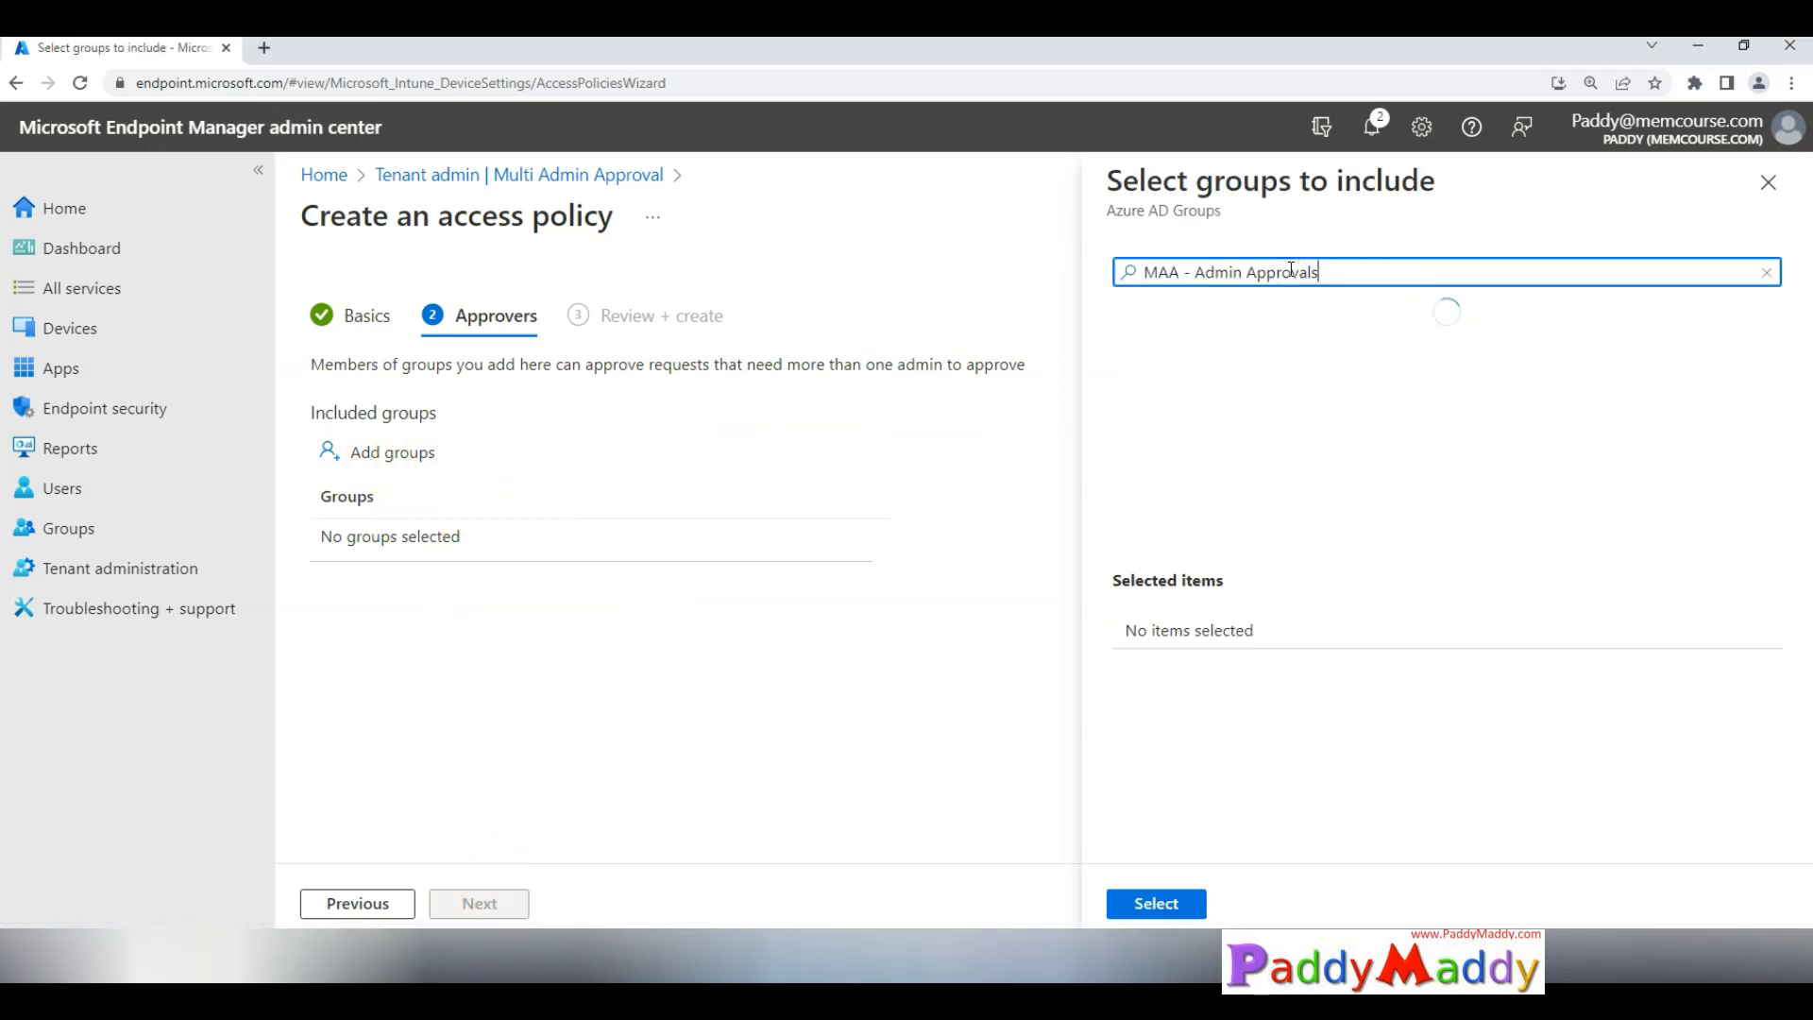
{"action": "mouse_move", "coordinate": [1131, 509]}
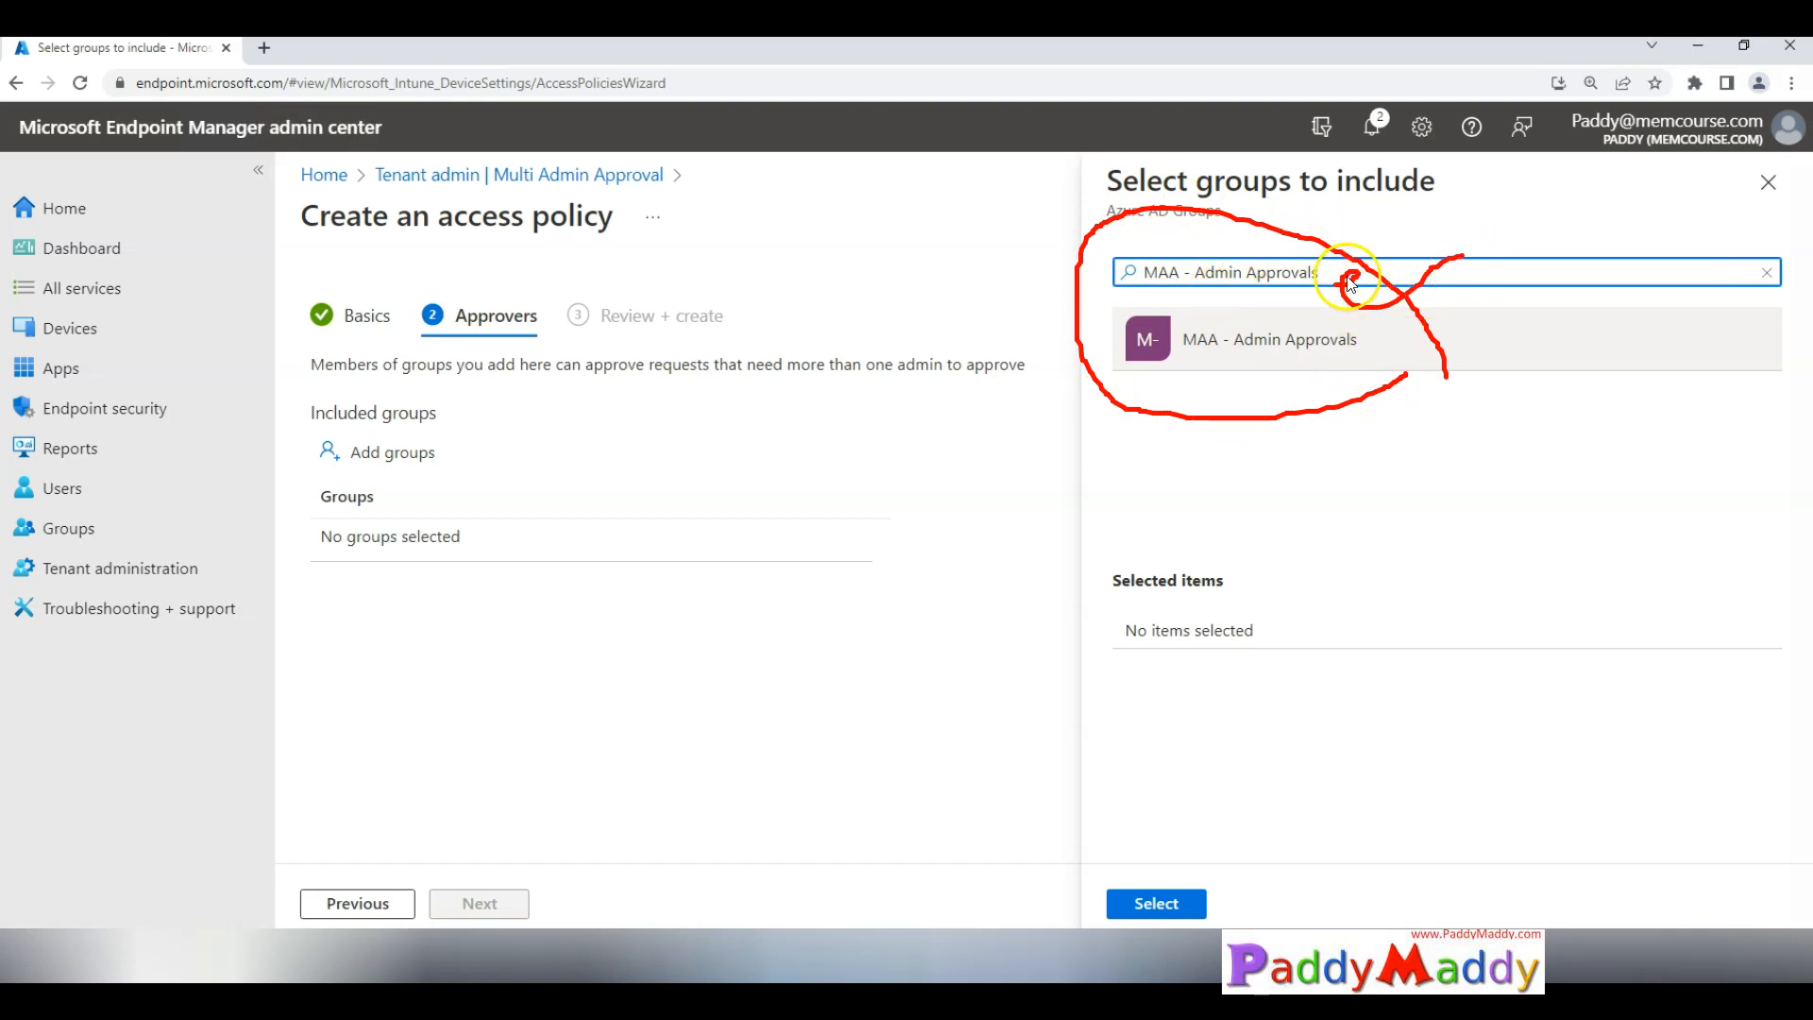
{"action": "mouse_move", "coordinate": [1466, 327]}
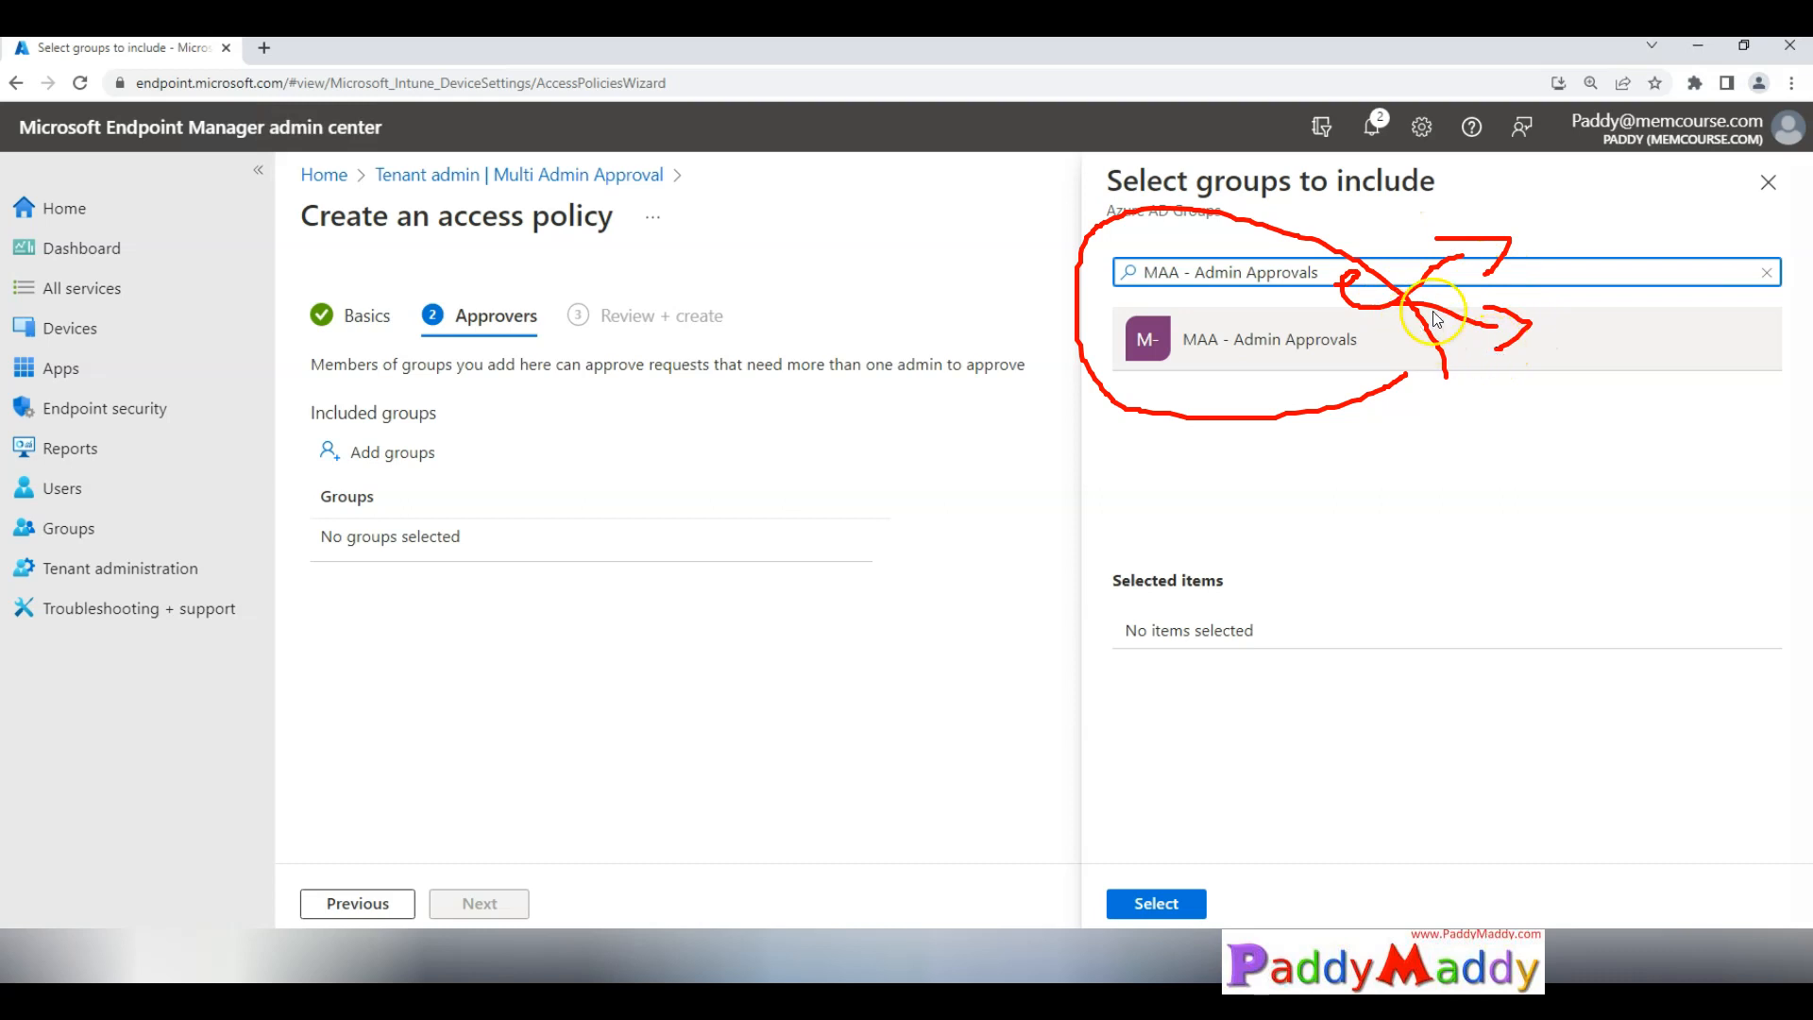
{"action": "mouse_move", "coordinate": [1492, 222]}
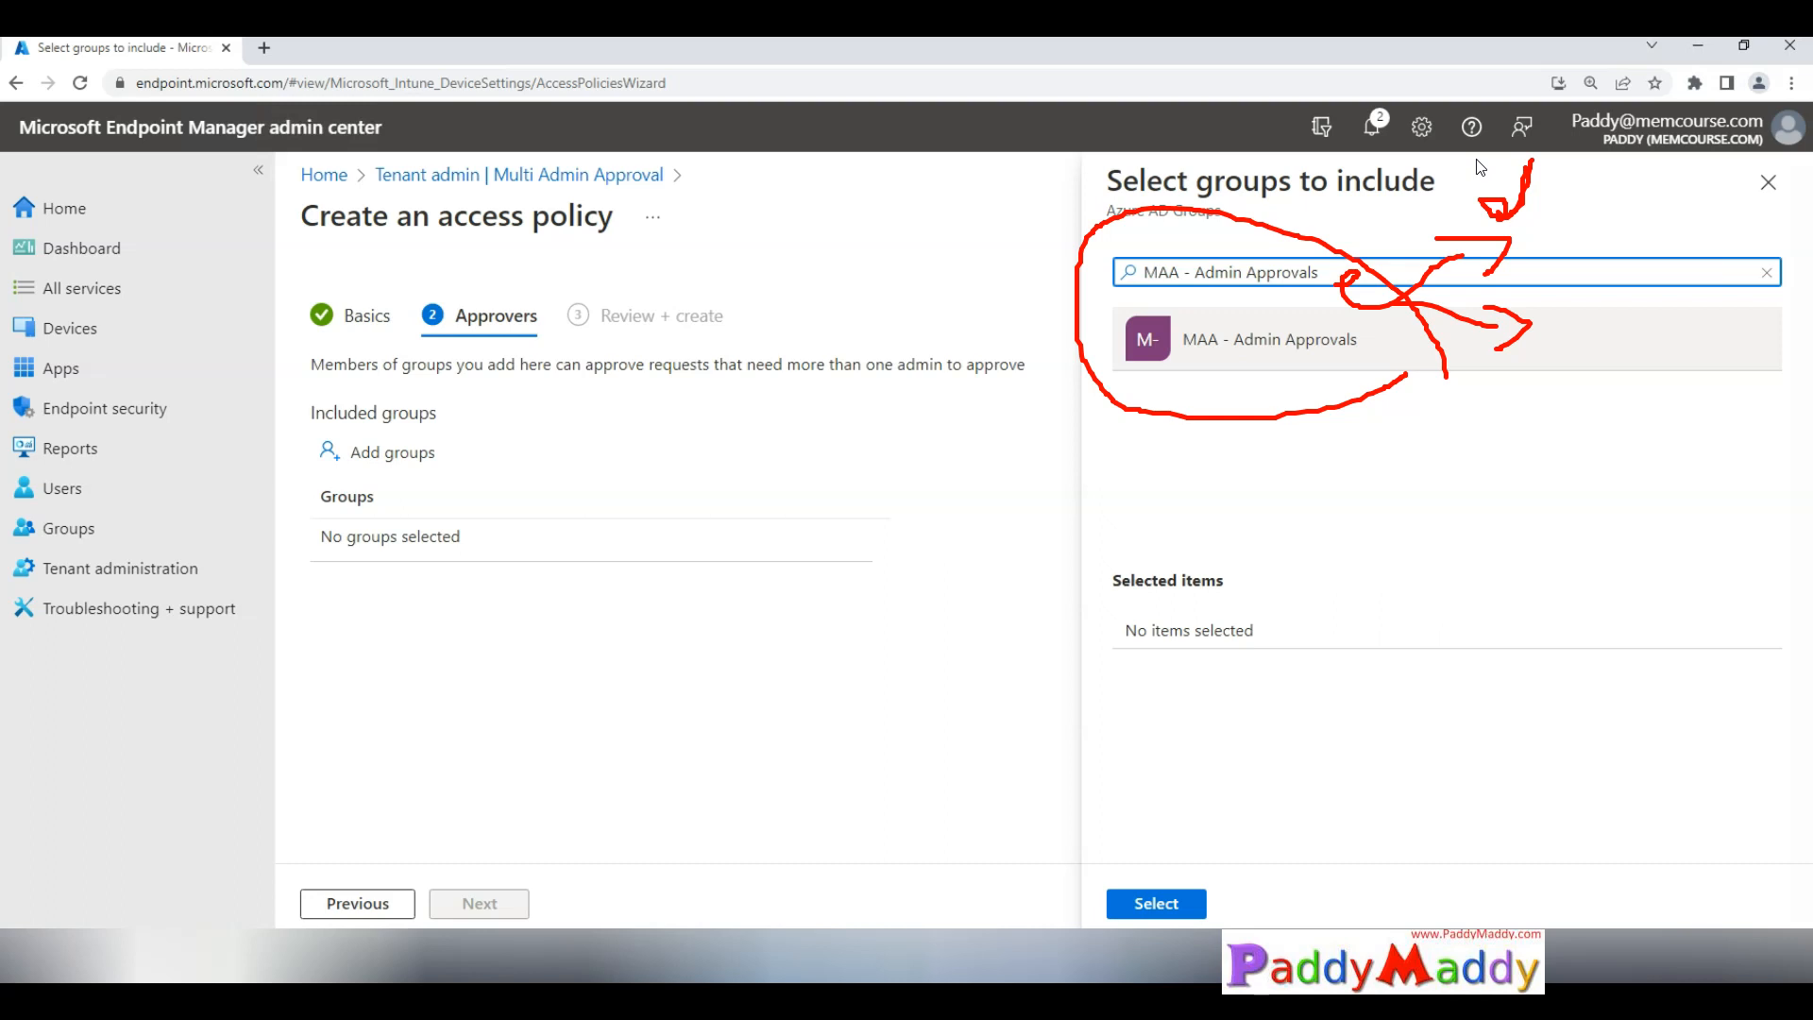
{"action": "left_click", "coordinate": [1268, 339]}
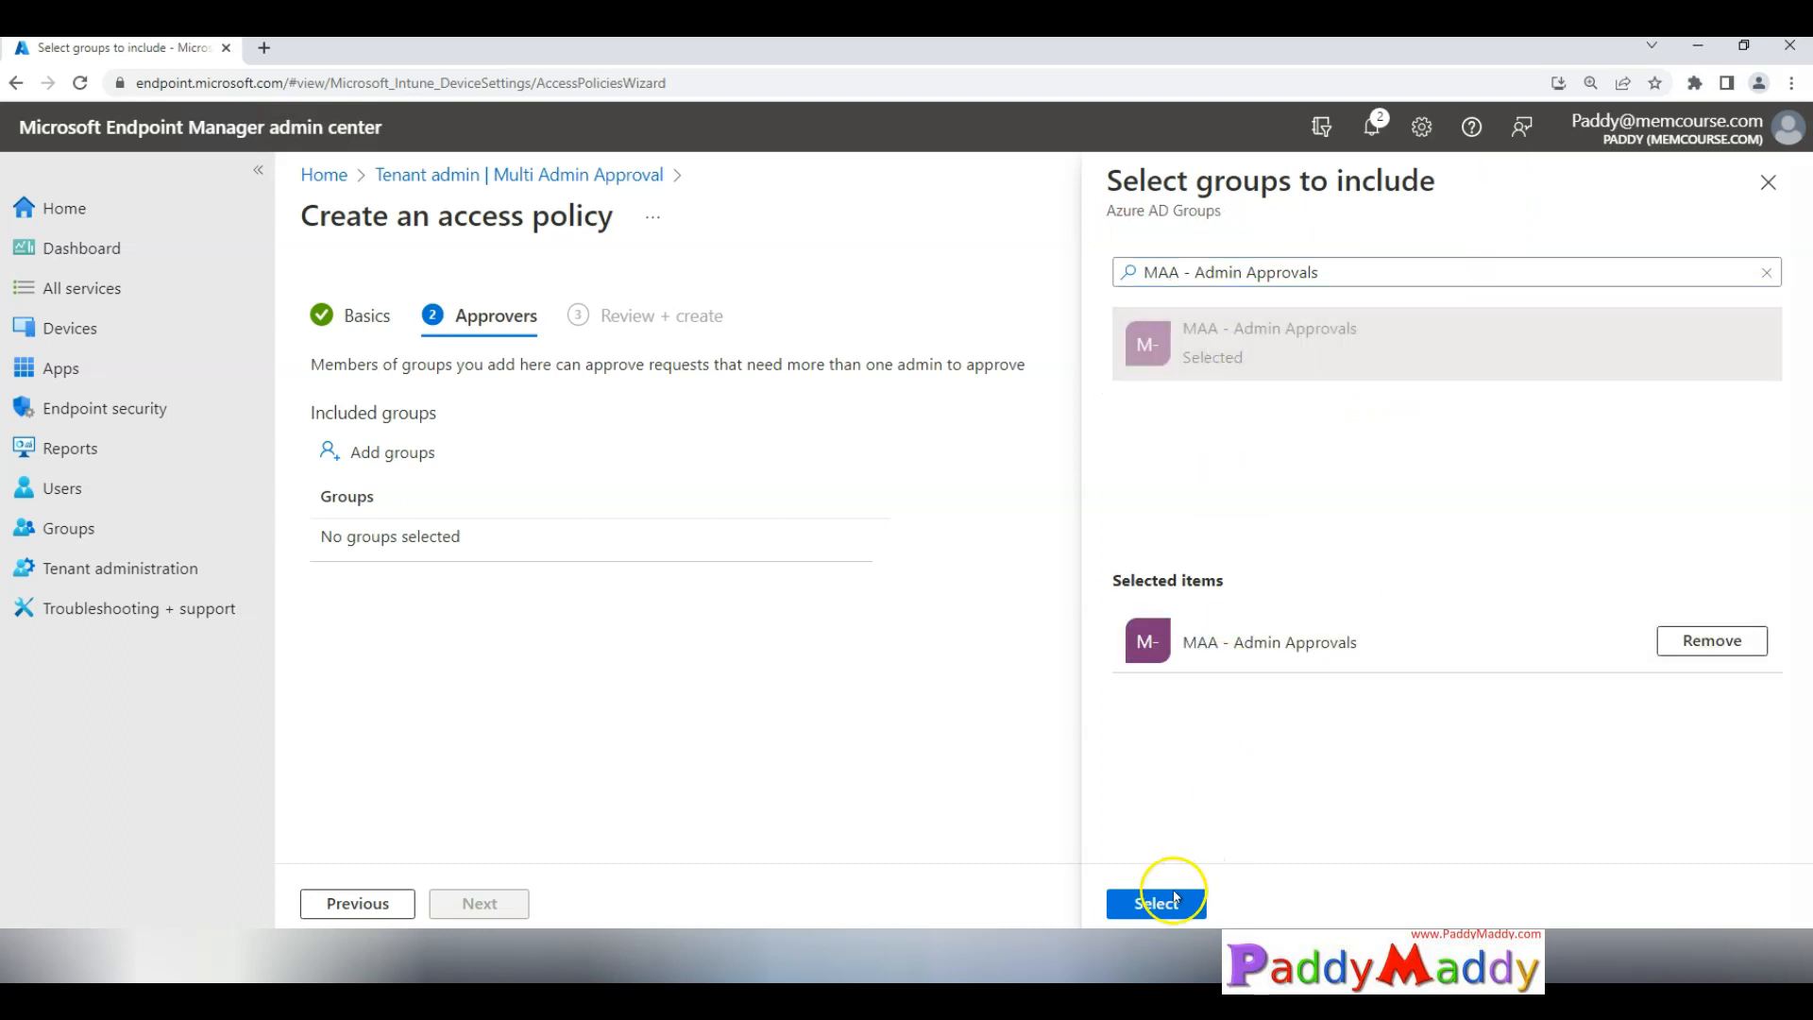
{"action": "left_click", "coordinate": [1155, 903]}
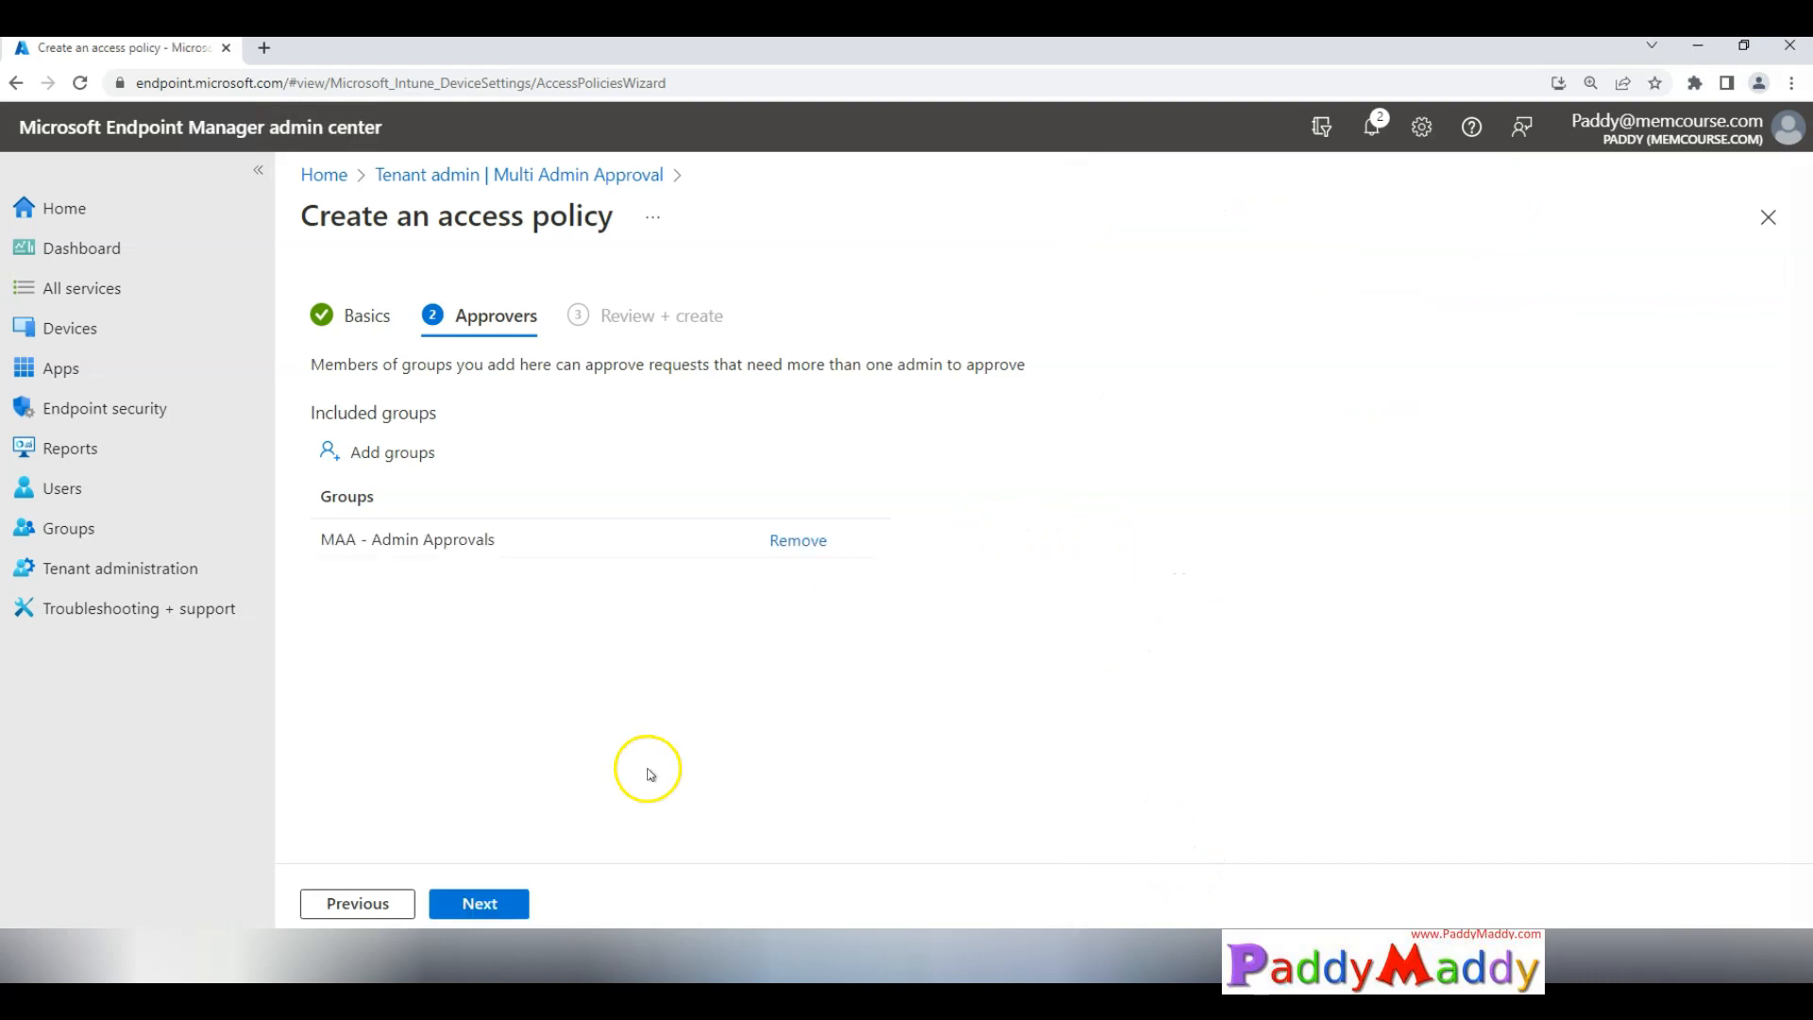
Step: Review and create the Scripts policy, then begin another new access policy
{"action": "left_click", "coordinate": [477, 903]}
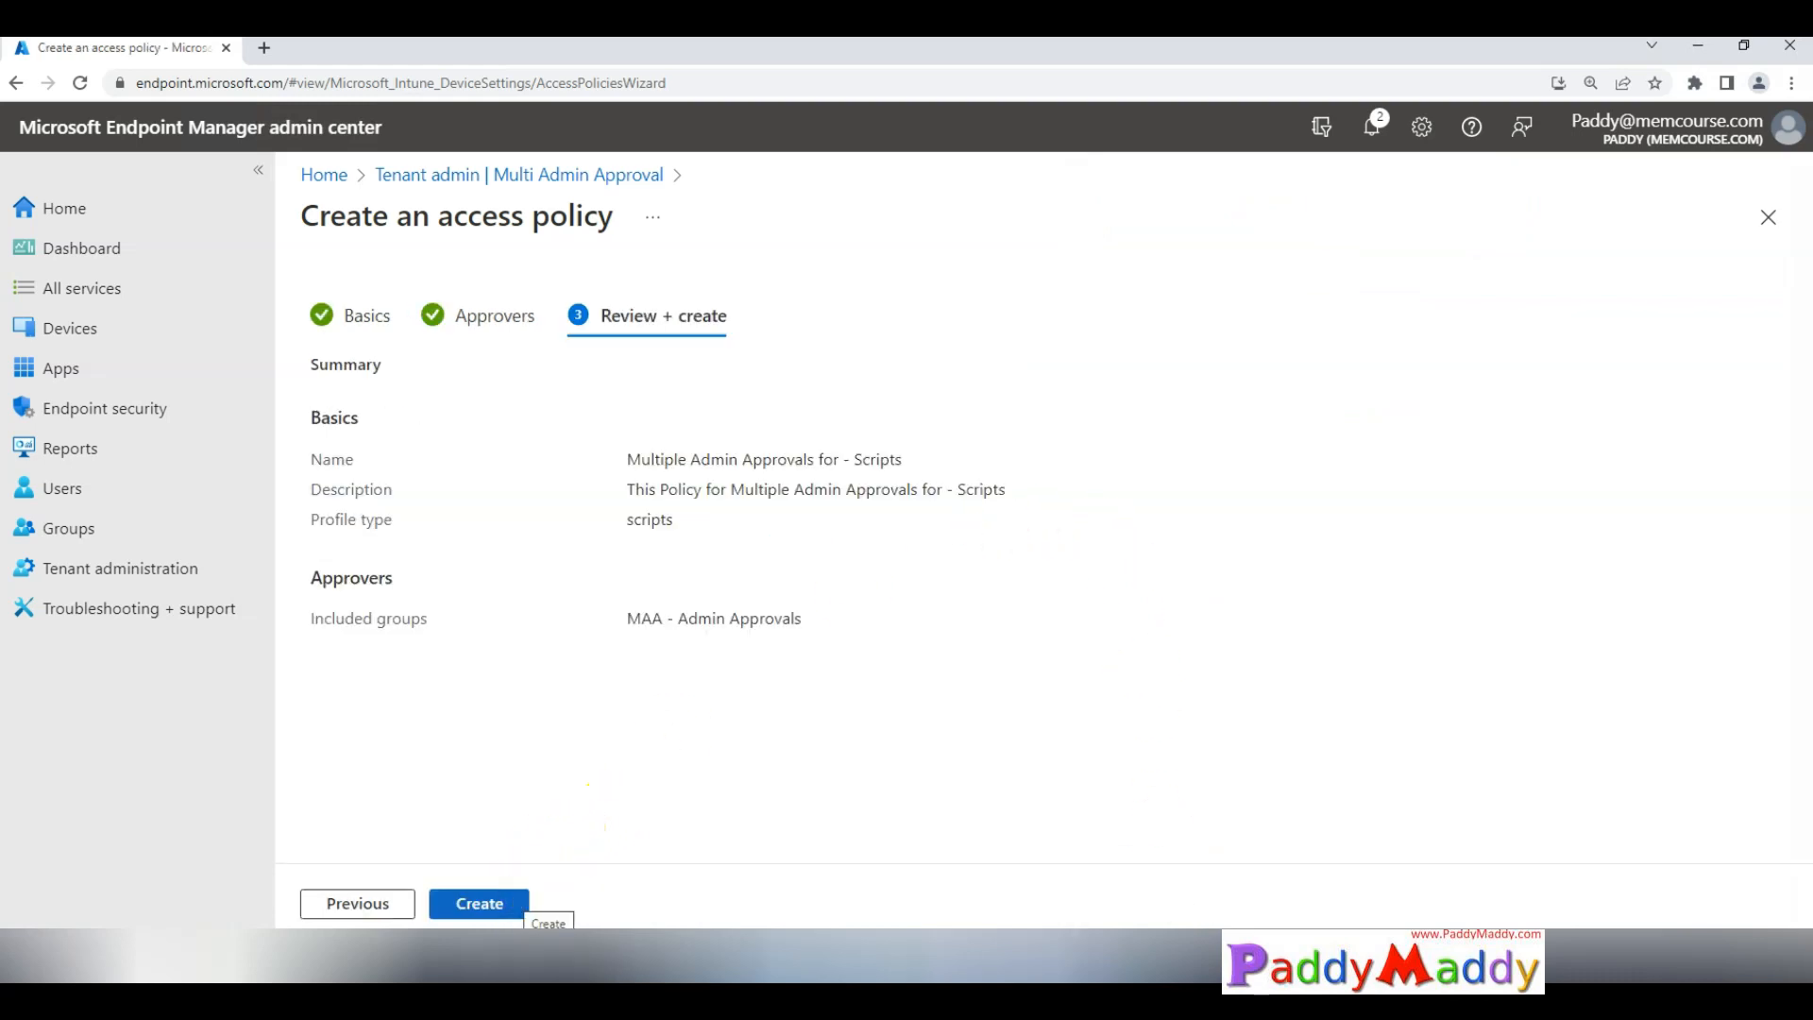
{"action": "left_click", "coordinate": [478, 903]}
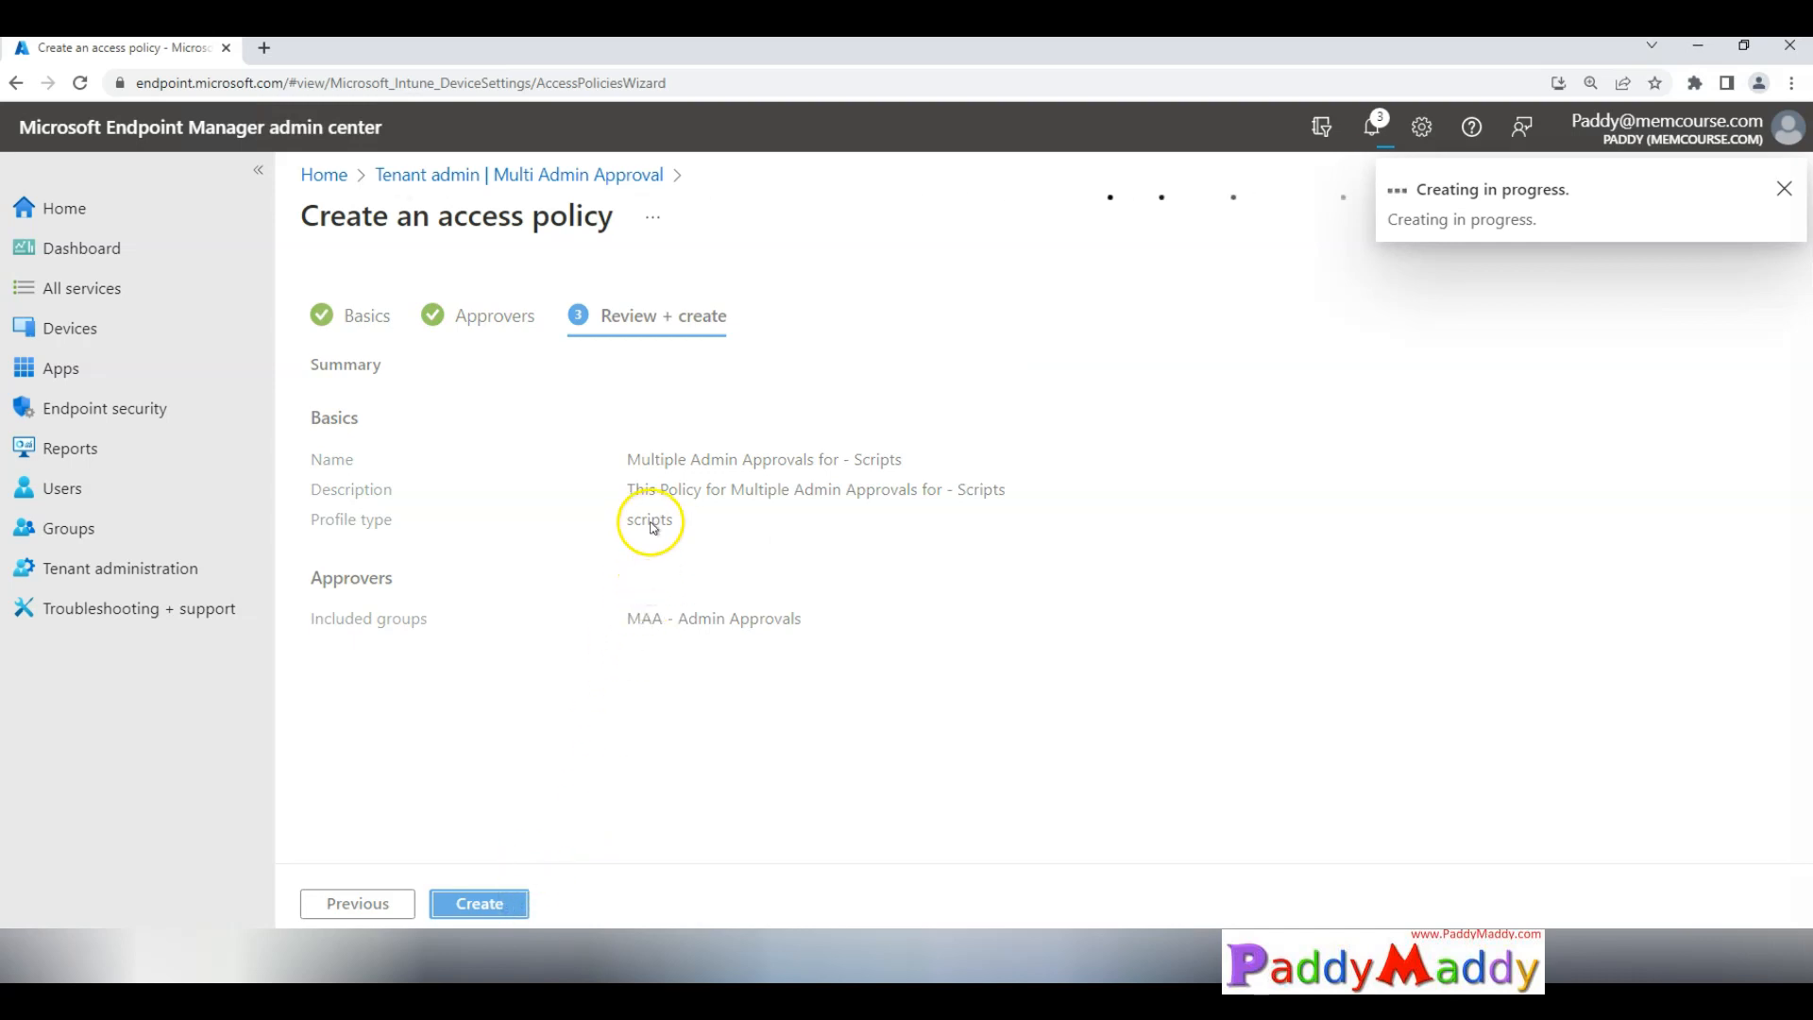
{"action": "left_click", "coordinate": [479, 903]}
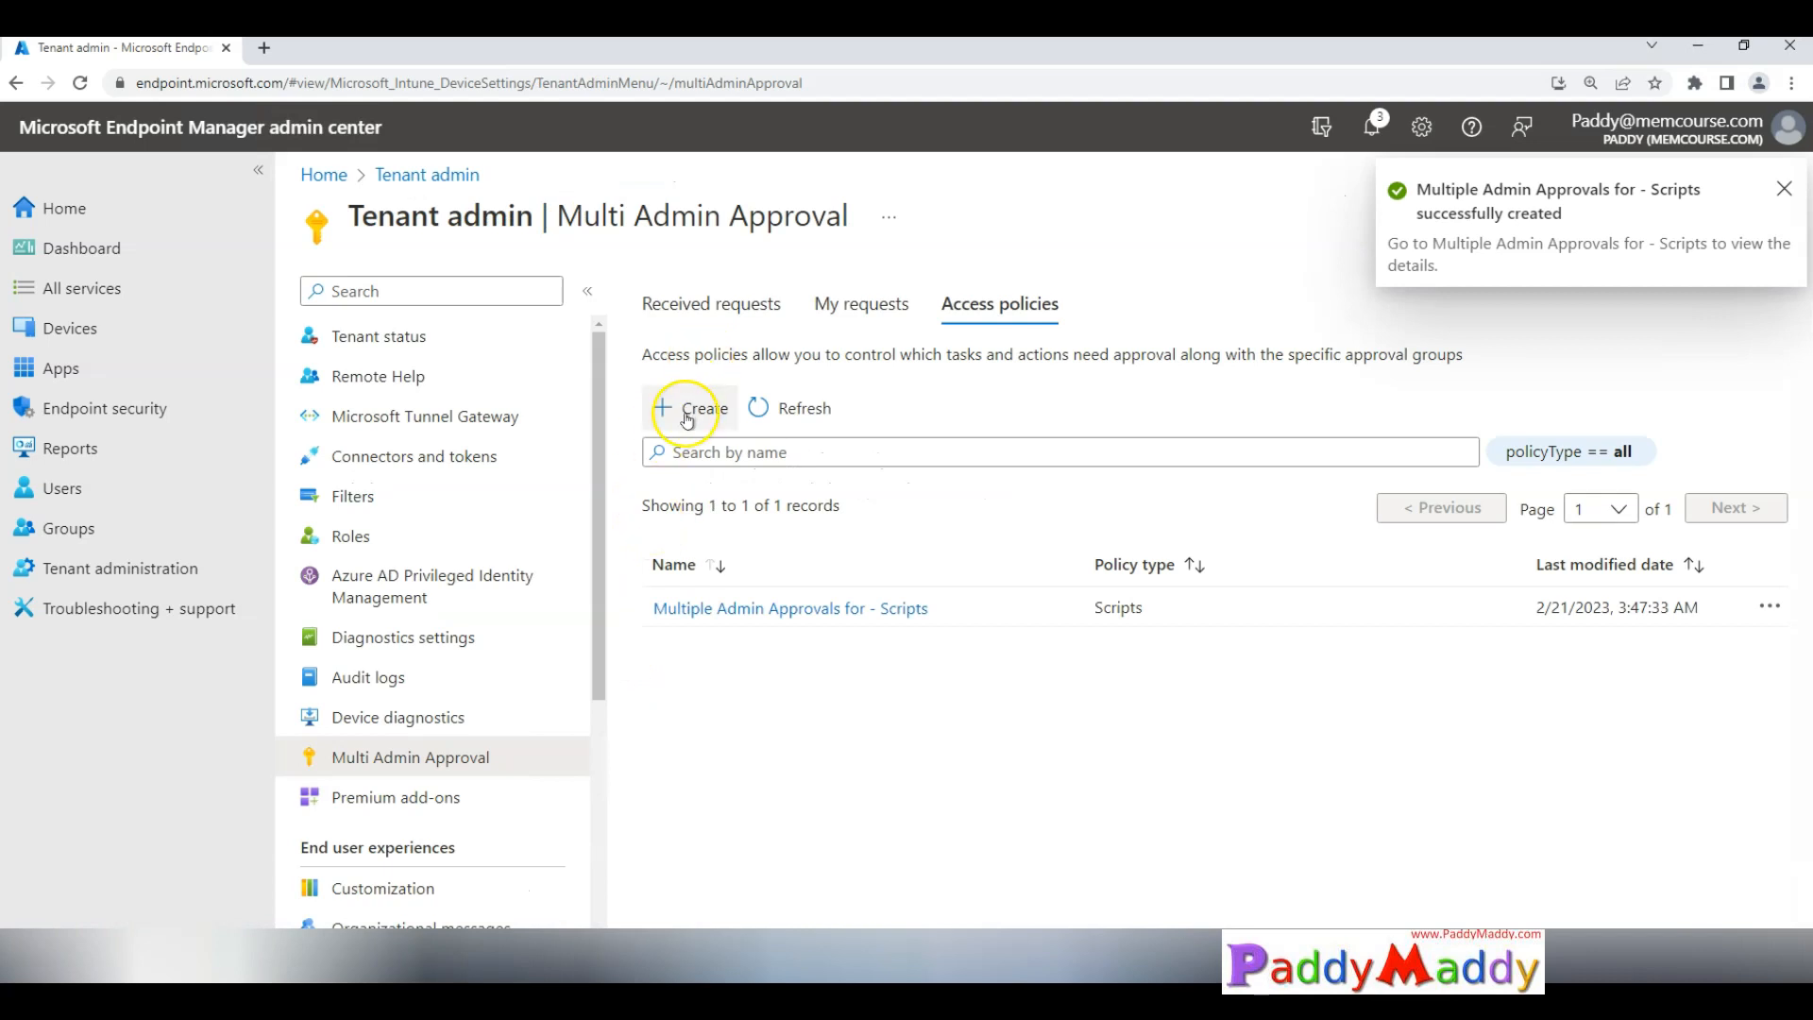
{"action": "mouse_move", "coordinate": [690, 407]}
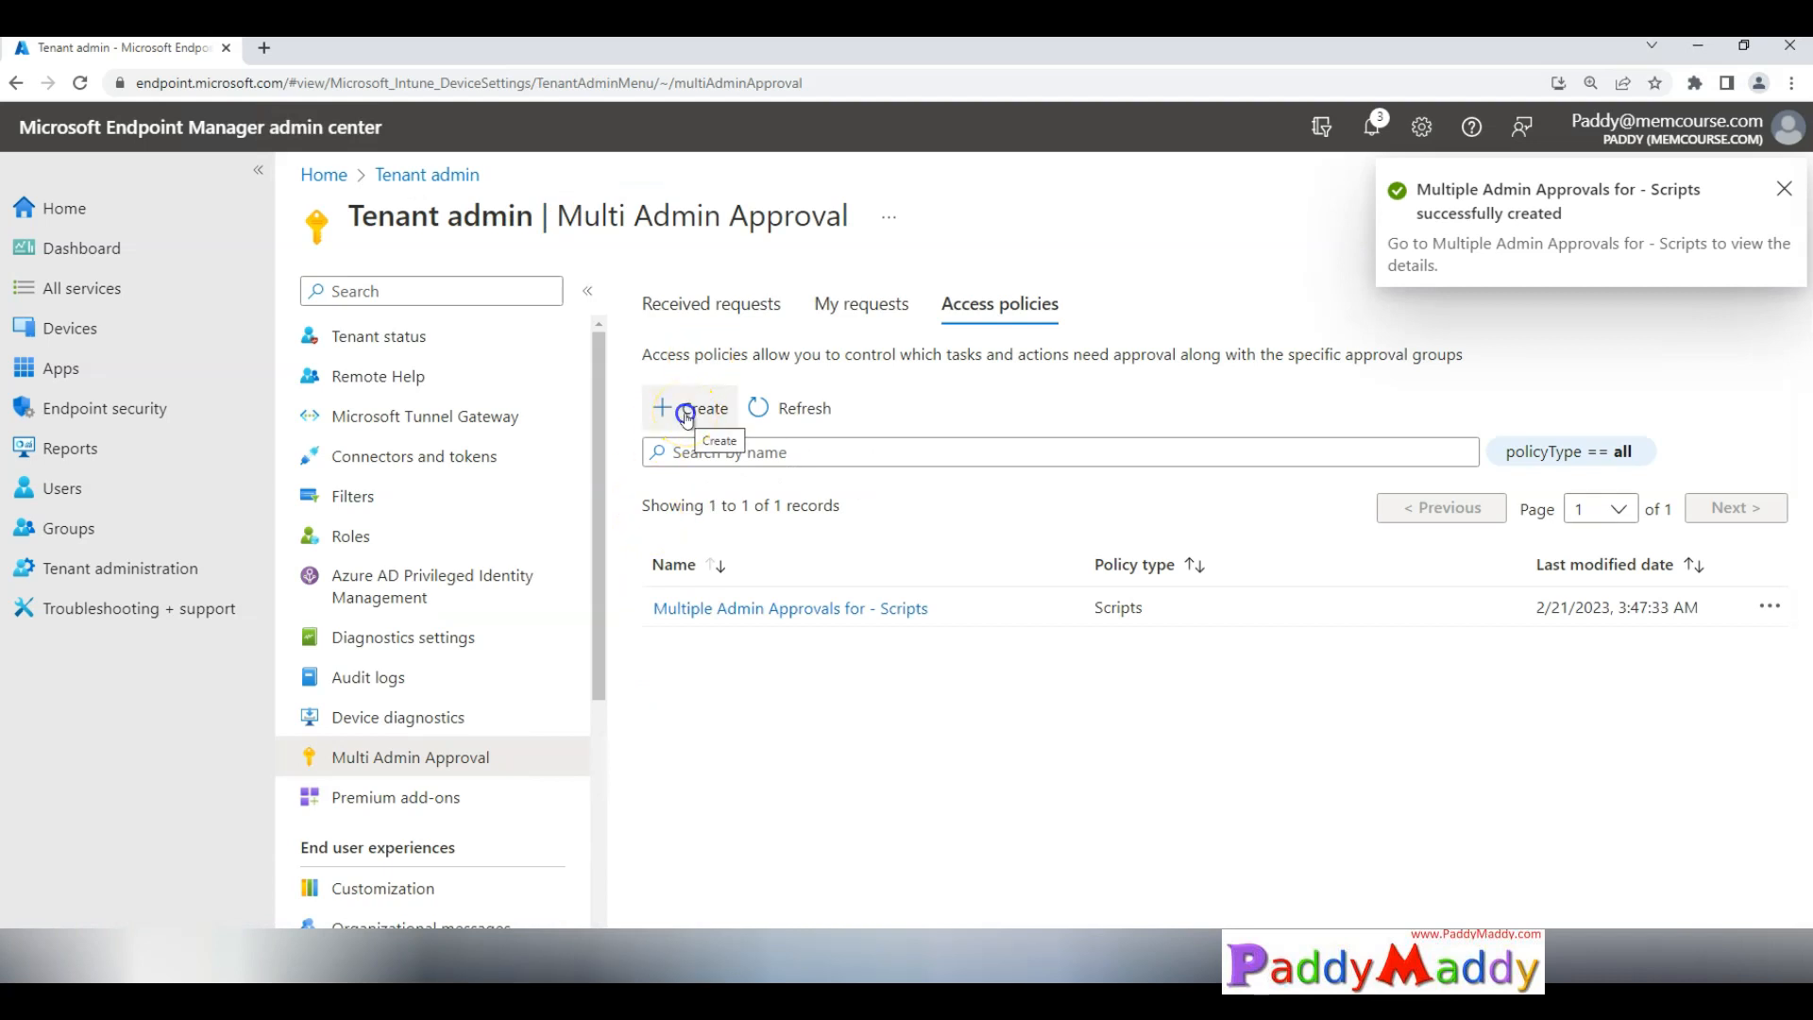
{"action": "left_click", "coordinate": [689, 407]}
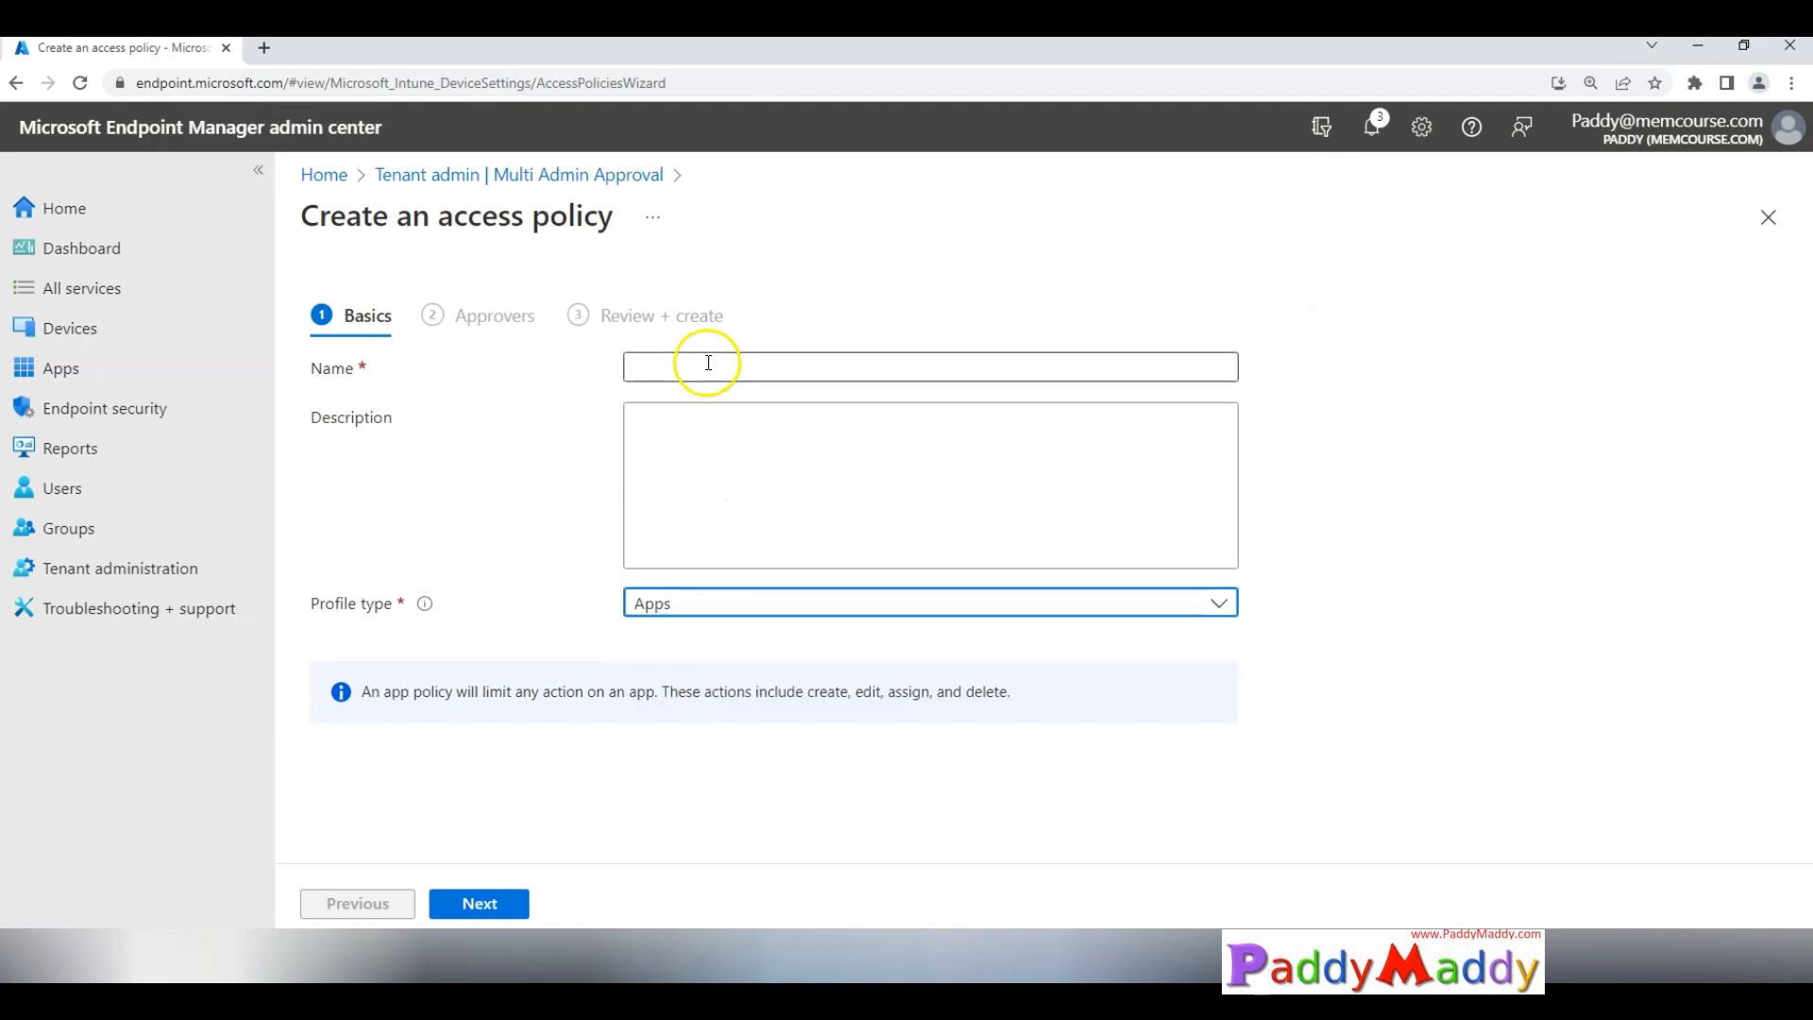
Step: Enter 'Multiple Admin Approvals for - Apps' as the name, keep Apps type, and advance
{"action": "left_click", "coordinate": [928, 366]}
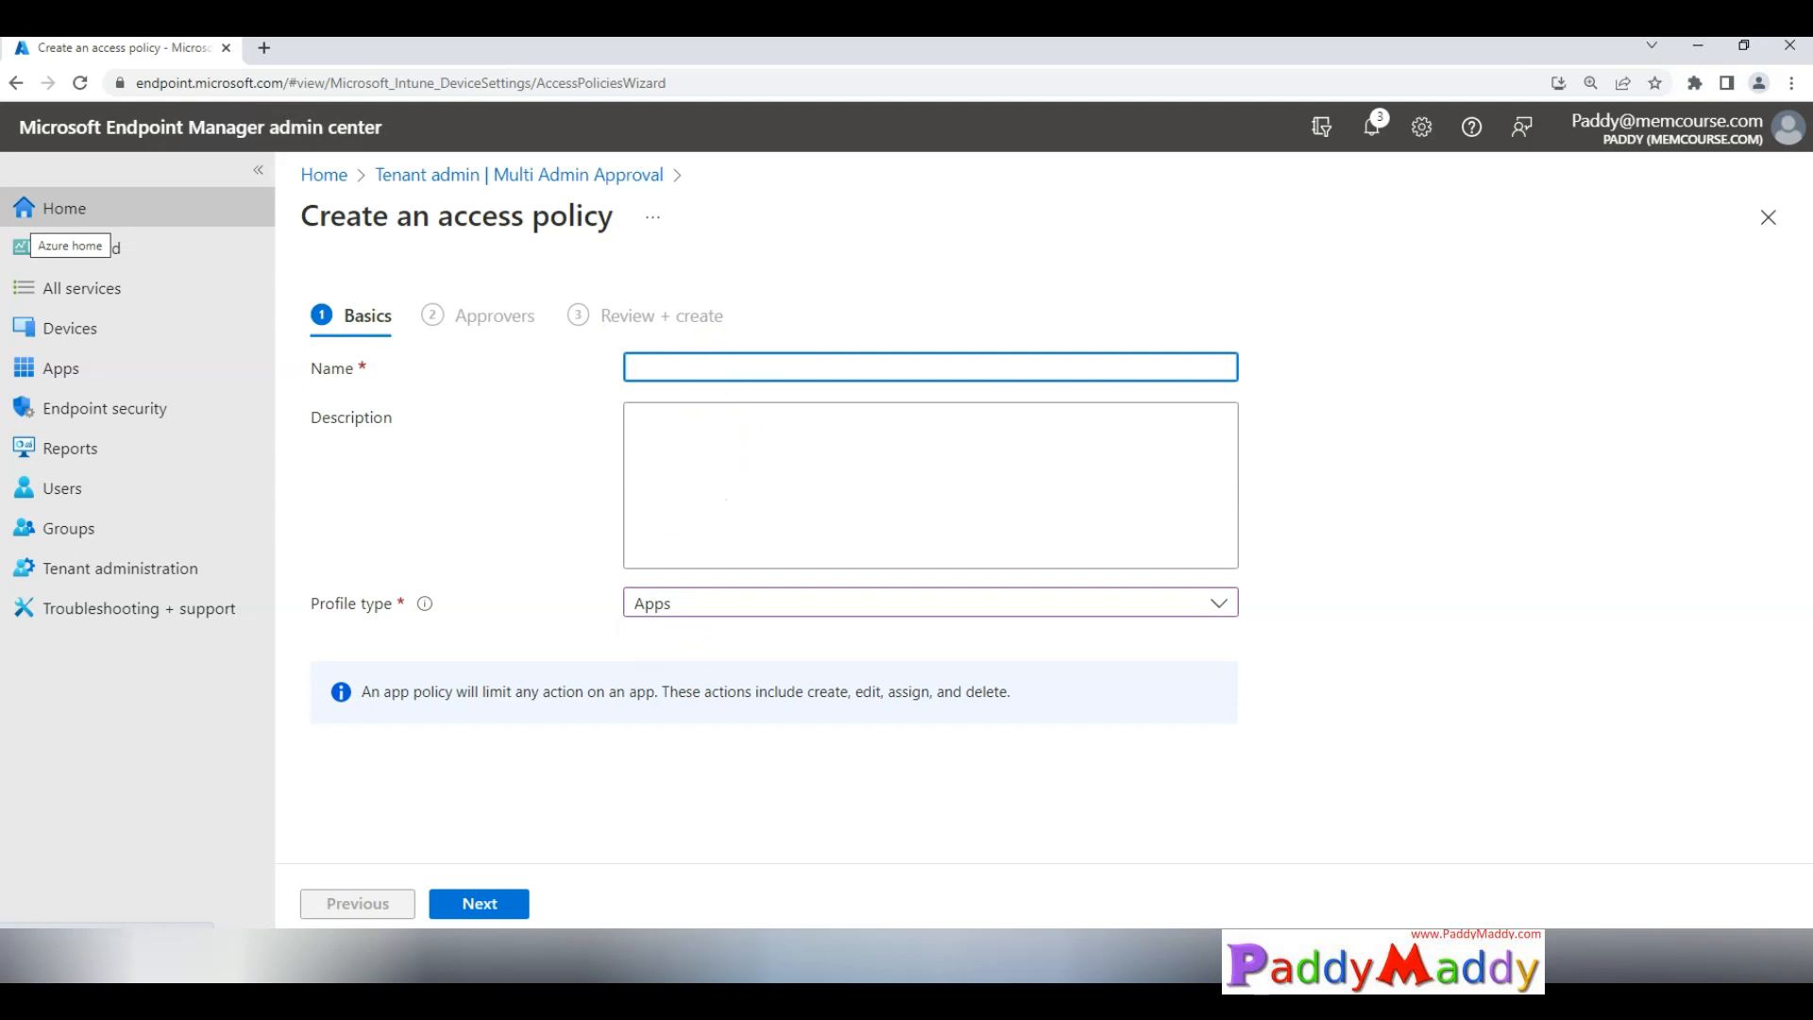
{"action": "left_click", "coordinate": [928, 366]}
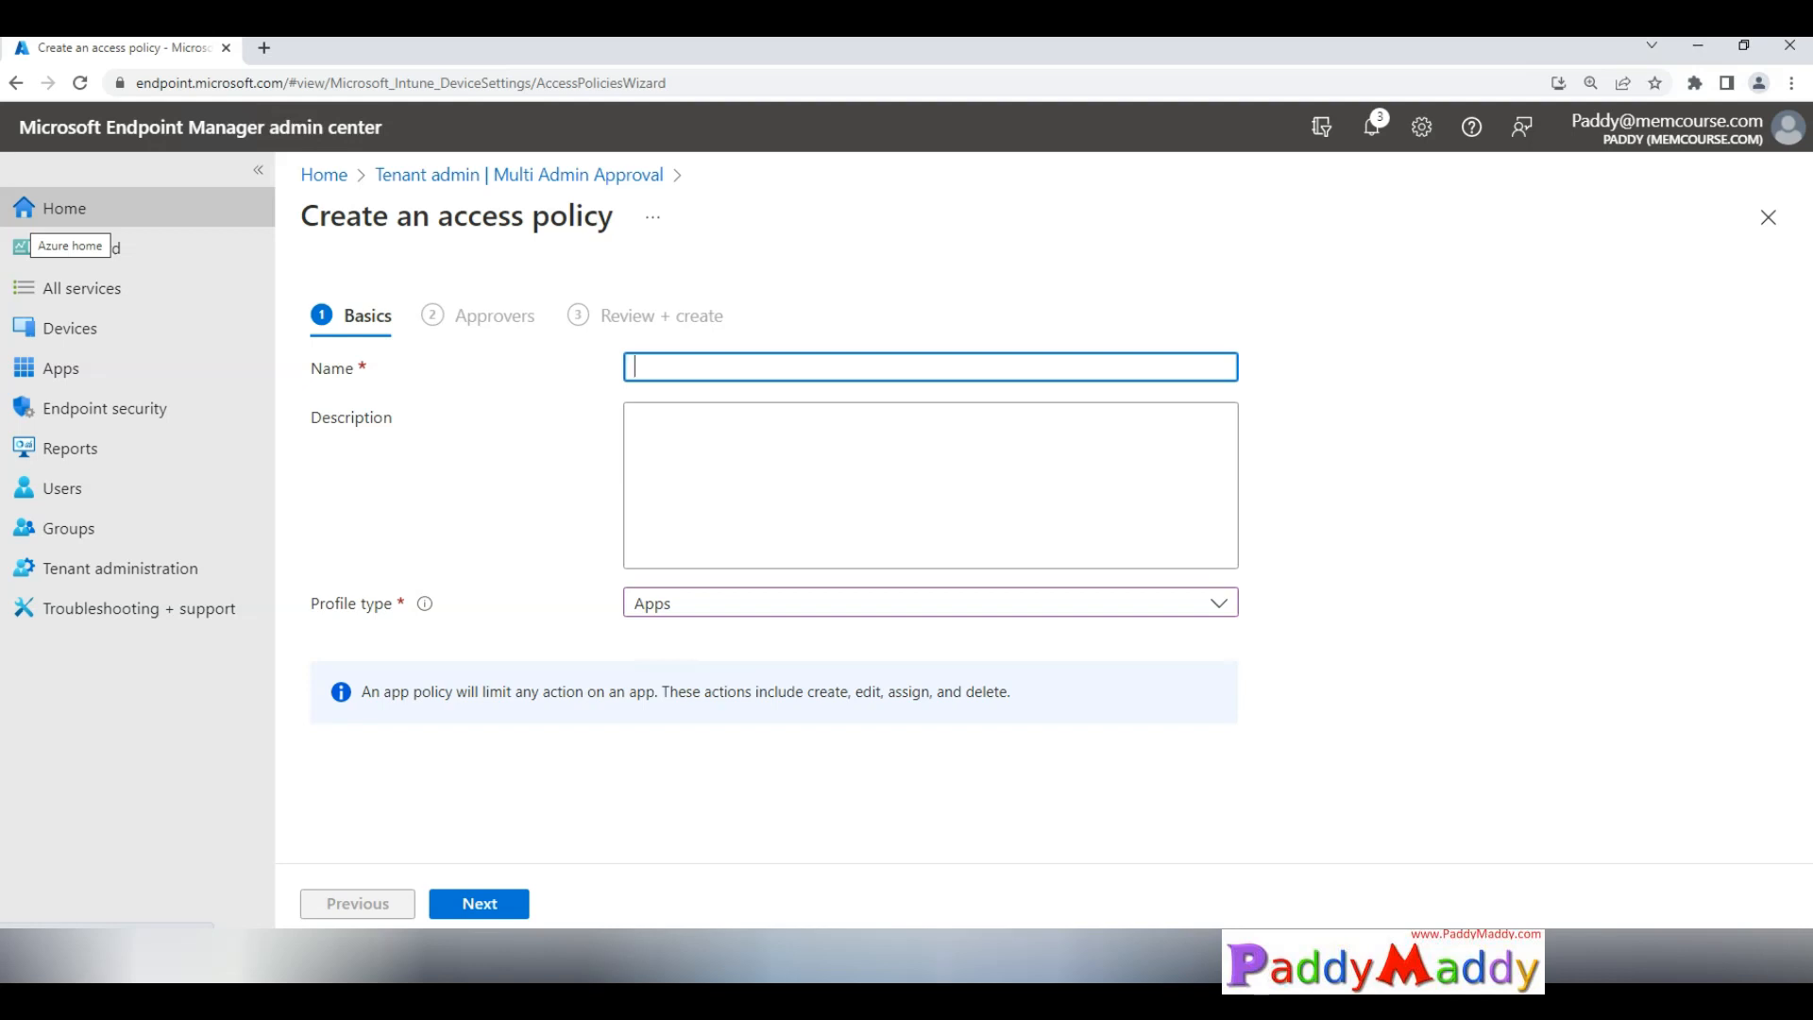
{"action": "mouse_move", "coordinate": [442, 652]}
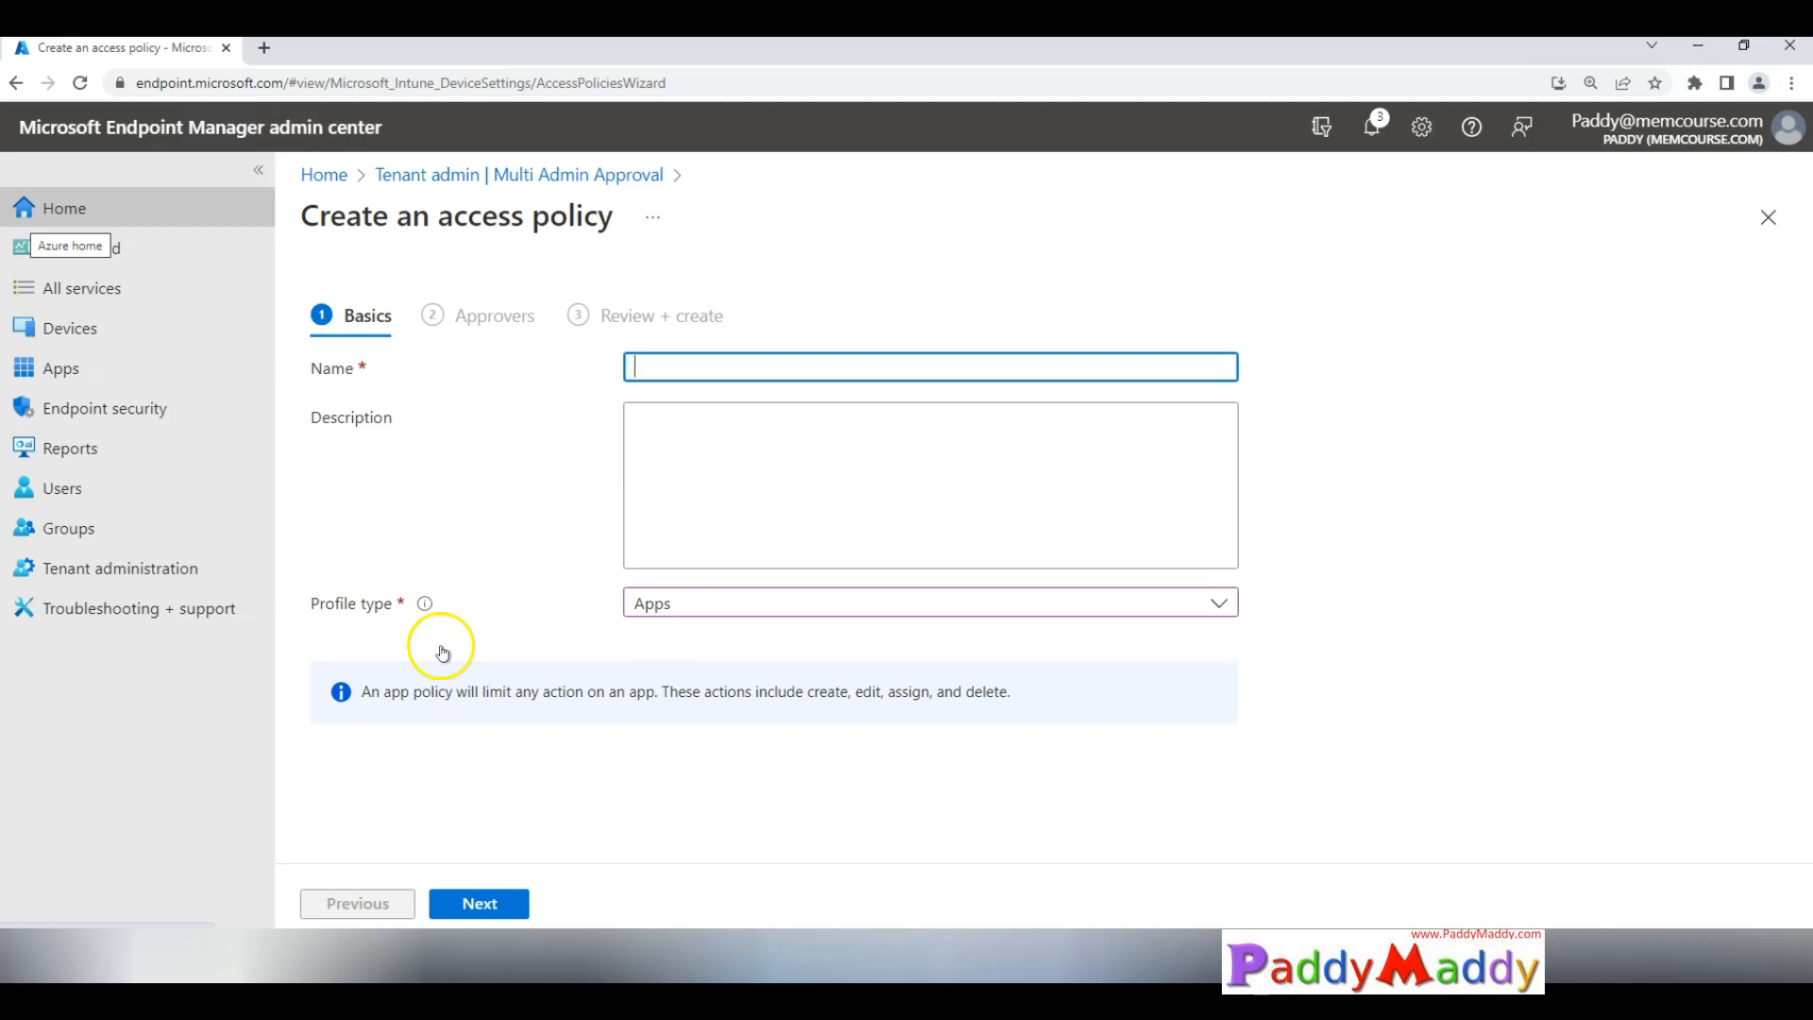
{"action": "mouse_move", "coordinate": [947, 367]}
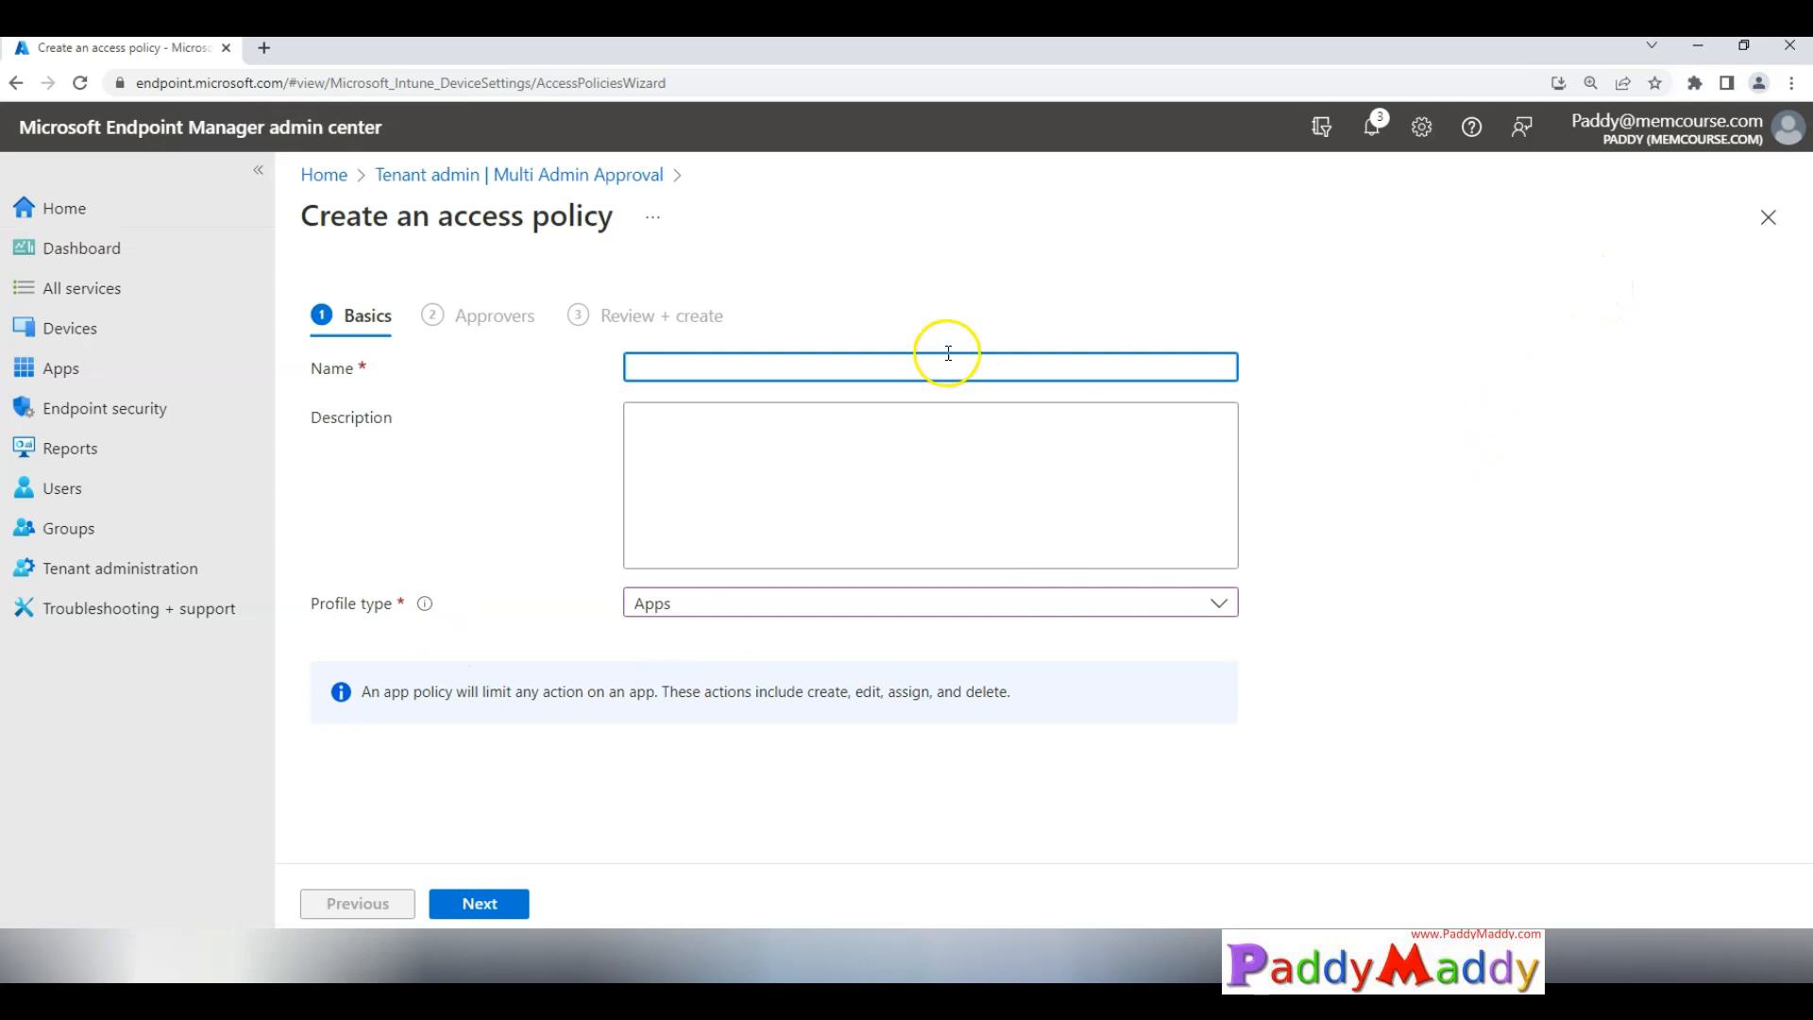
{"action": "type", "text": "Multiple Admin Approvals for - Apps"}
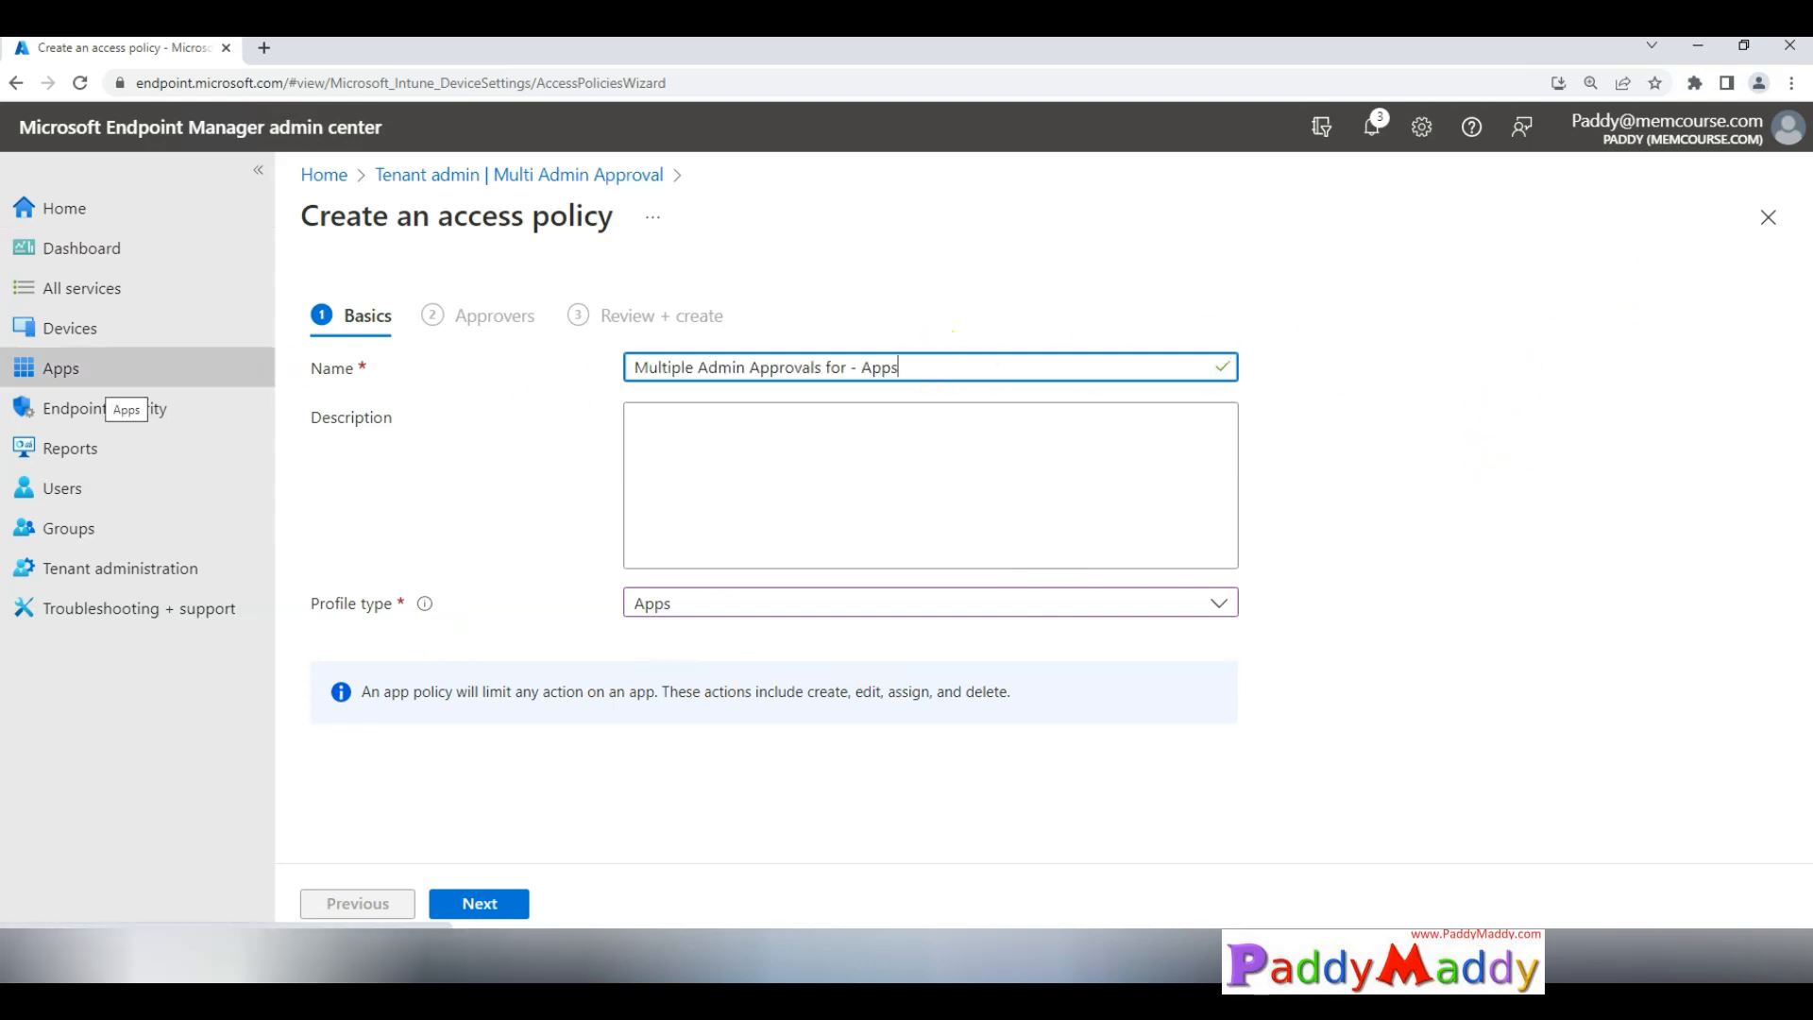
{"action": "left_click", "coordinate": [836, 484]}
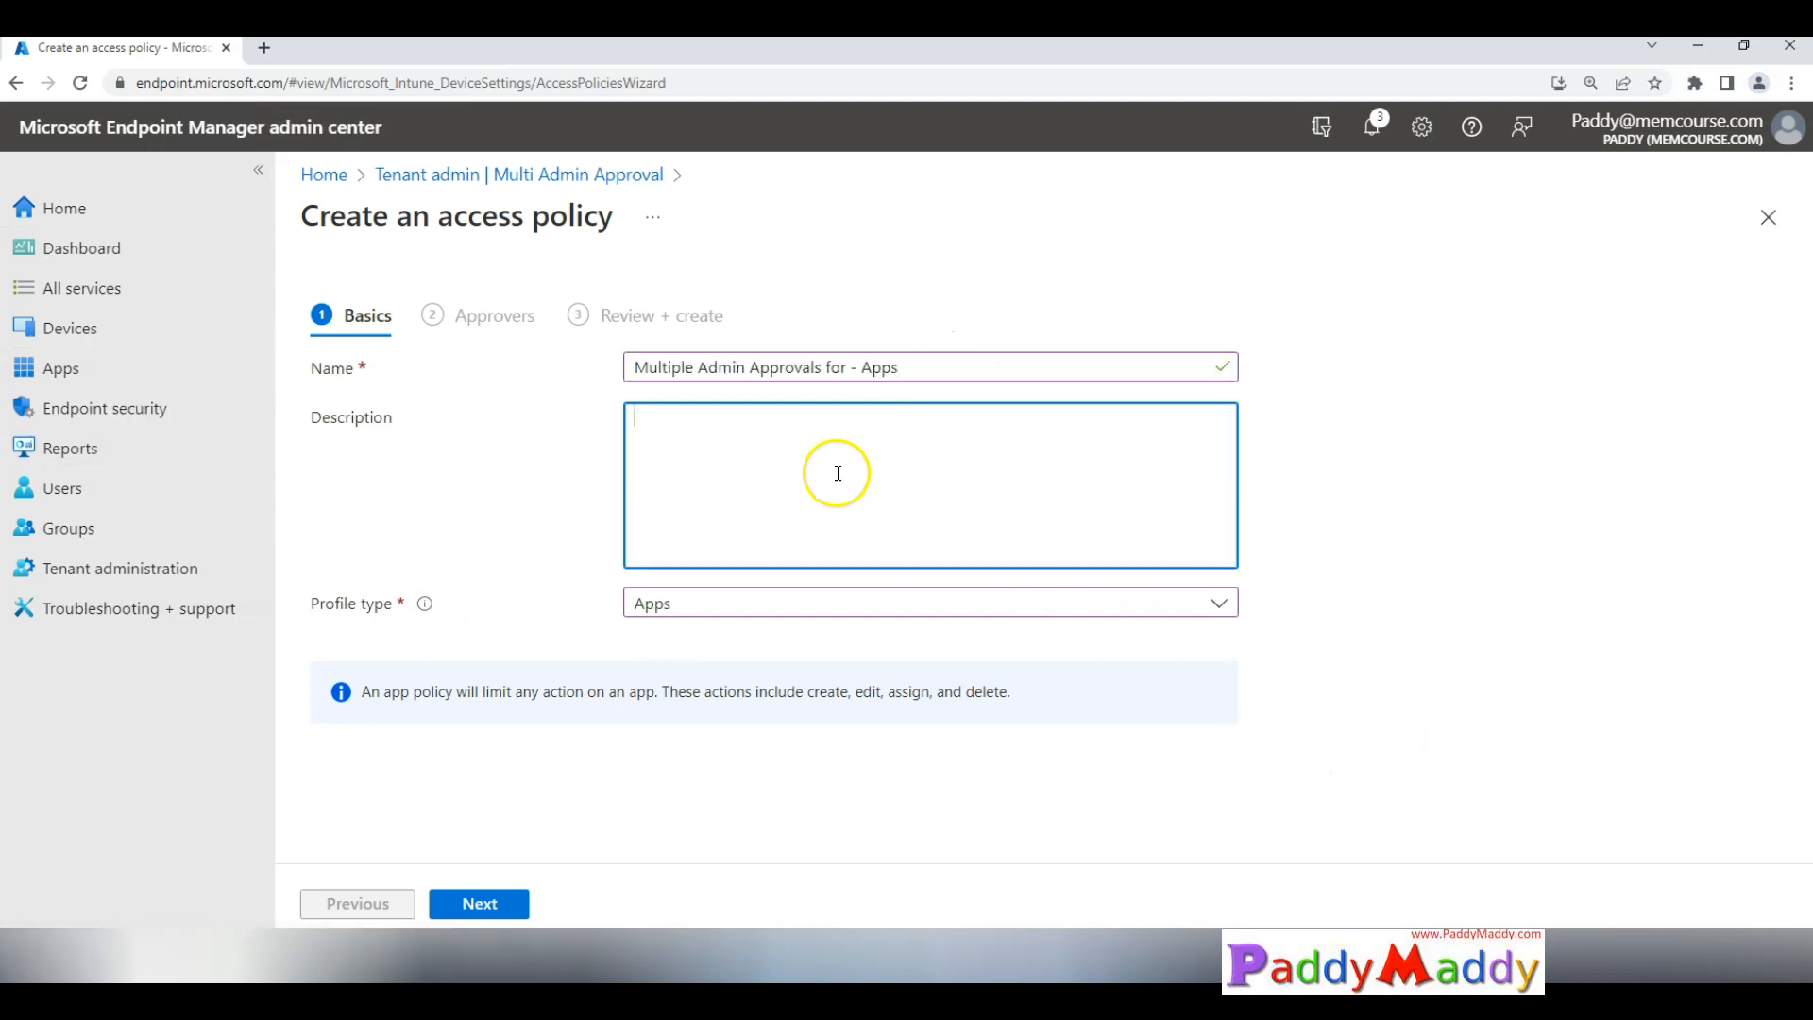
{"action": "left_click", "coordinate": [477, 903]}
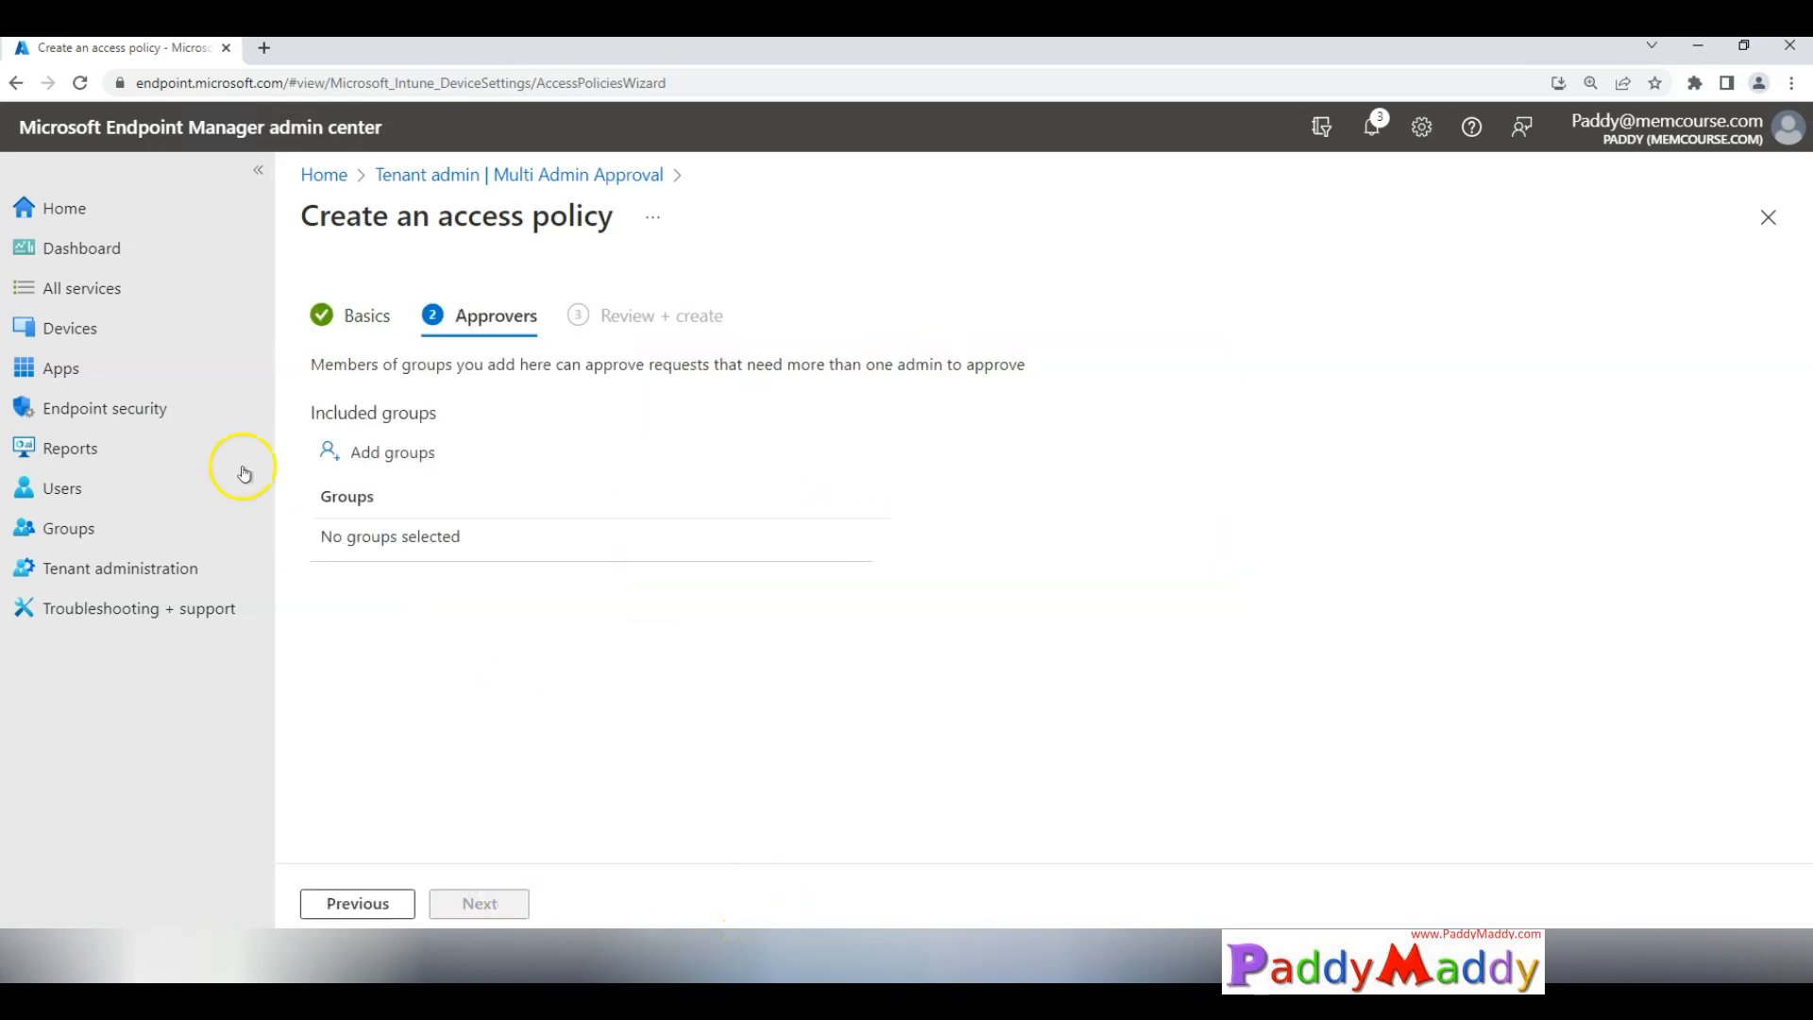
Step: Search for and select the 'MAA - Admin Approvals' group as the Apps policy approver
{"action": "left_click", "coordinate": [391, 451]}
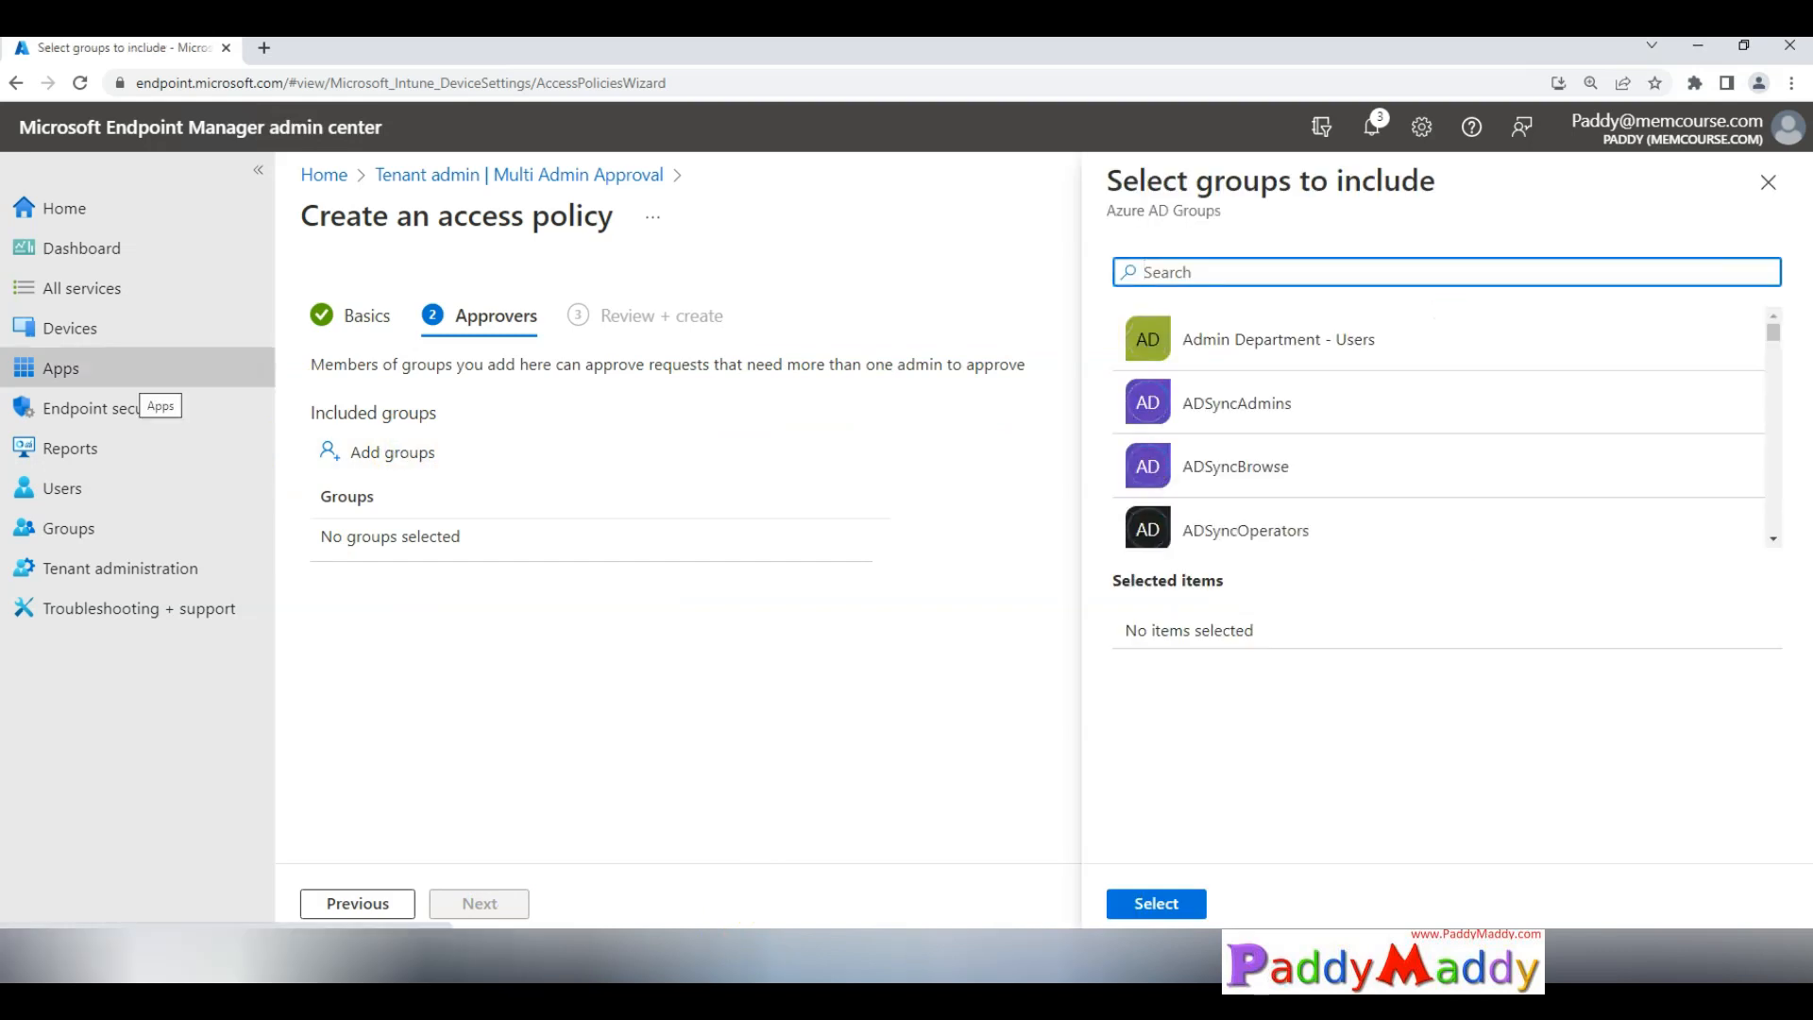
{"action": "mouse_move", "coordinate": [1466, 385]}
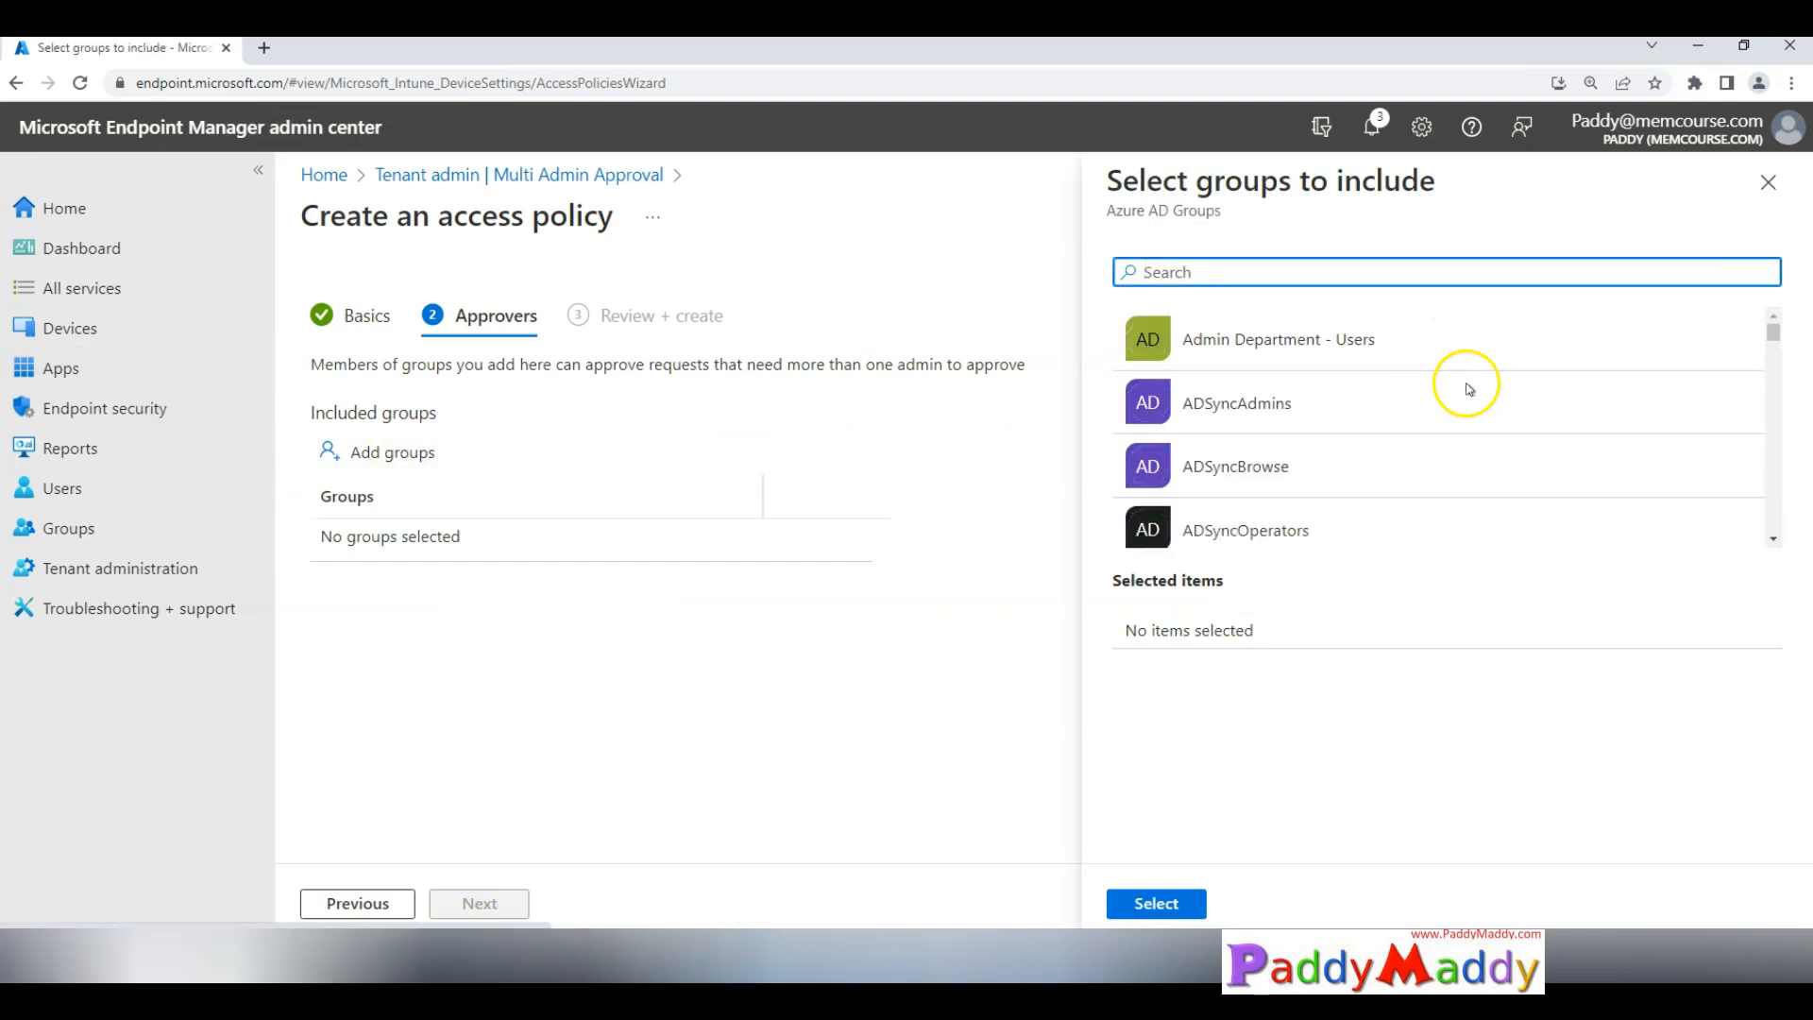
{"action": "type", "text": "MAA - Admin Approvals Paddy"}
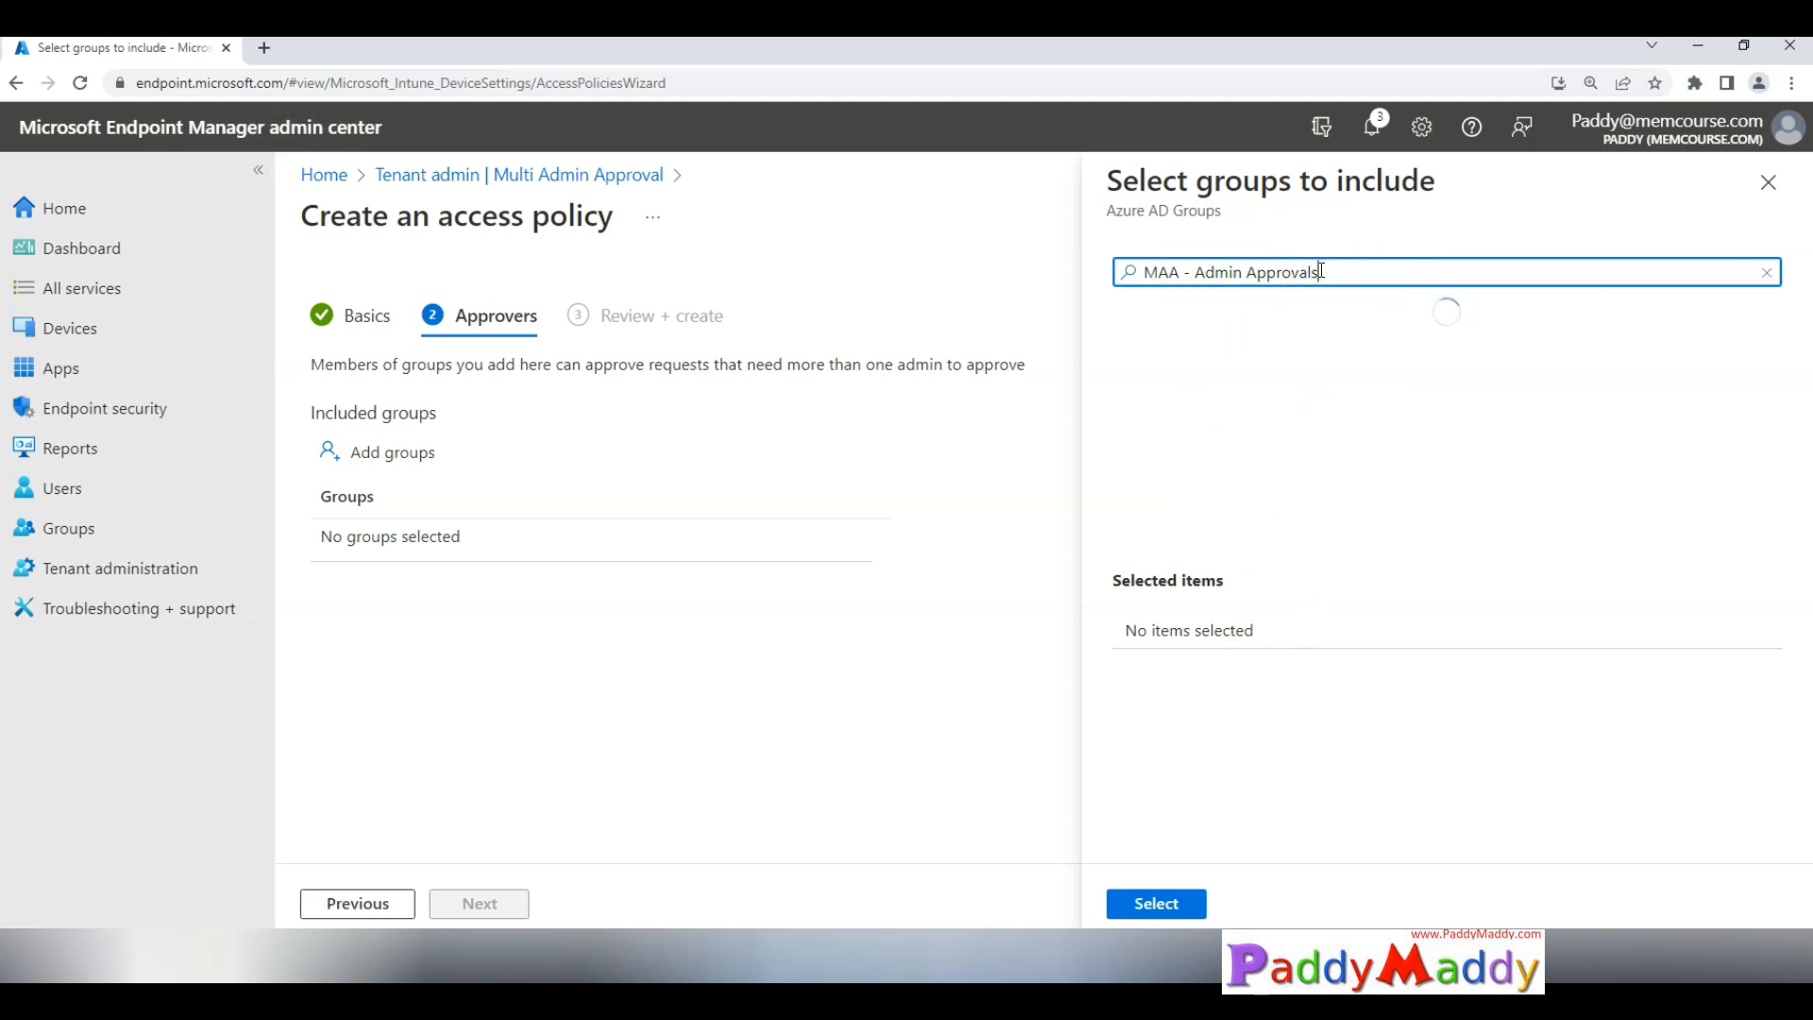
{"action": "left_click", "coordinate": [1272, 344]}
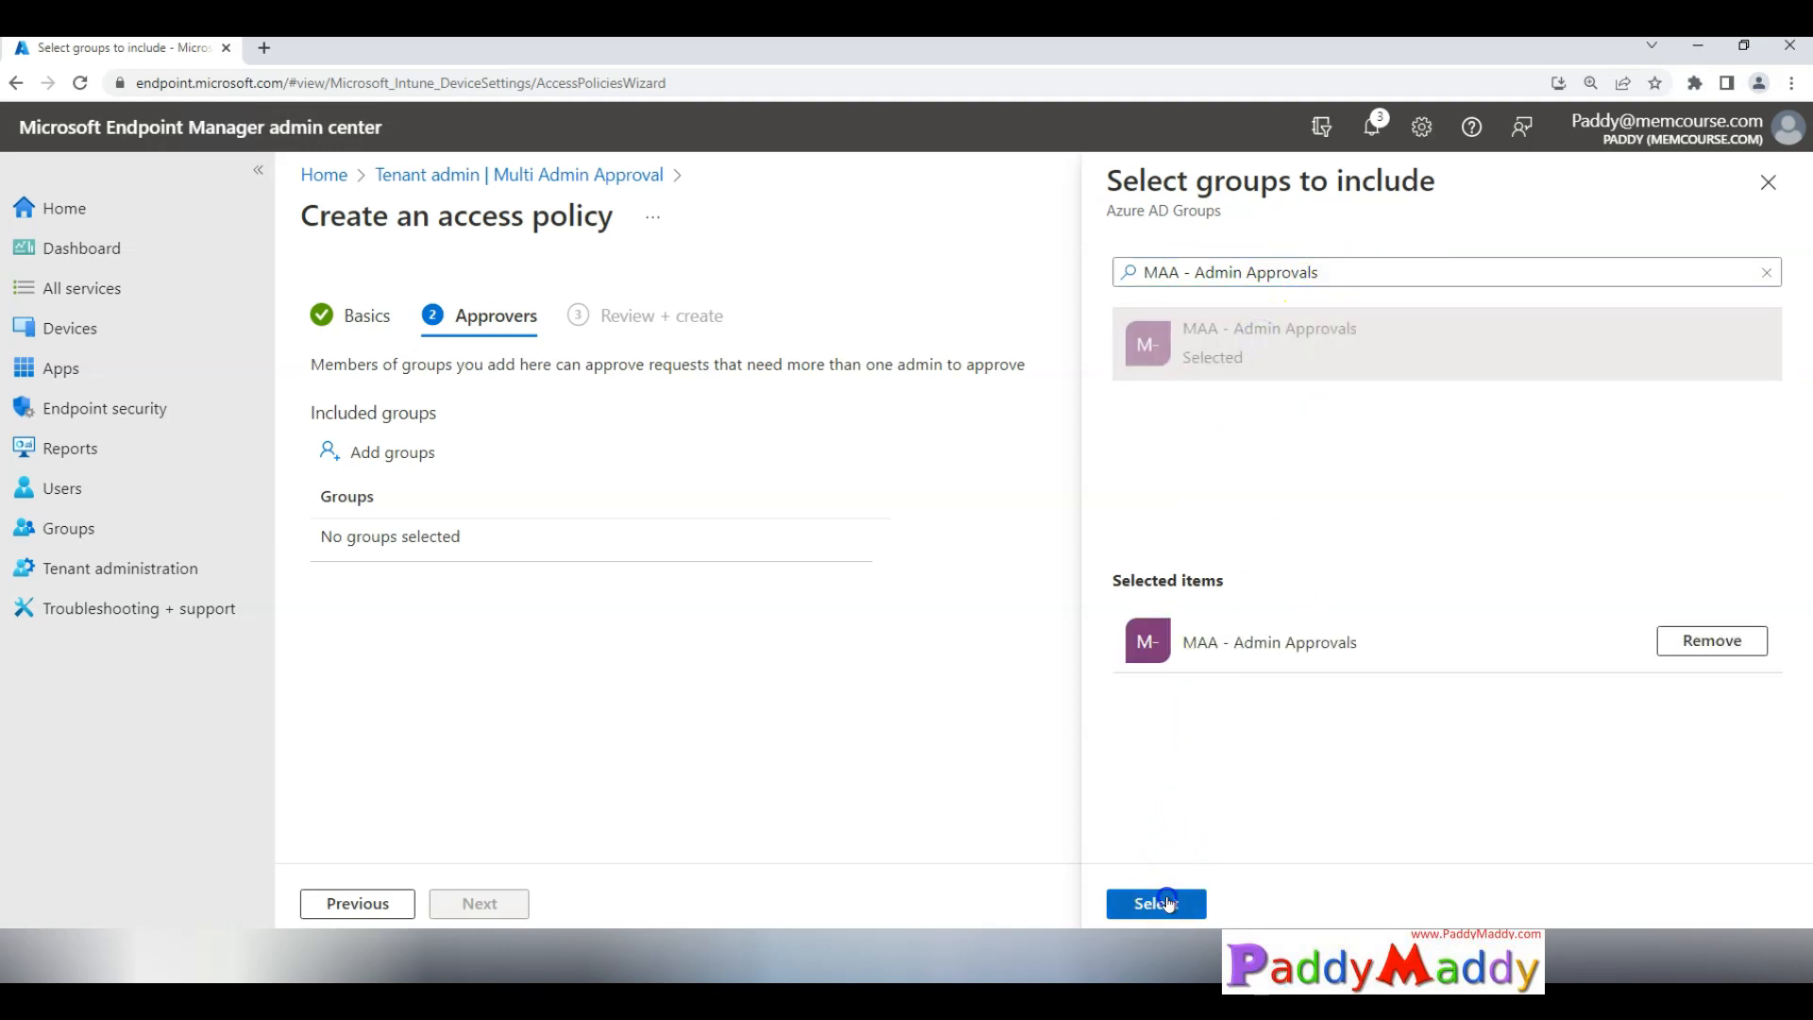
{"action": "left_click", "coordinate": [1154, 902]}
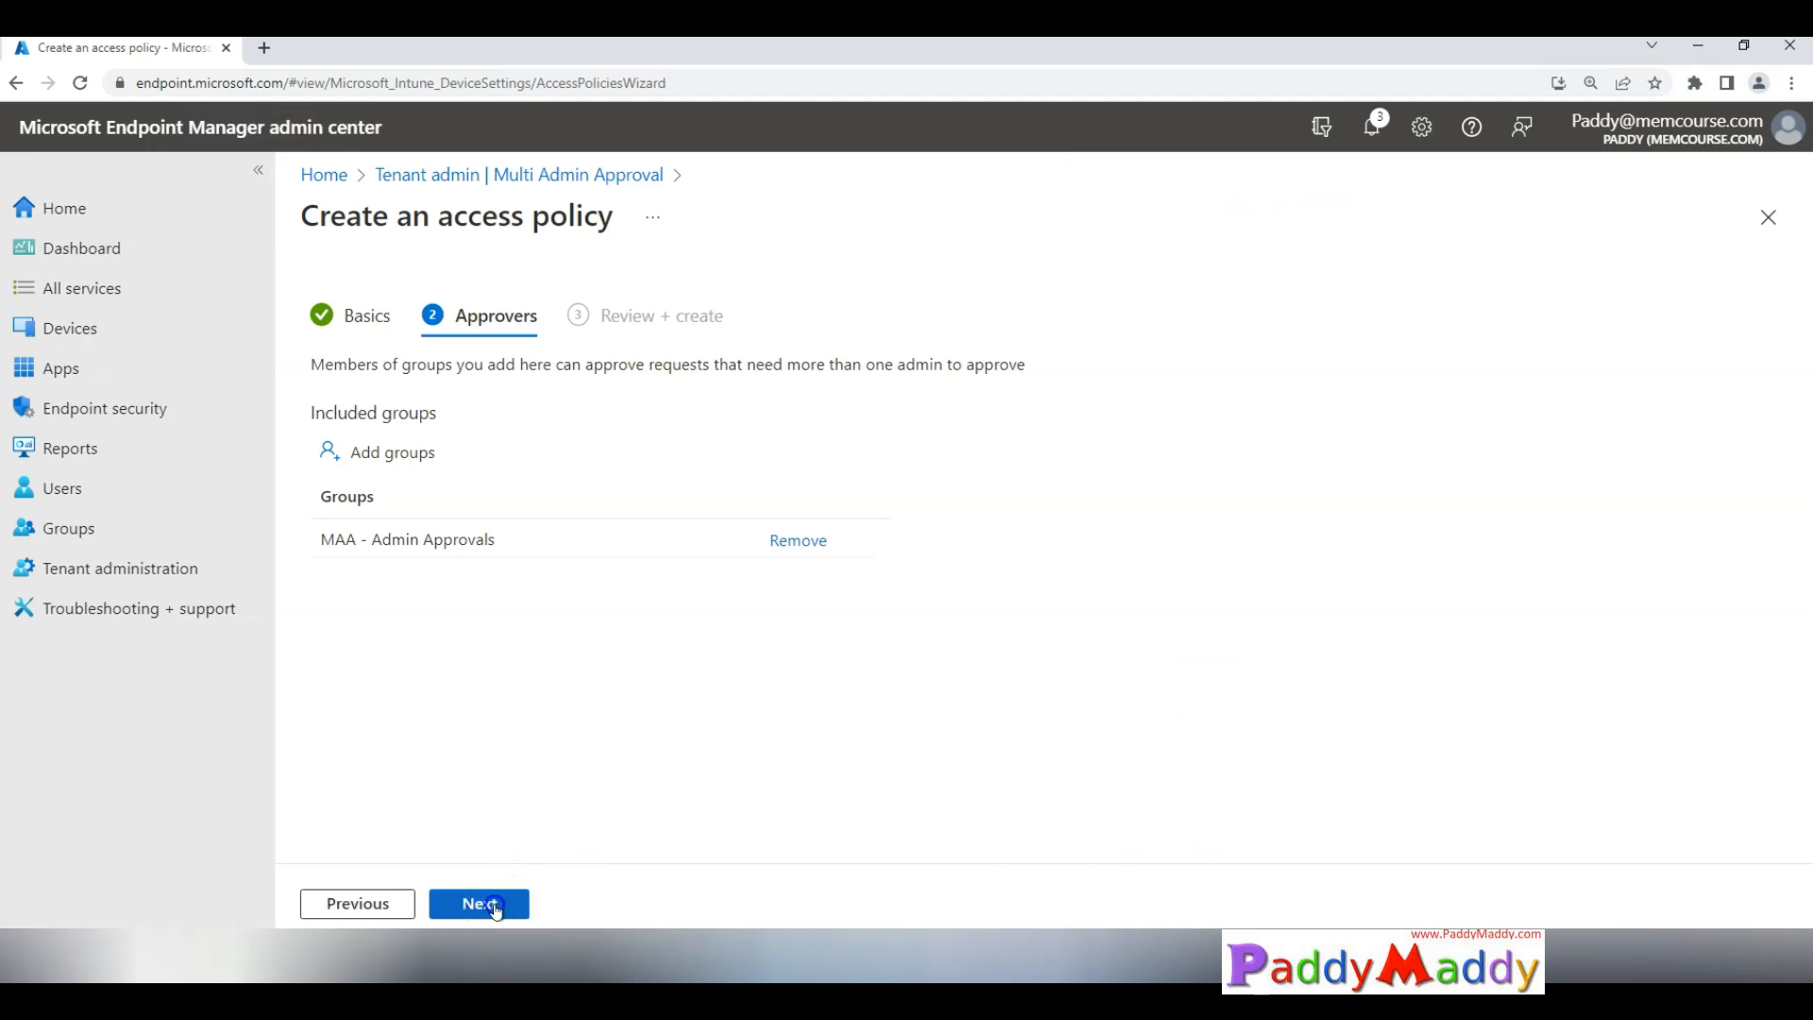
Step: Review and create the Apps access policy
{"action": "left_click", "coordinate": [478, 903]}
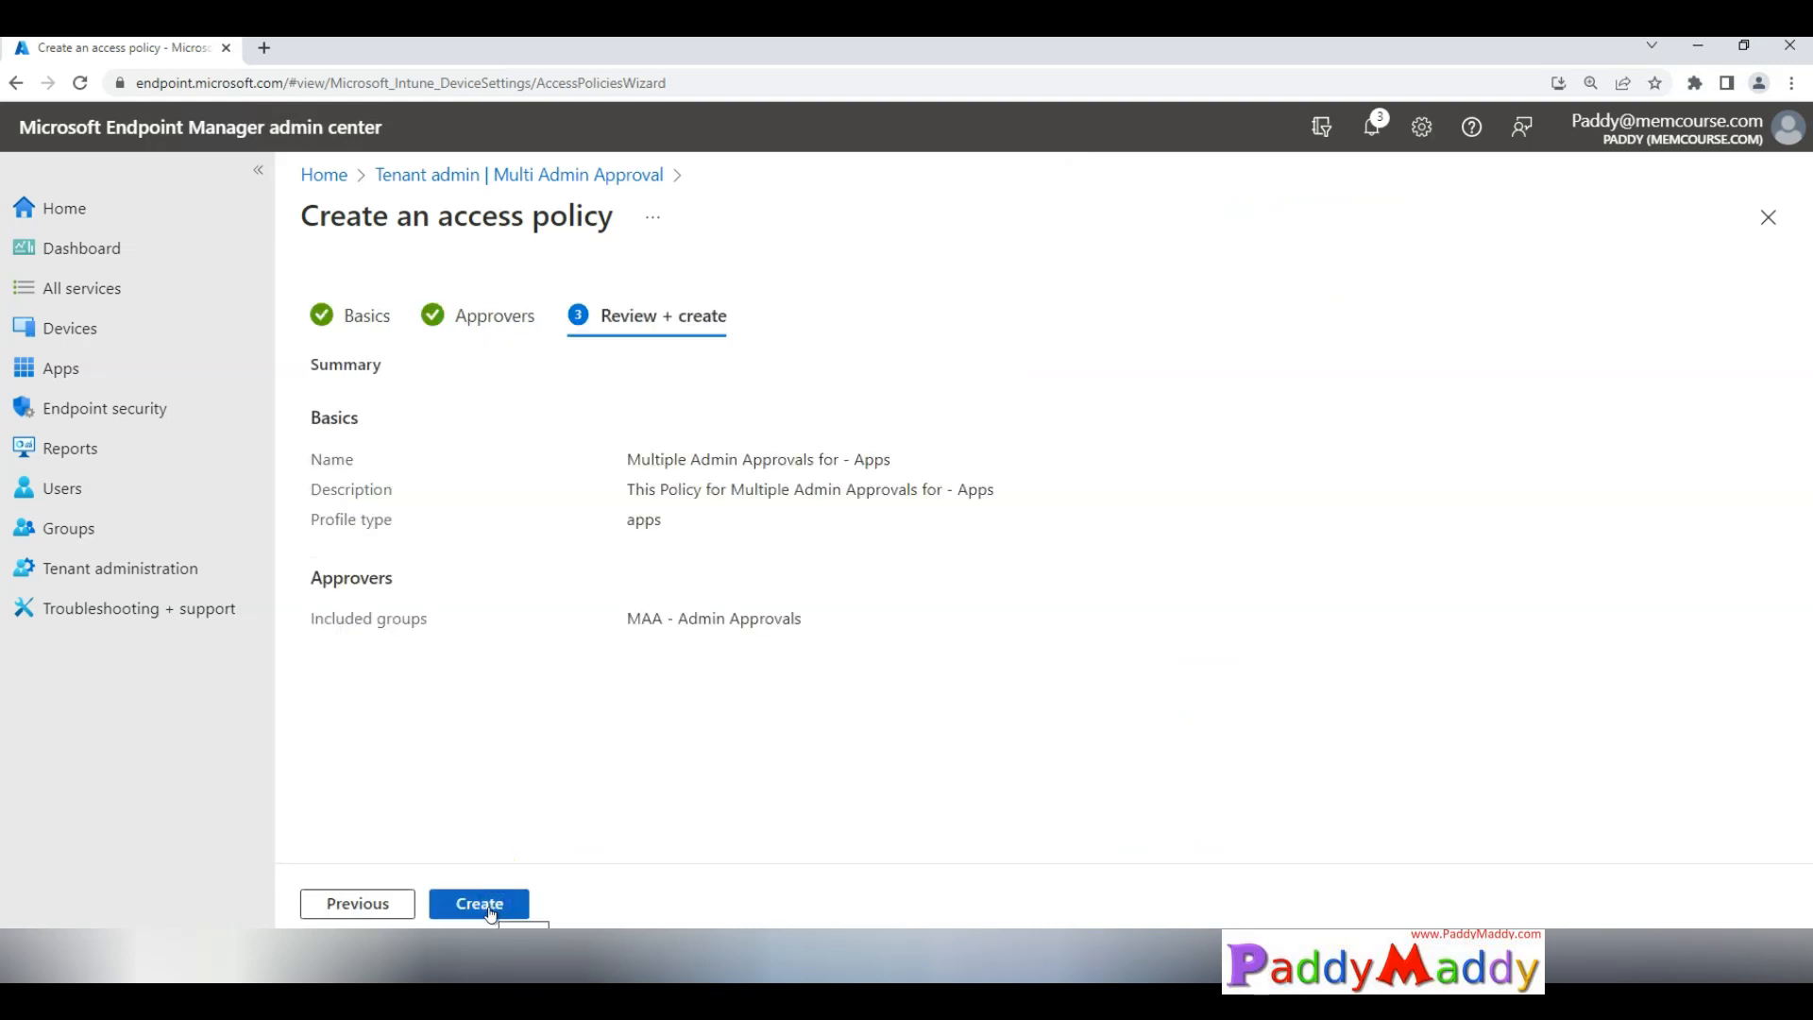
{"action": "left_click", "coordinate": [479, 902]}
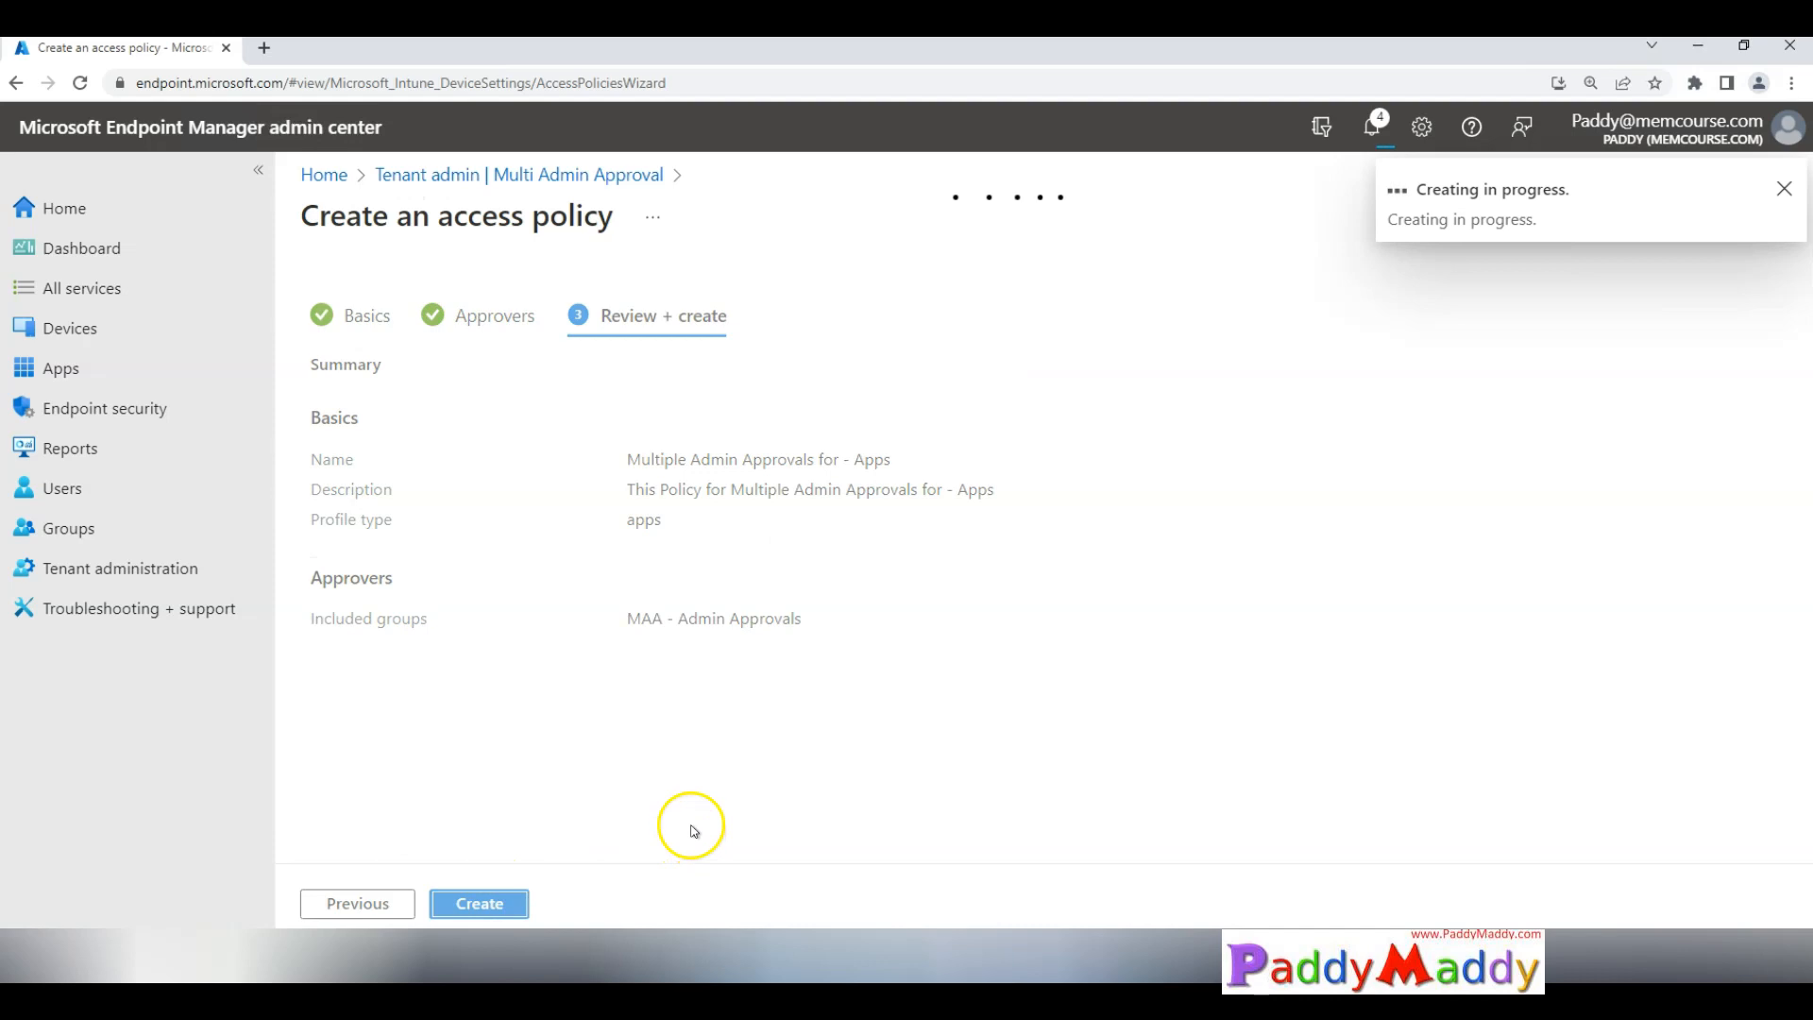
{"action": "left_click", "coordinate": [477, 903]}
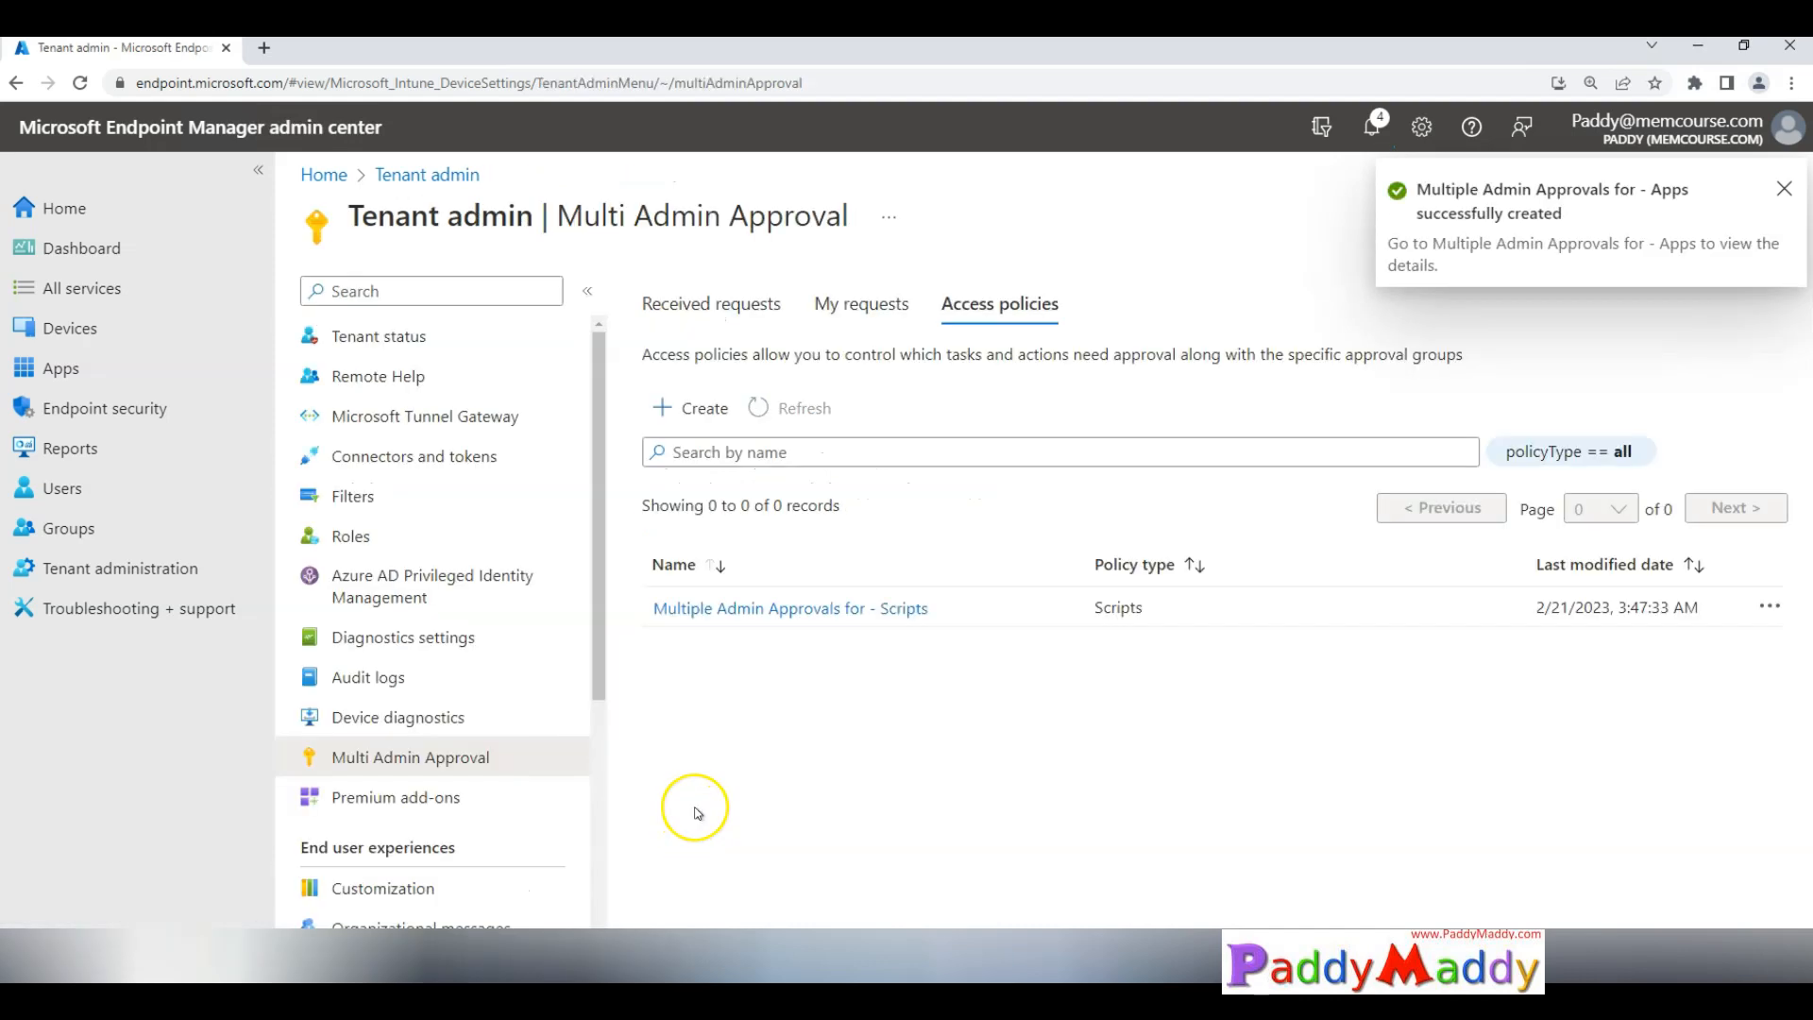
{"action": "left_click", "coordinate": [803, 407]}
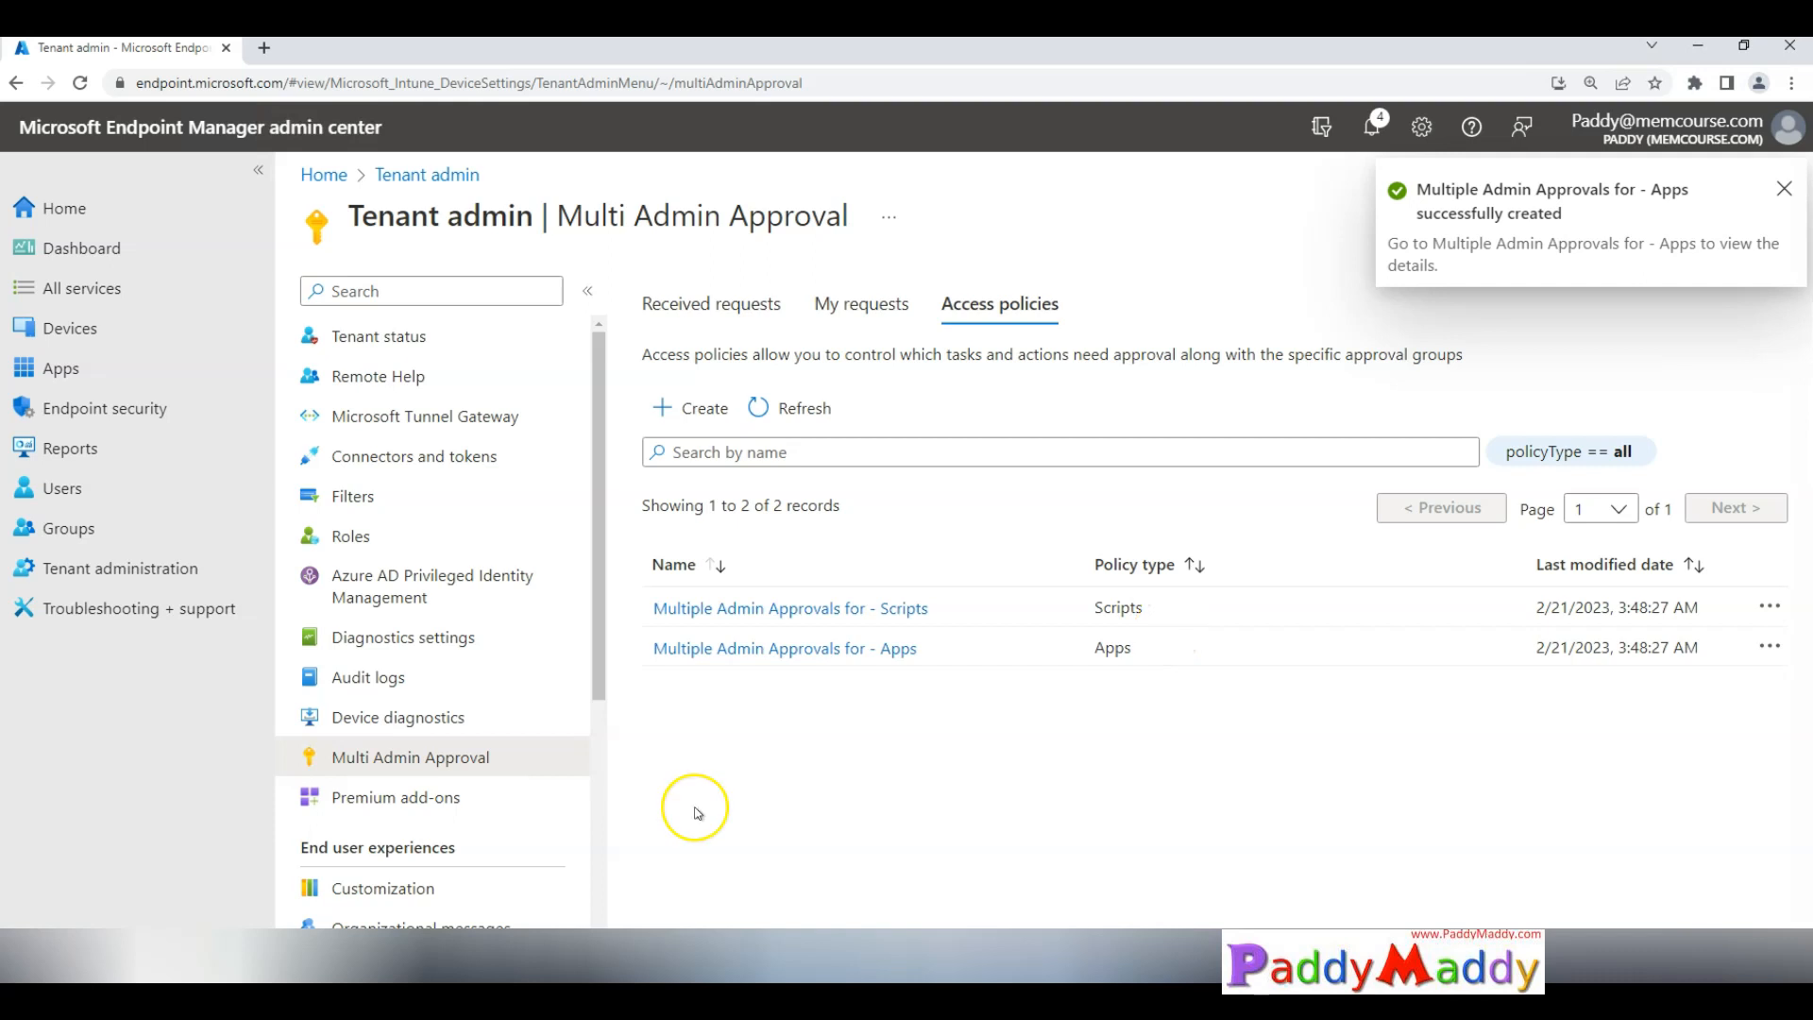
Step: Dismiss the notification, search Windows apps for 'adobe', and open Adobe Reader Test
{"action": "left_click", "coordinate": [1784, 189]}
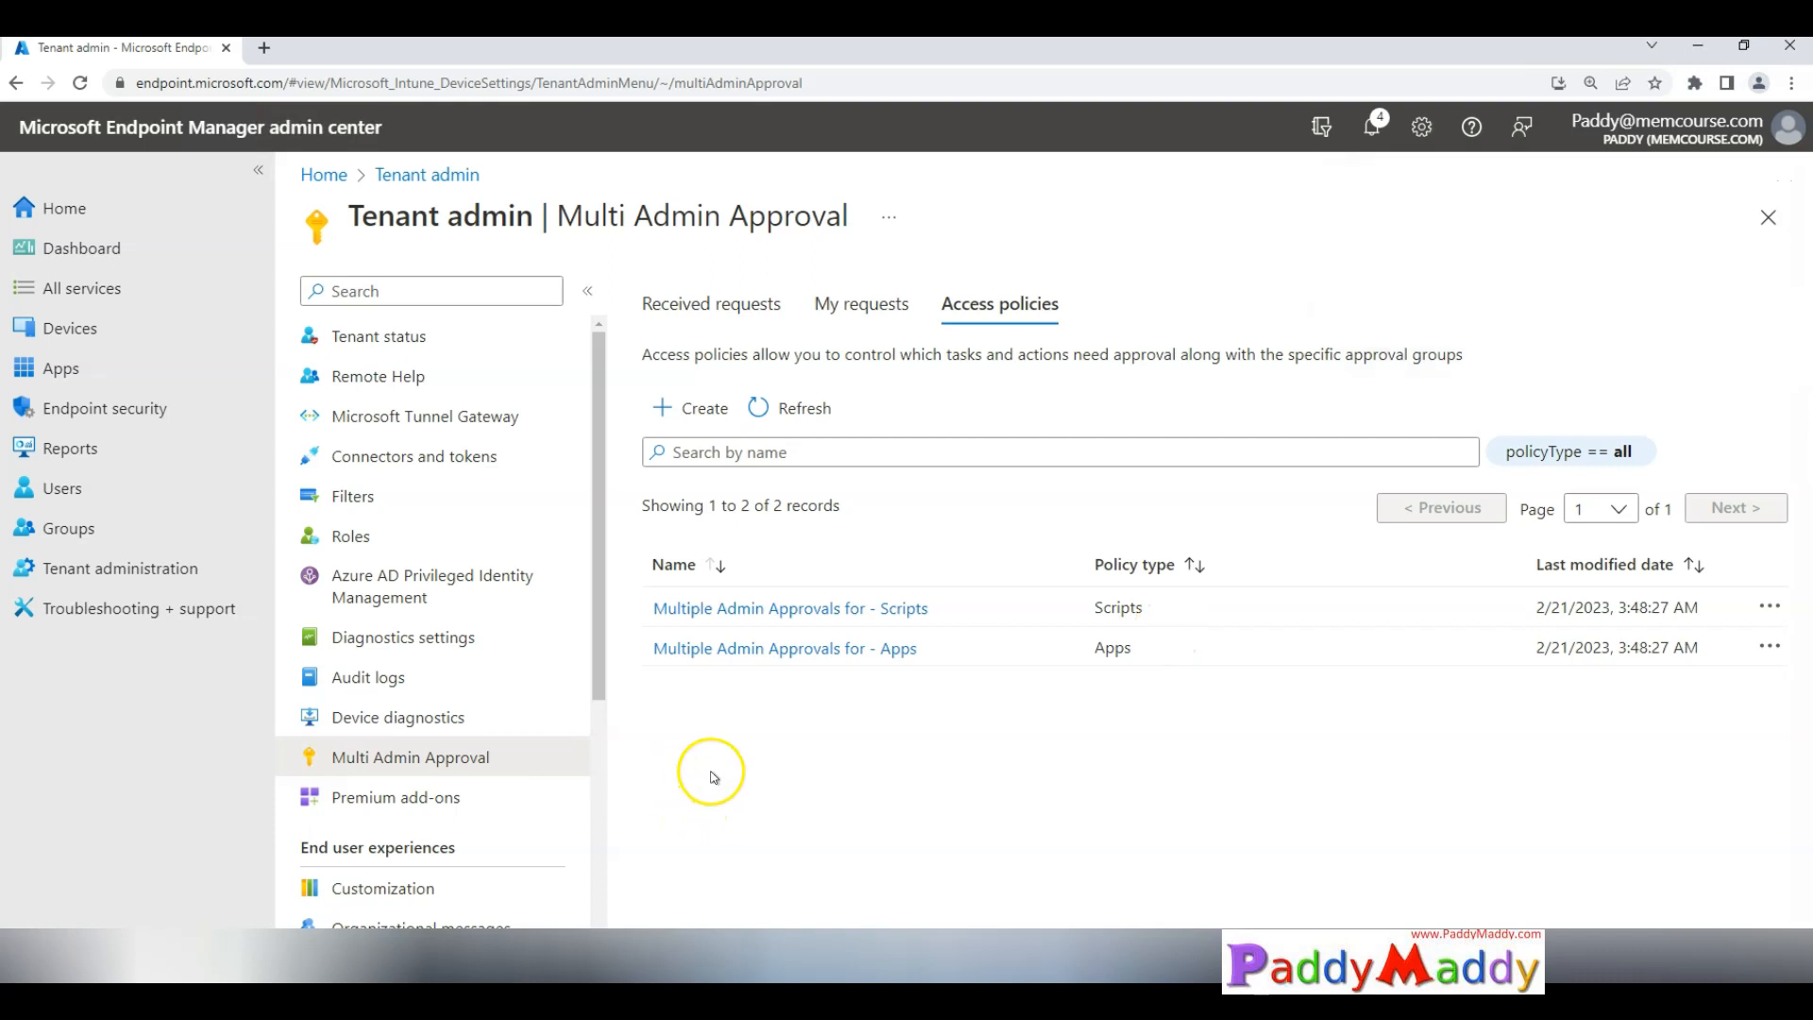
{"action": "mouse_move", "coordinate": [946, 766]}
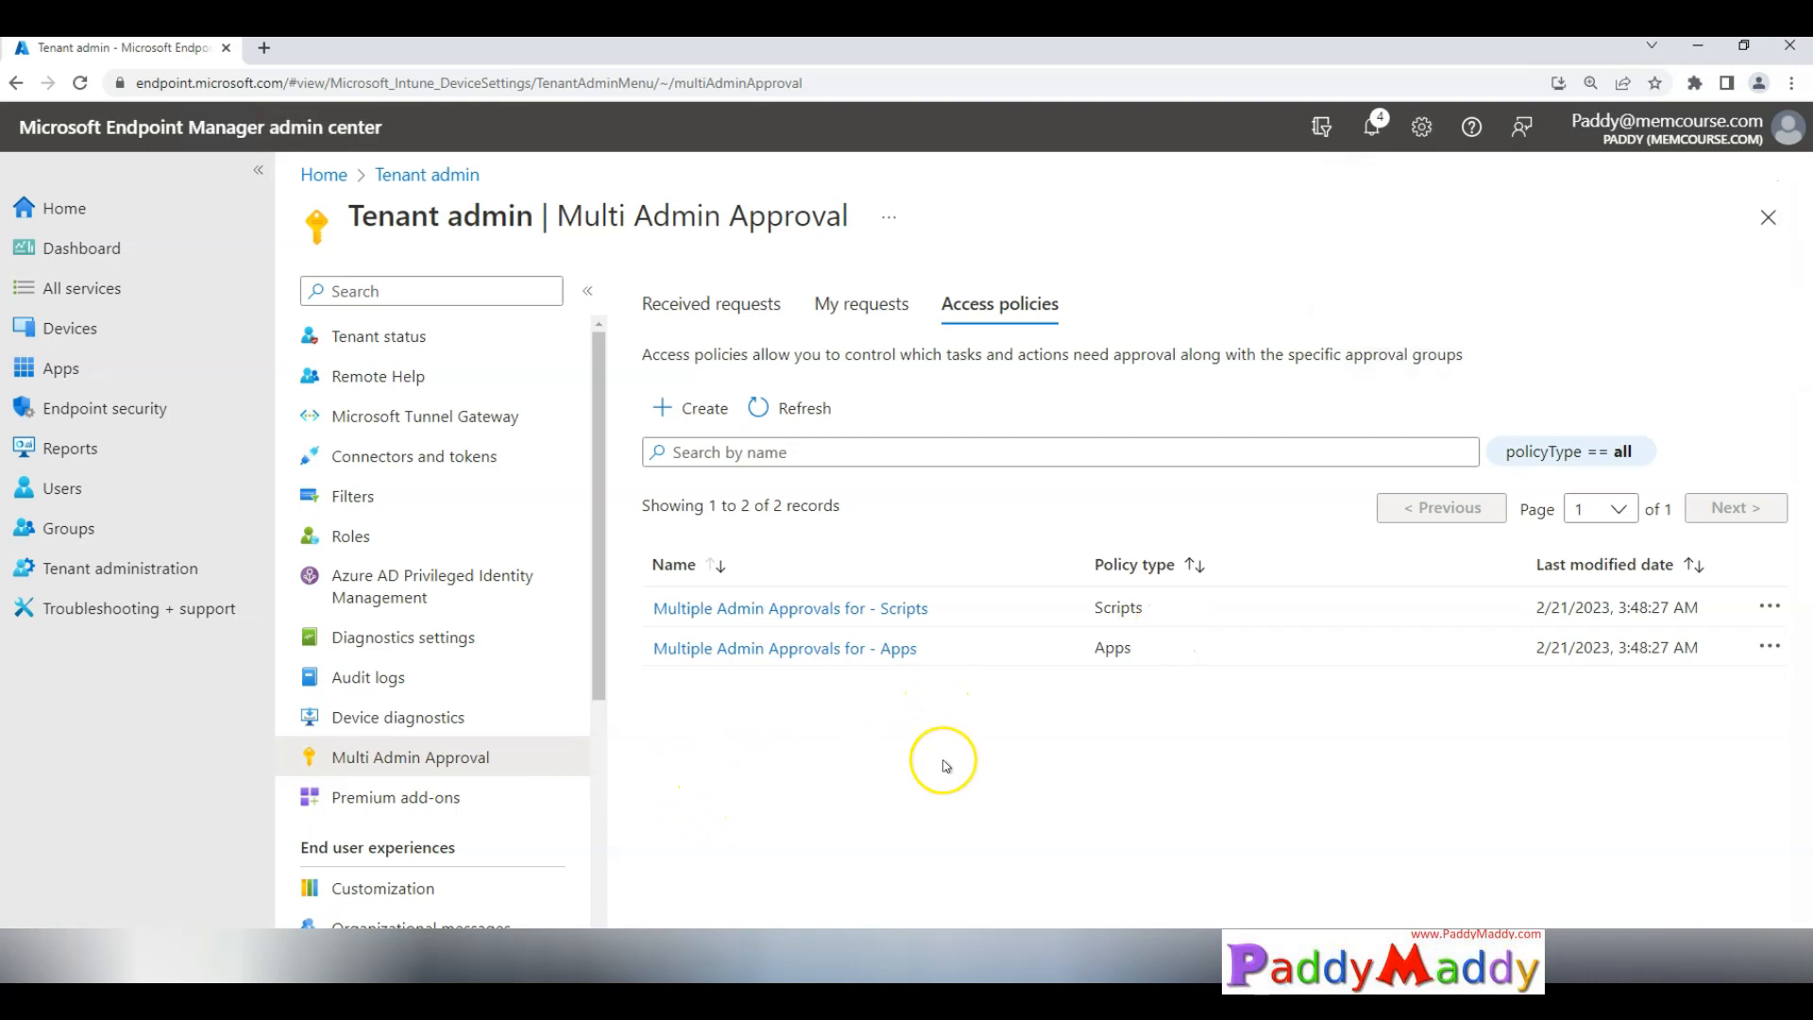
{"action": "mouse_move", "coordinate": [943, 765]}
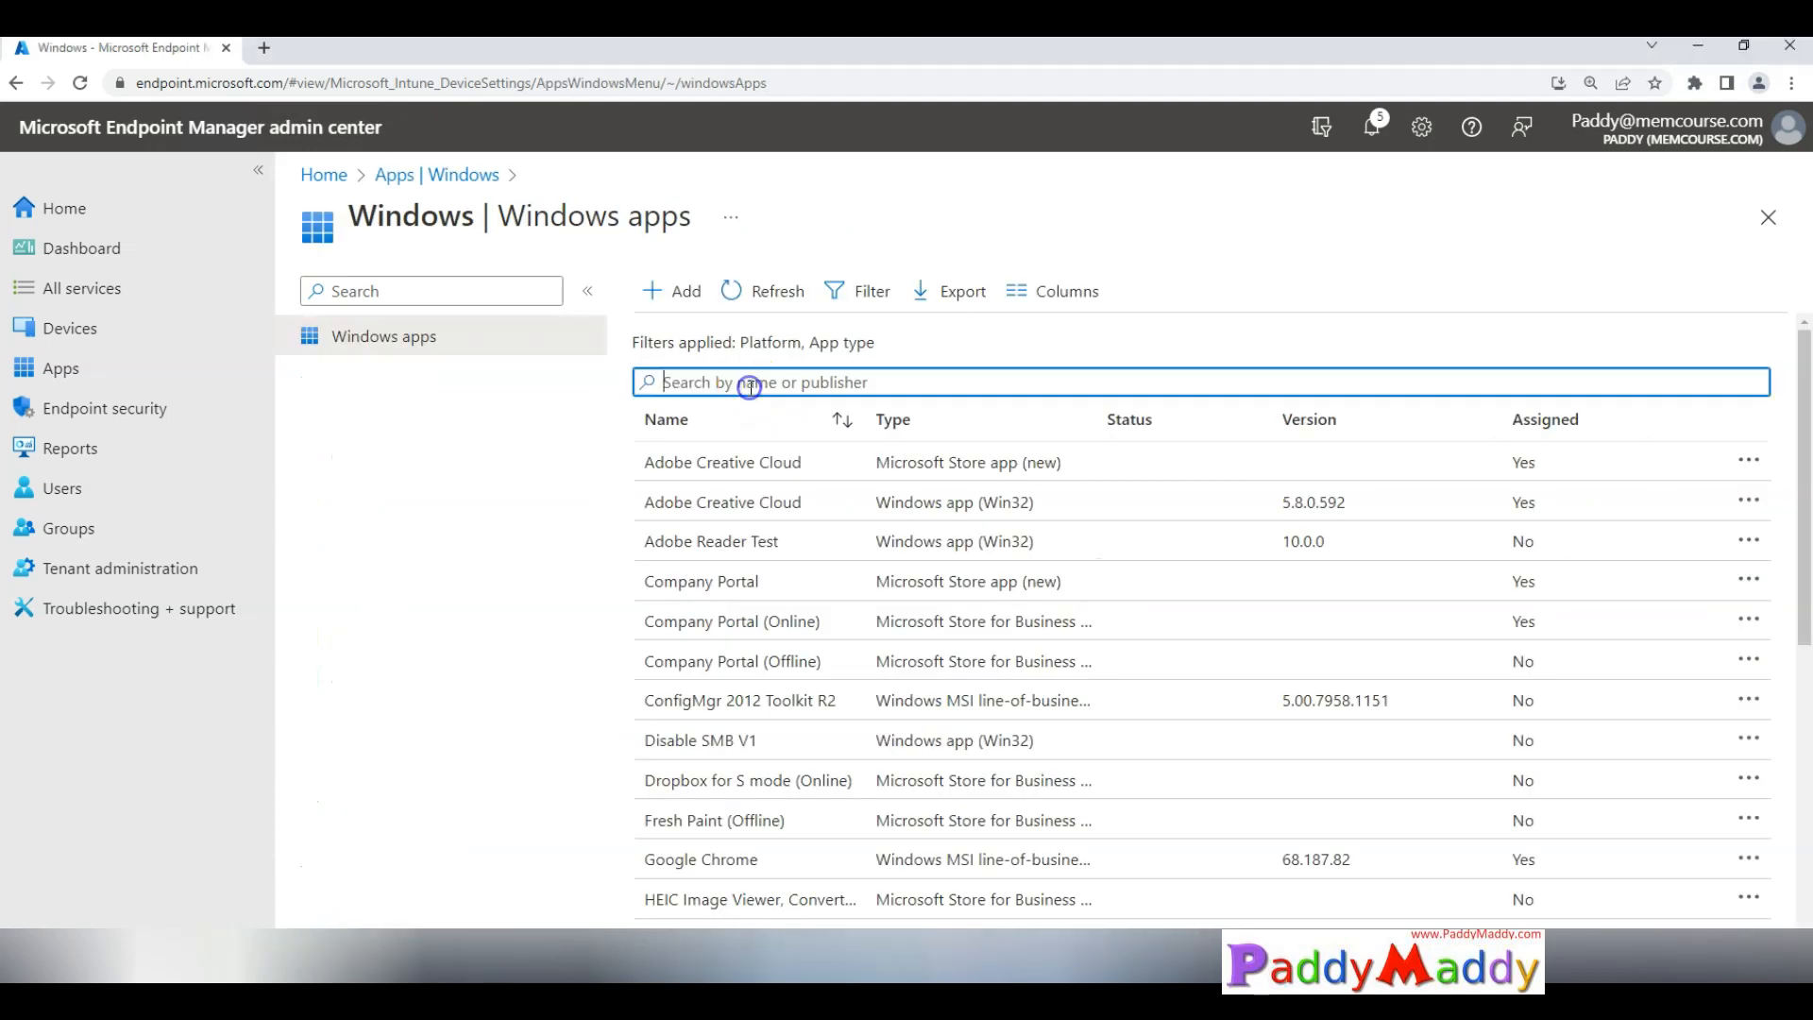
{"action": "type", "text": "a"}
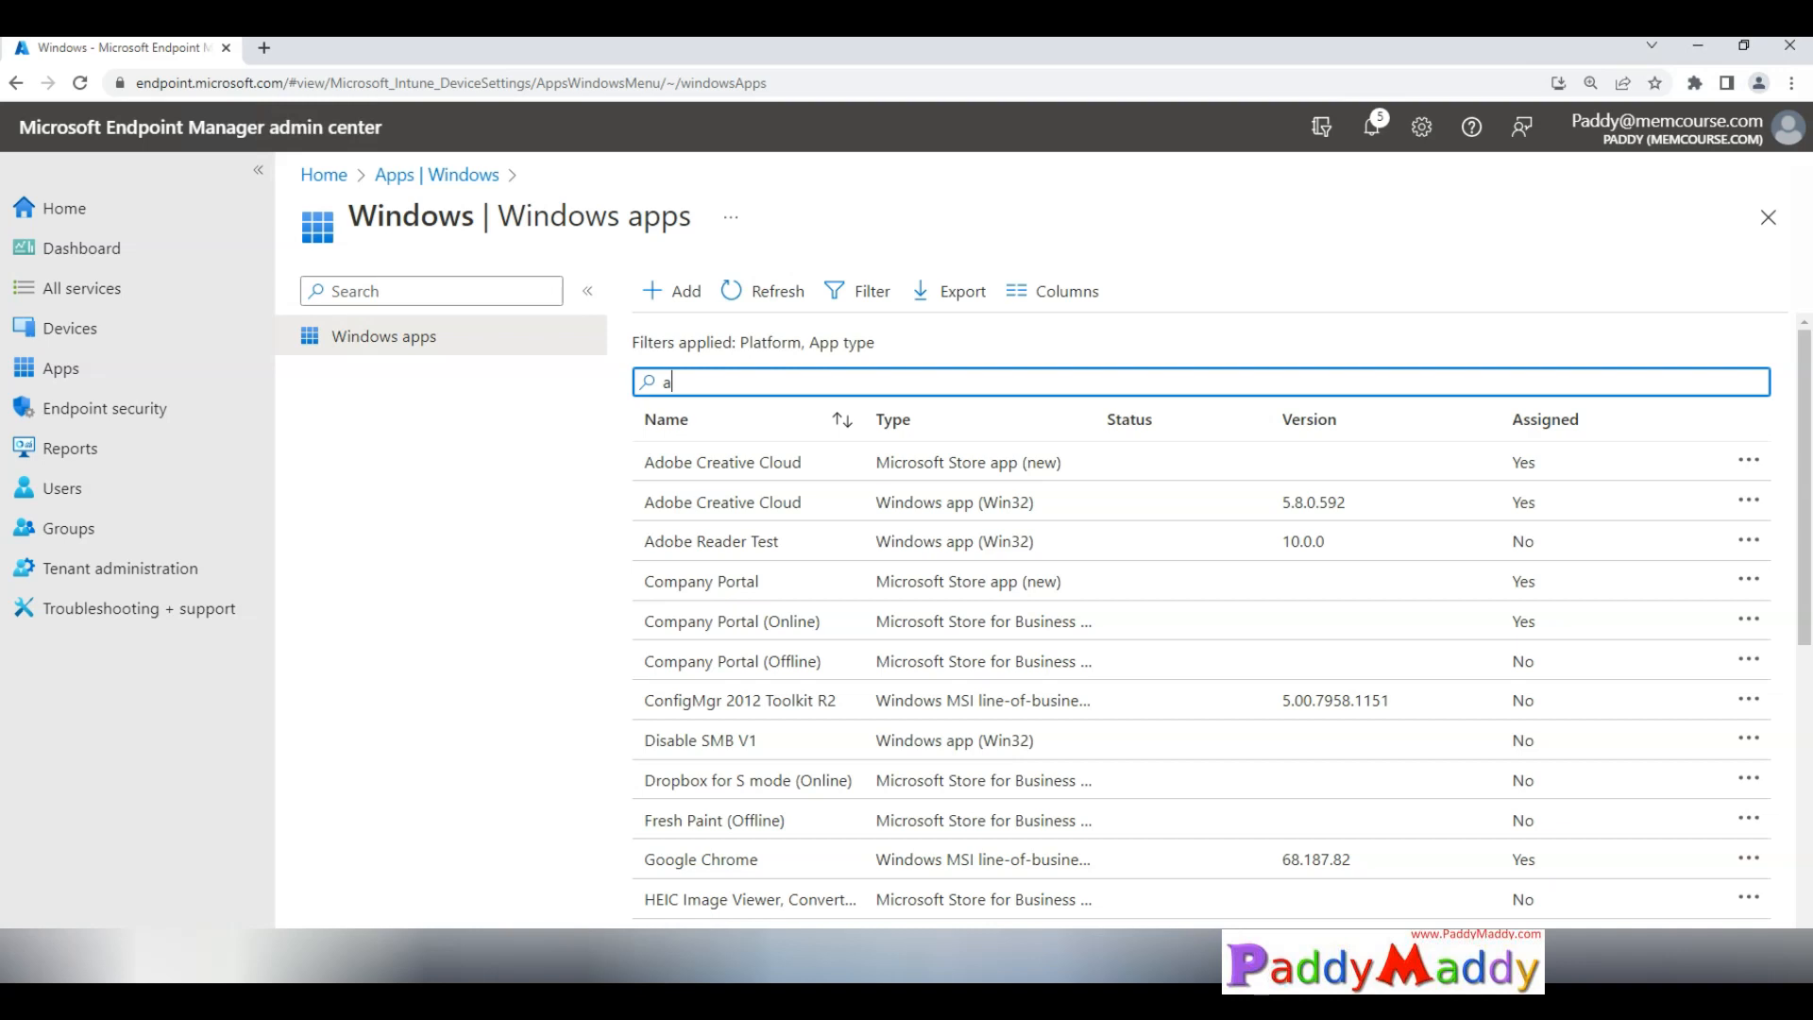
{"action": "mouse_move", "coordinate": [159, 407]}
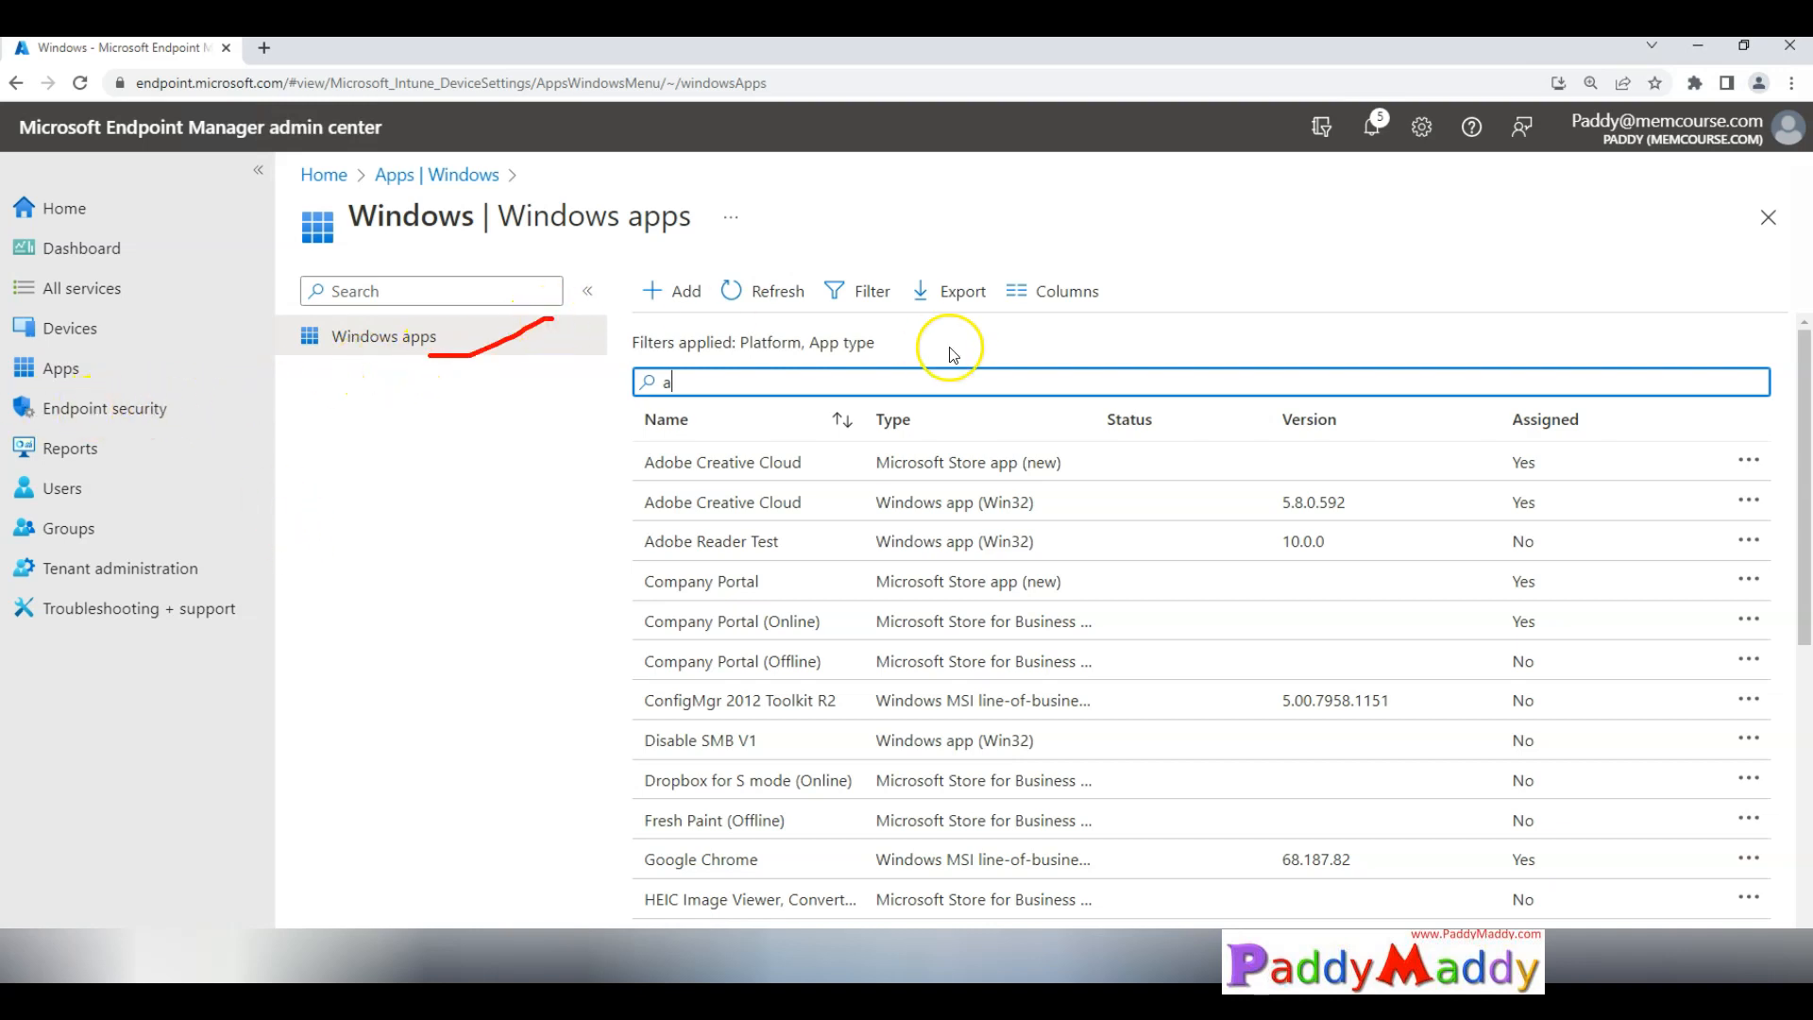
{"action": "type", "text": "dobe"}
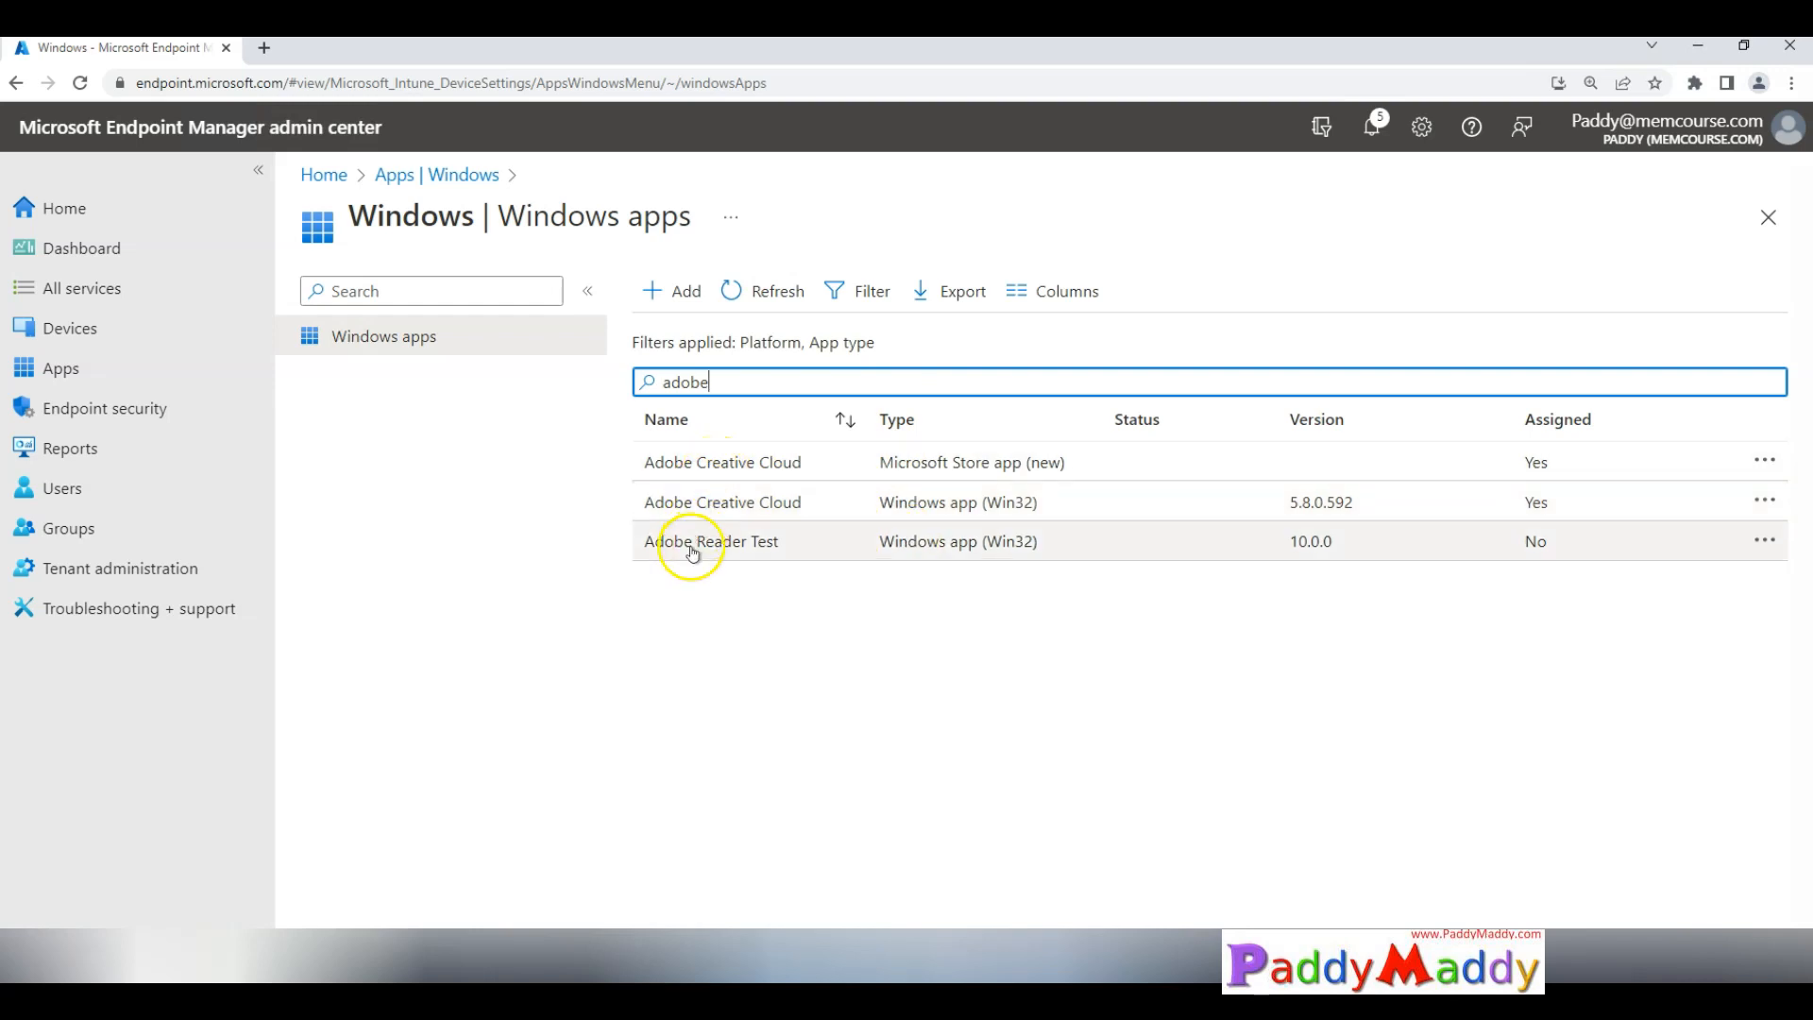
{"action": "left_click", "coordinate": [711, 541]}
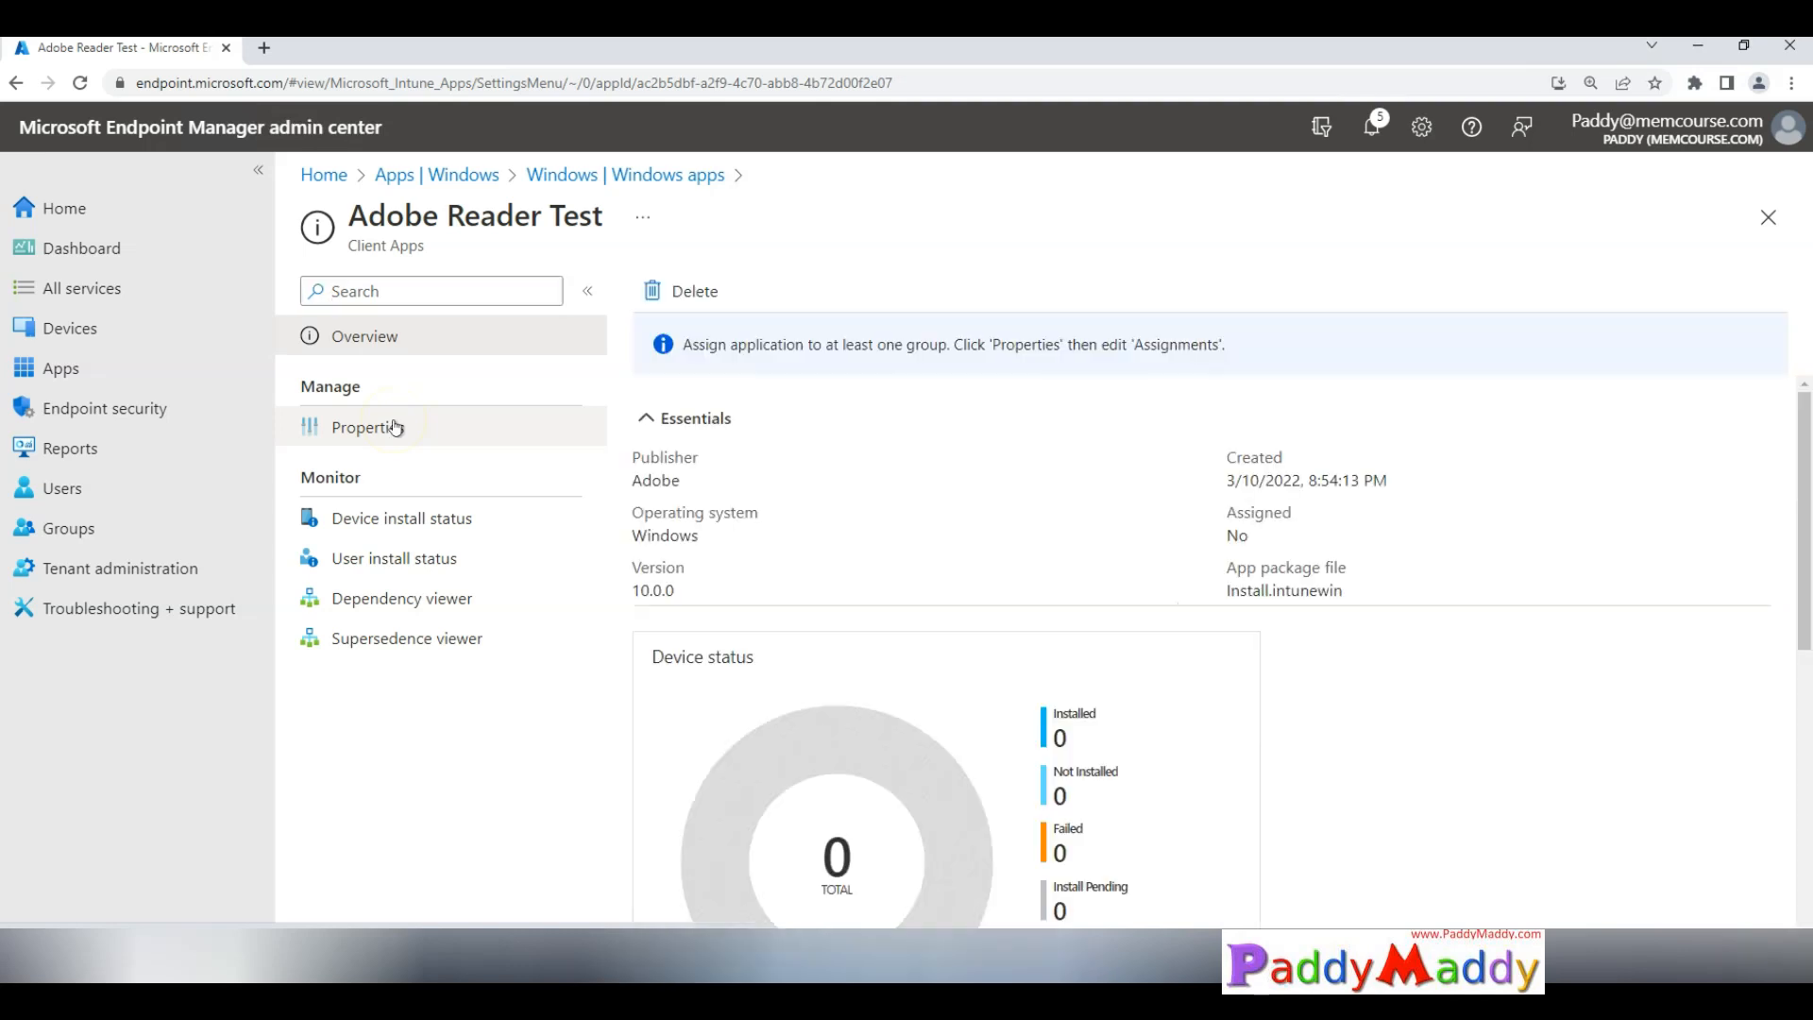
Step: Open Adobe Reader Test's Properties and edit App information to rename it Adobe Reader
{"action": "left_click", "coordinate": [366, 427]}
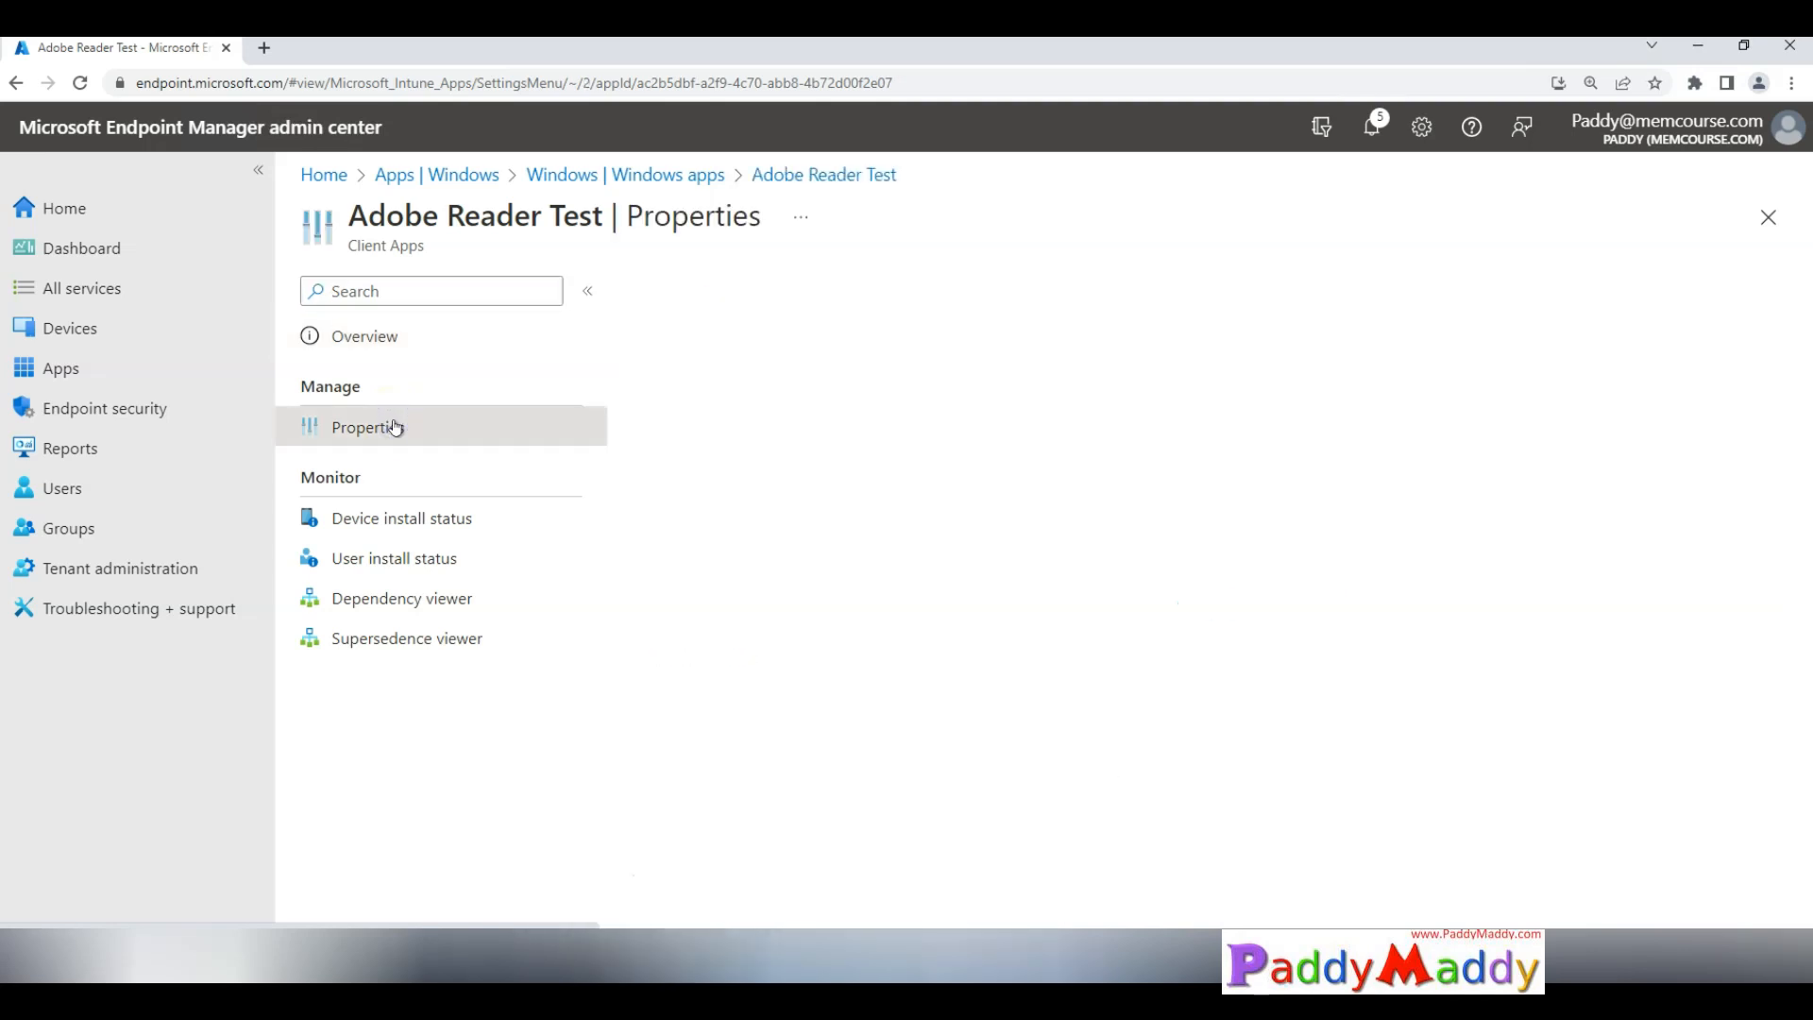
{"action": "left_click", "coordinate": [366, 426]}
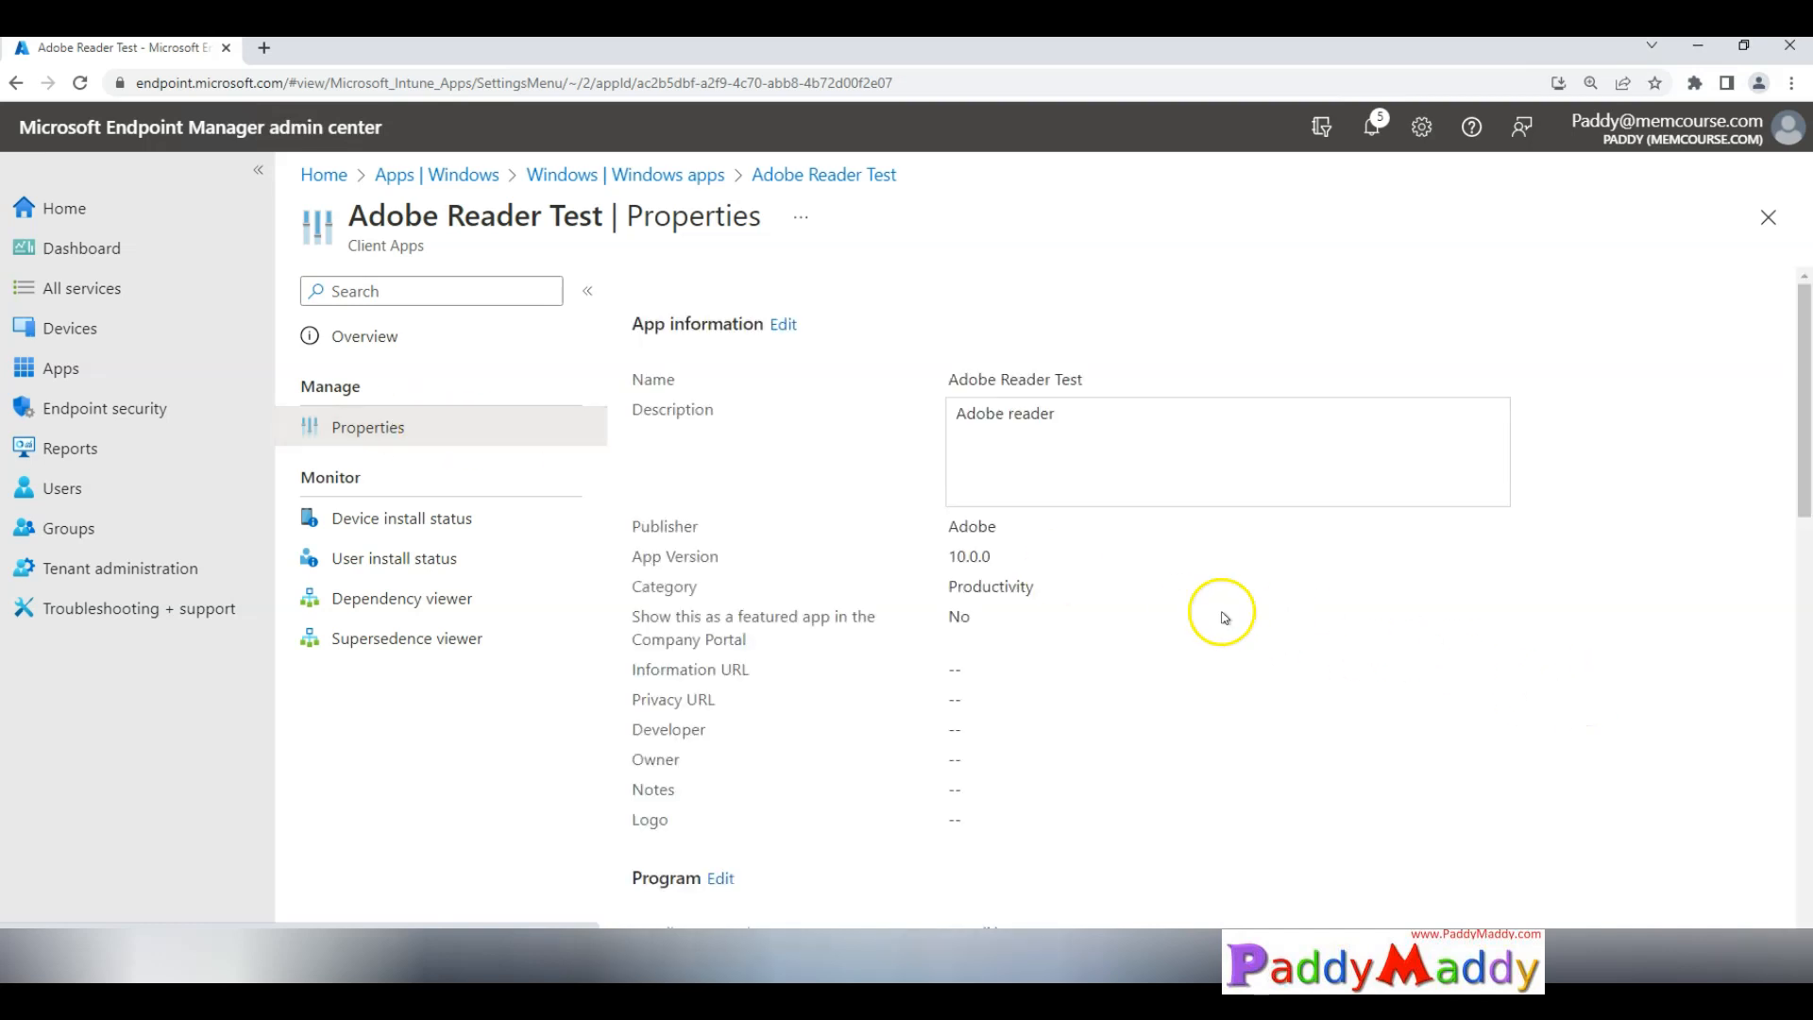
{"action": "scroll", "scroll_direction": "down", "scroll_amount": 3}
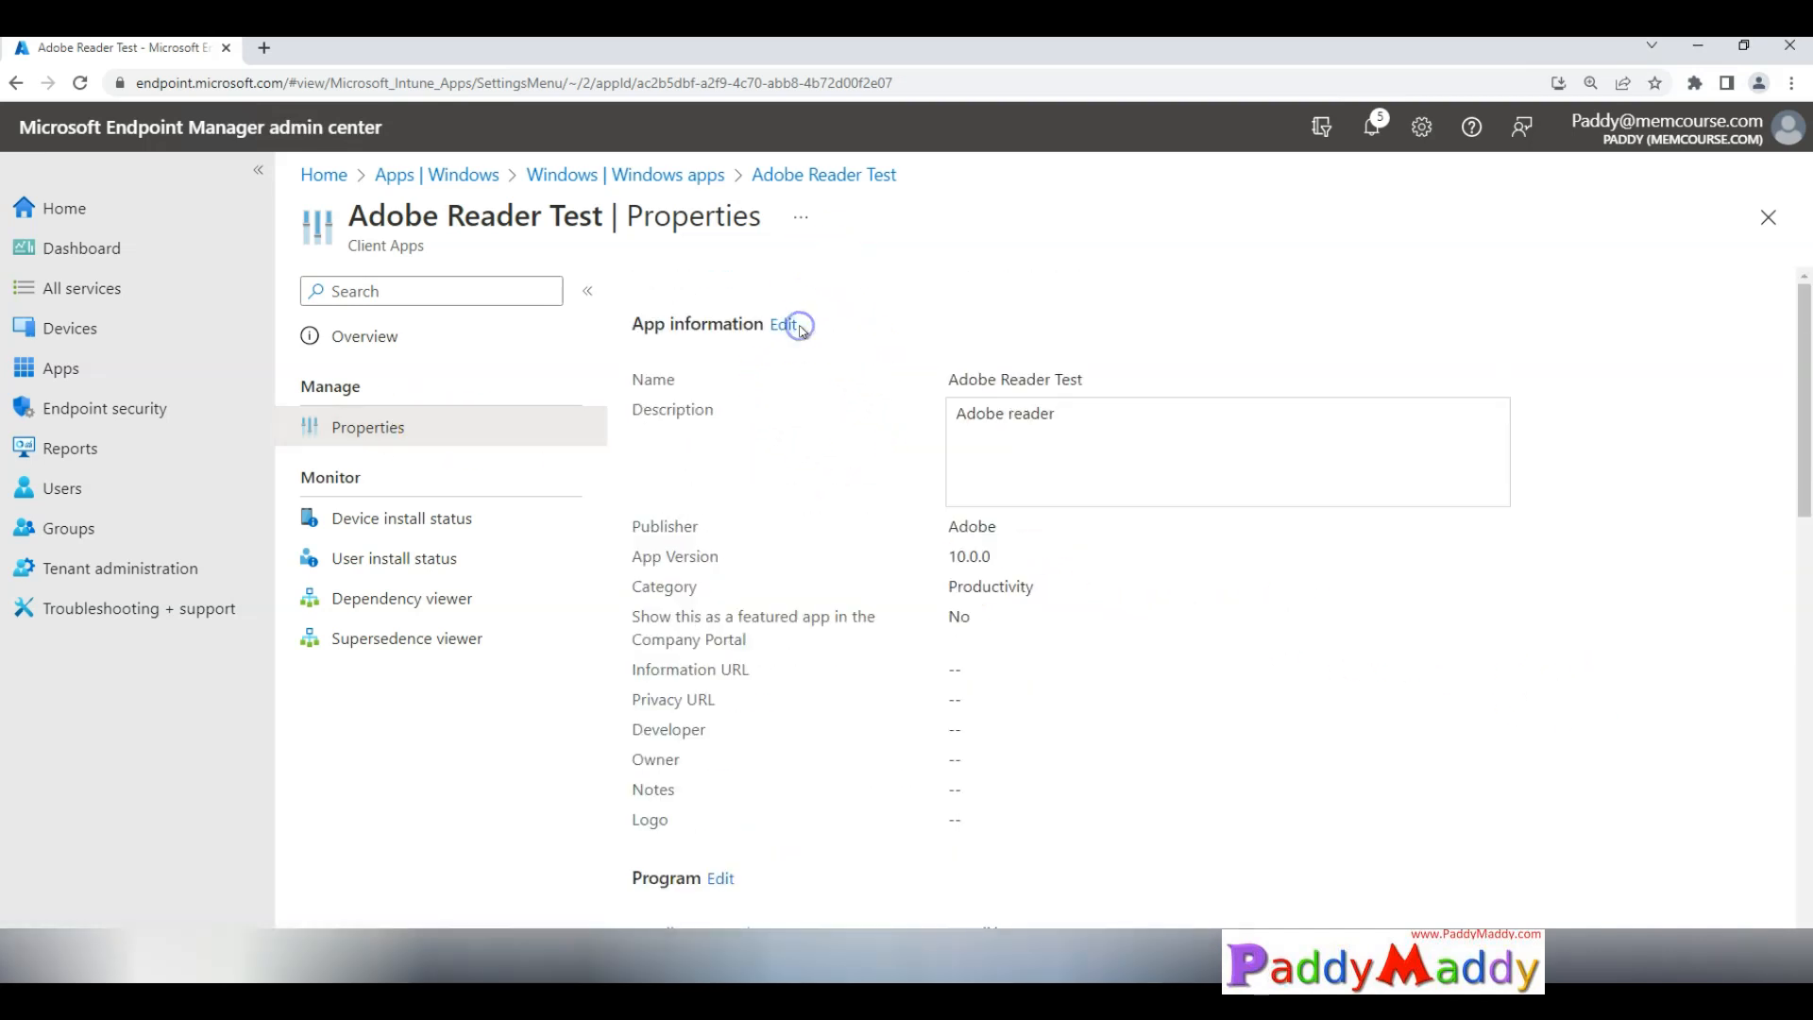
{"action": "left_click", "coordinate": [788, 324]}
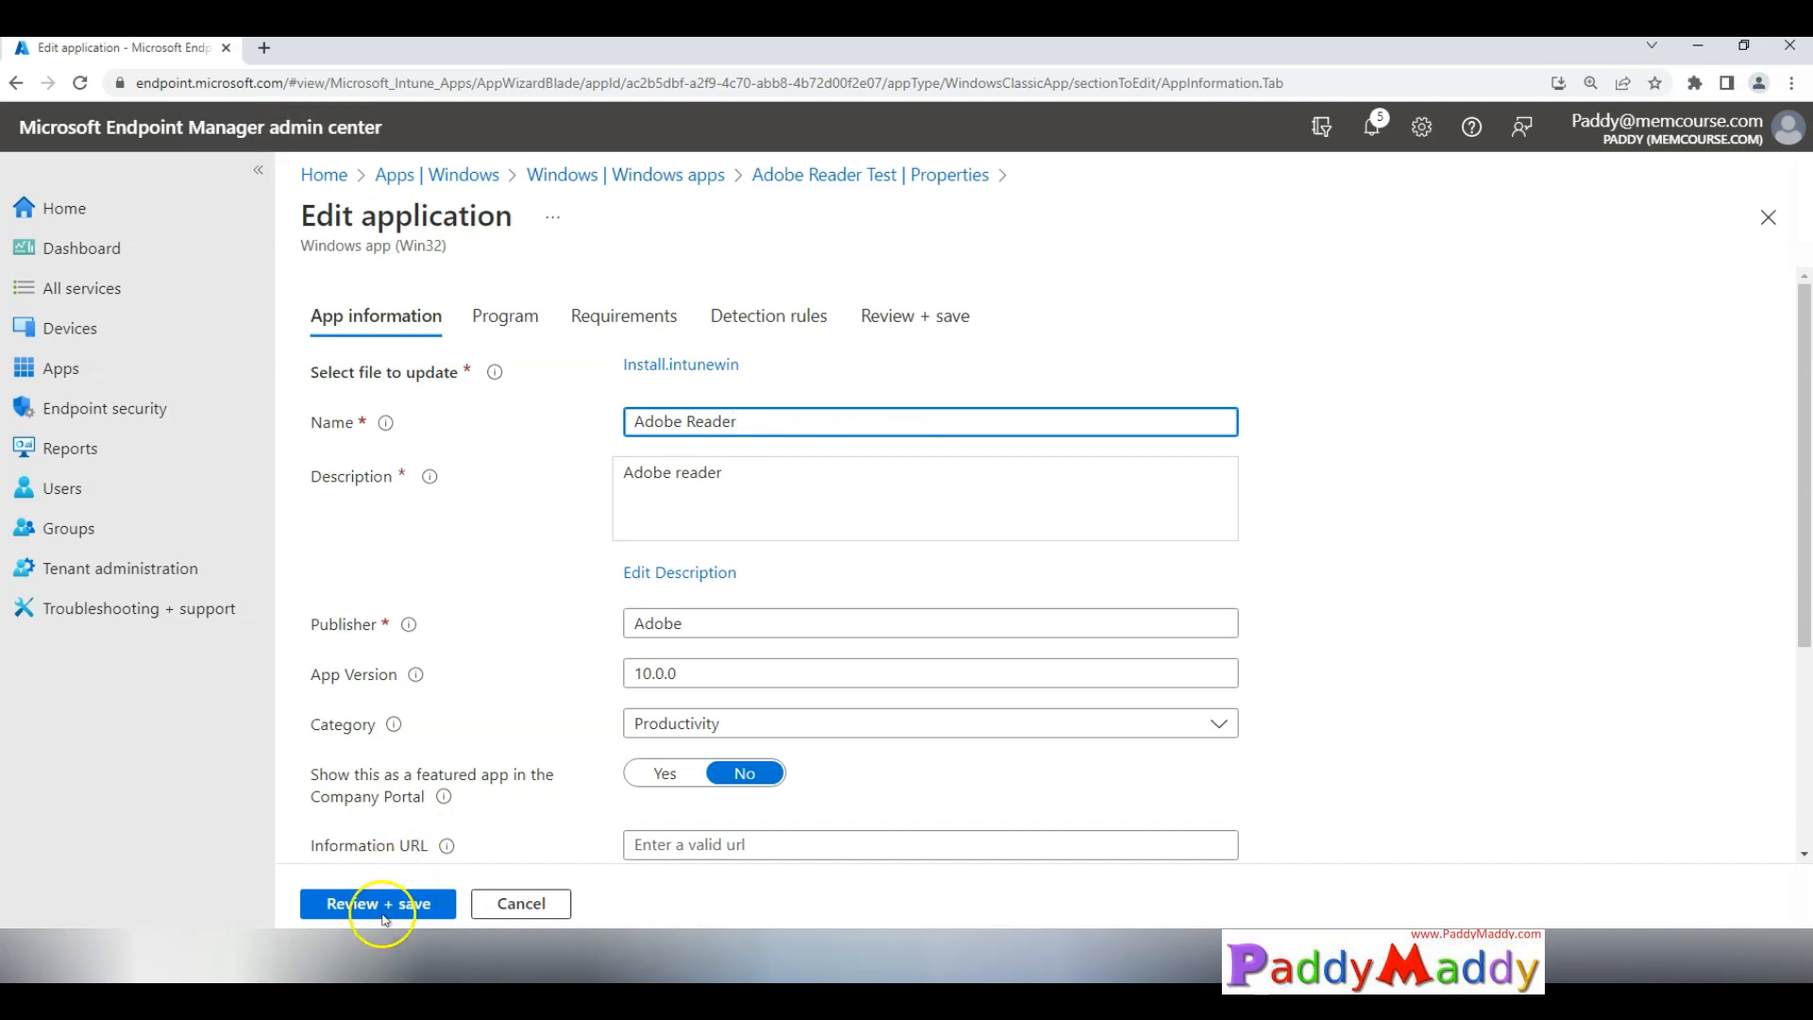
Step: Move through the Adobe Reader Requirements and Detection rules tabs to Review + save
{"action": "left_click", "coordinate": [623, 314]}
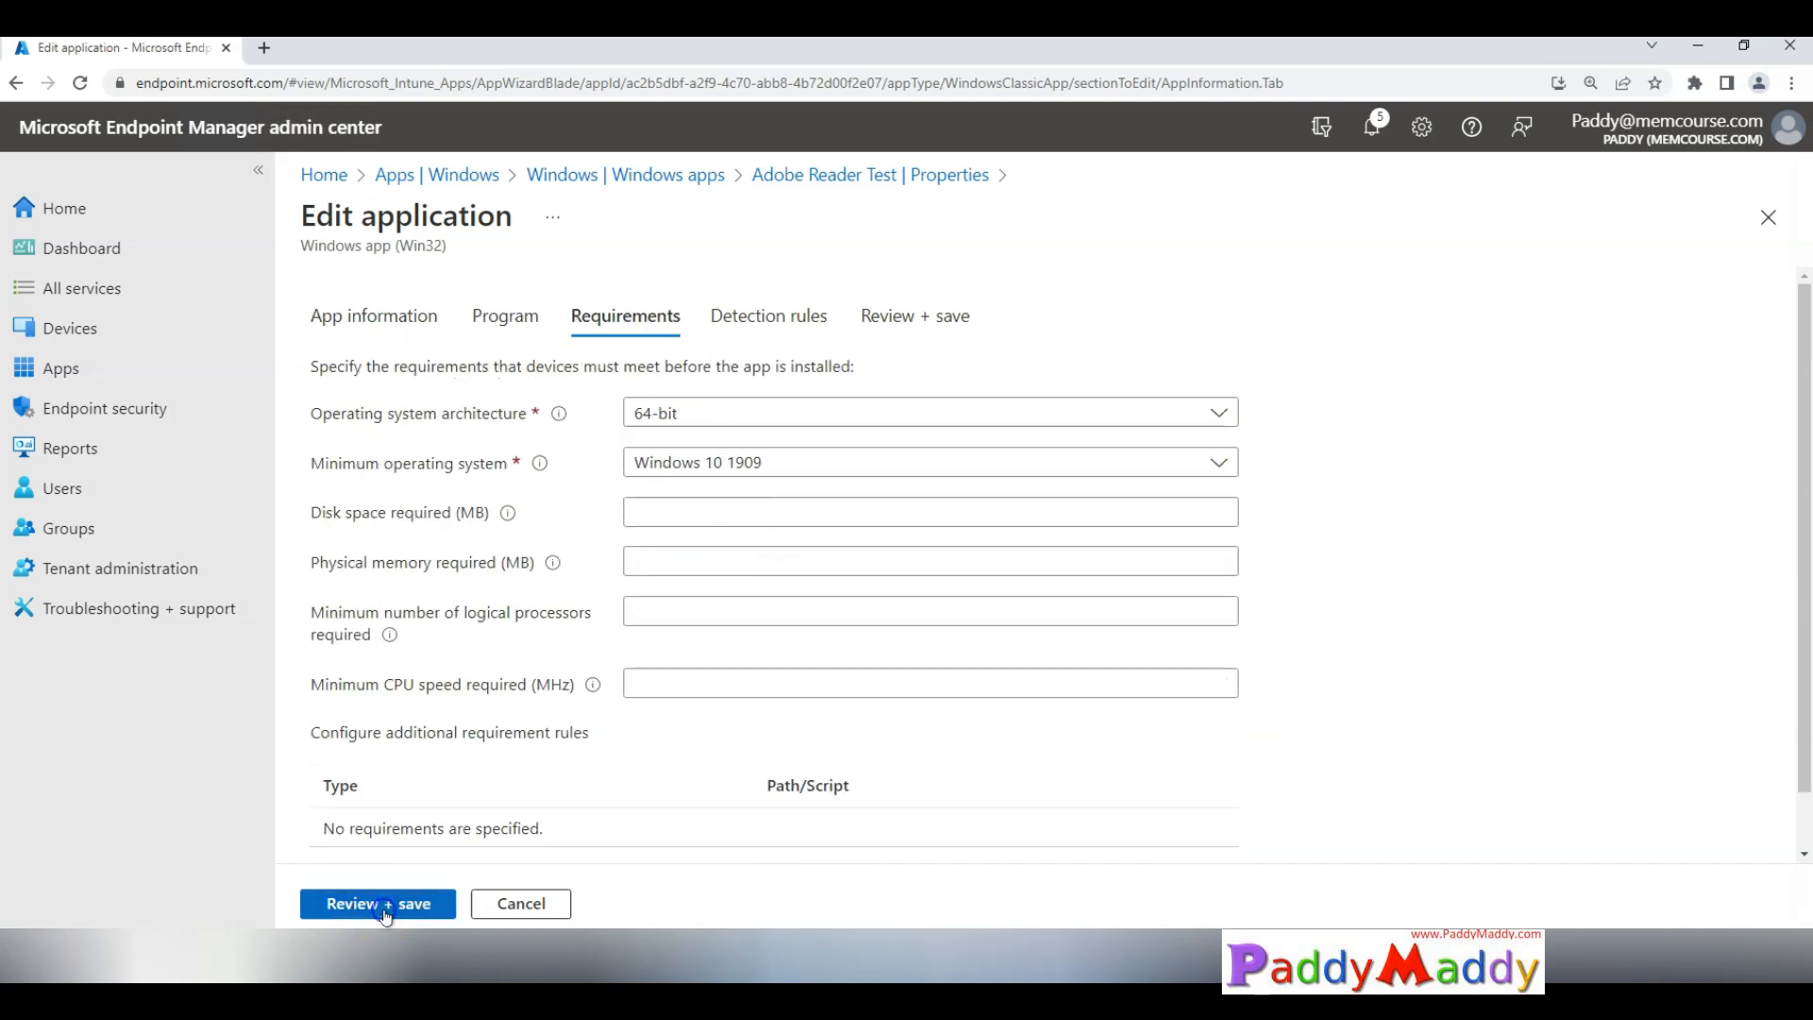
{"action": "left_click", "coordinate": [768, 314]}
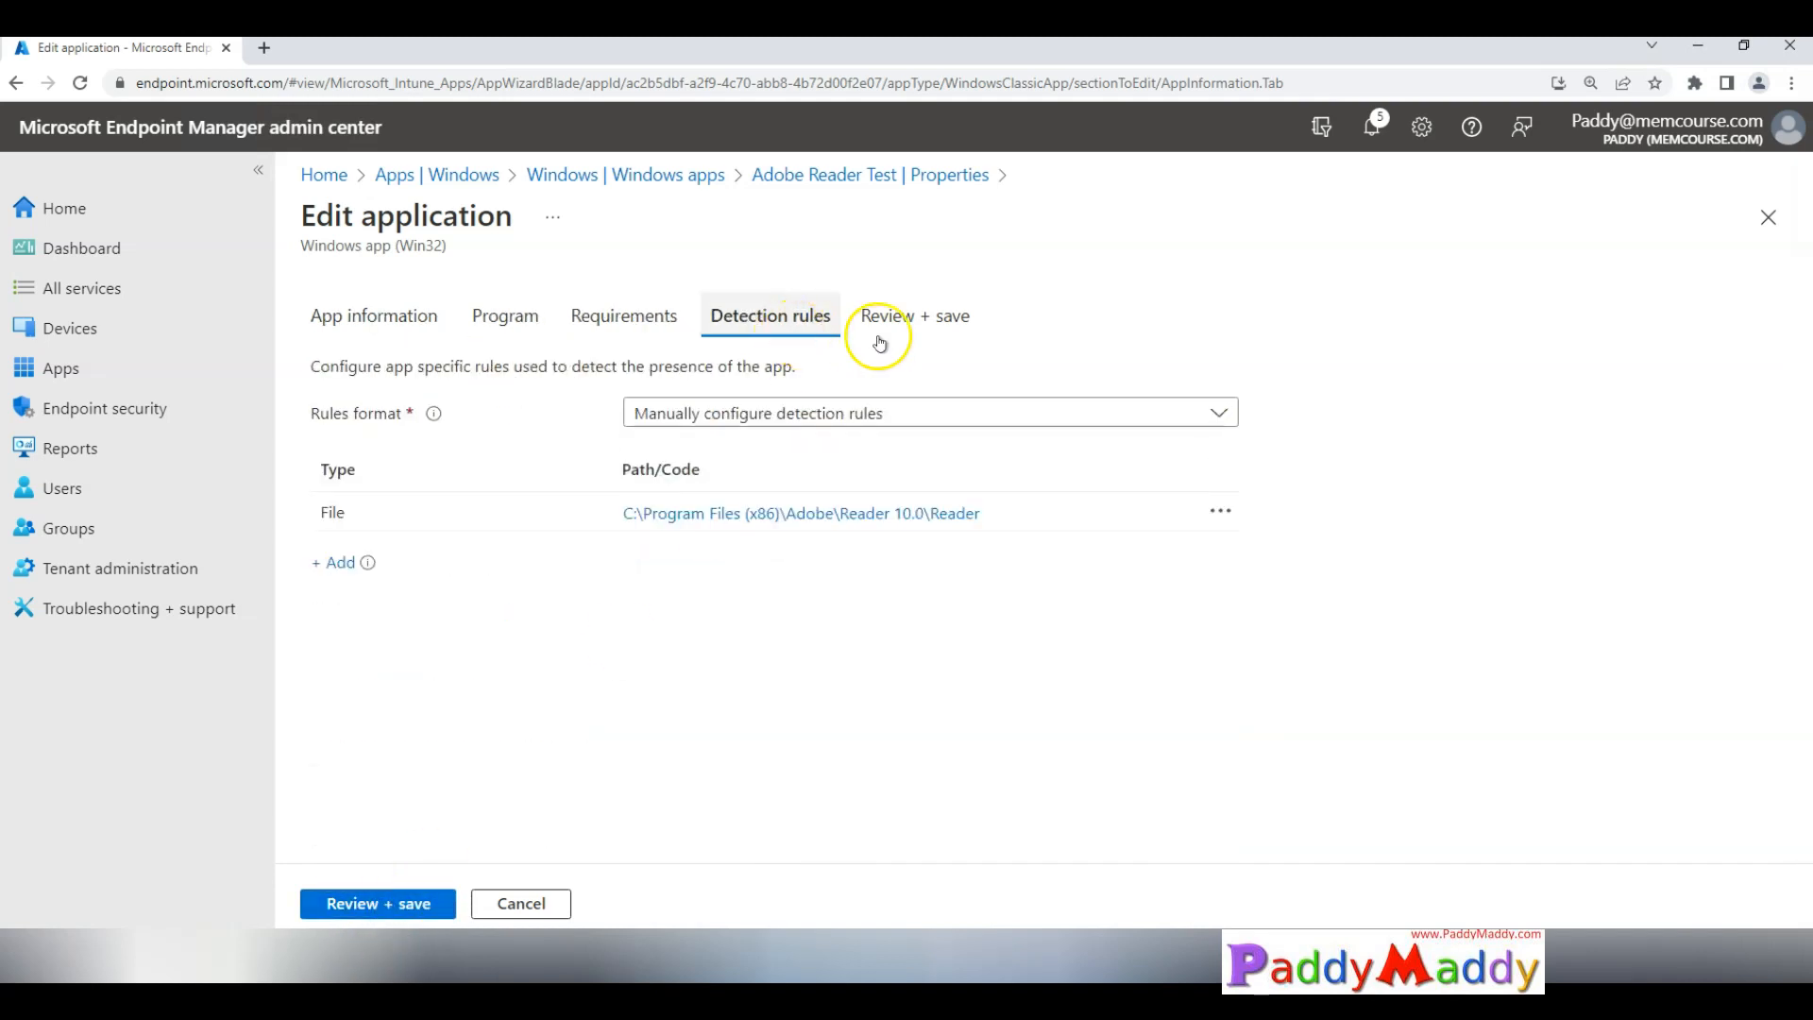
{"action": "left_click", "coordinate": [915, 315]}
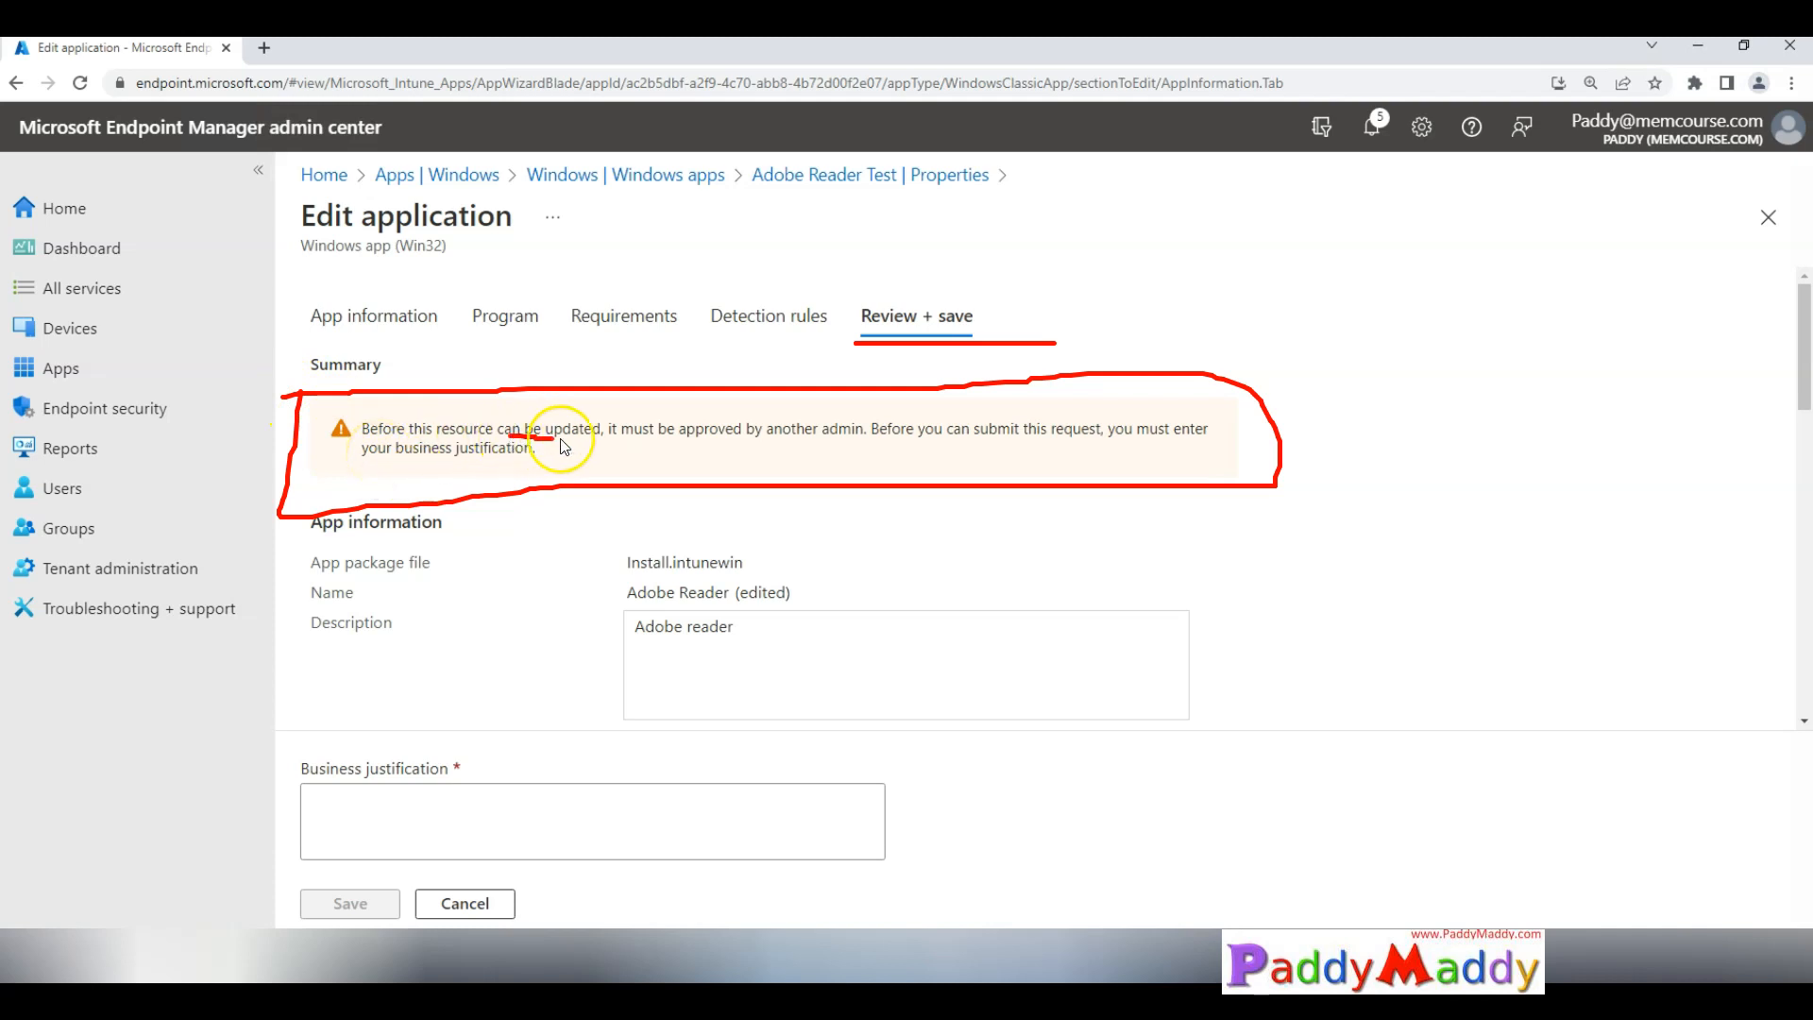
{"action": "mouse_move", "coordinate": [786, 460]}
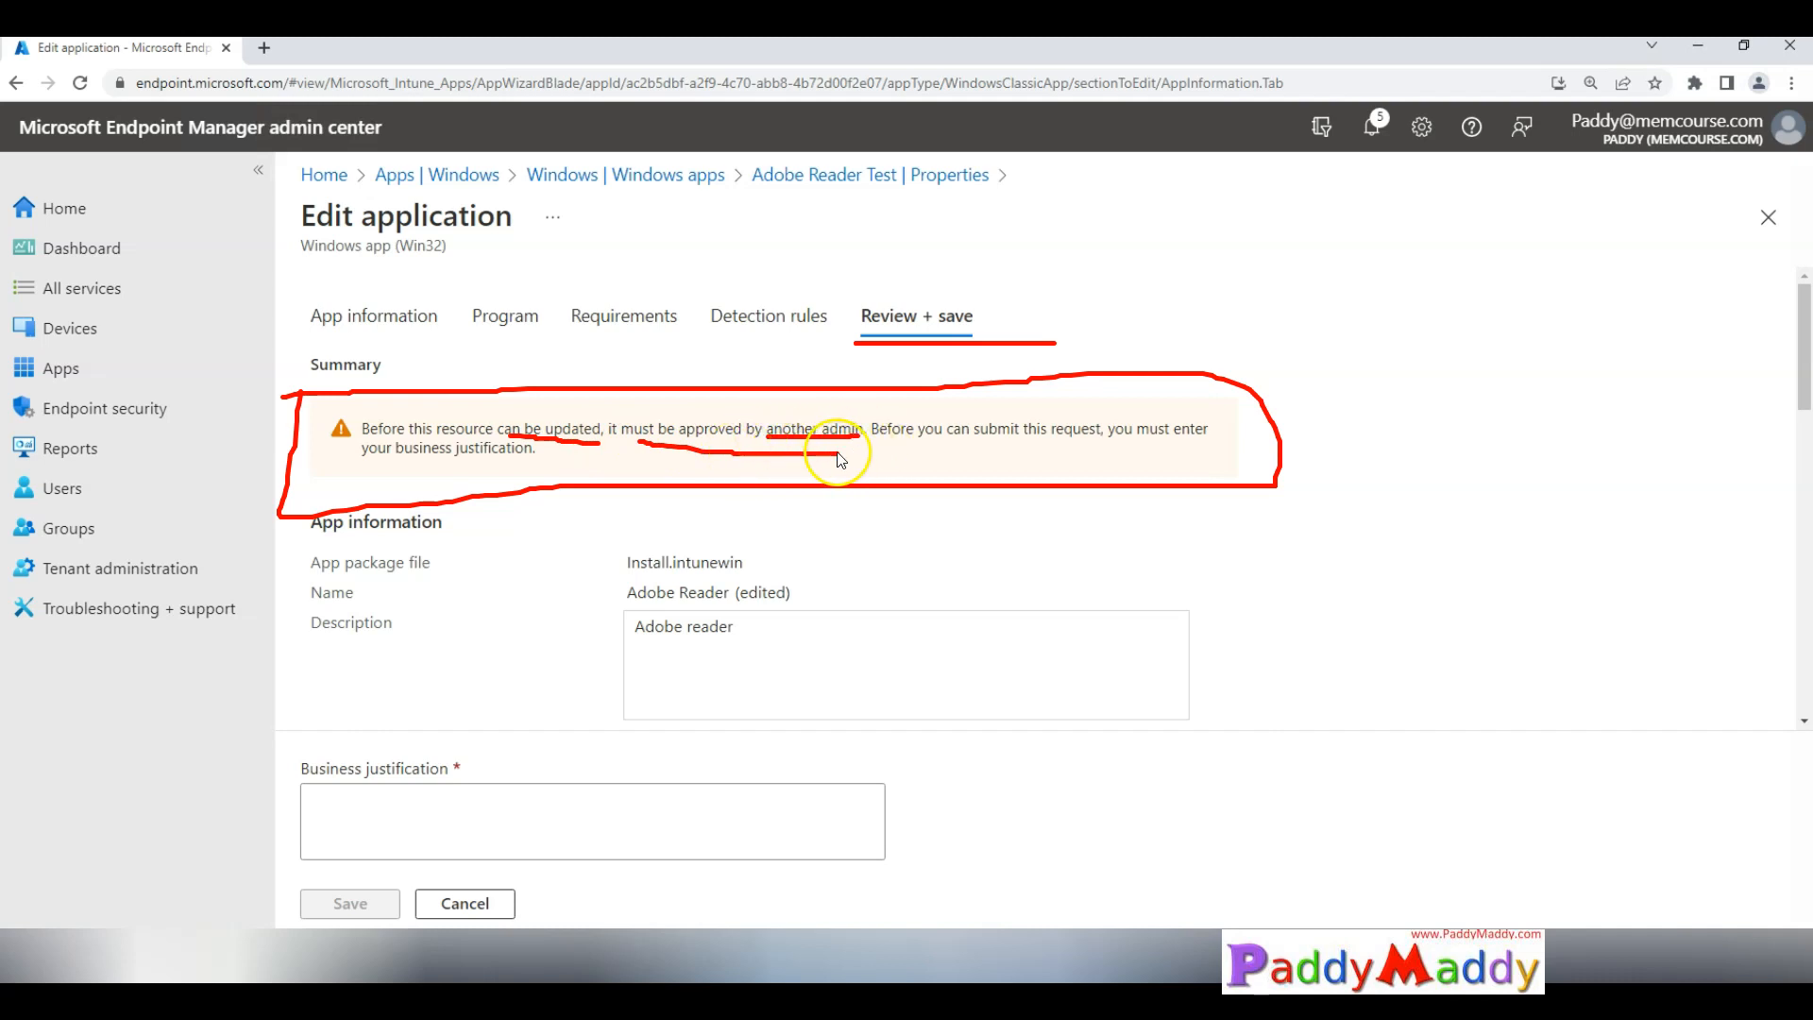
{"action": "mouse_move", "coordinate": [913, 465]}
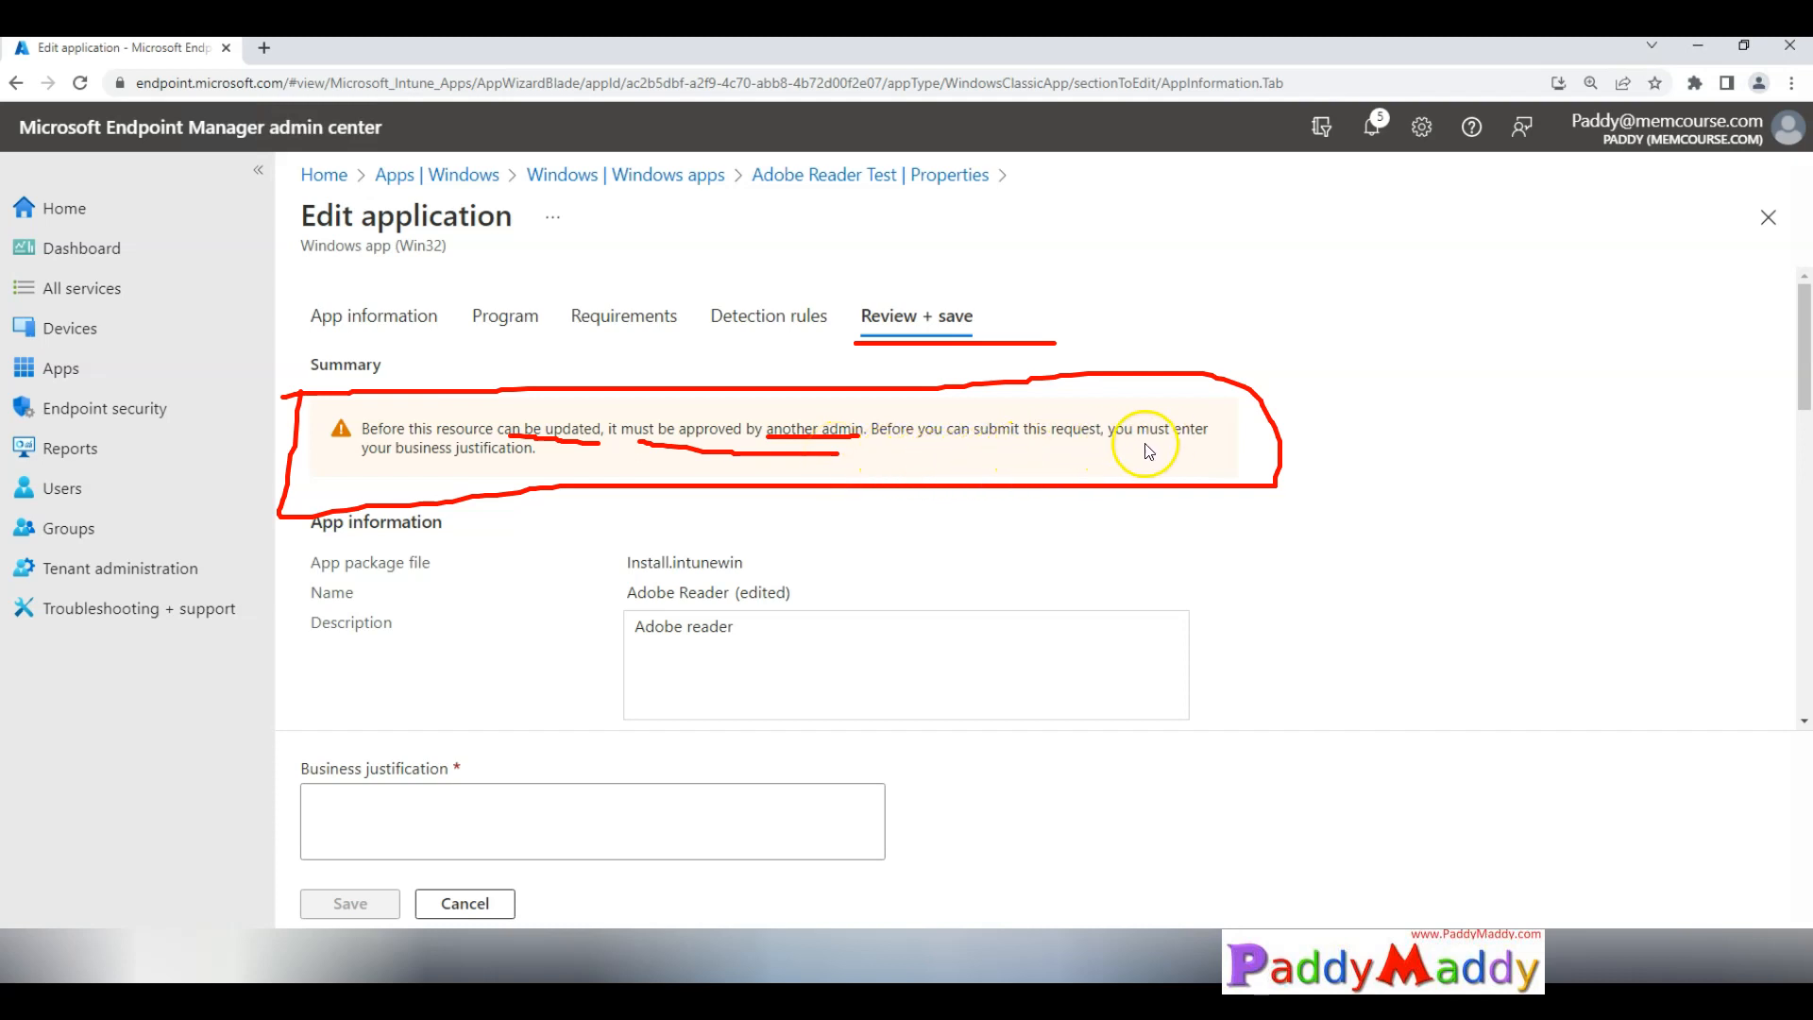
{"action": "mouse_move", "coordinate": [341, 476]}
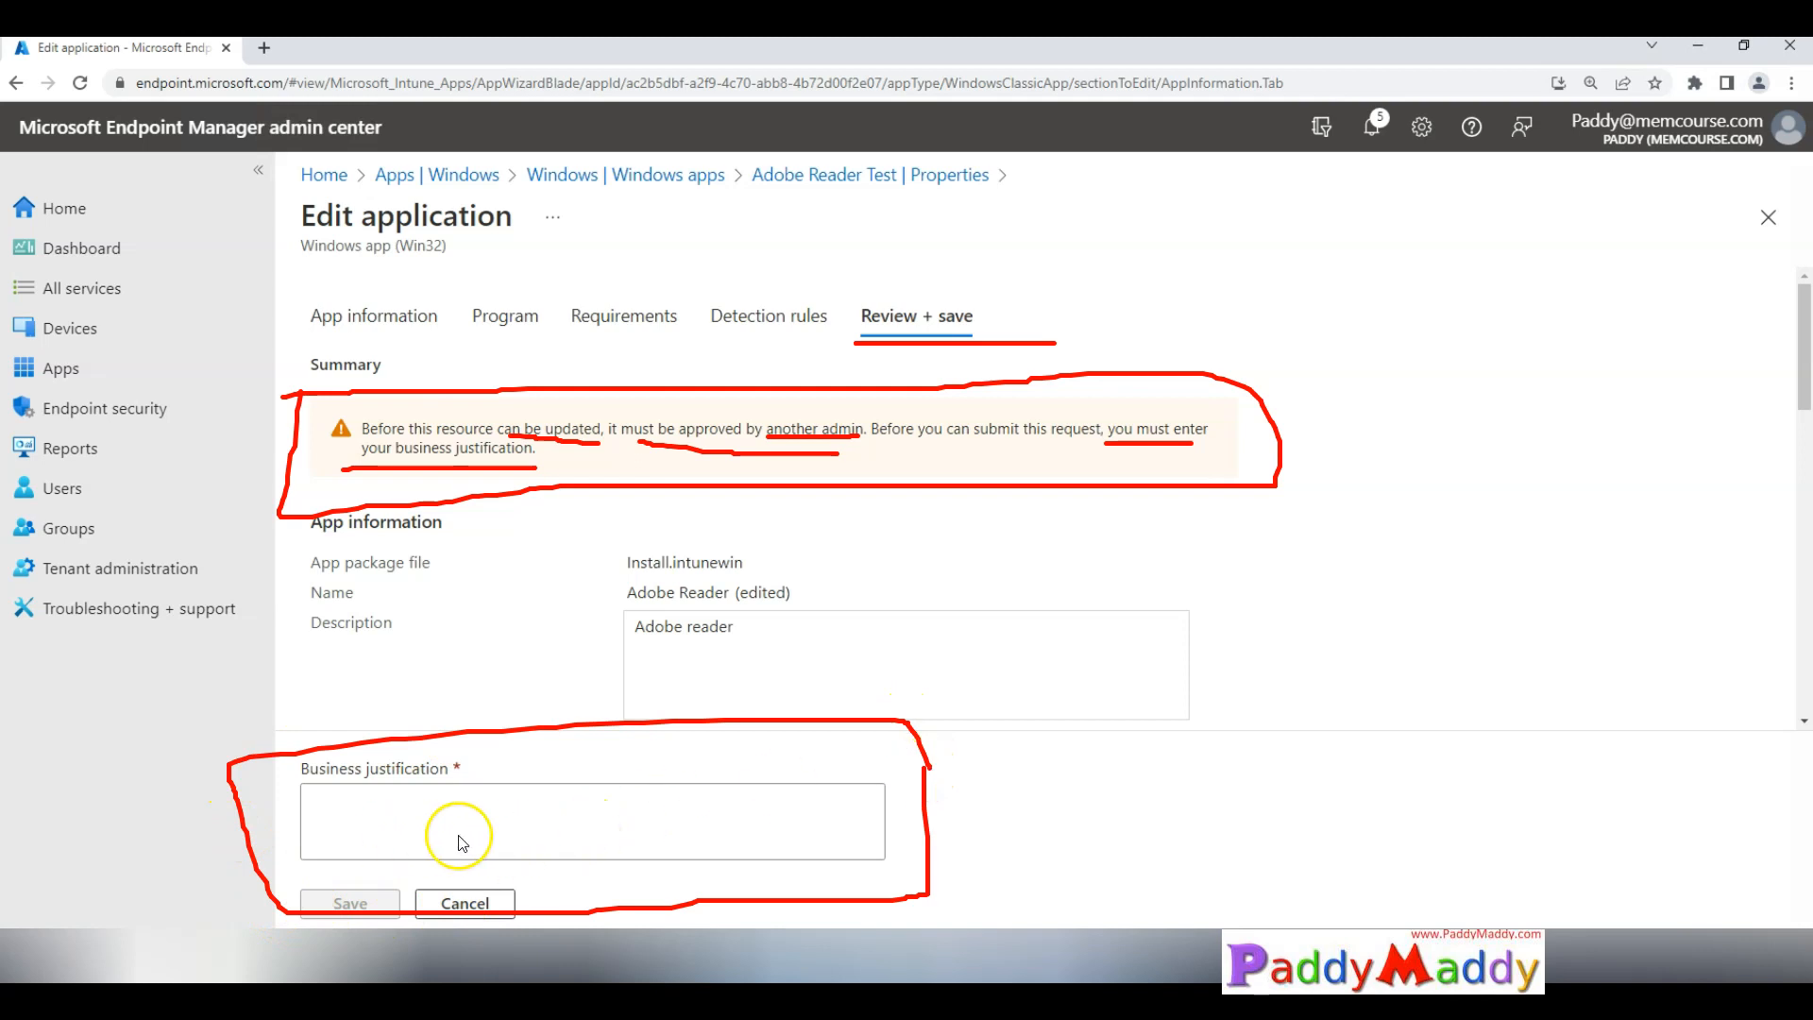
{"action": "mouse_move", "coordinate": [781, 460]}
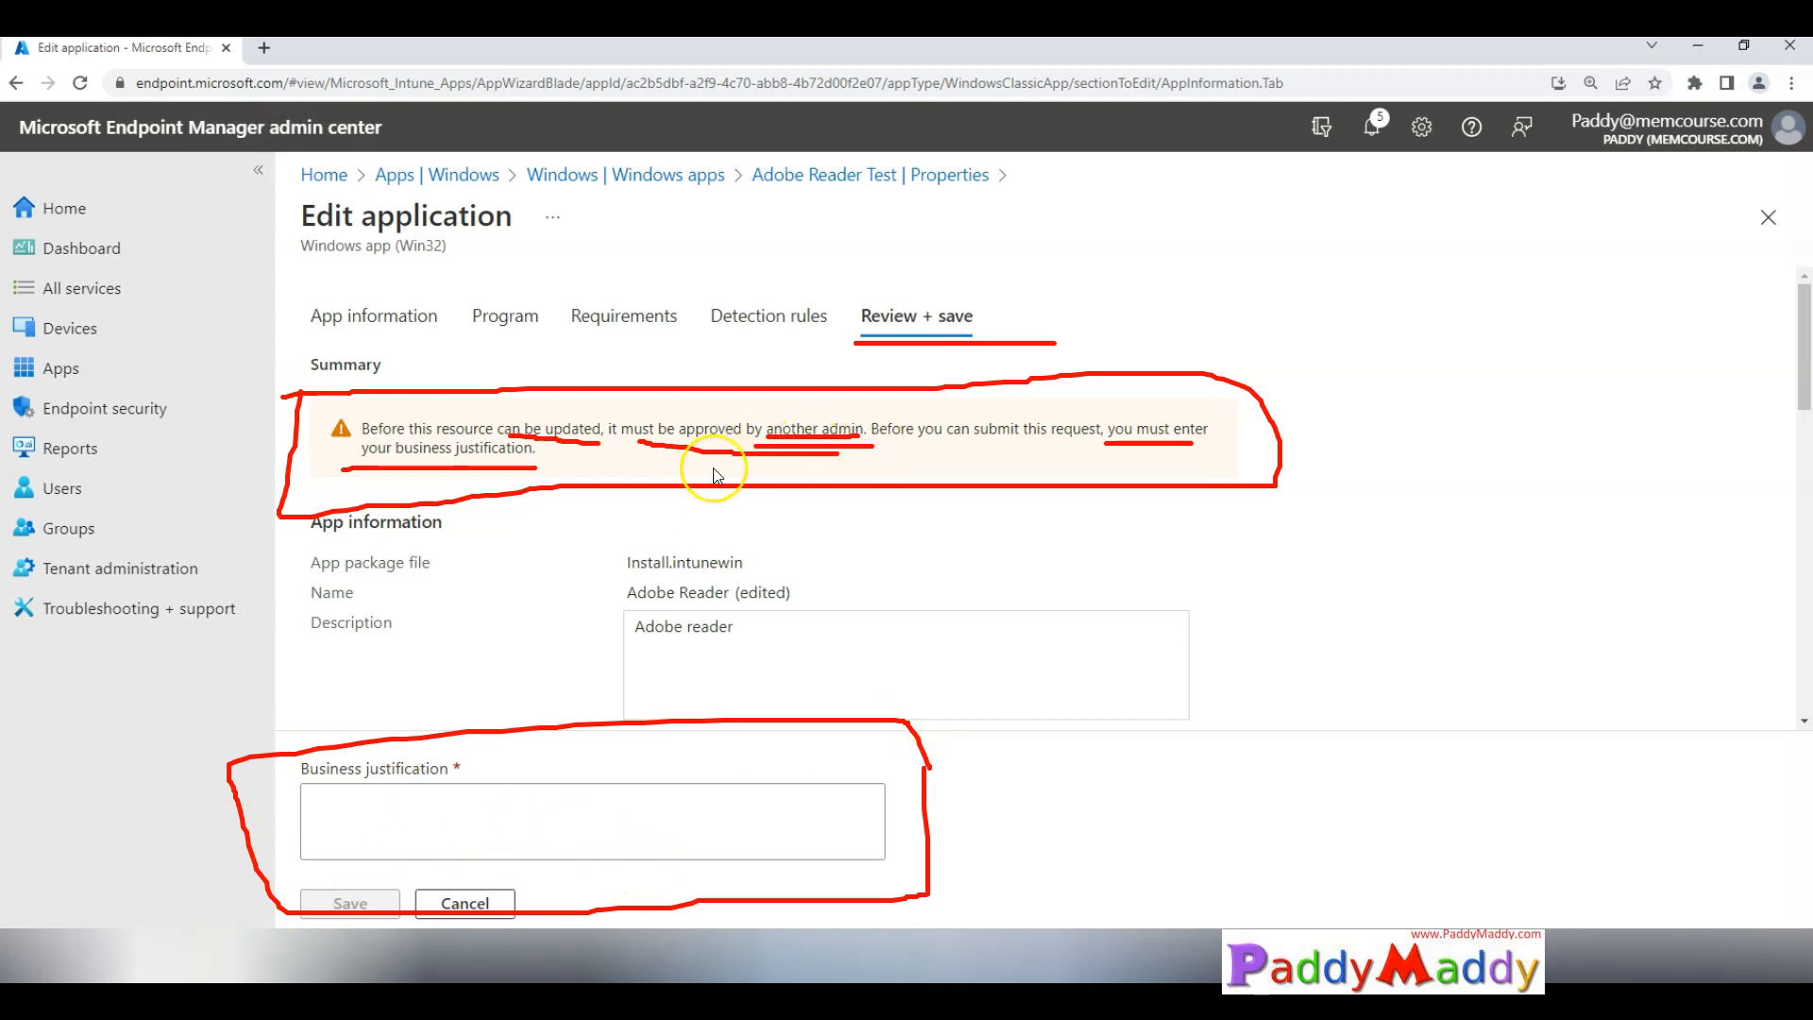
{"action": "mouse_move", "coordinate": [591, 917]}
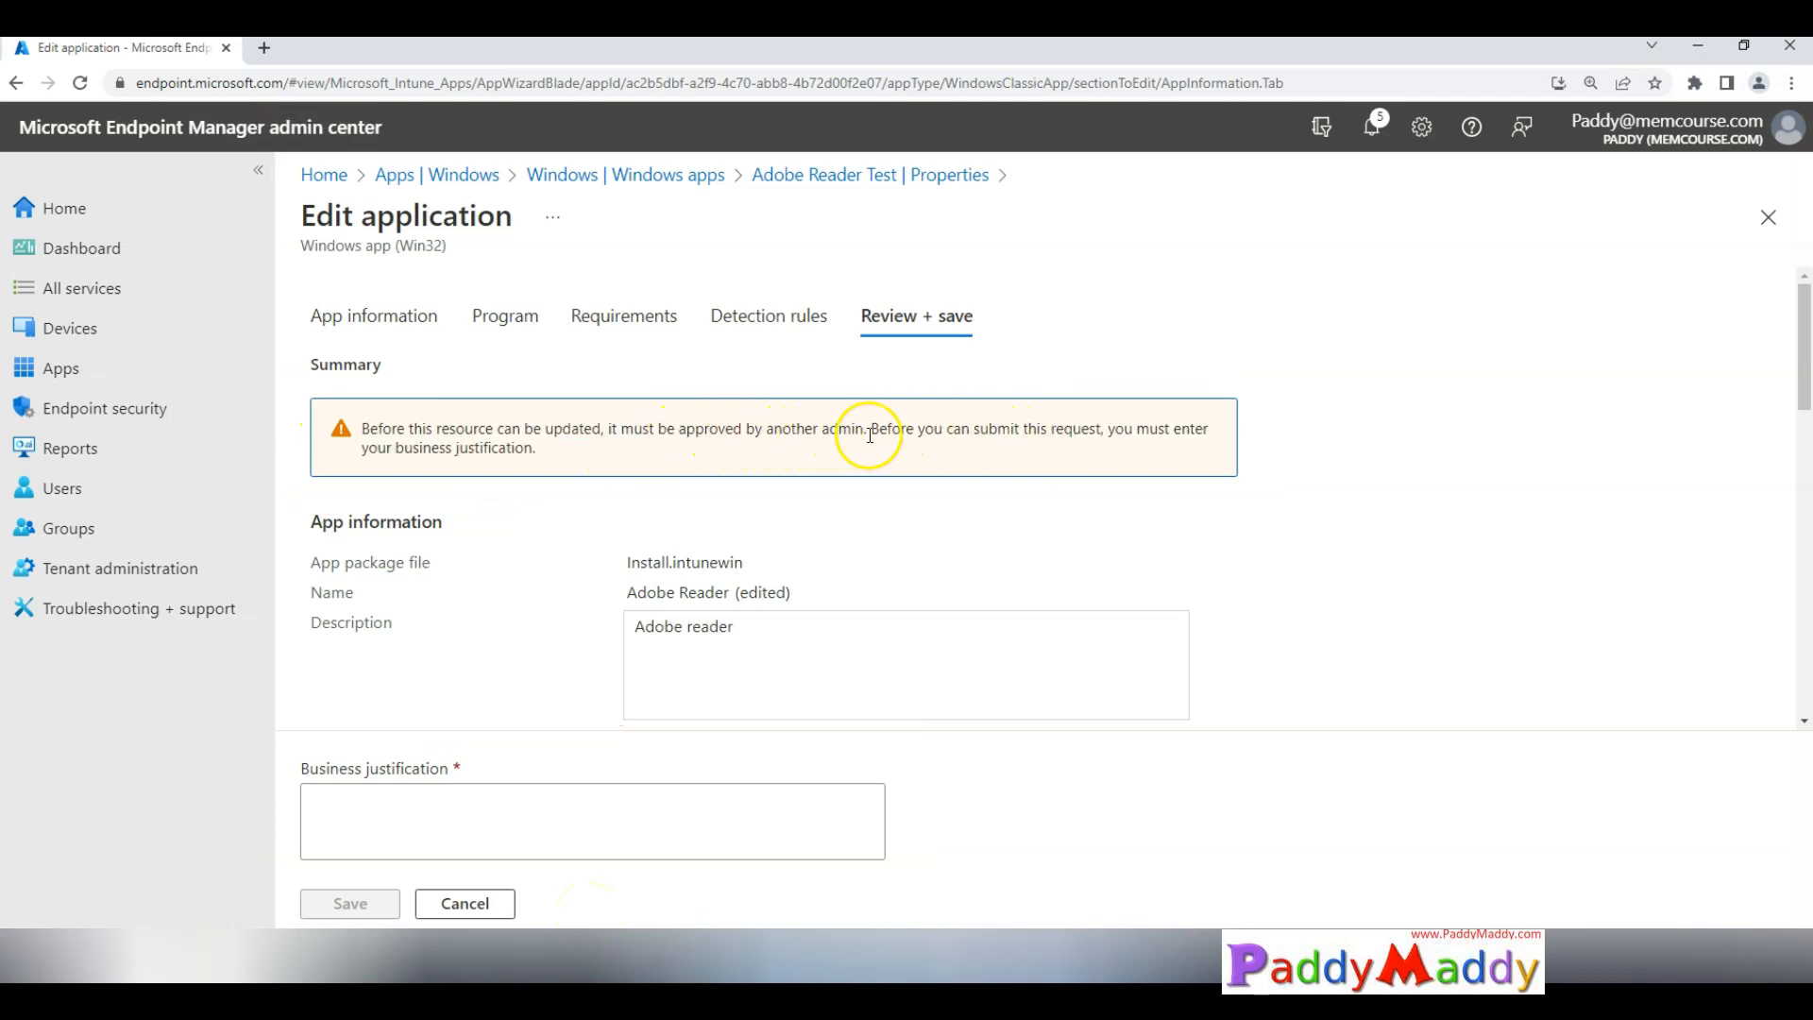
{"action": "mouse_move", "coordinate": [536, 455]}
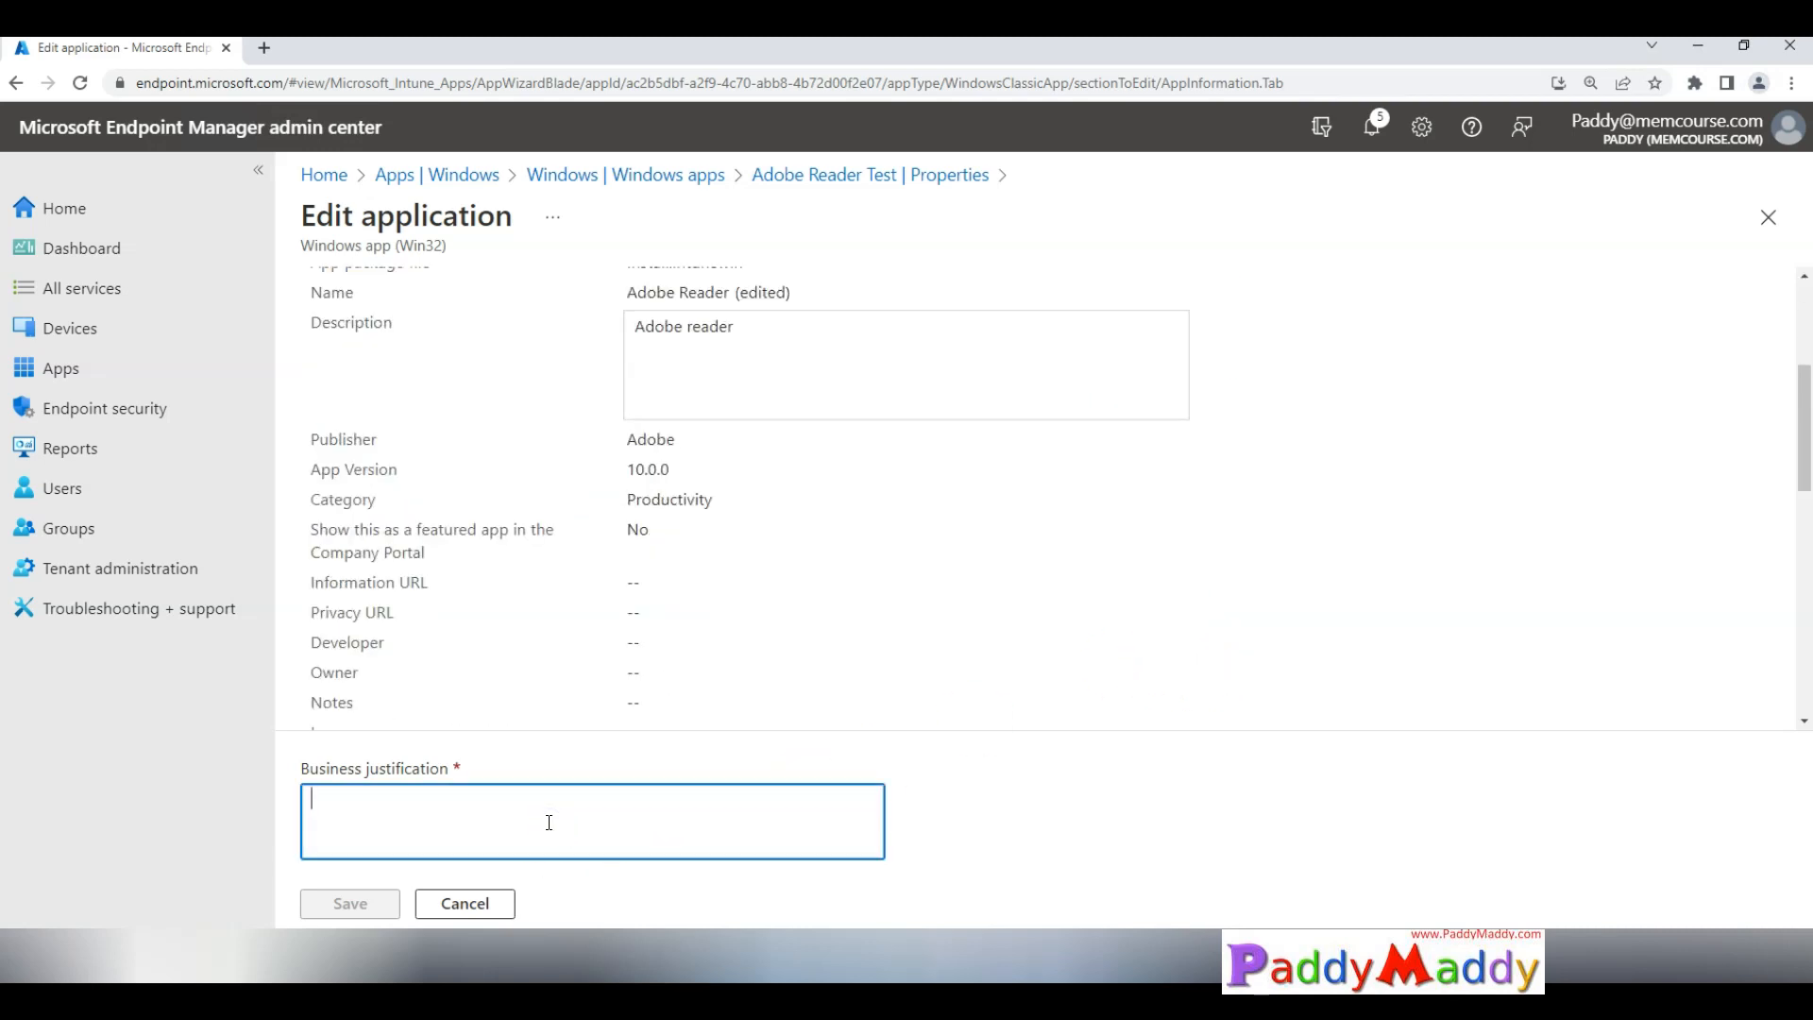
Step: Enter the business justification 'Demo Configuration to show' and save the Adobe Reader edit
{"action": "type", "text": "Demo Configuration to"}
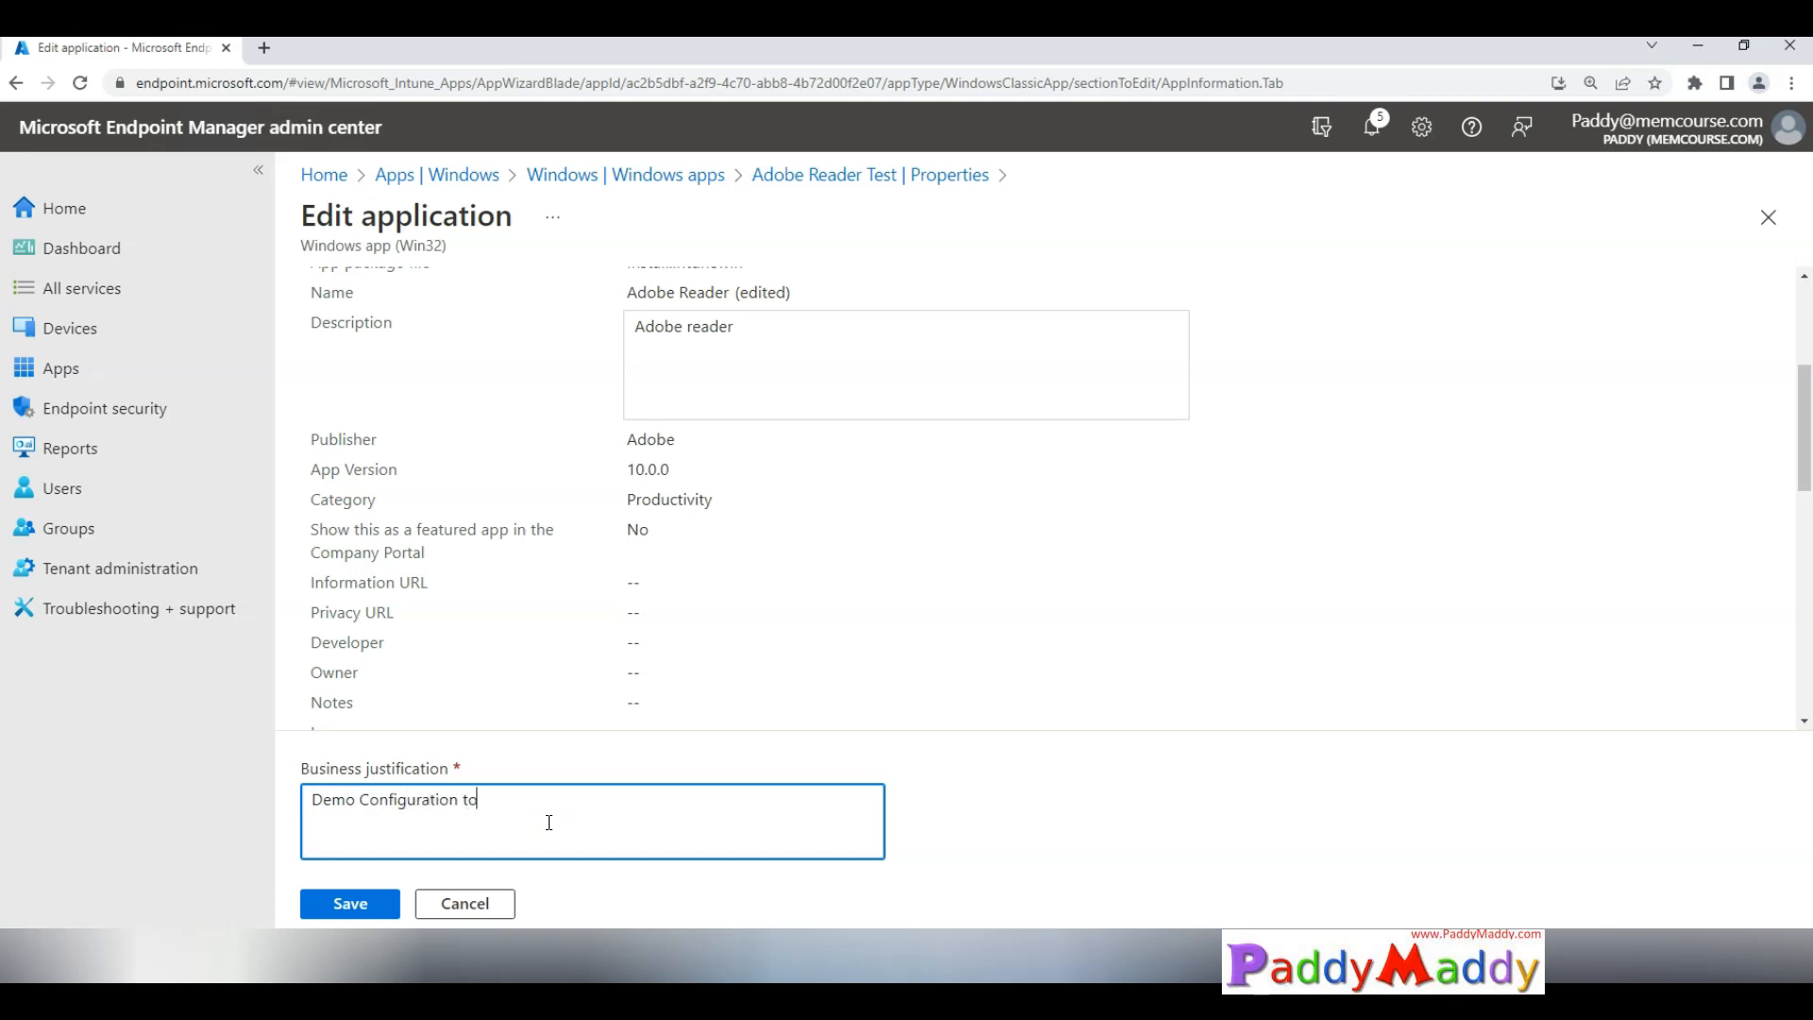
{"action": "type", "text": "show"}
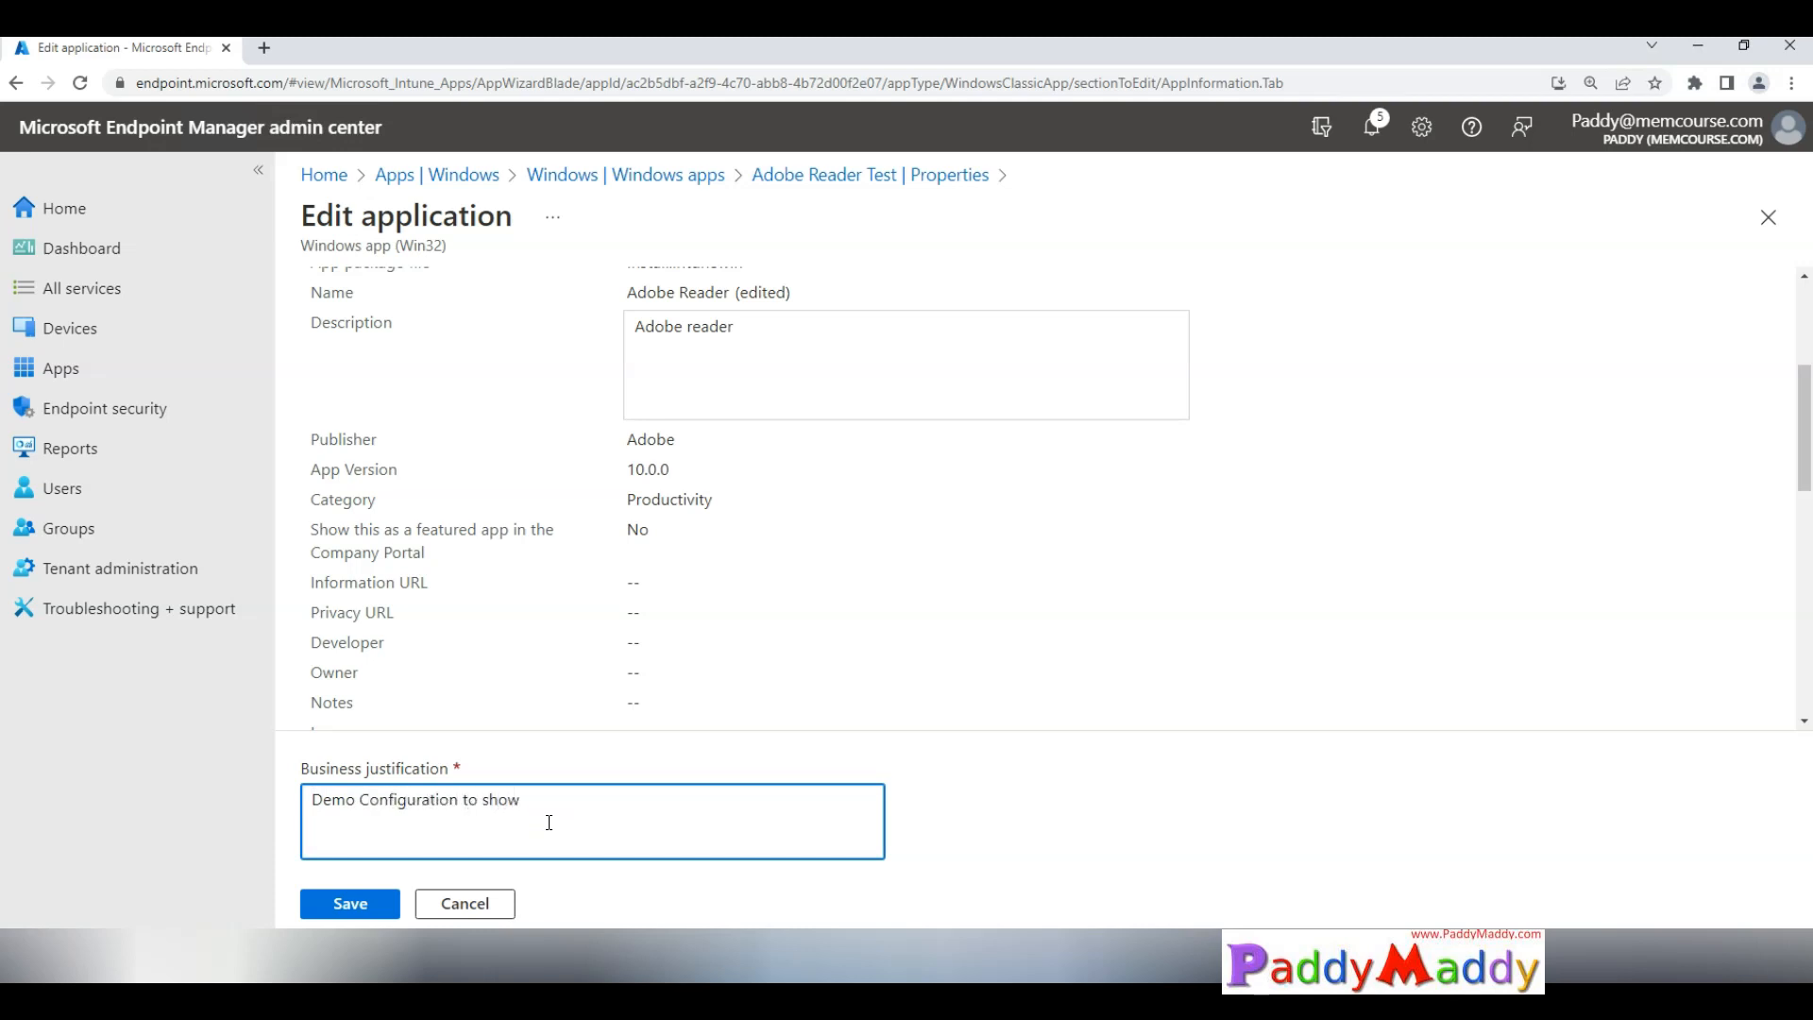
{"action": "left_click", "coordinate": [350, 902]}
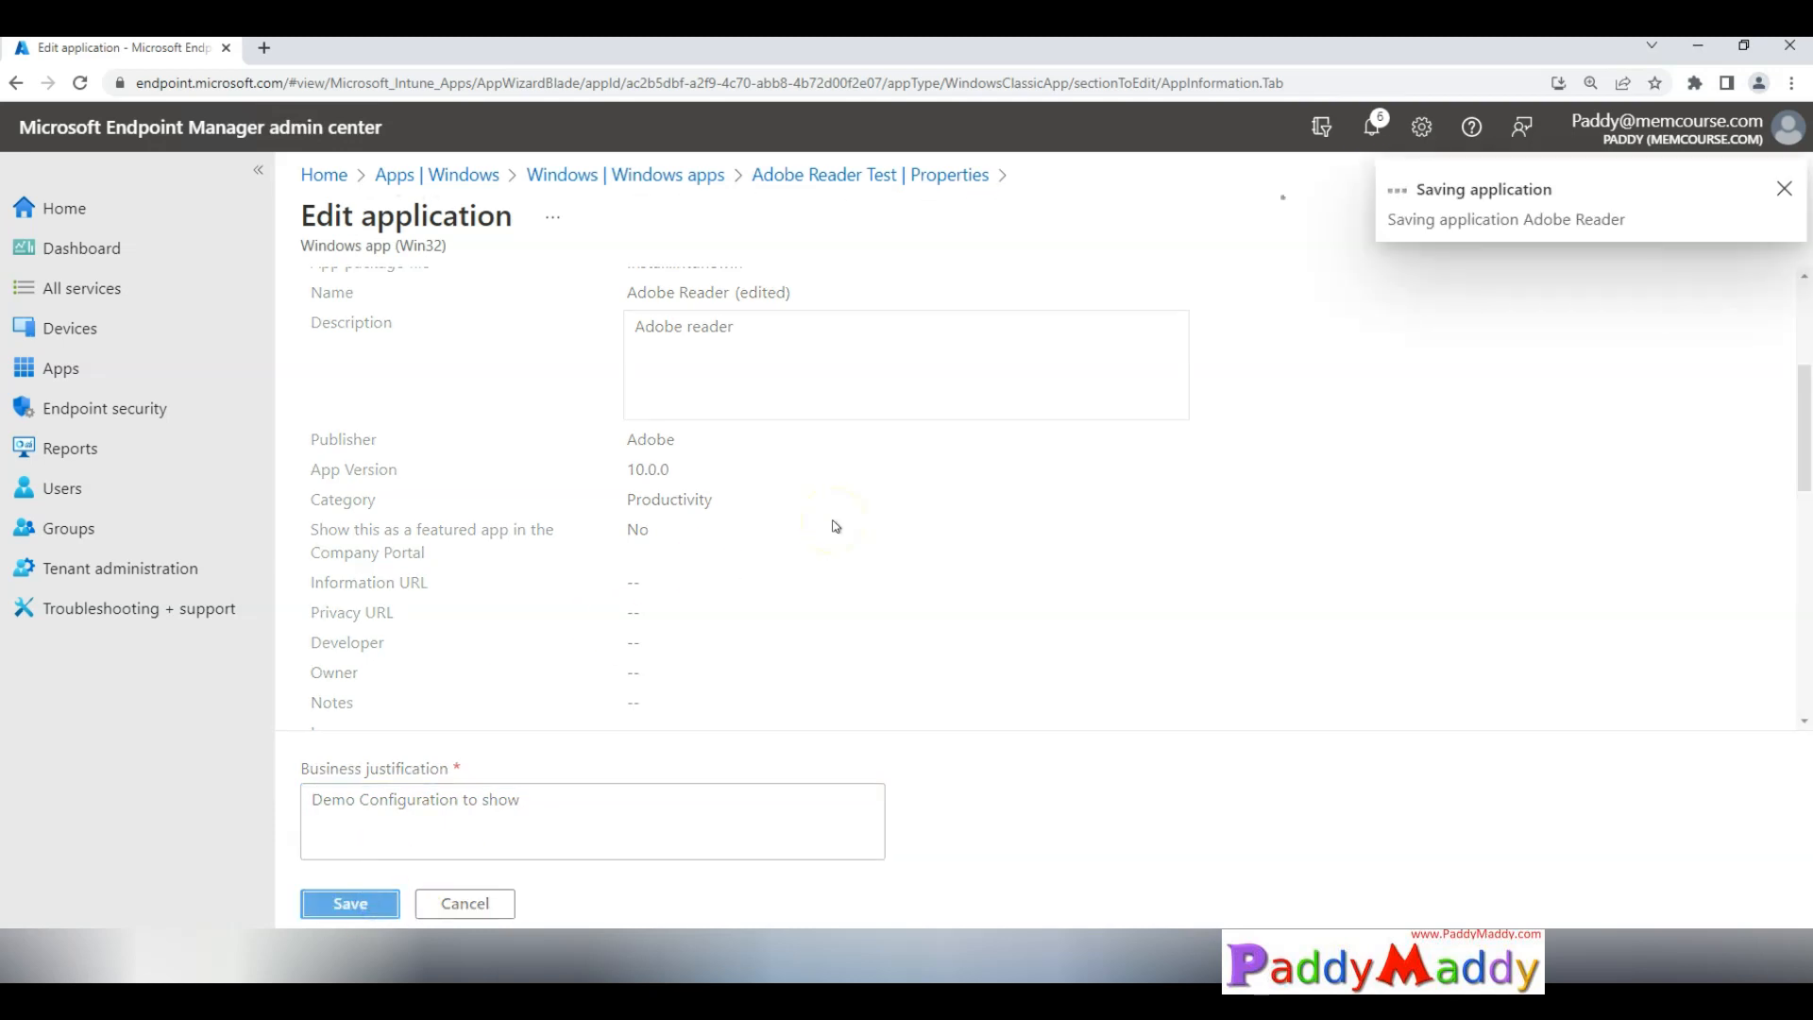
{"action": "left_click", "coordinate": [349, 902]}
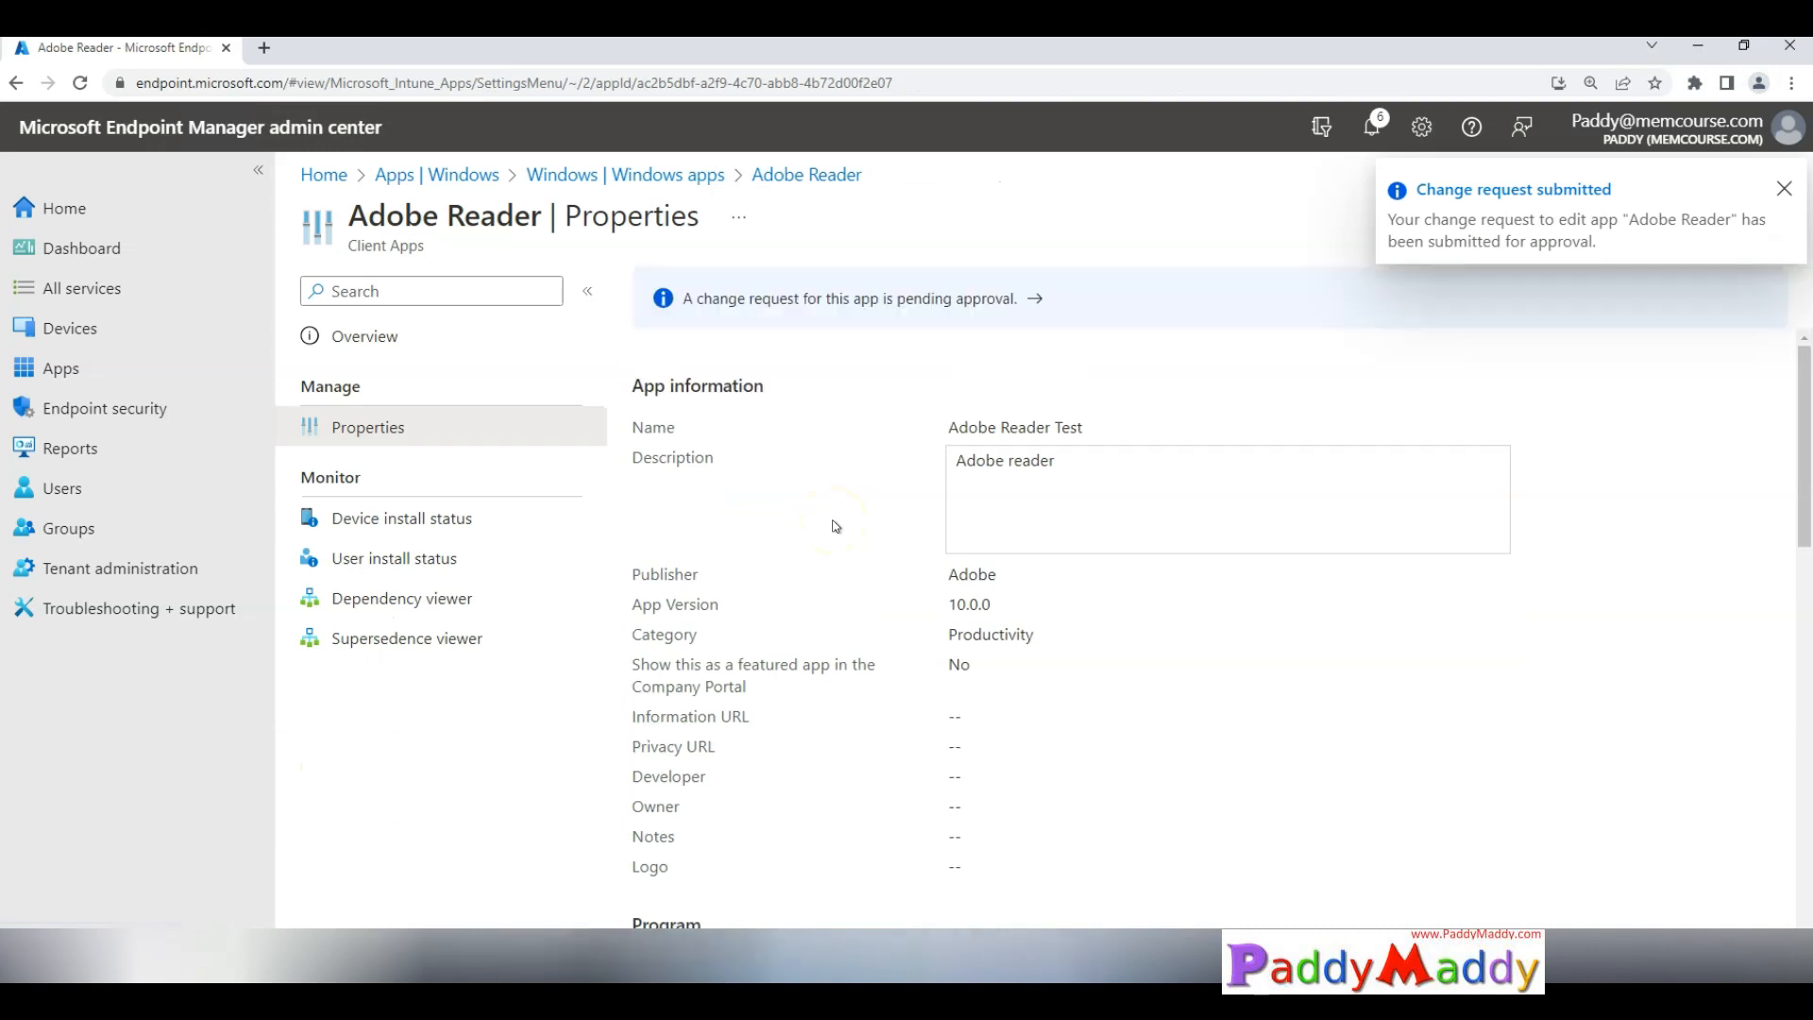
Step: Dismiss the submission notice and open the pending-approval banner's change request
{"action": "left_click", "coordinate": [1783, 189]}
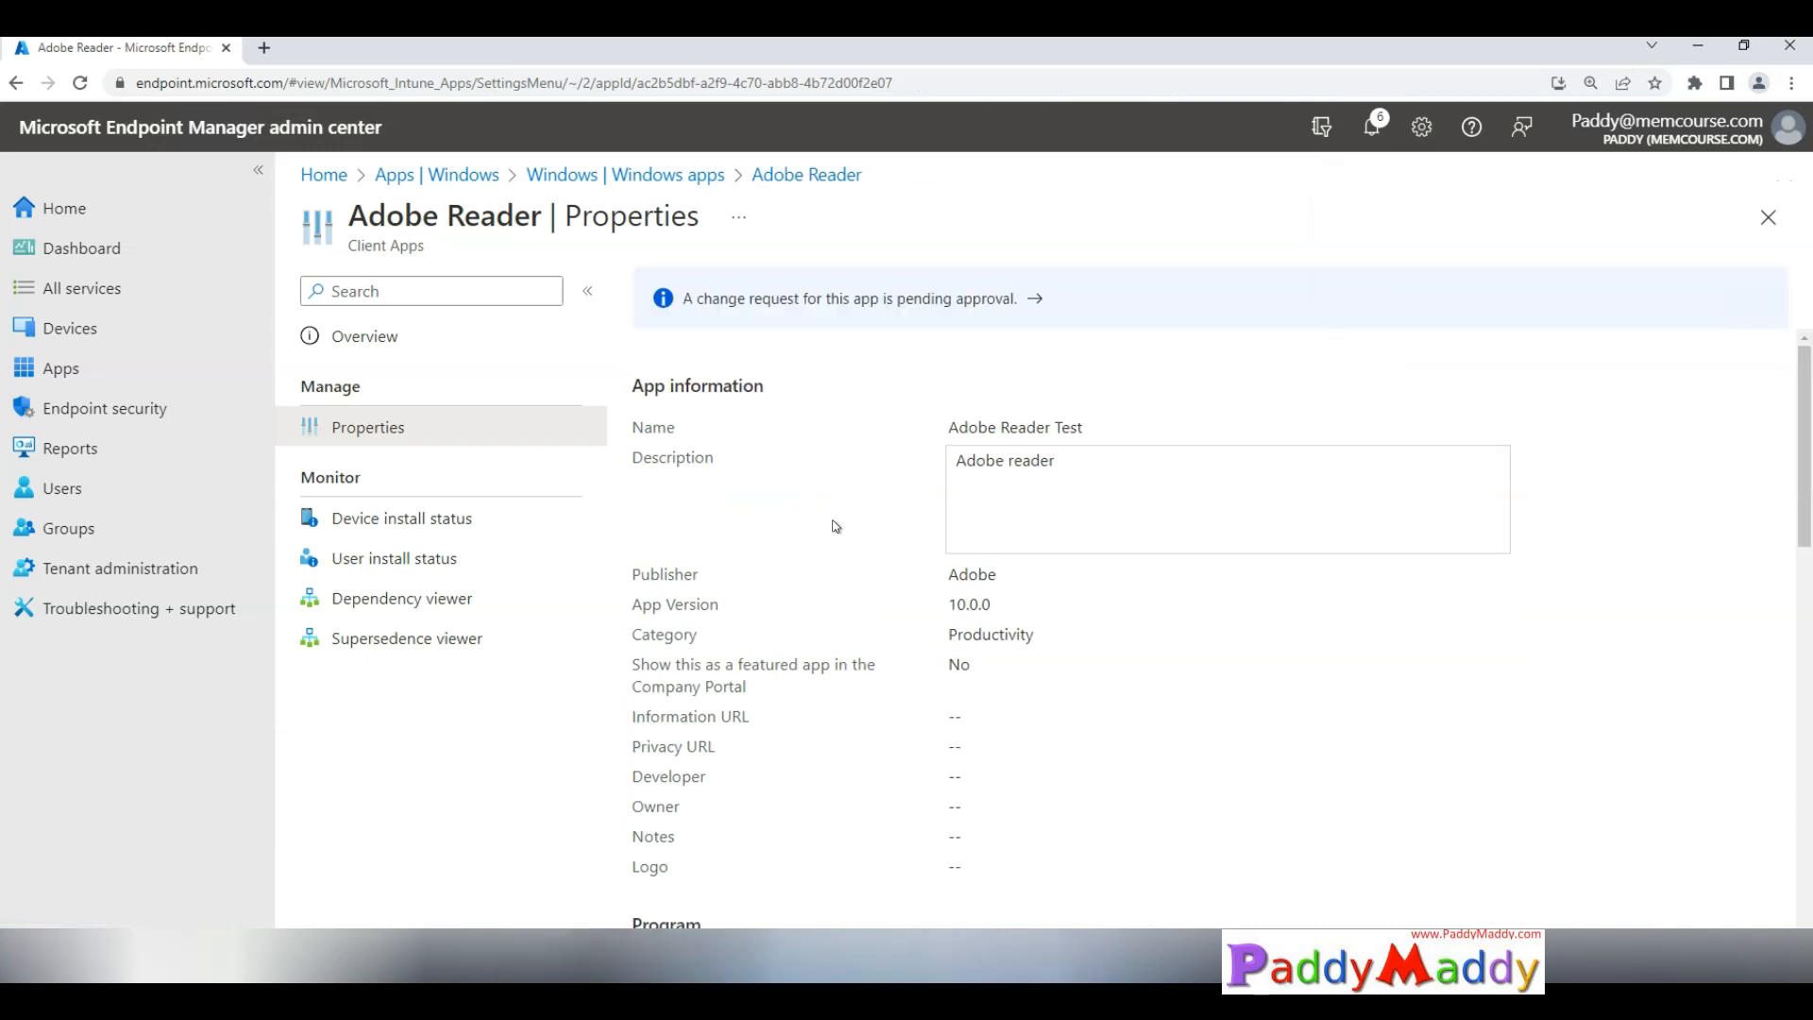
{"action": "mouse_move", "coordinate": [704, 320]}
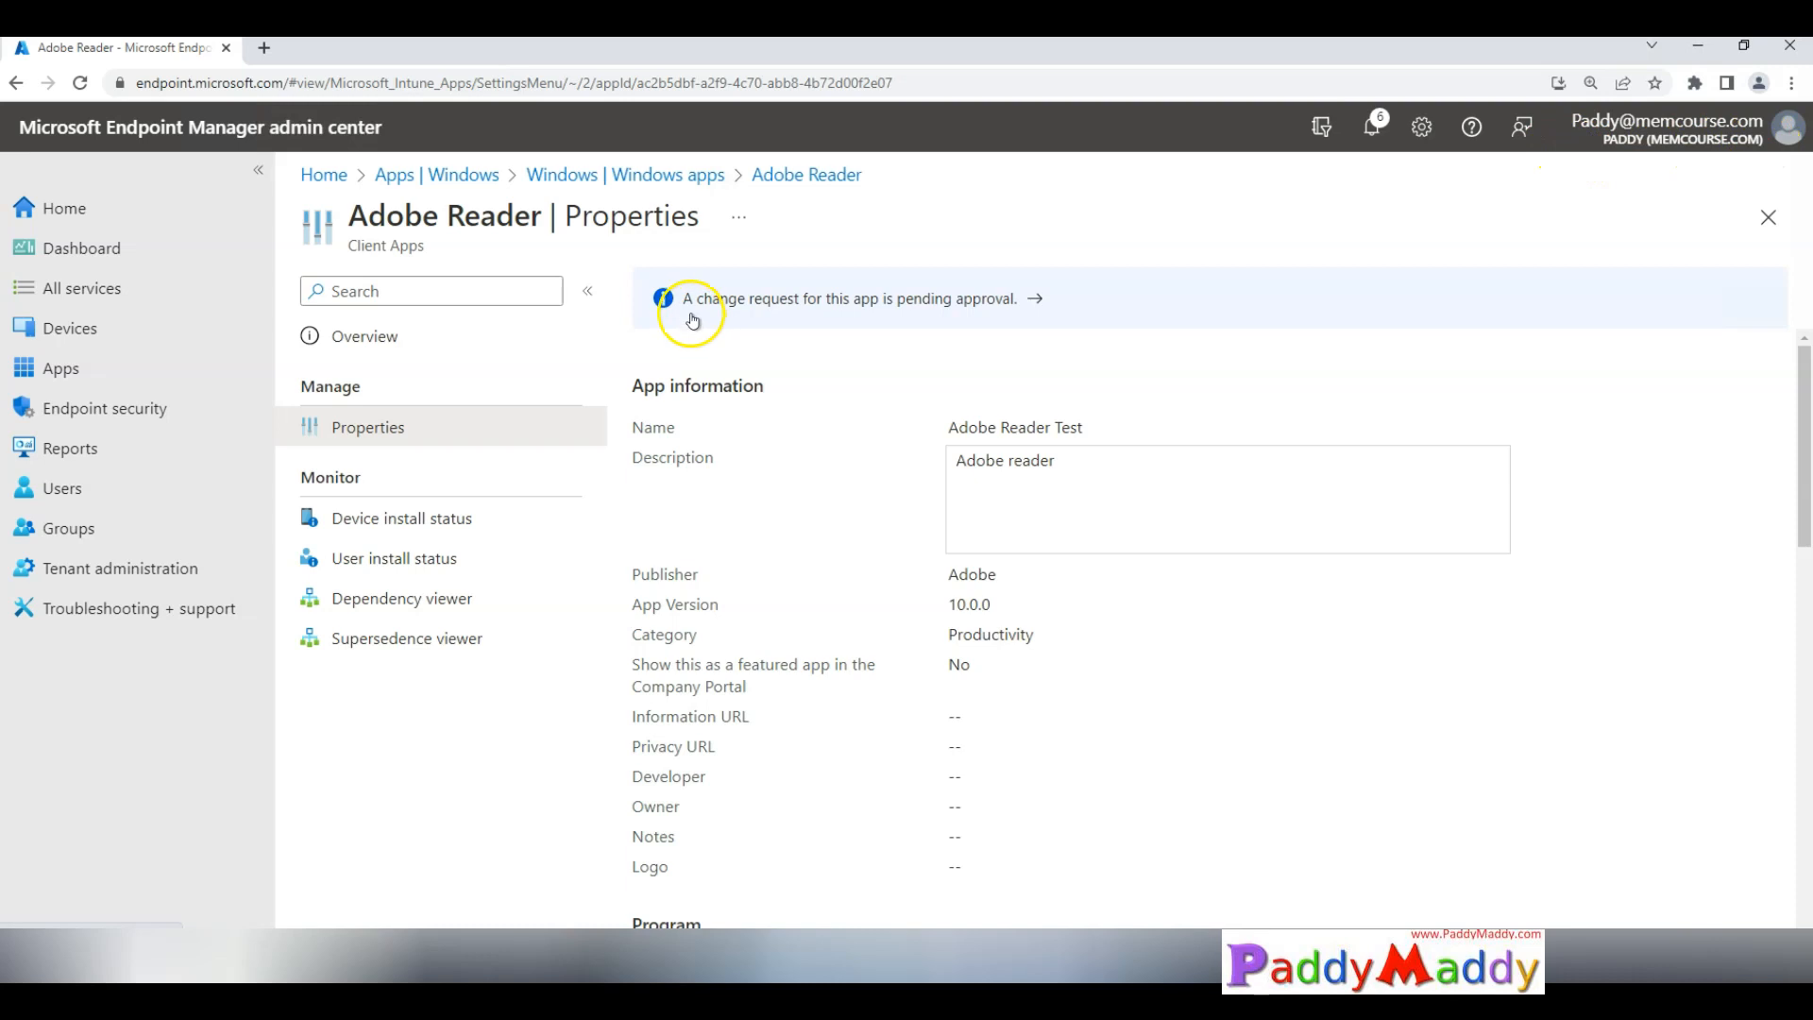
{"action": "mouse_move", "coordinate": [960, 306]}
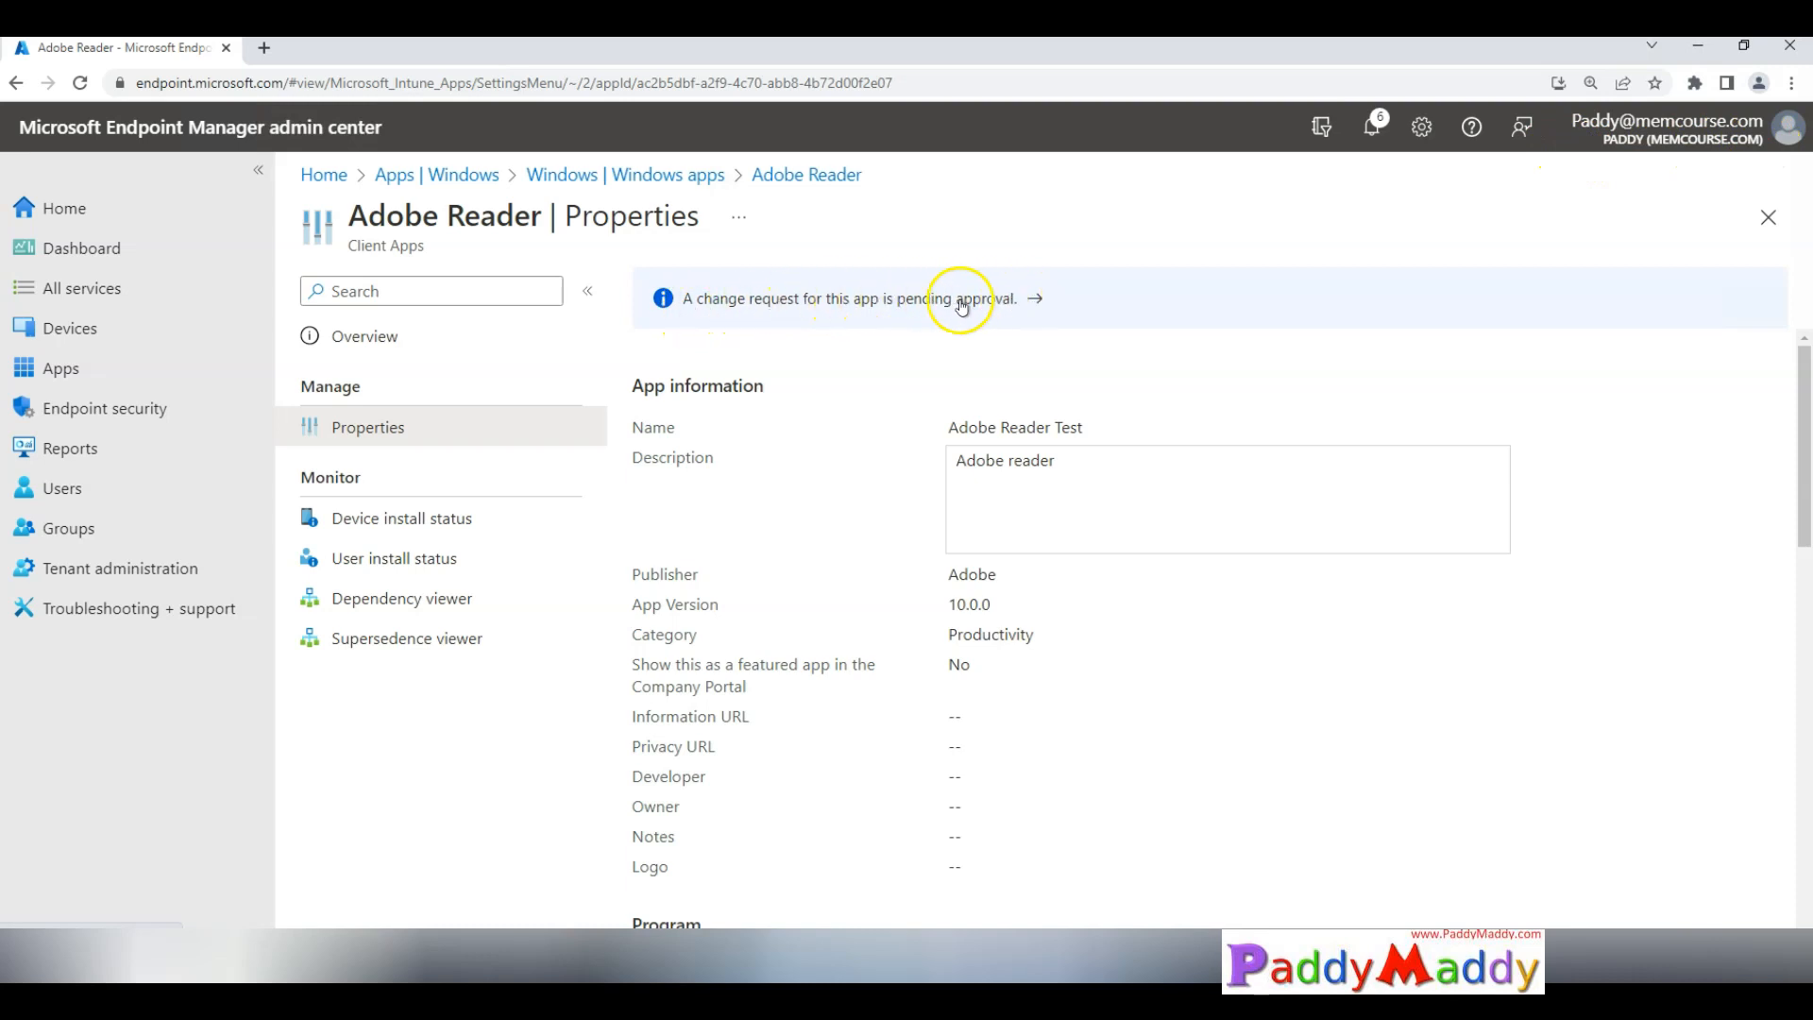
{"action": "mouse_move", "coordinate": [819, 339]}
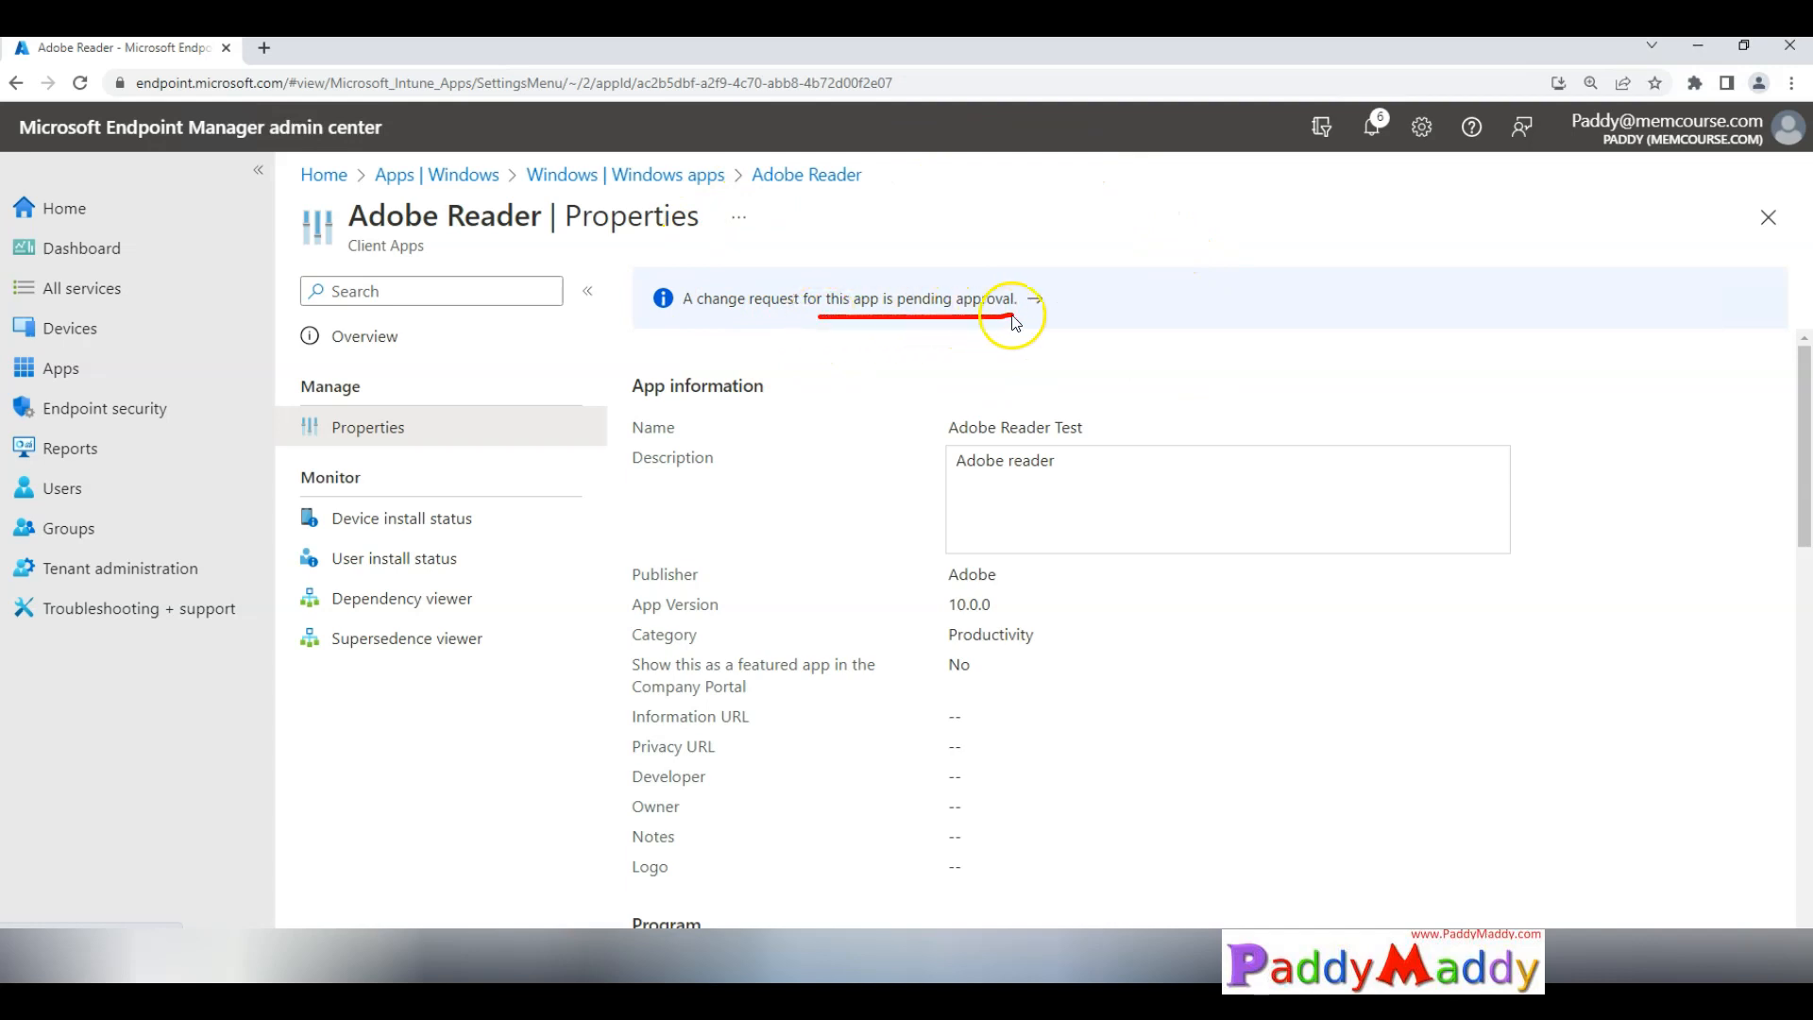
{"action": "mouse_move", "coordinate": [975, 310]}
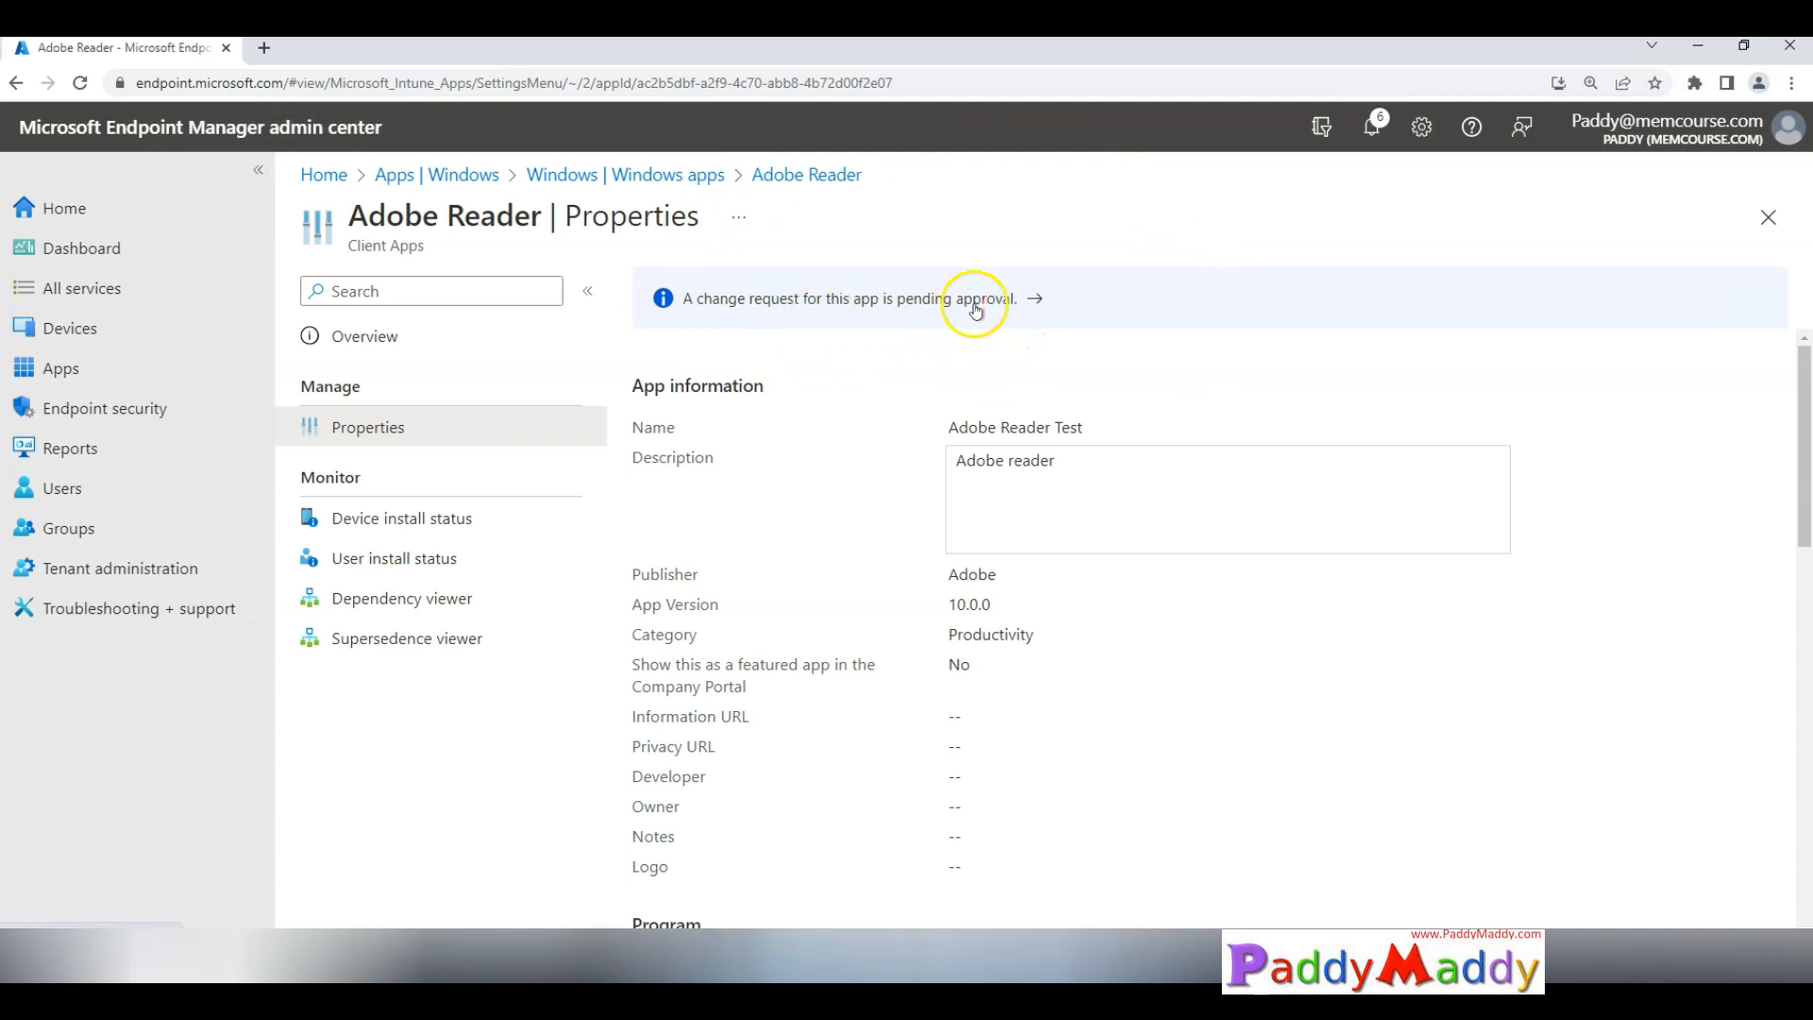
{"action": "left_click", "coordinate": [1032, 299]}
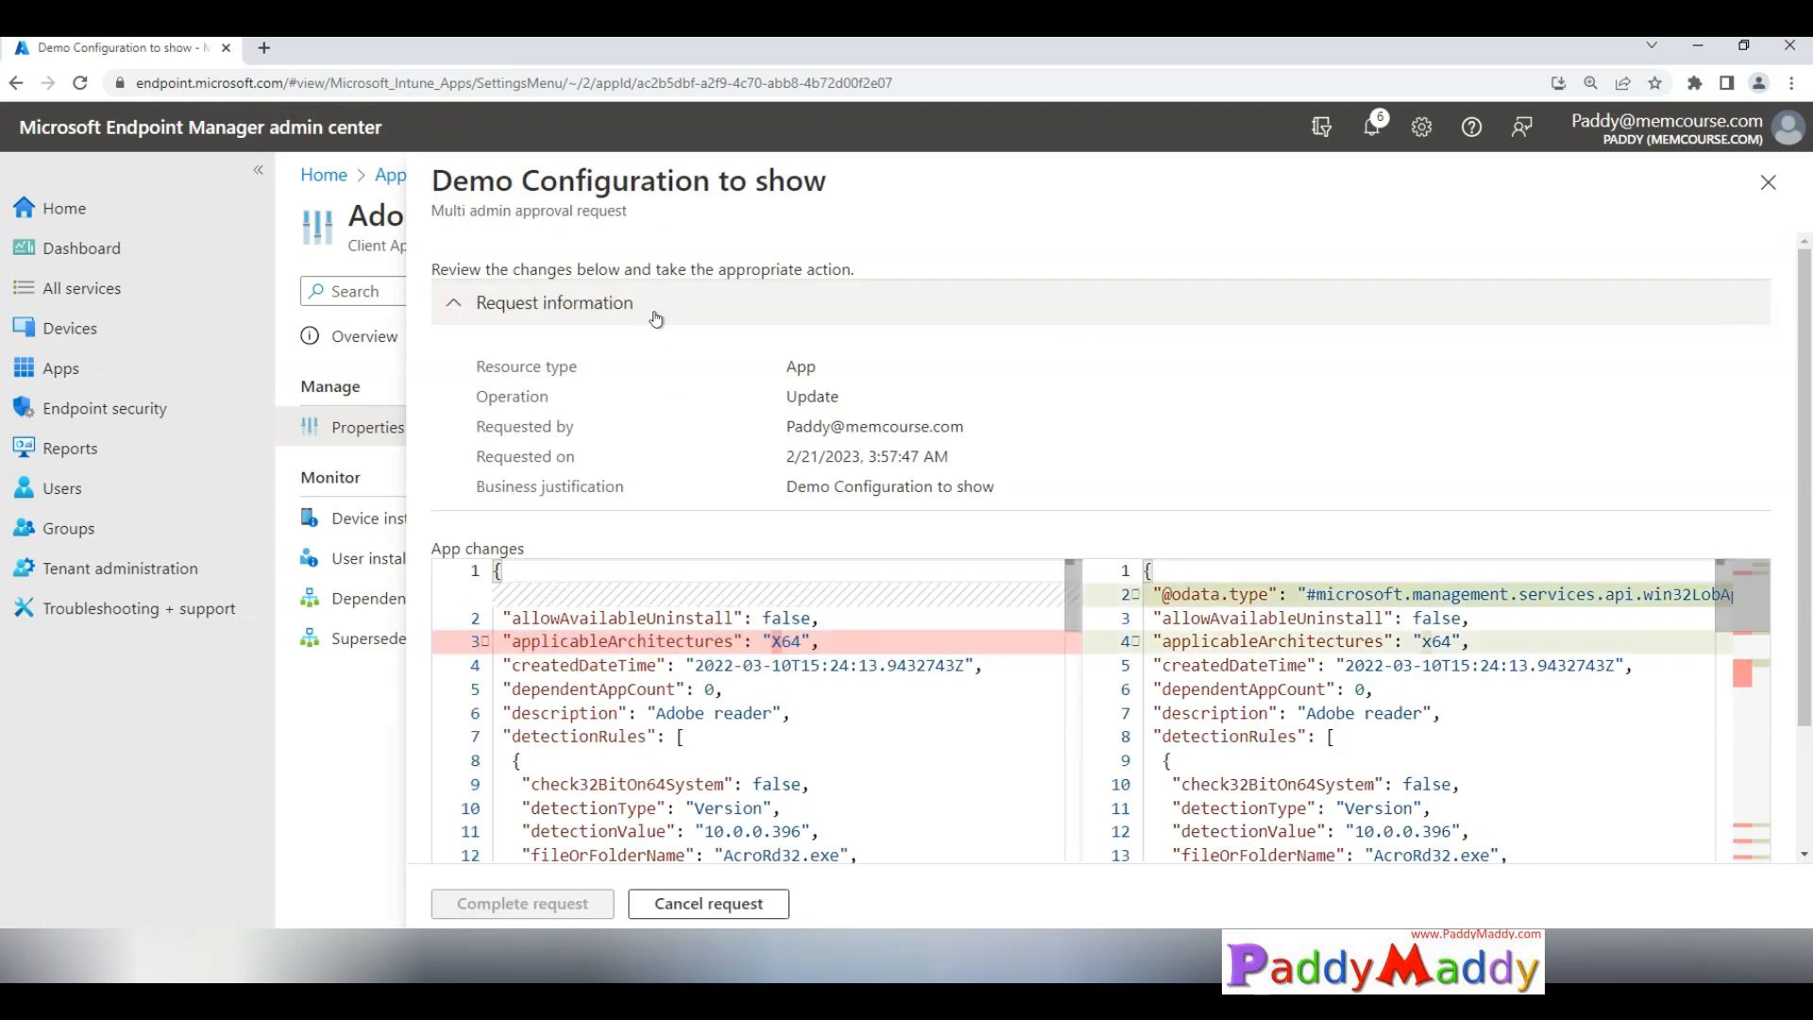
{"action": "mouse_move", "coordinate": [742, 310]}
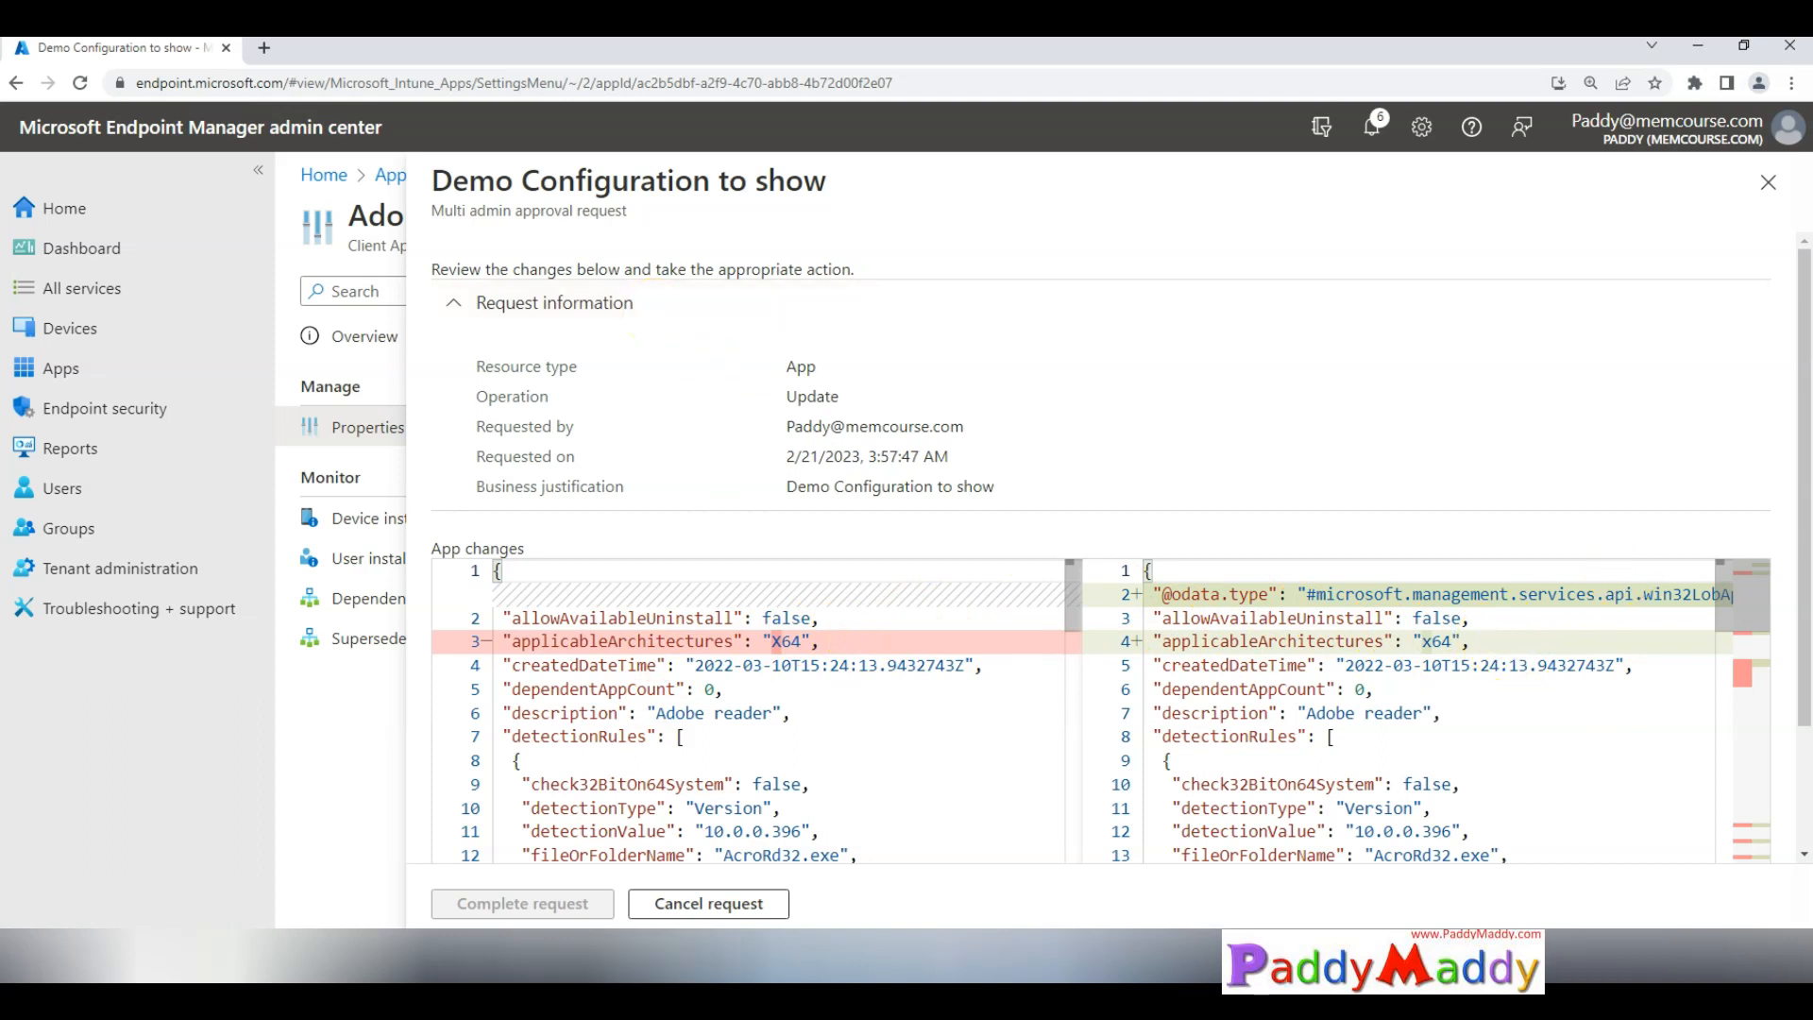
Step: Close the change request pane and go to Tenant administration
{"action": "left_click", "coordinate": [1768, 182]}
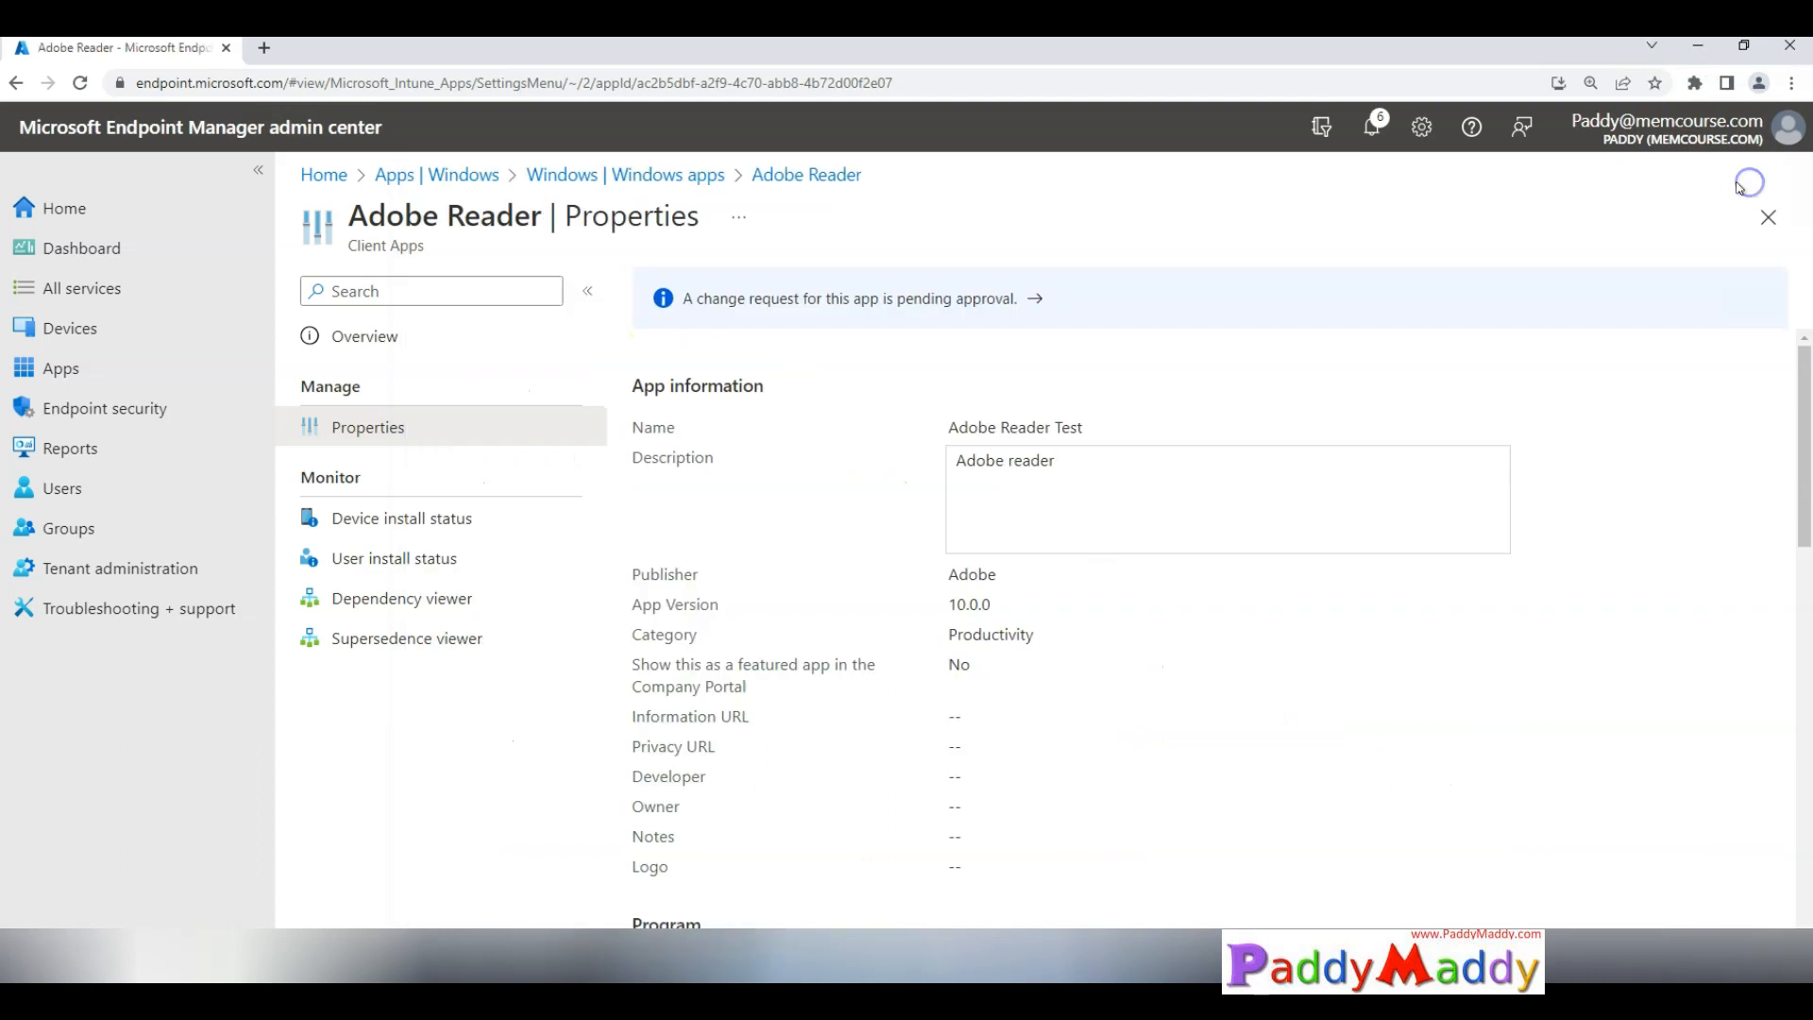
{"action": "left_click", "coordinate": [120, 568]}
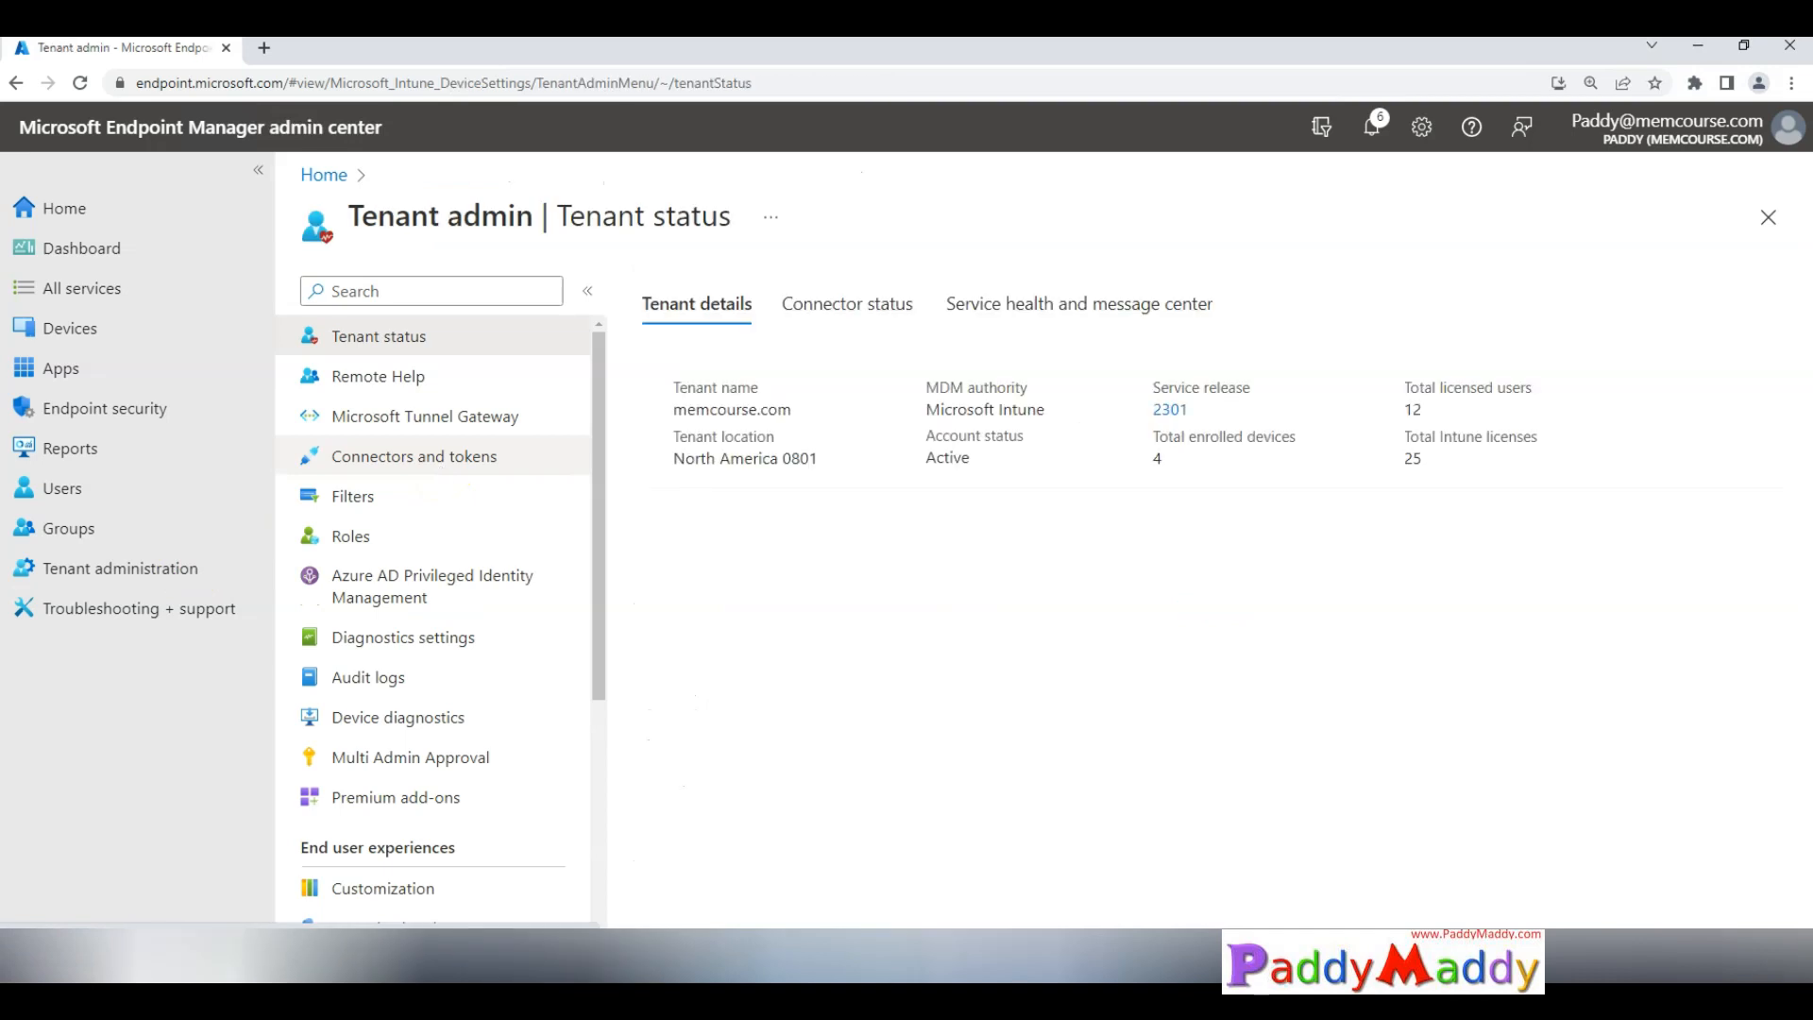
{"action": "mouse_move", "coordinate": [1647, 186]}
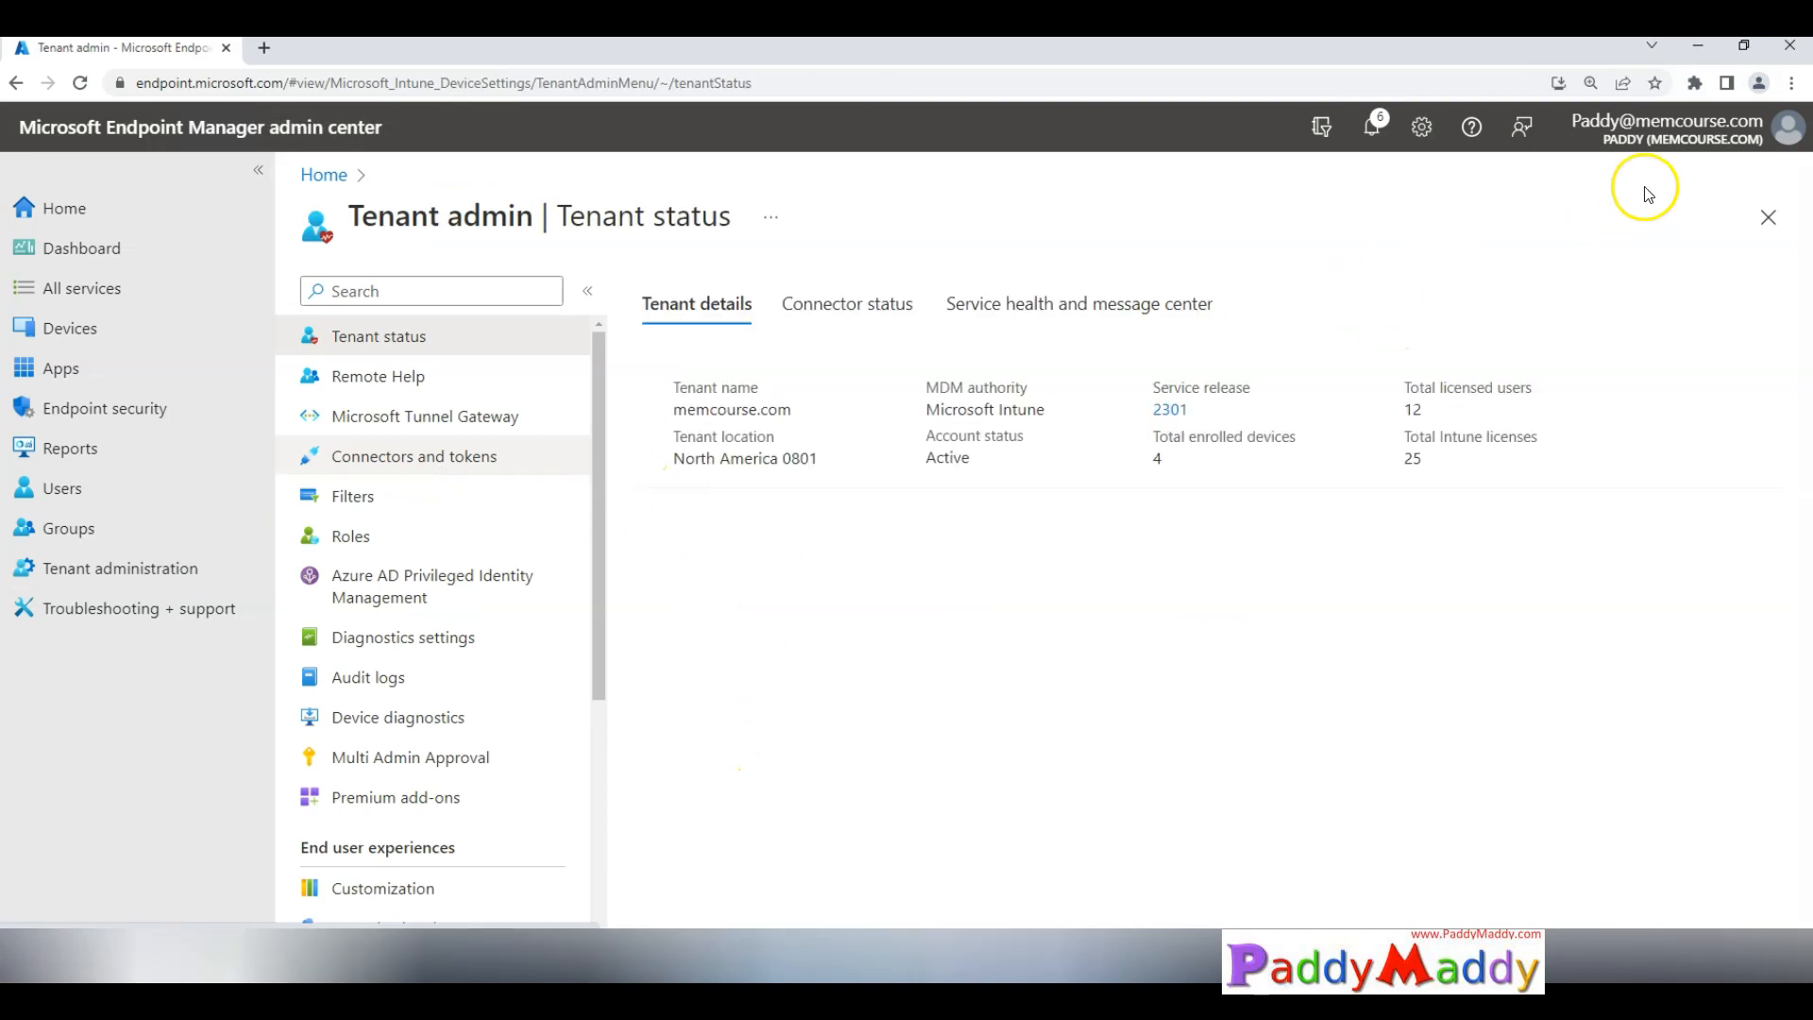
{"action": "mouse_move", "coordinate": [1593, 199]}
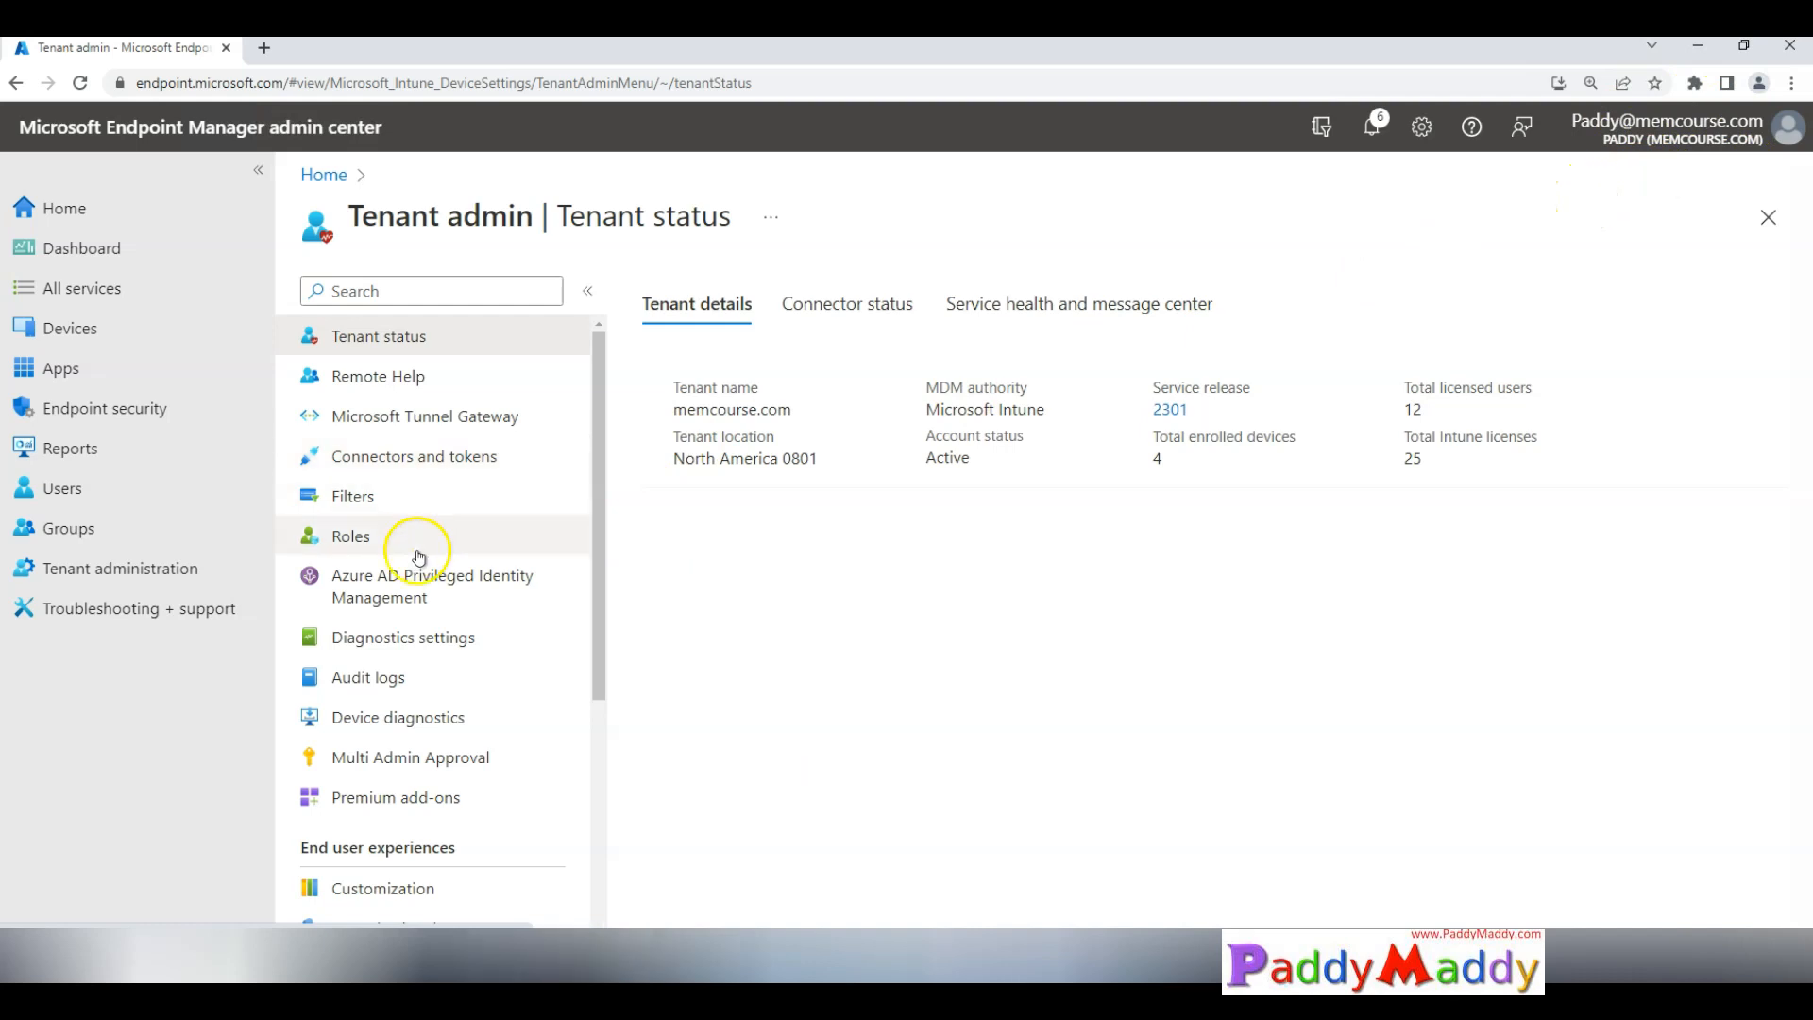
{"action": "left_click", "coordinate": [408, 756]}
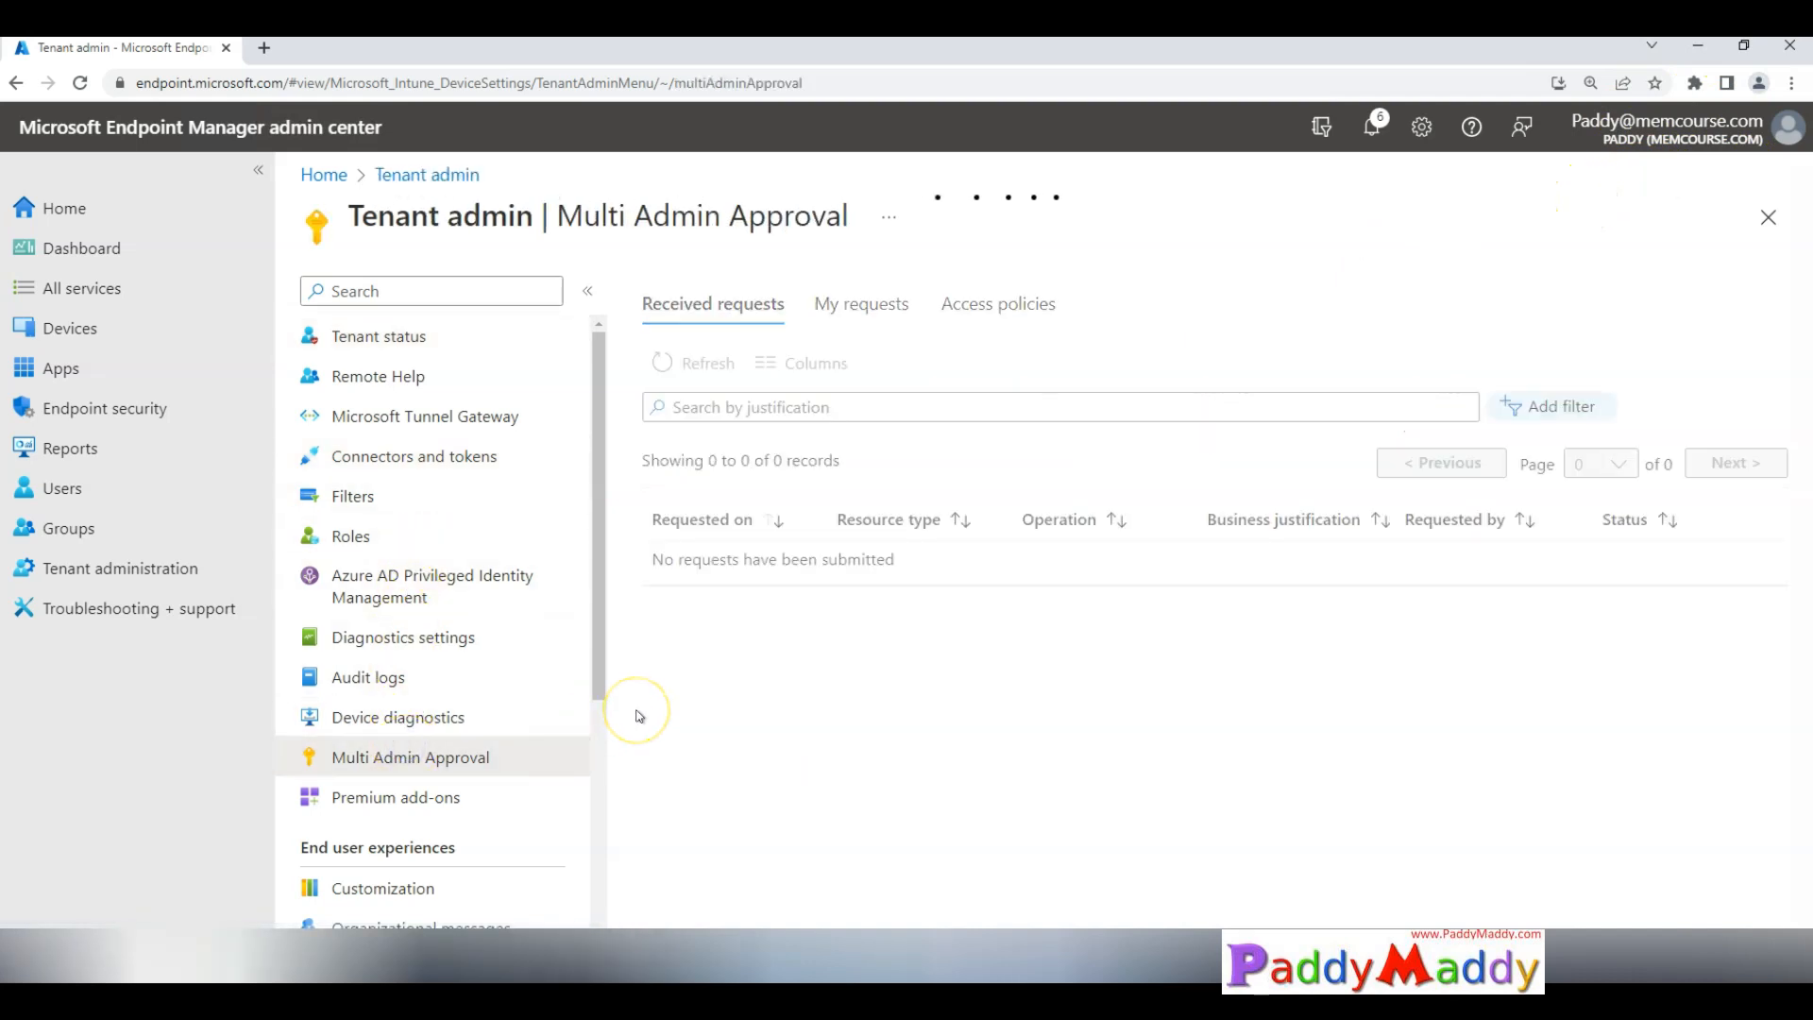
{"action": "left_click", "coordinate": [692, 363]}
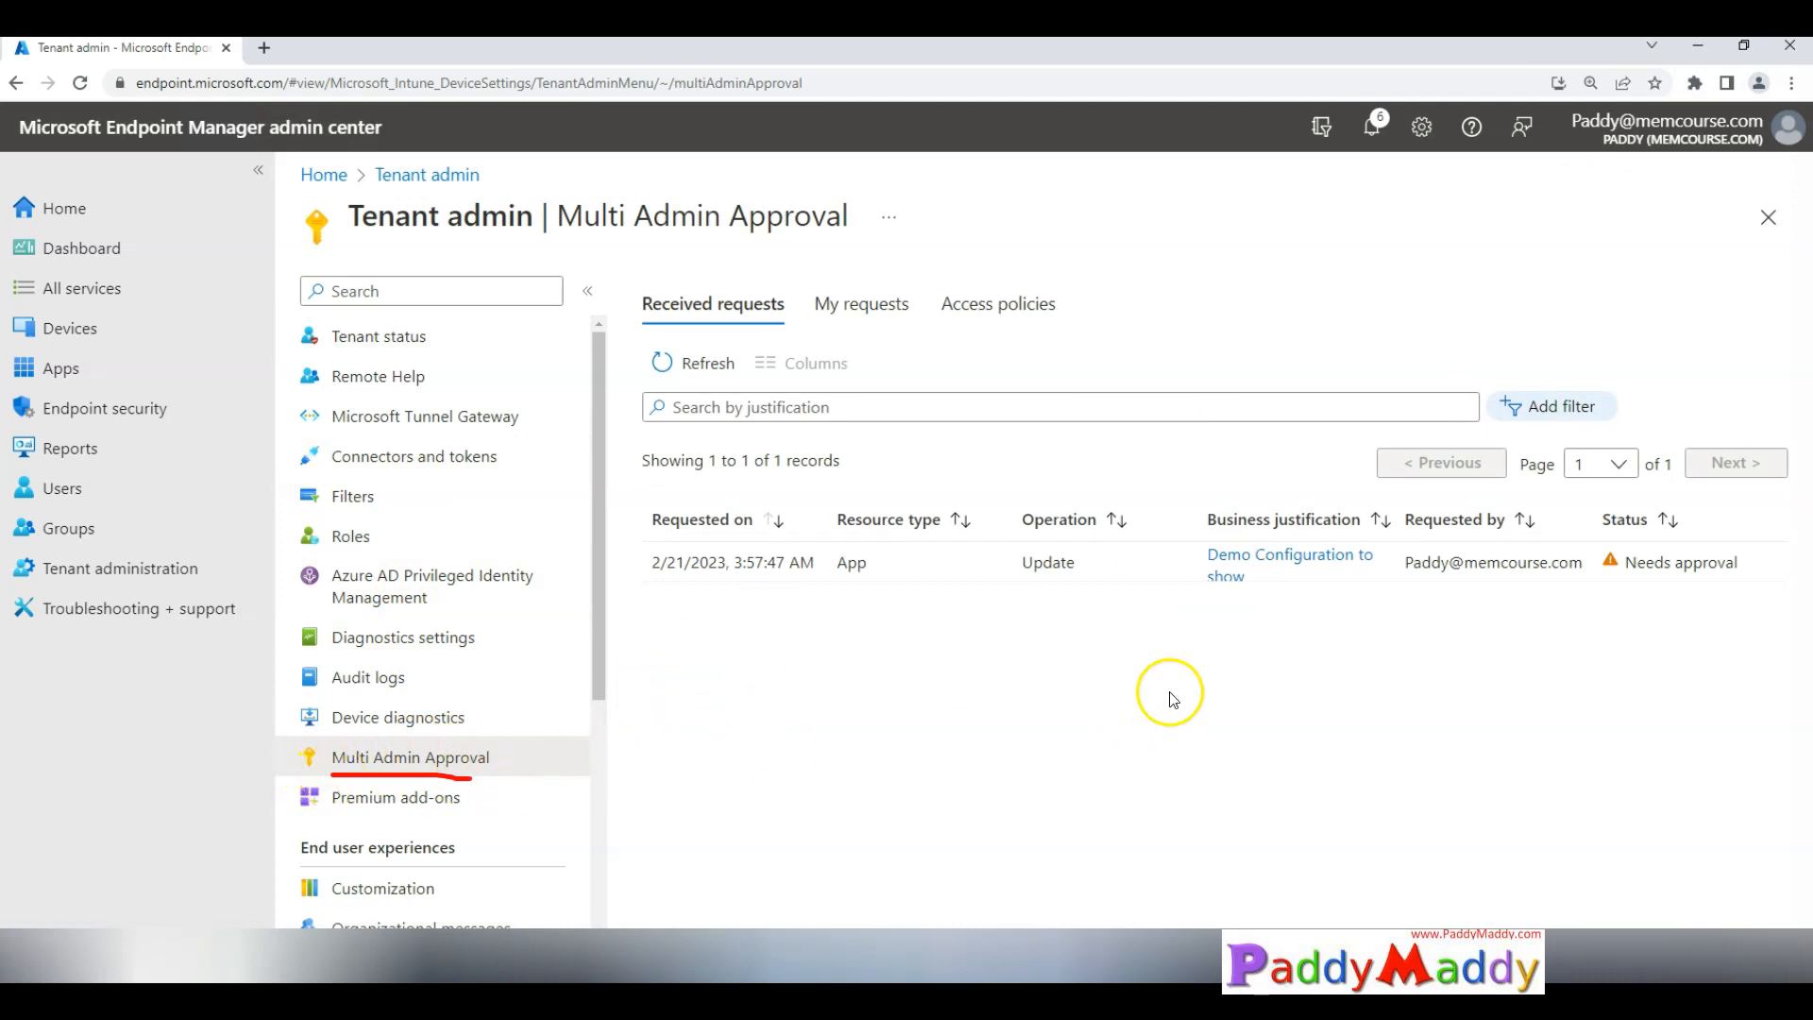
{"action": "mouse_move", "coordinate": [1082, 610]}
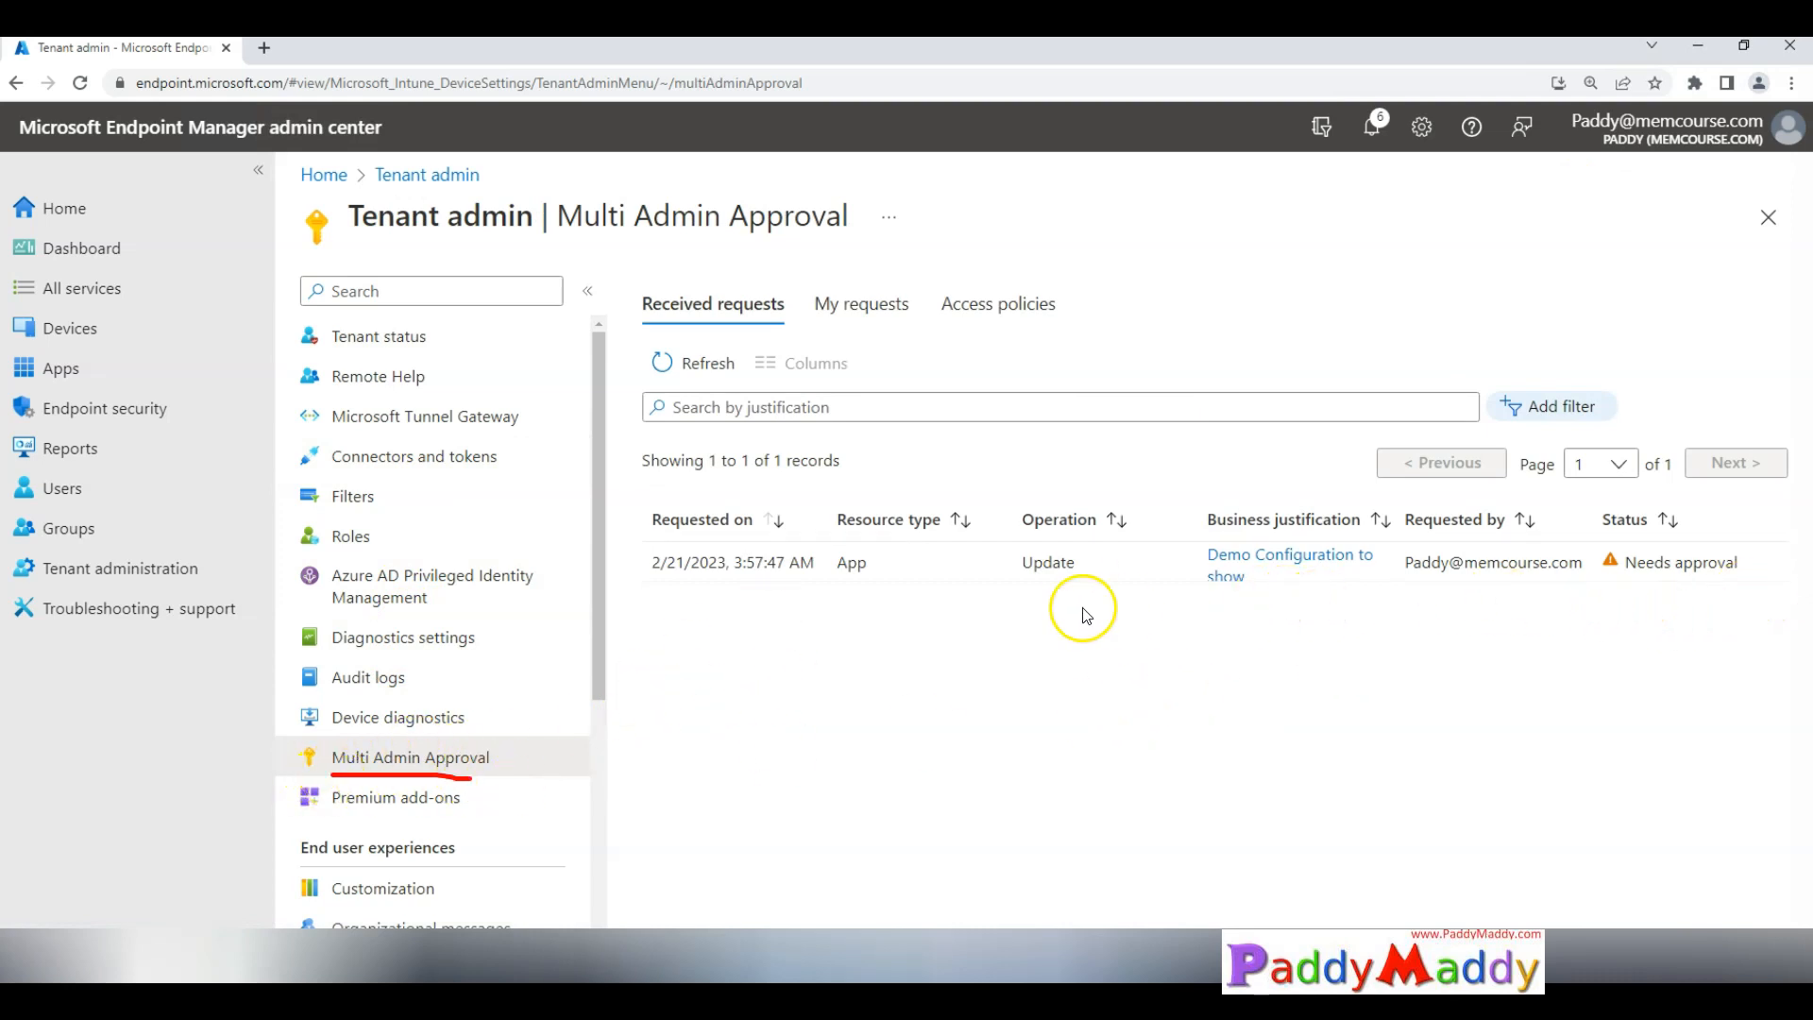
{"action": "mouse_move", "coordinate": [1642, 562]}
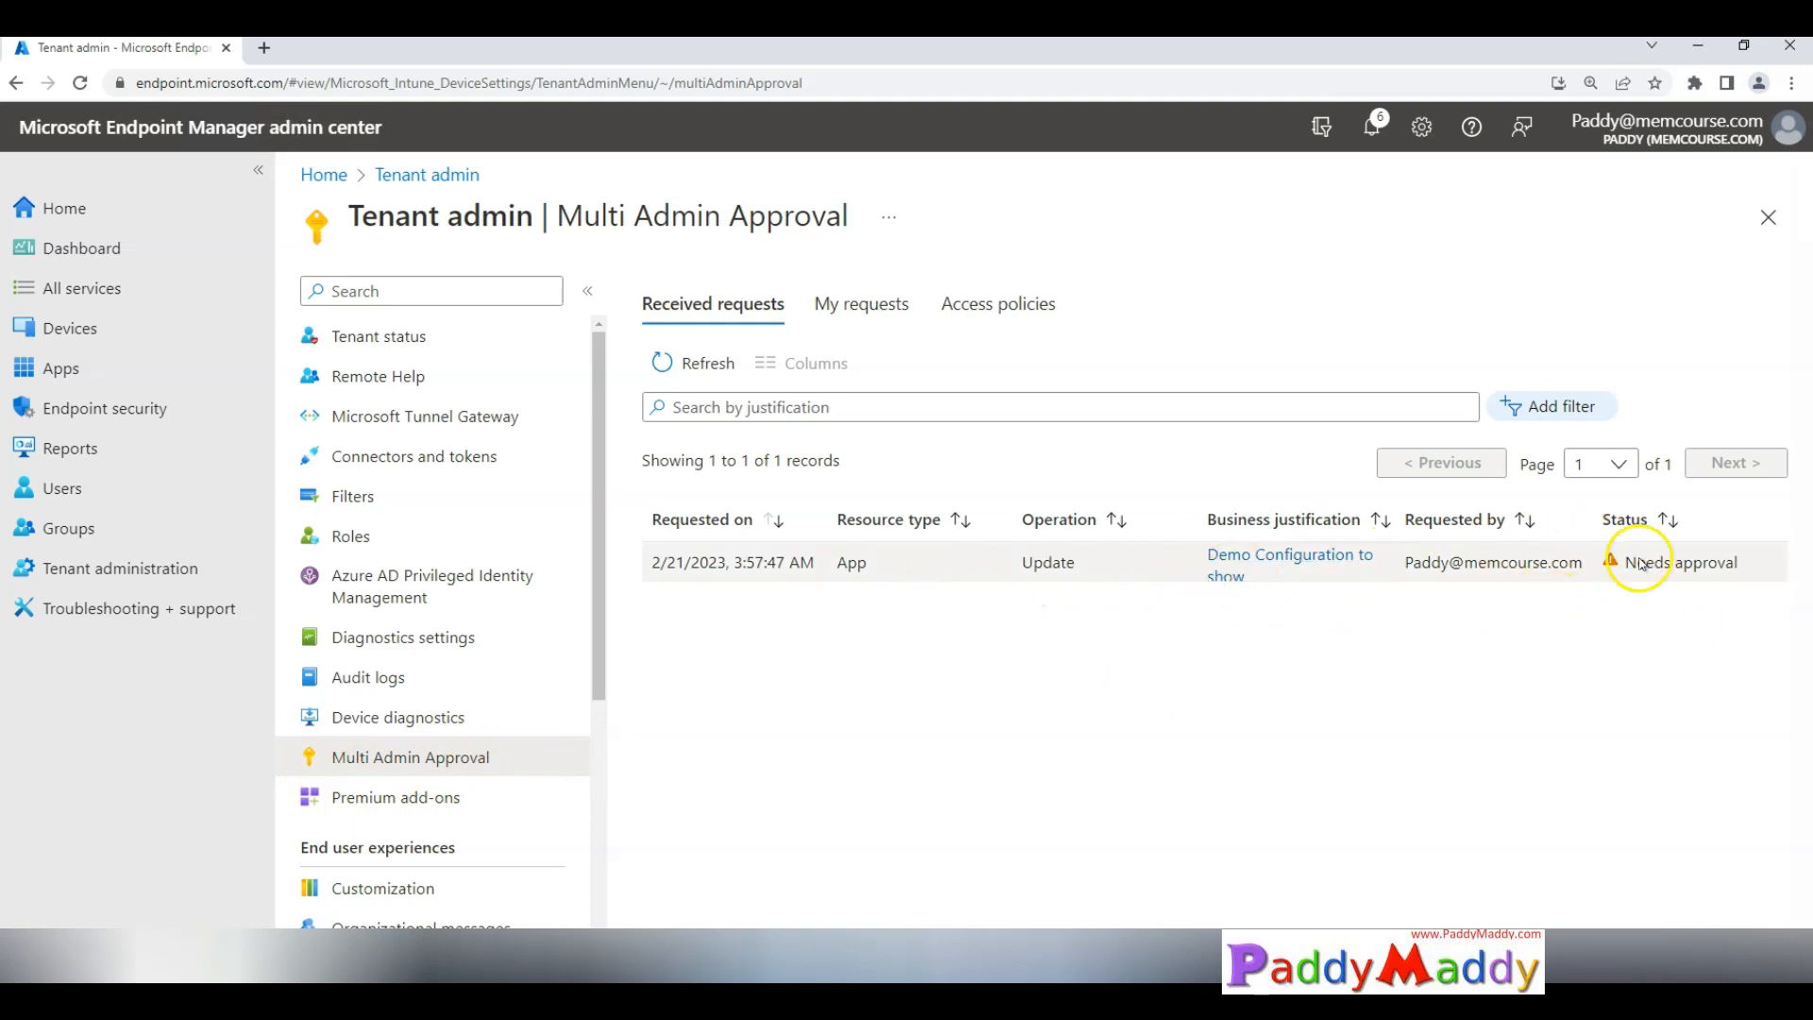
{"action": "mouse_move", "coordinate": [1039, 485]}
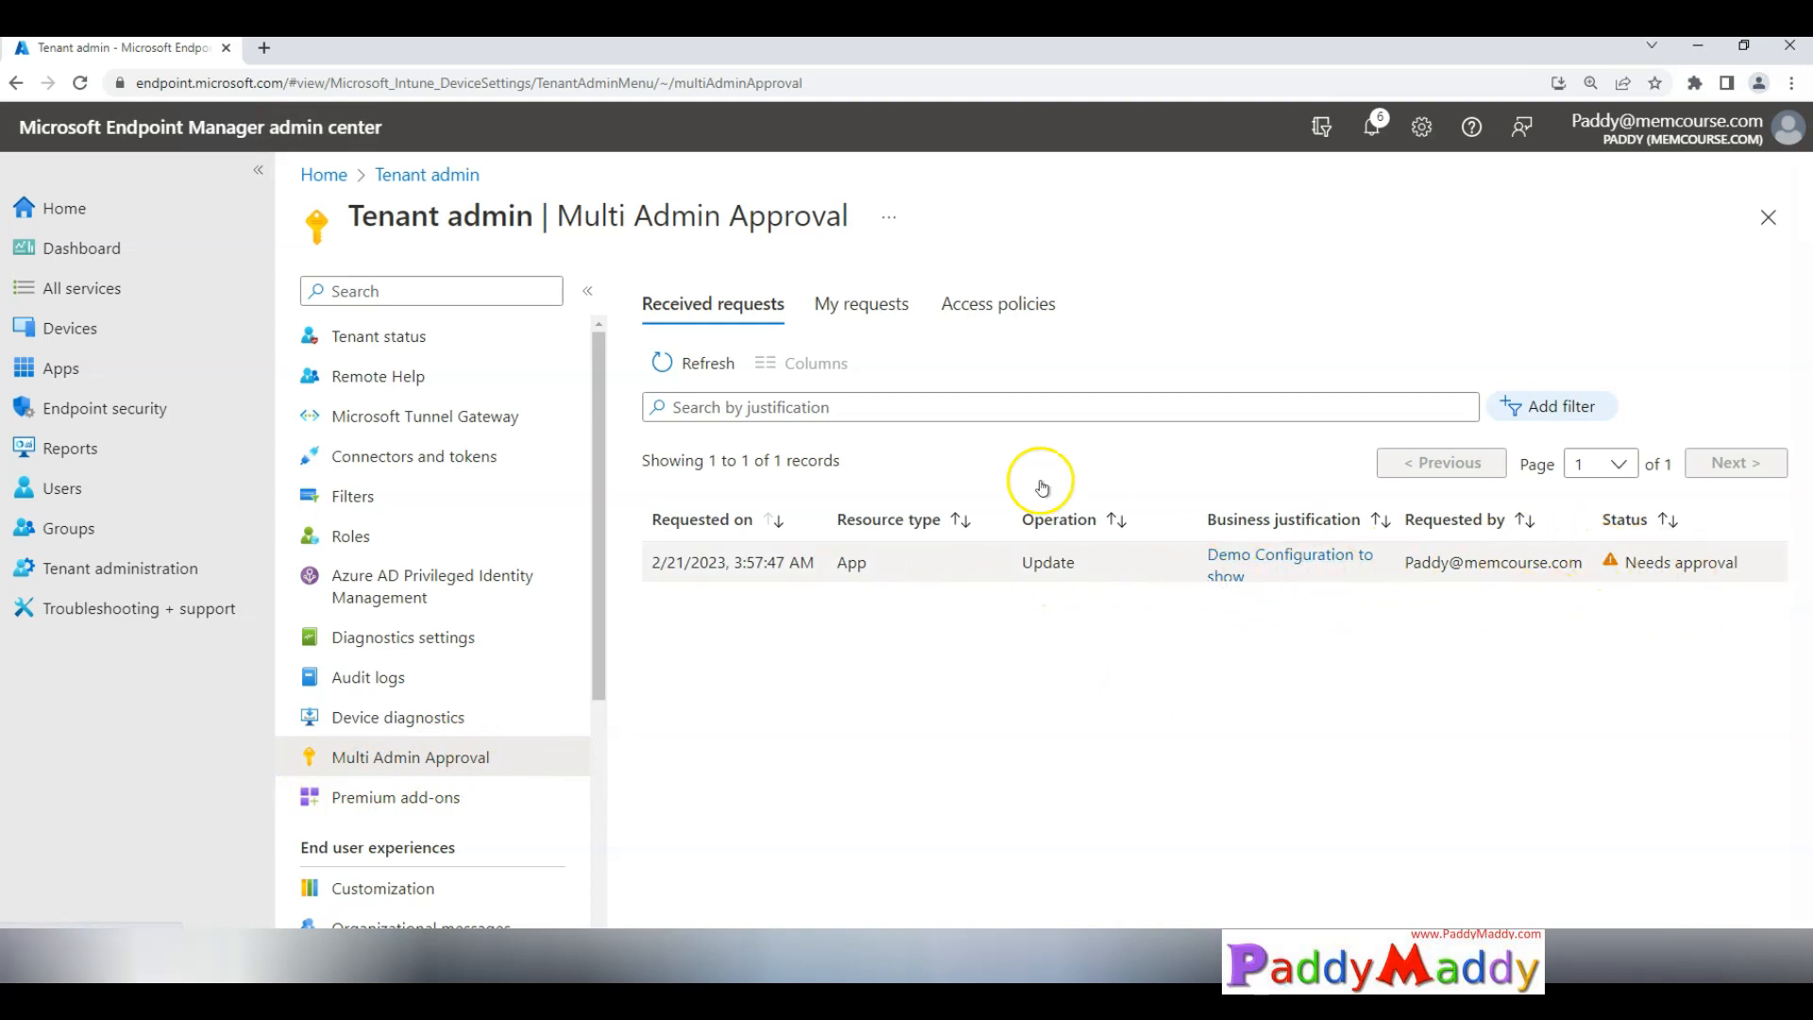
{"action": "mouse_move", "coordinate": [1335, 478]}
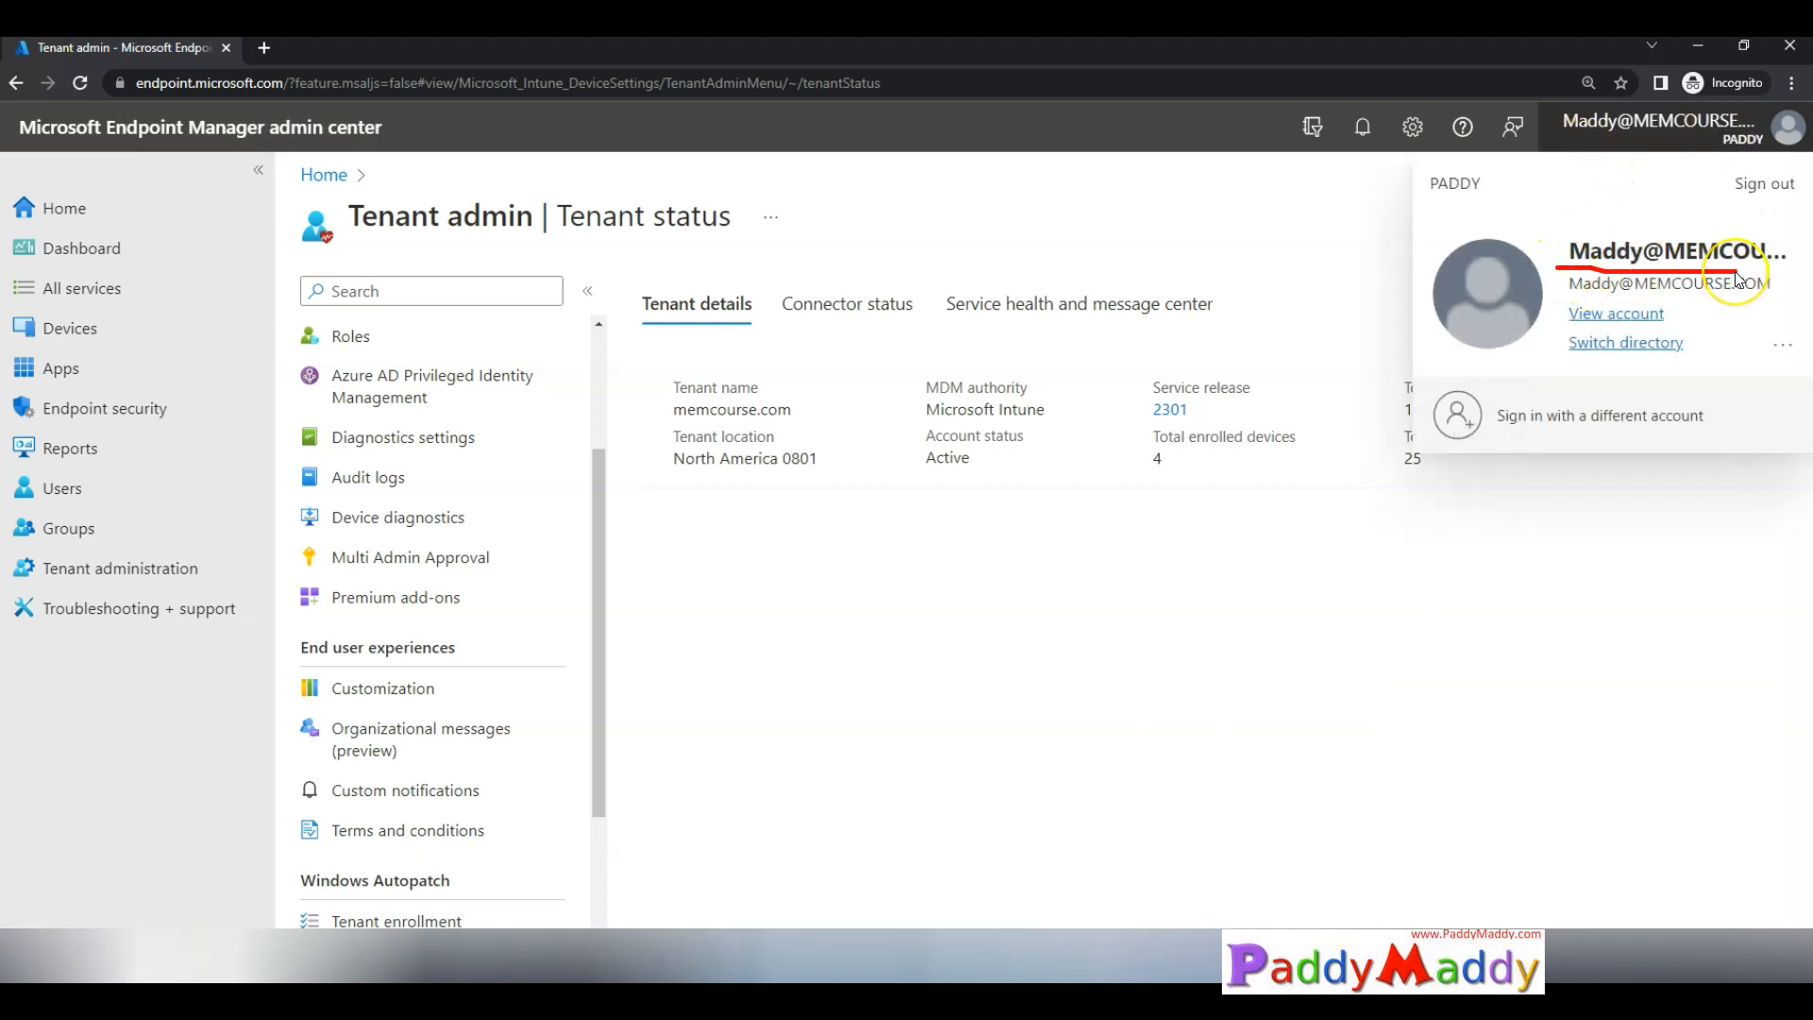
{"action": "mouse_move", "coordinate": [1240, 192]}
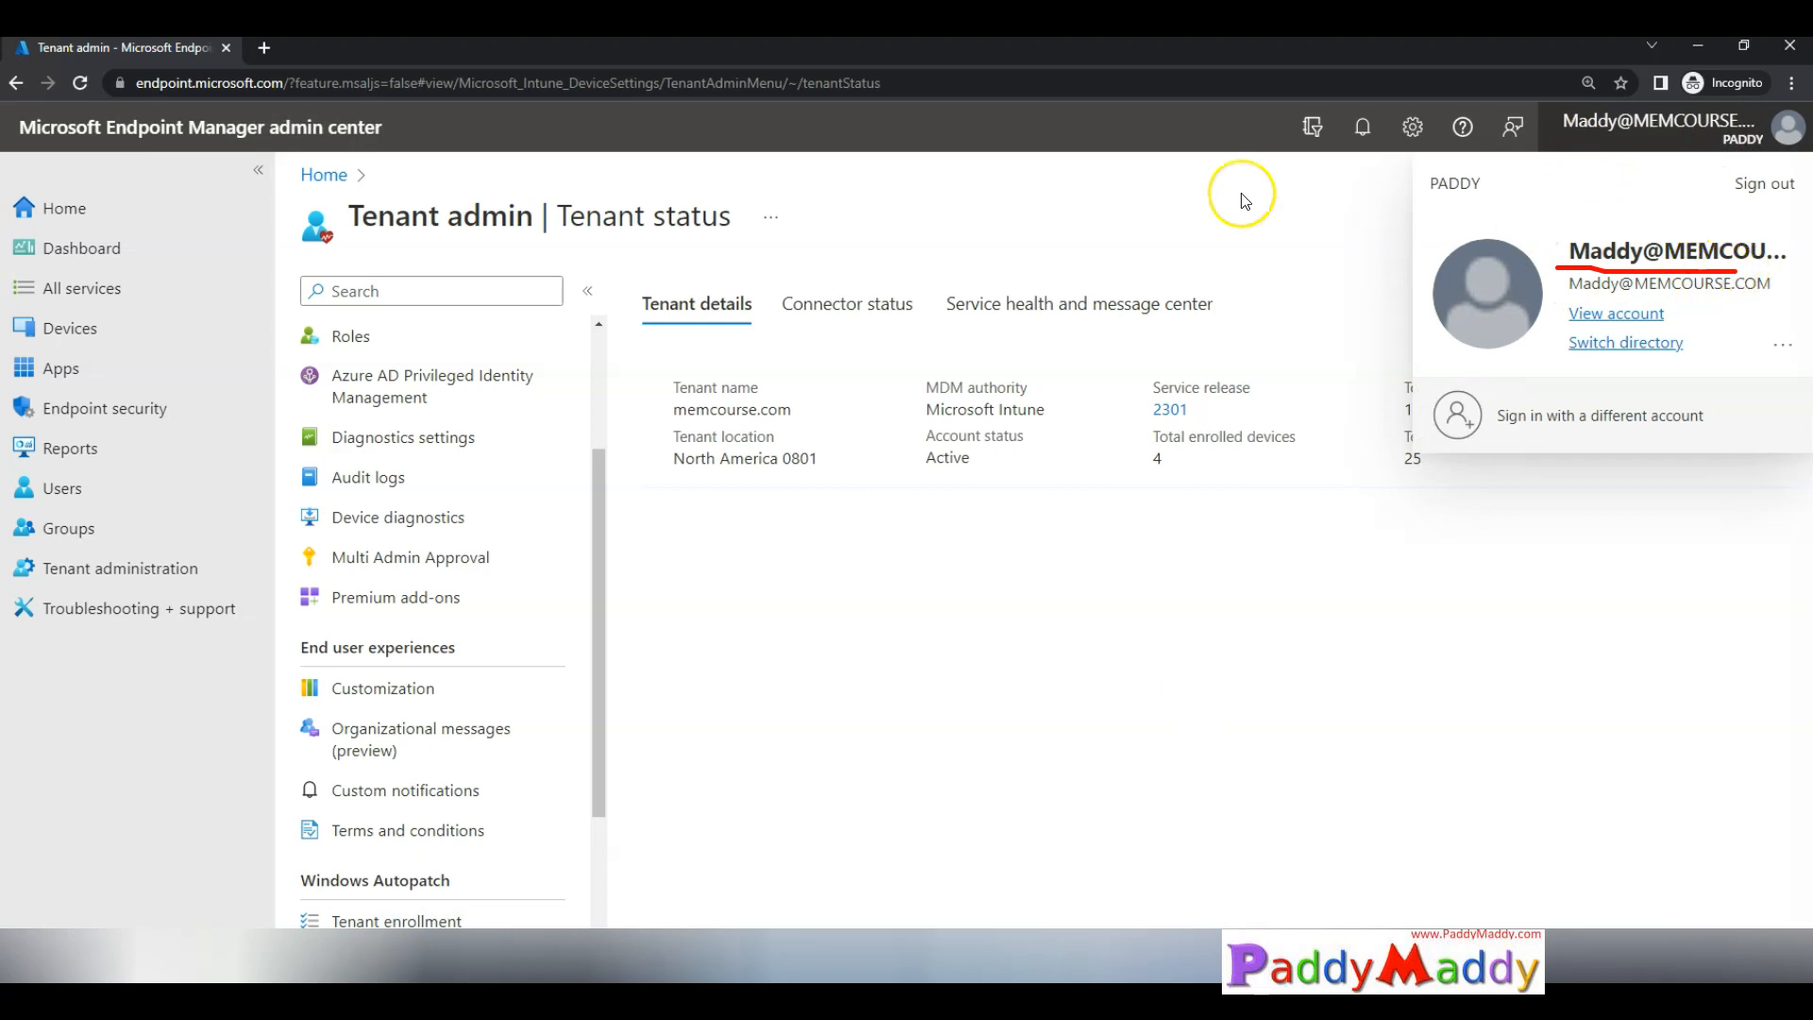
{"action": "mouse_move", "coordinate": [1547, 150]}
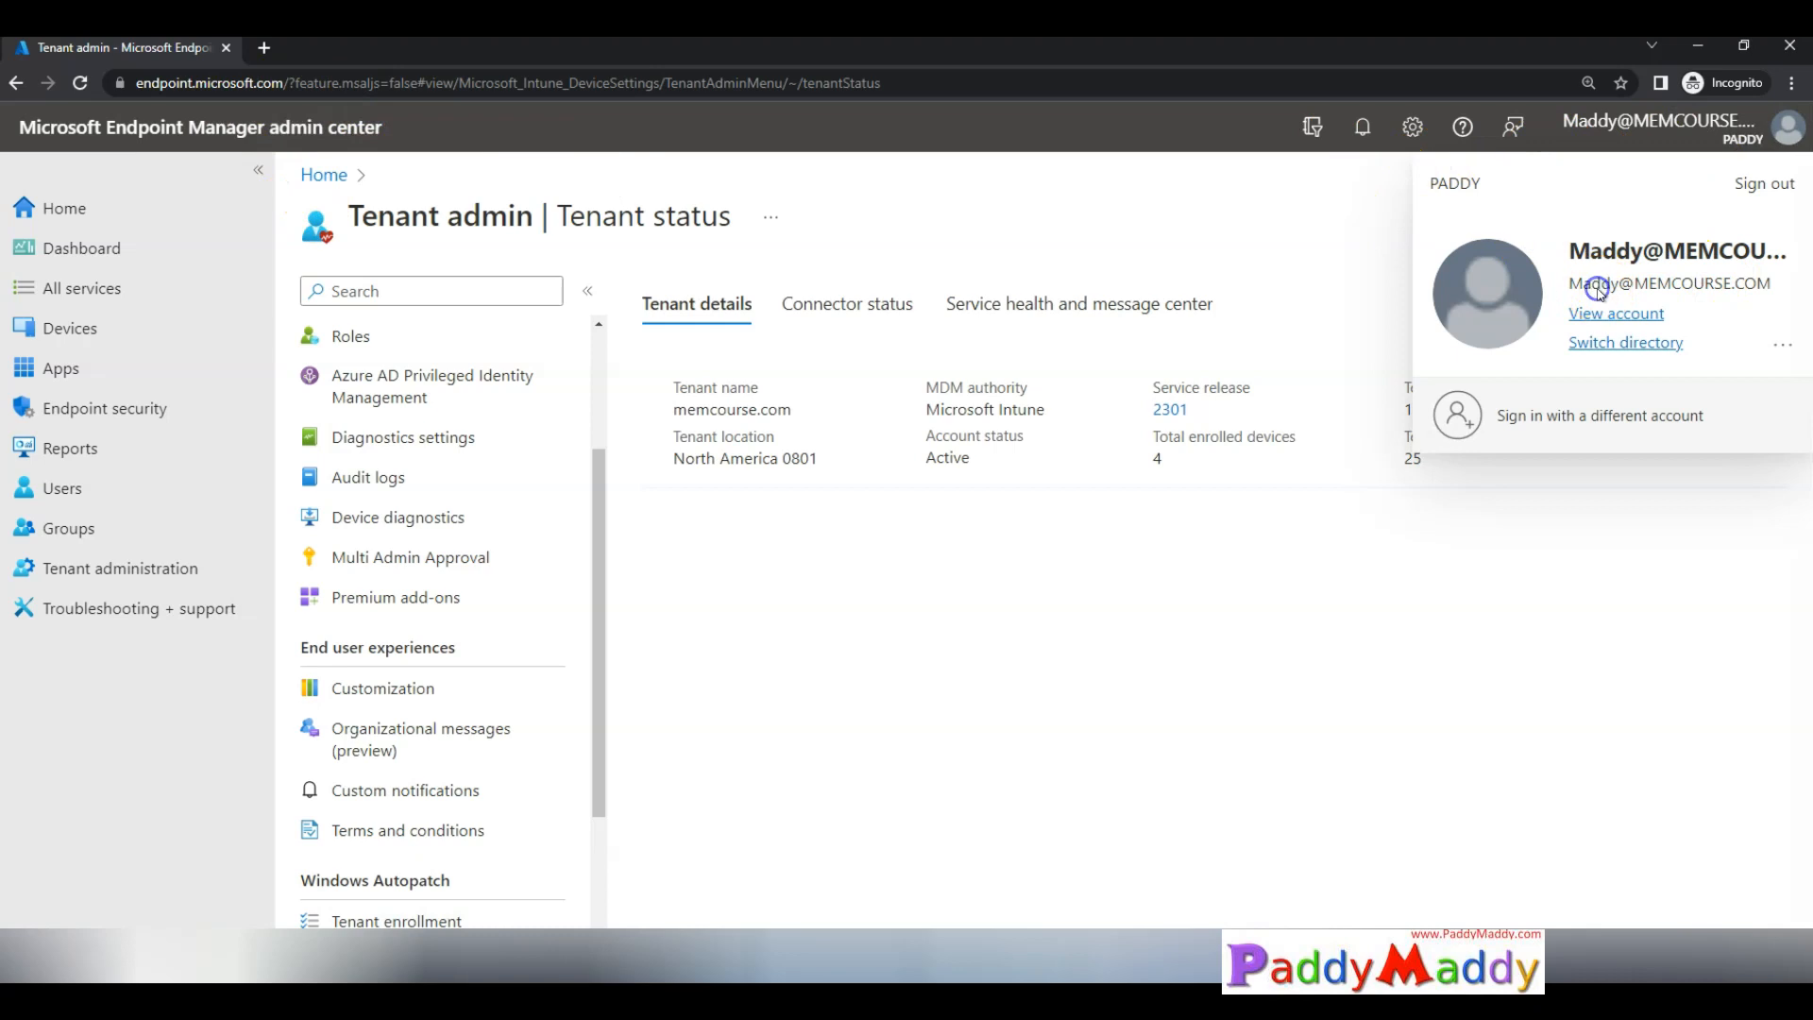
Step: Close the second admin's account flyout on the Tenant status page
{"action": "left_click", "coordinate": [119, 567]}
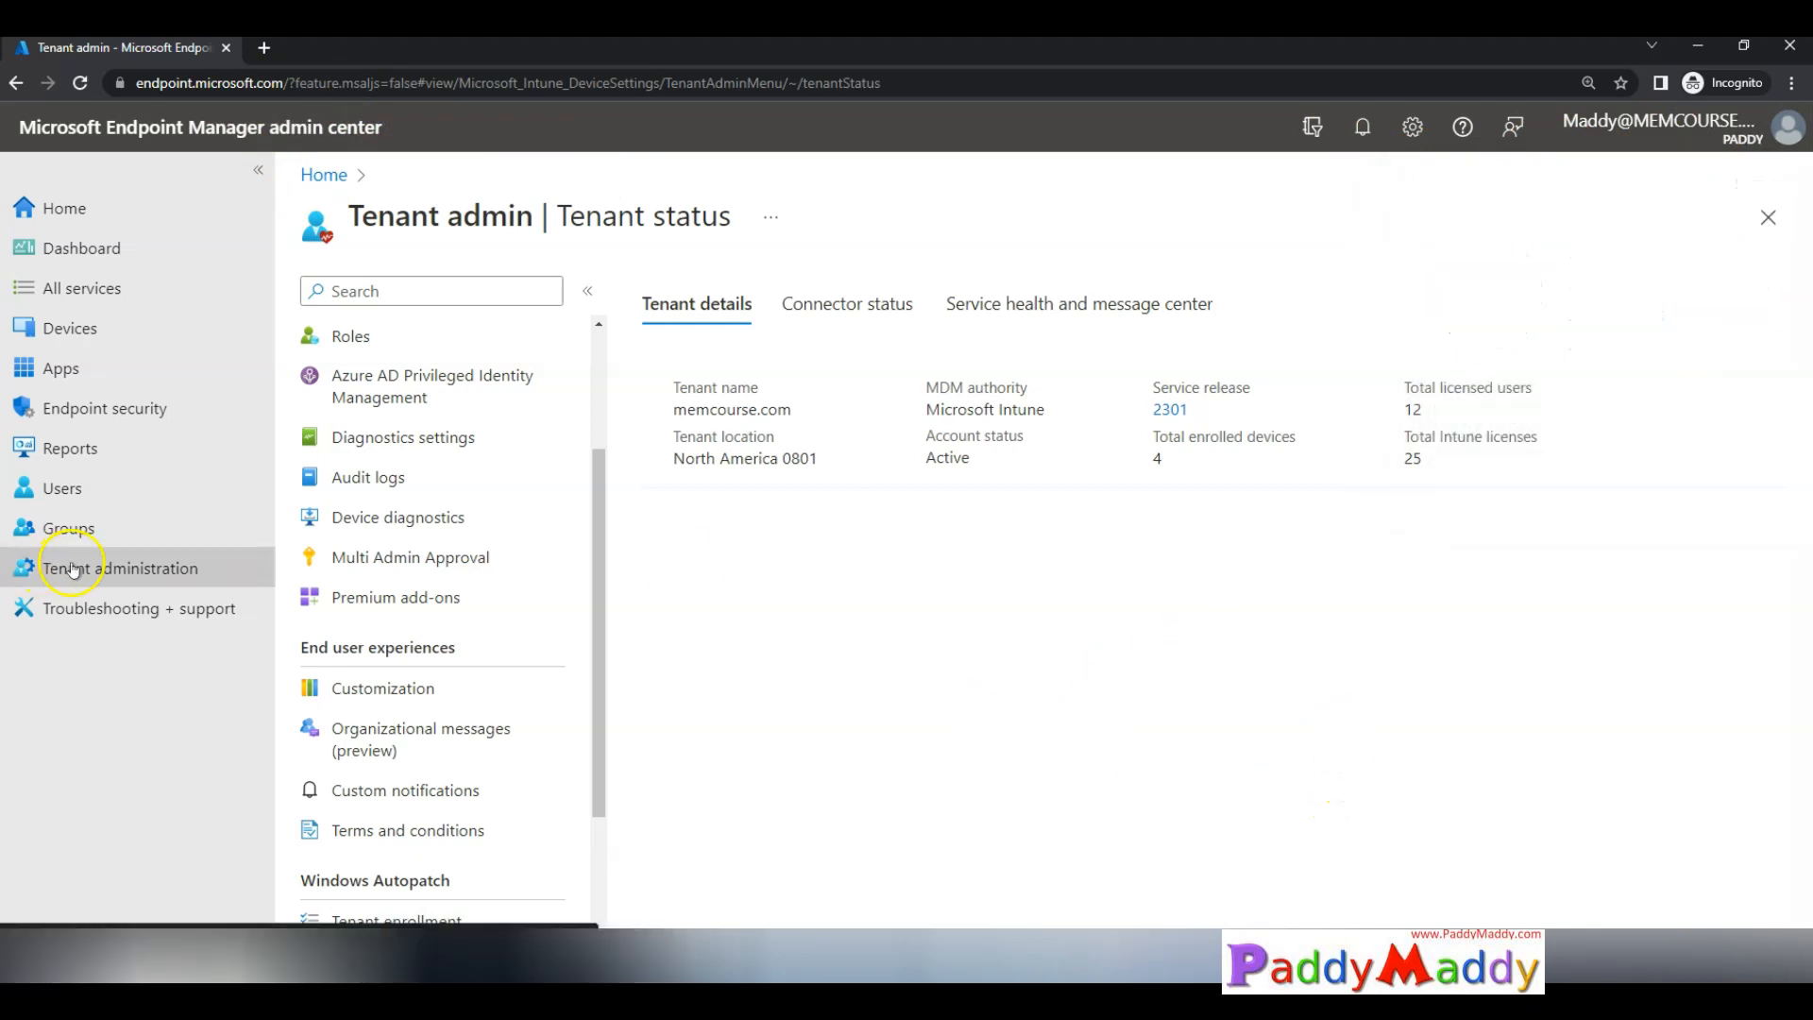
{"action": "mouse_move", "coordinate": [119, 568]}
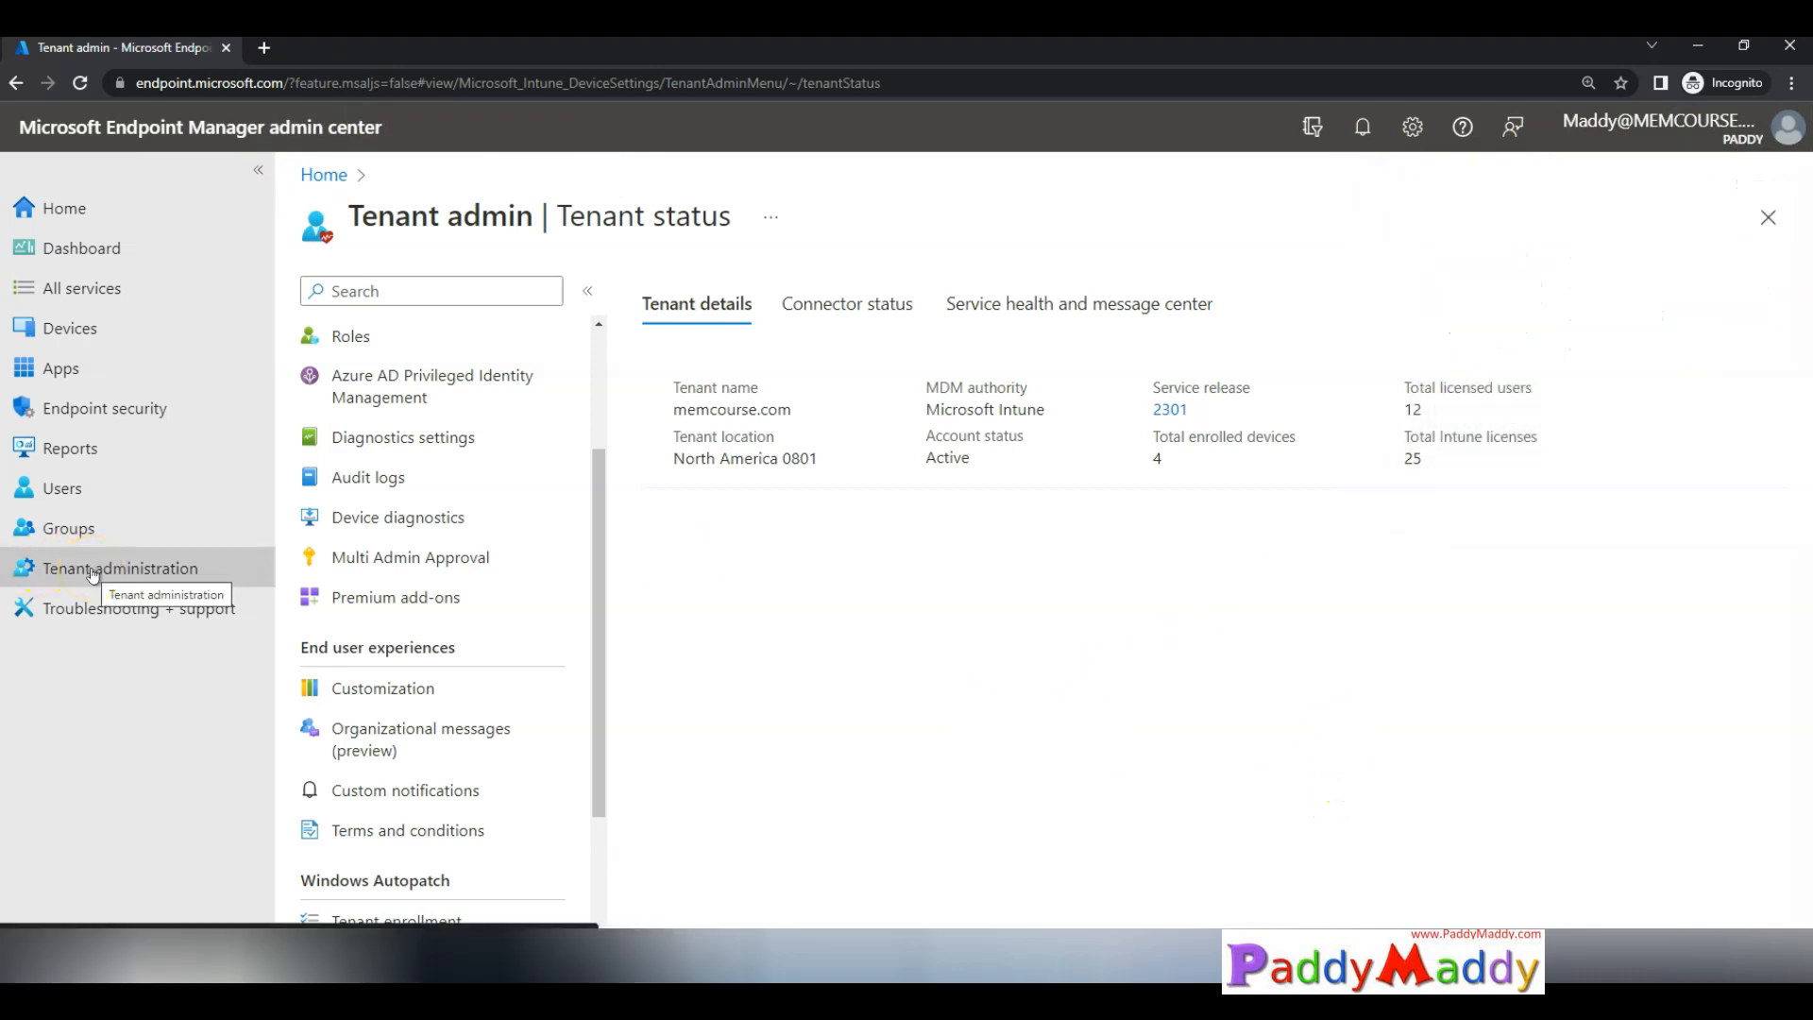
Step: Open Multi Admin Approval, reload Received requests, and select the Needs approval app update
{"action": "left_click", "coordinate": [409, 556]}
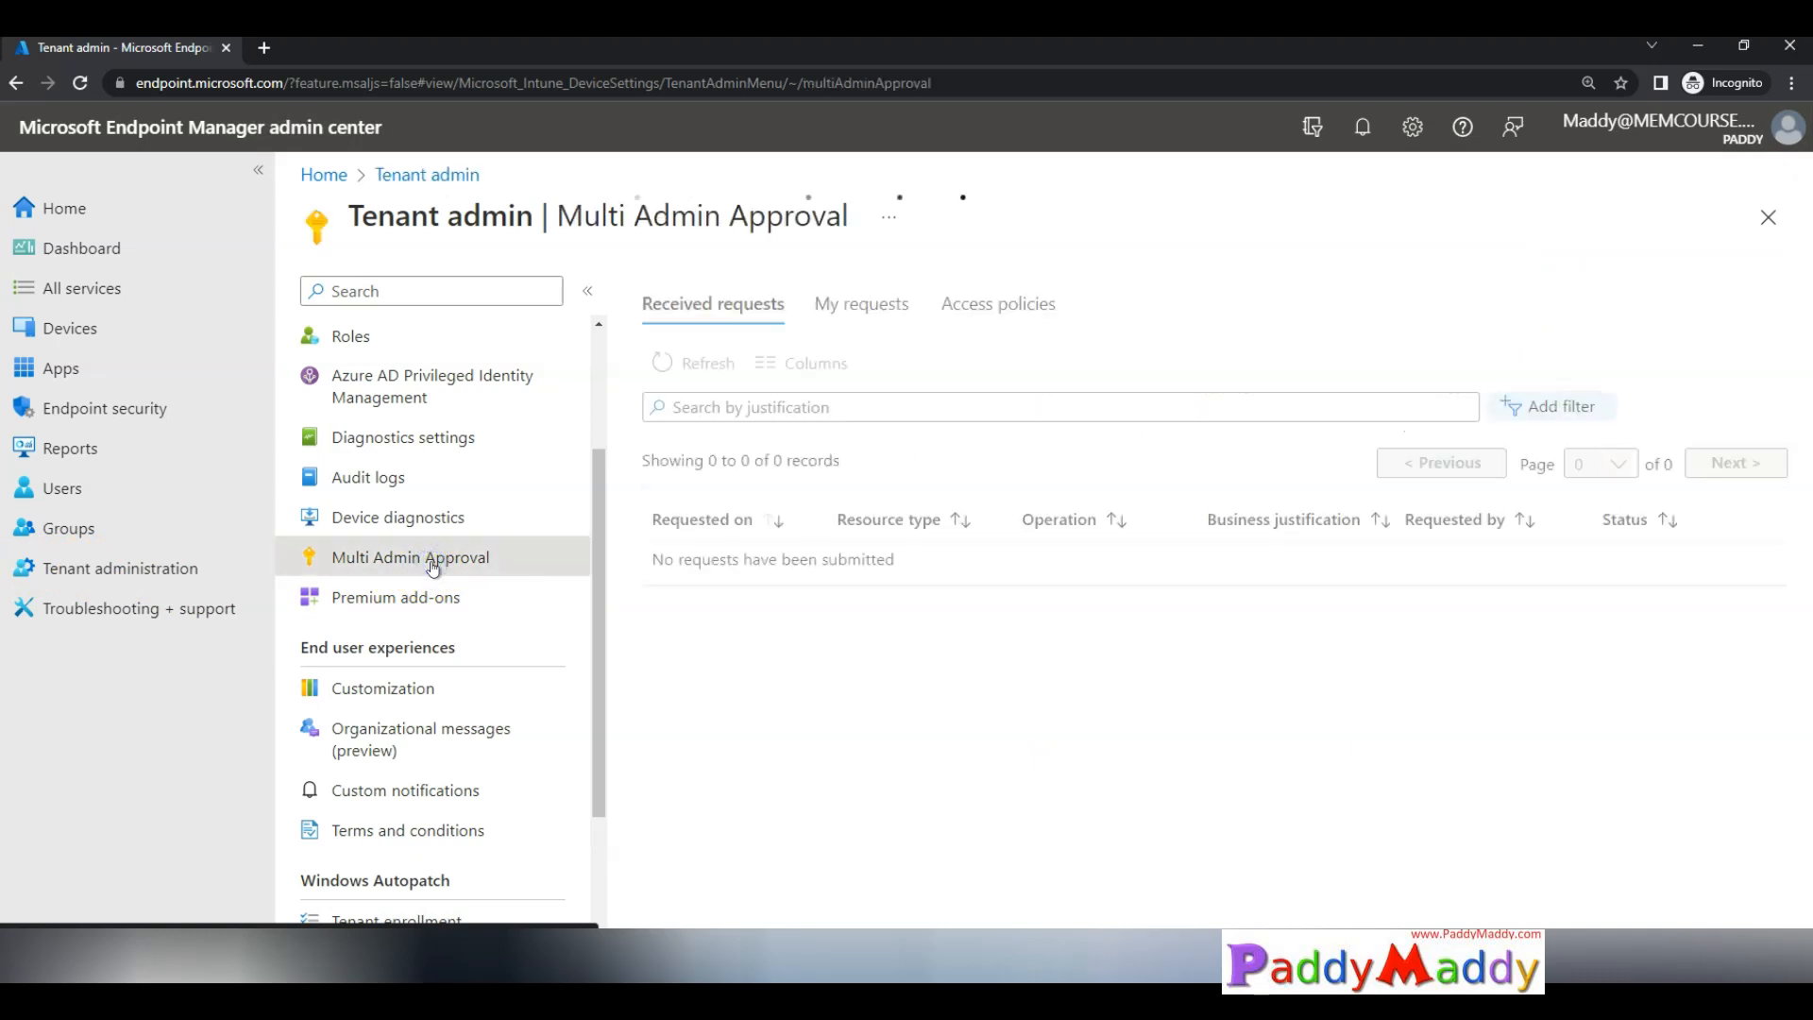
{"action": "left_click", "coordinate": [692, 362]}
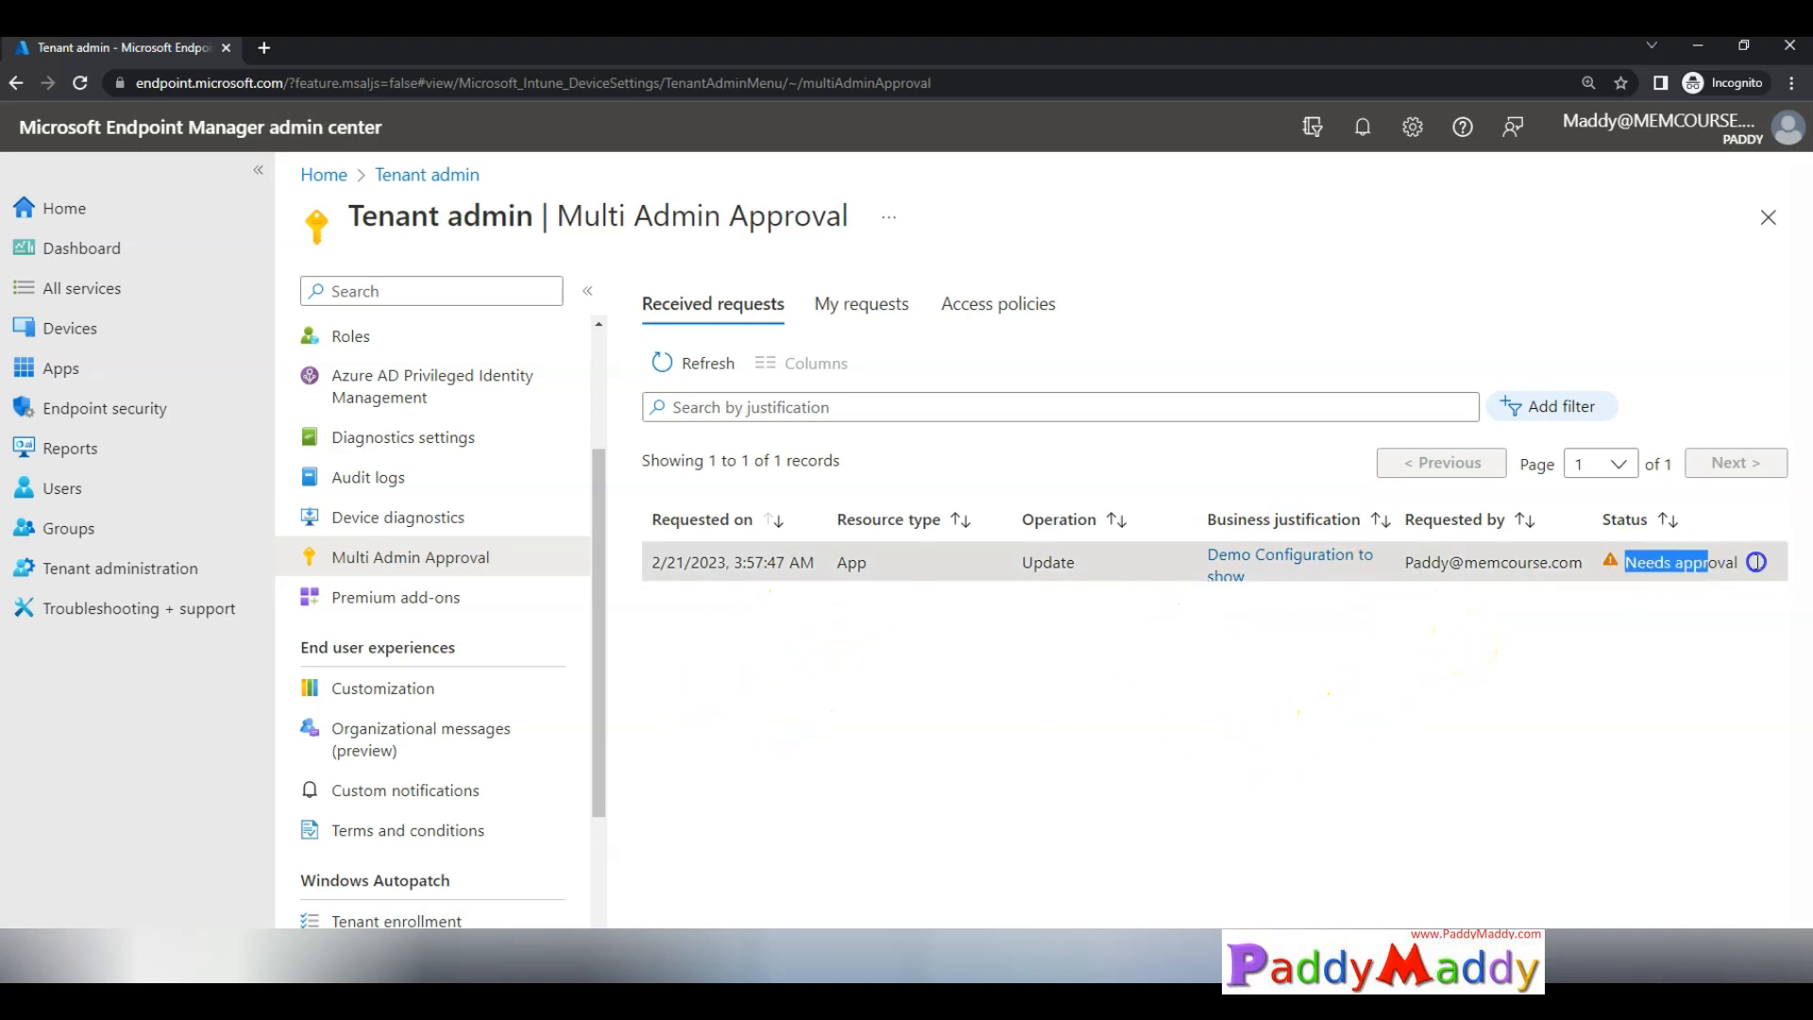
{"action": "left_click", "coordinate": [692, 361]}
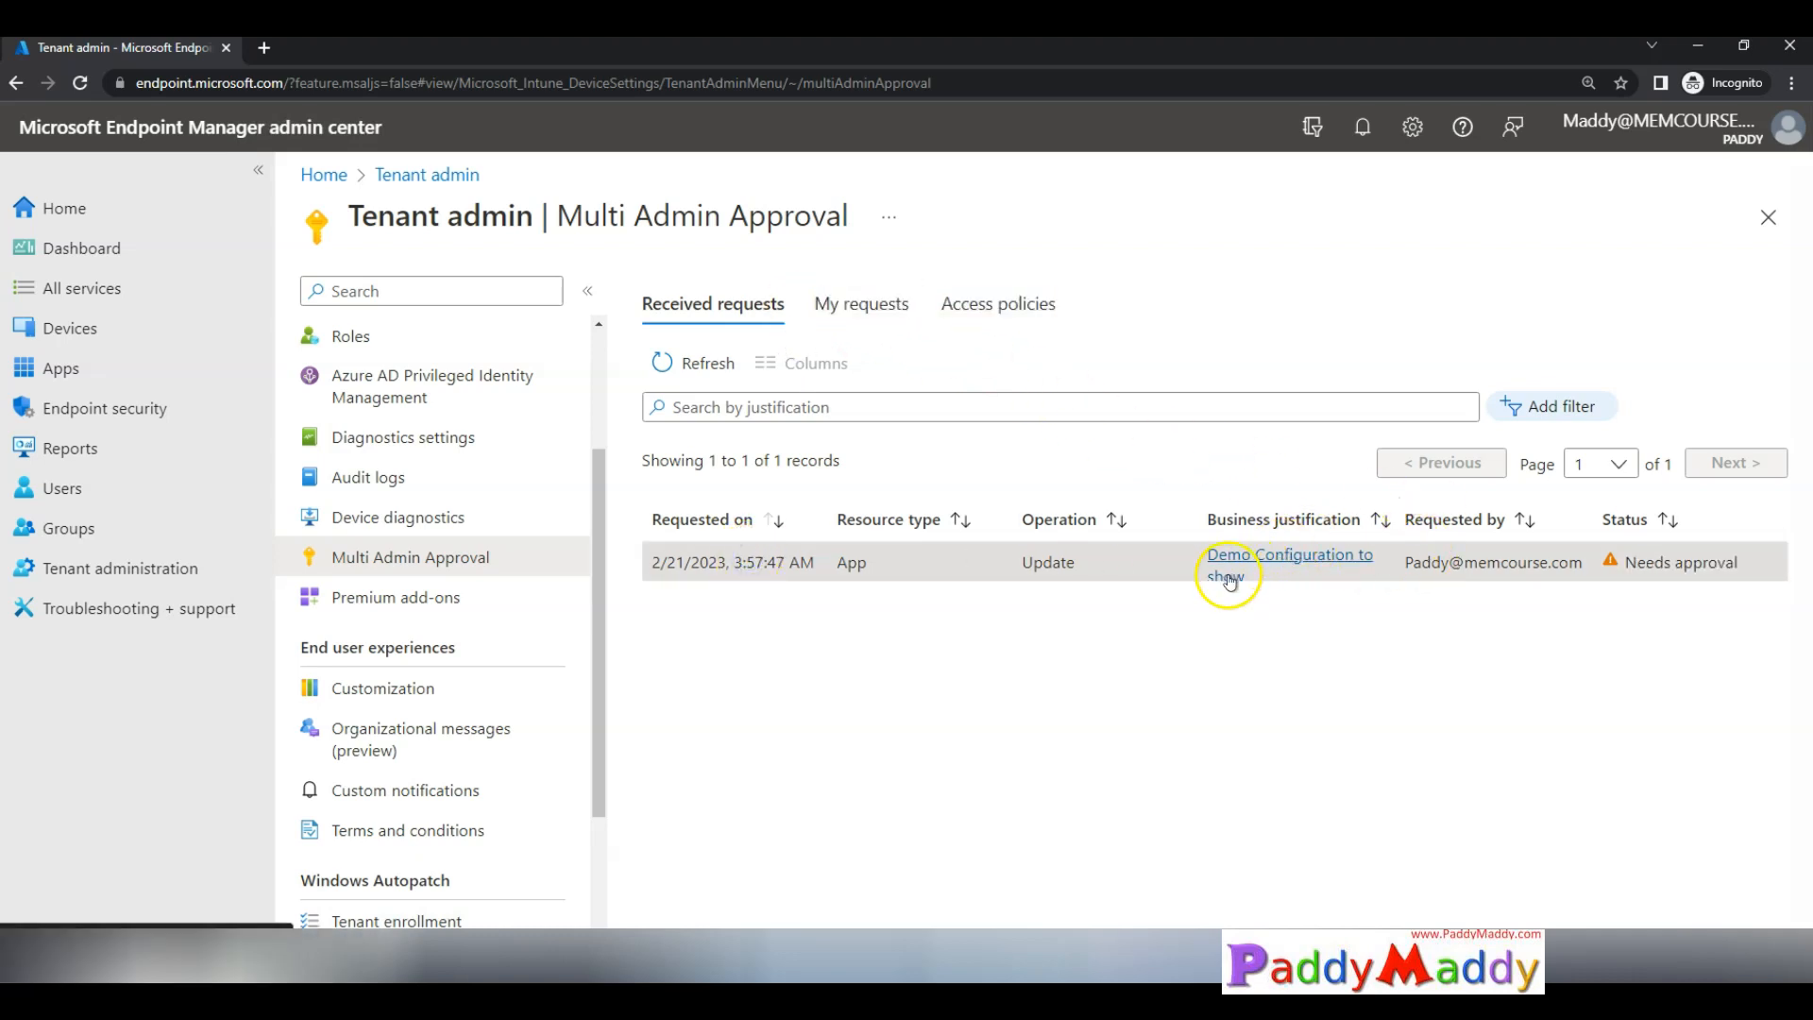
Step: Open the Demo Configuration to show request and inspect its changed architecture value
{"action": "left_click", "coordinate": [1287, 561]}
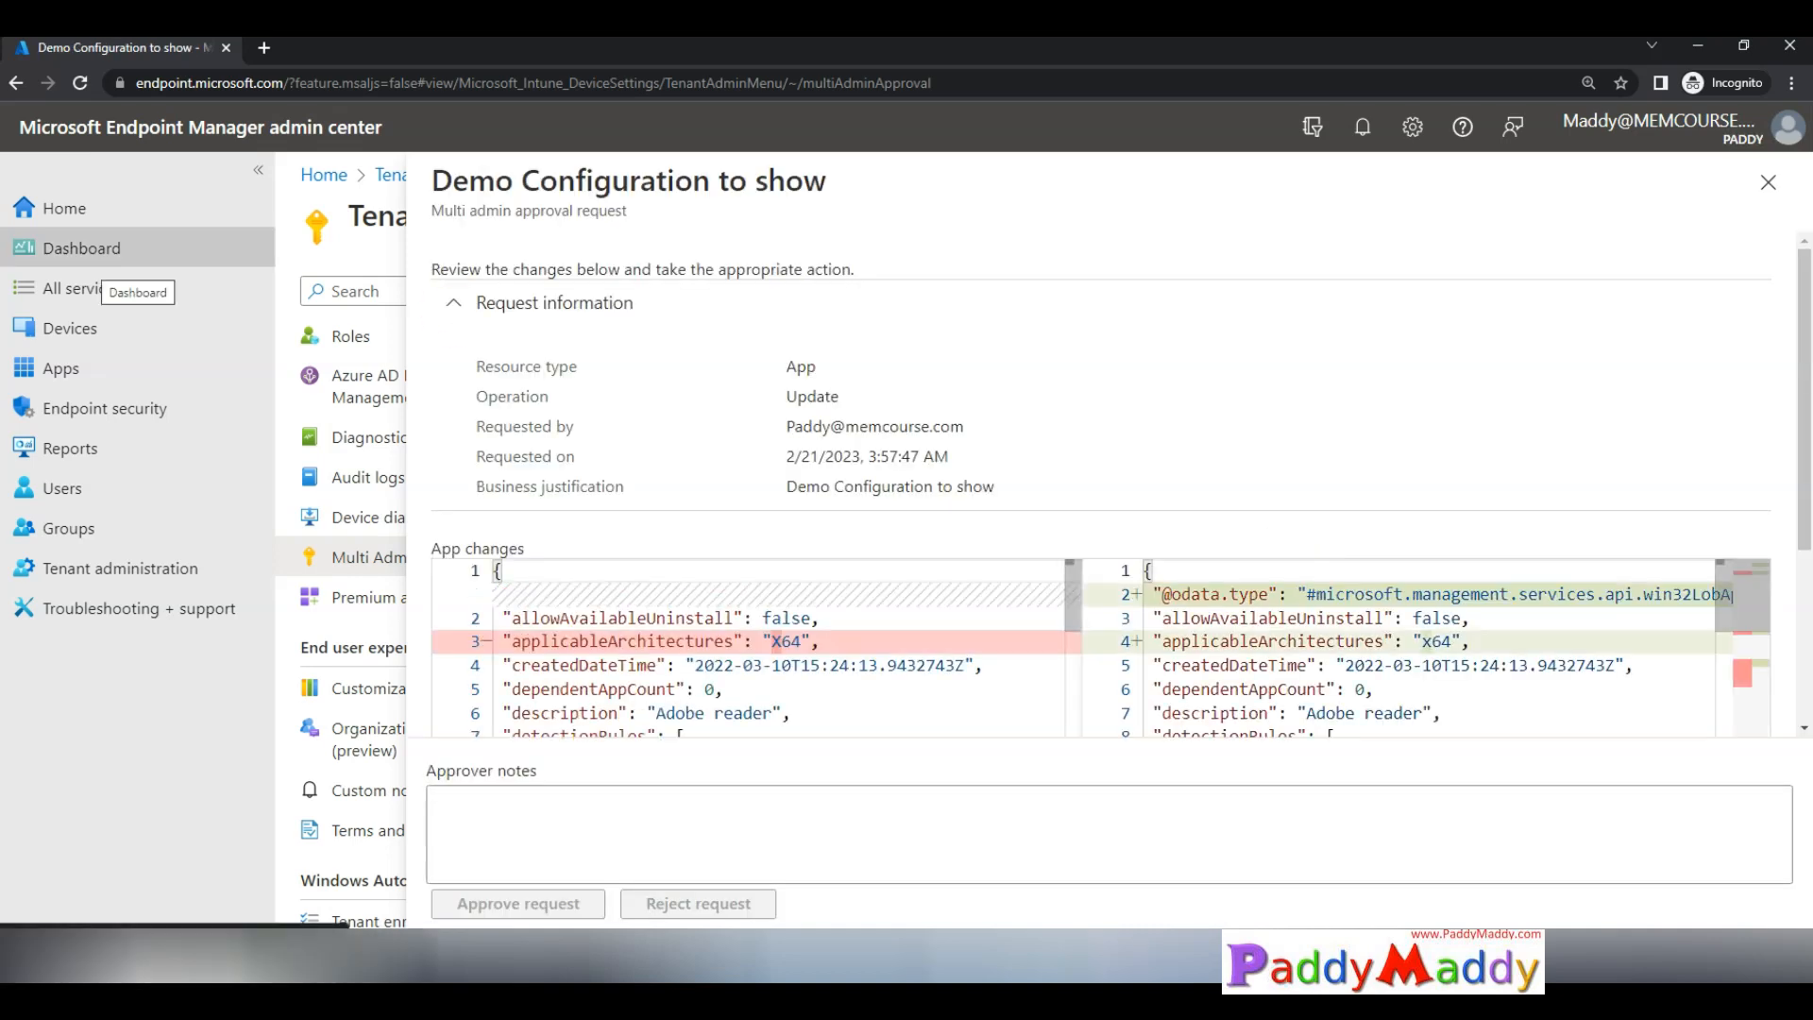
{"action": "mouse_move", "coordinate": [1279, 686]}
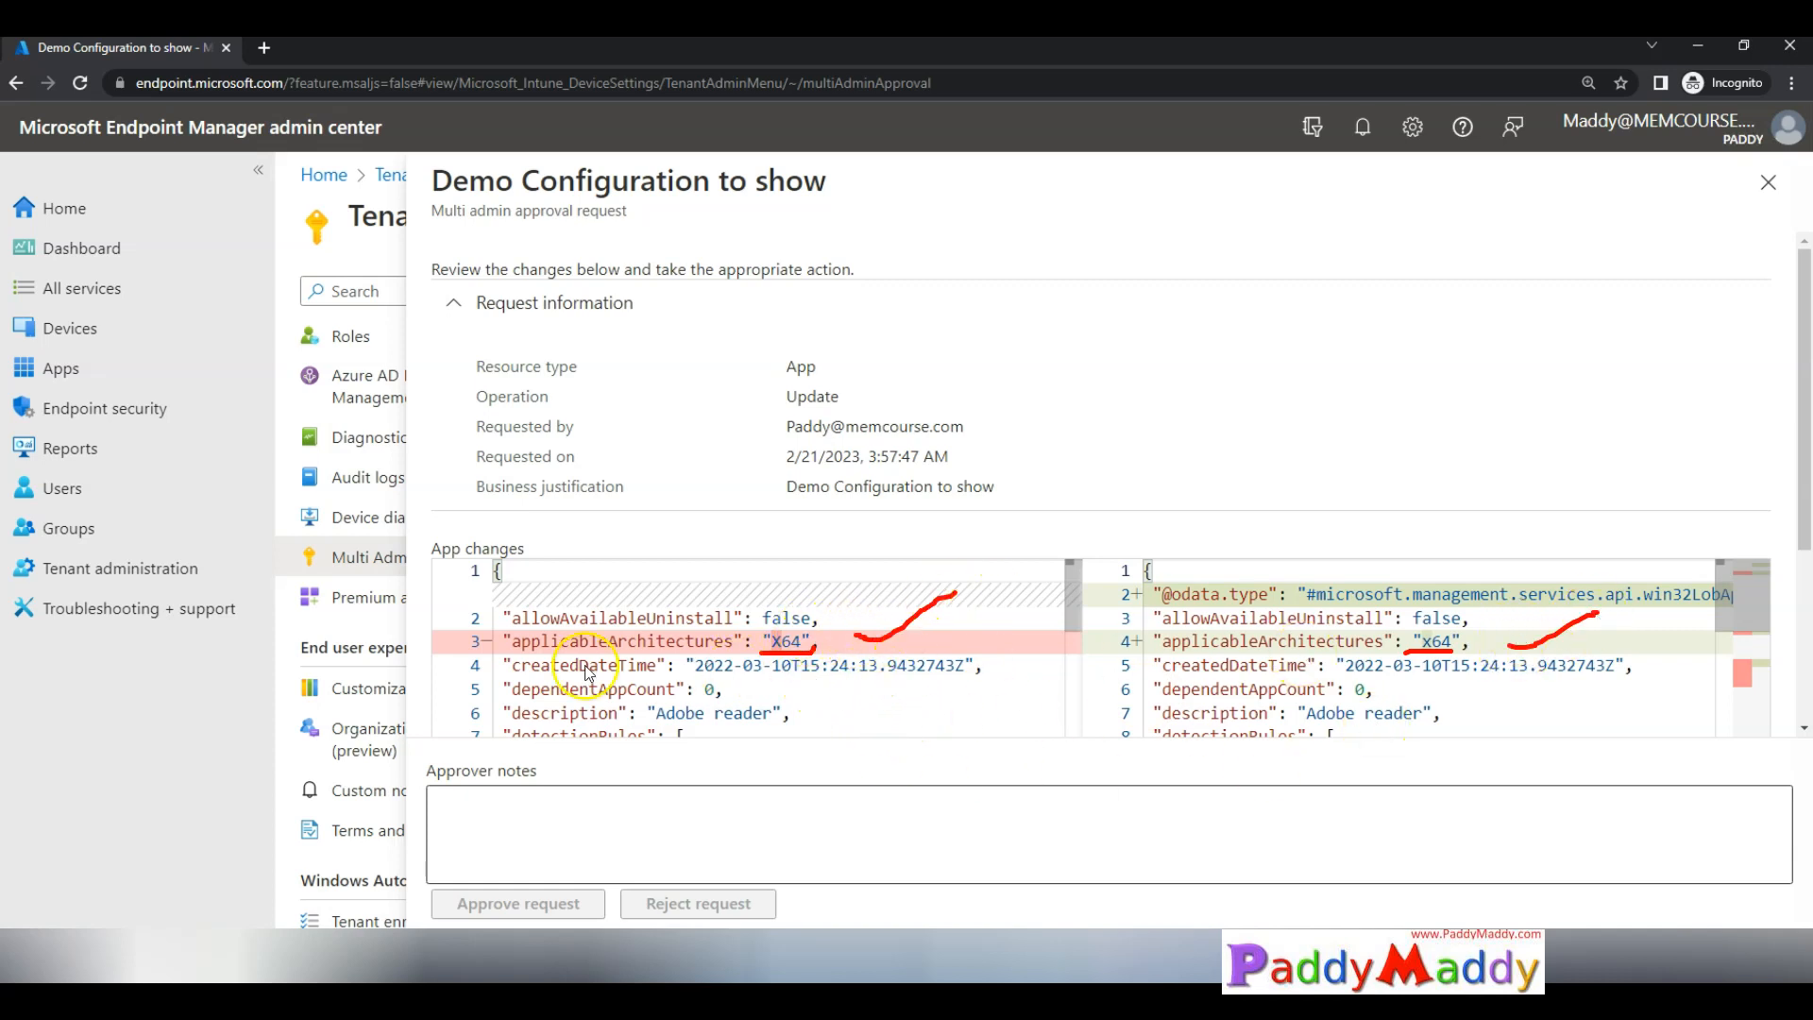
{"action": "left_click", "coordinate": [665, 833]}
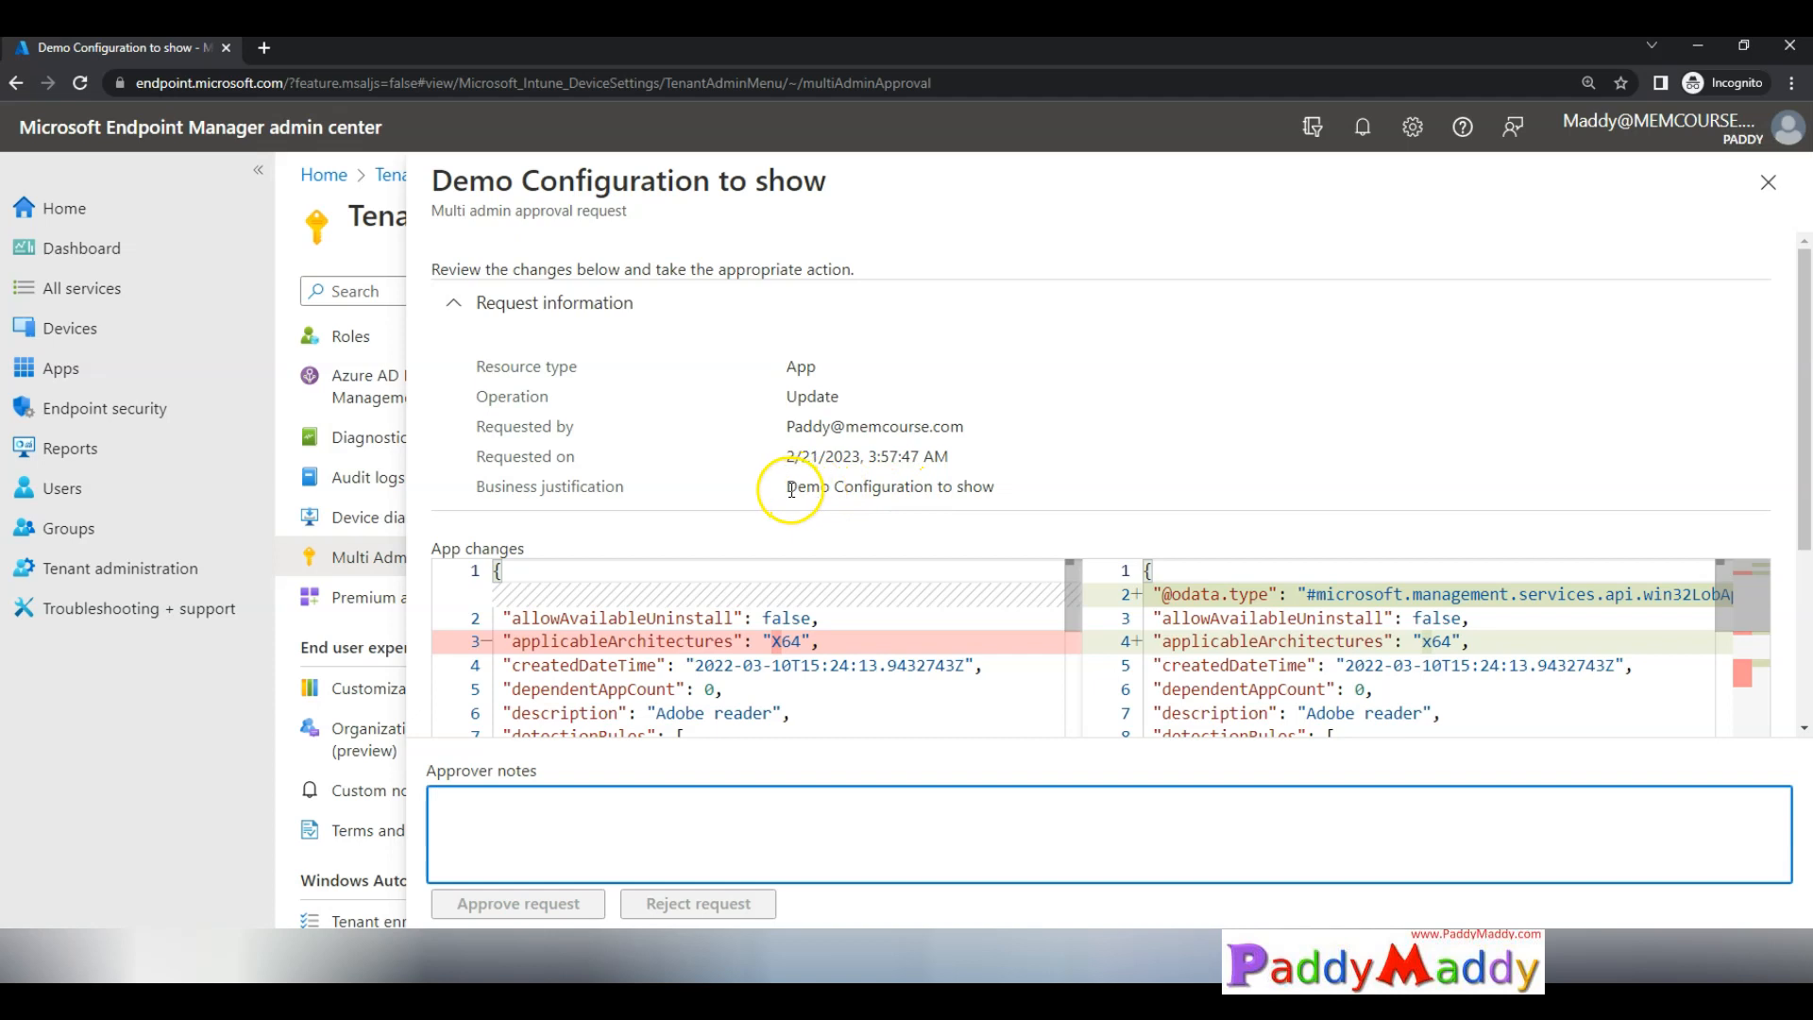
{"action": "double_click", "coordinate": [889, 485]}
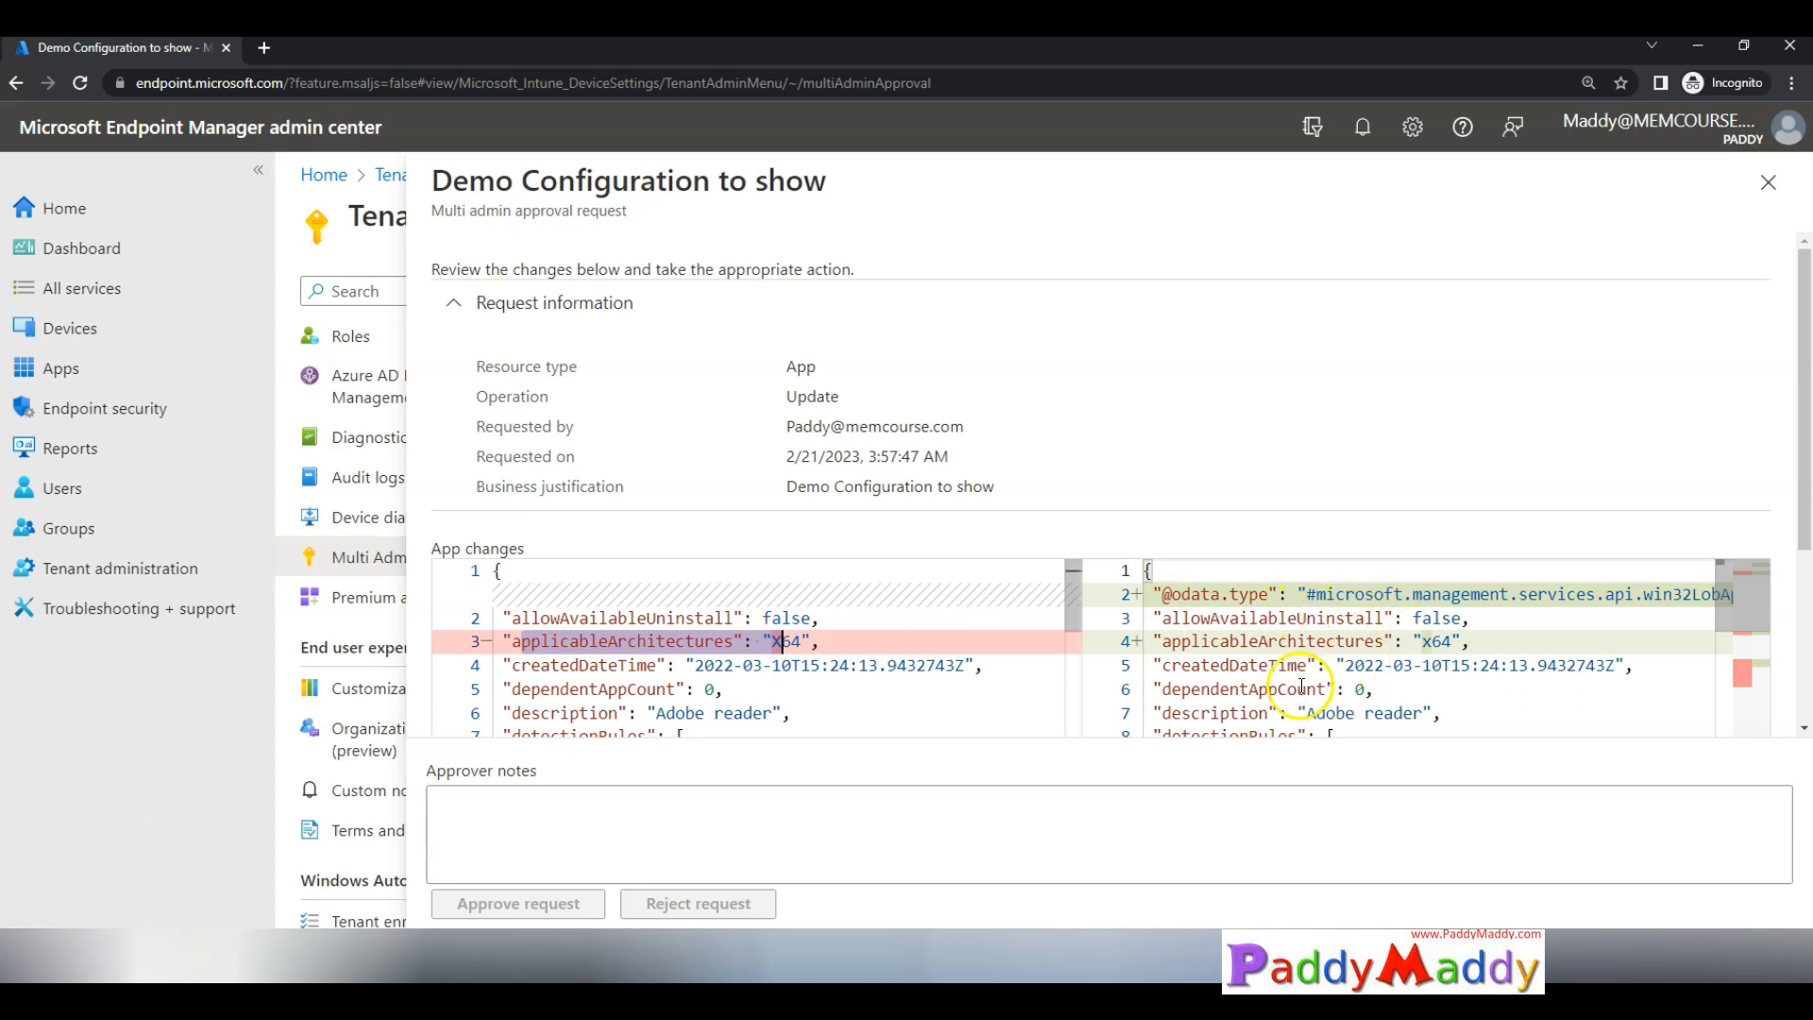
{"action": "scroll", "scroll_direction": "down", "scroll_amount": 3}
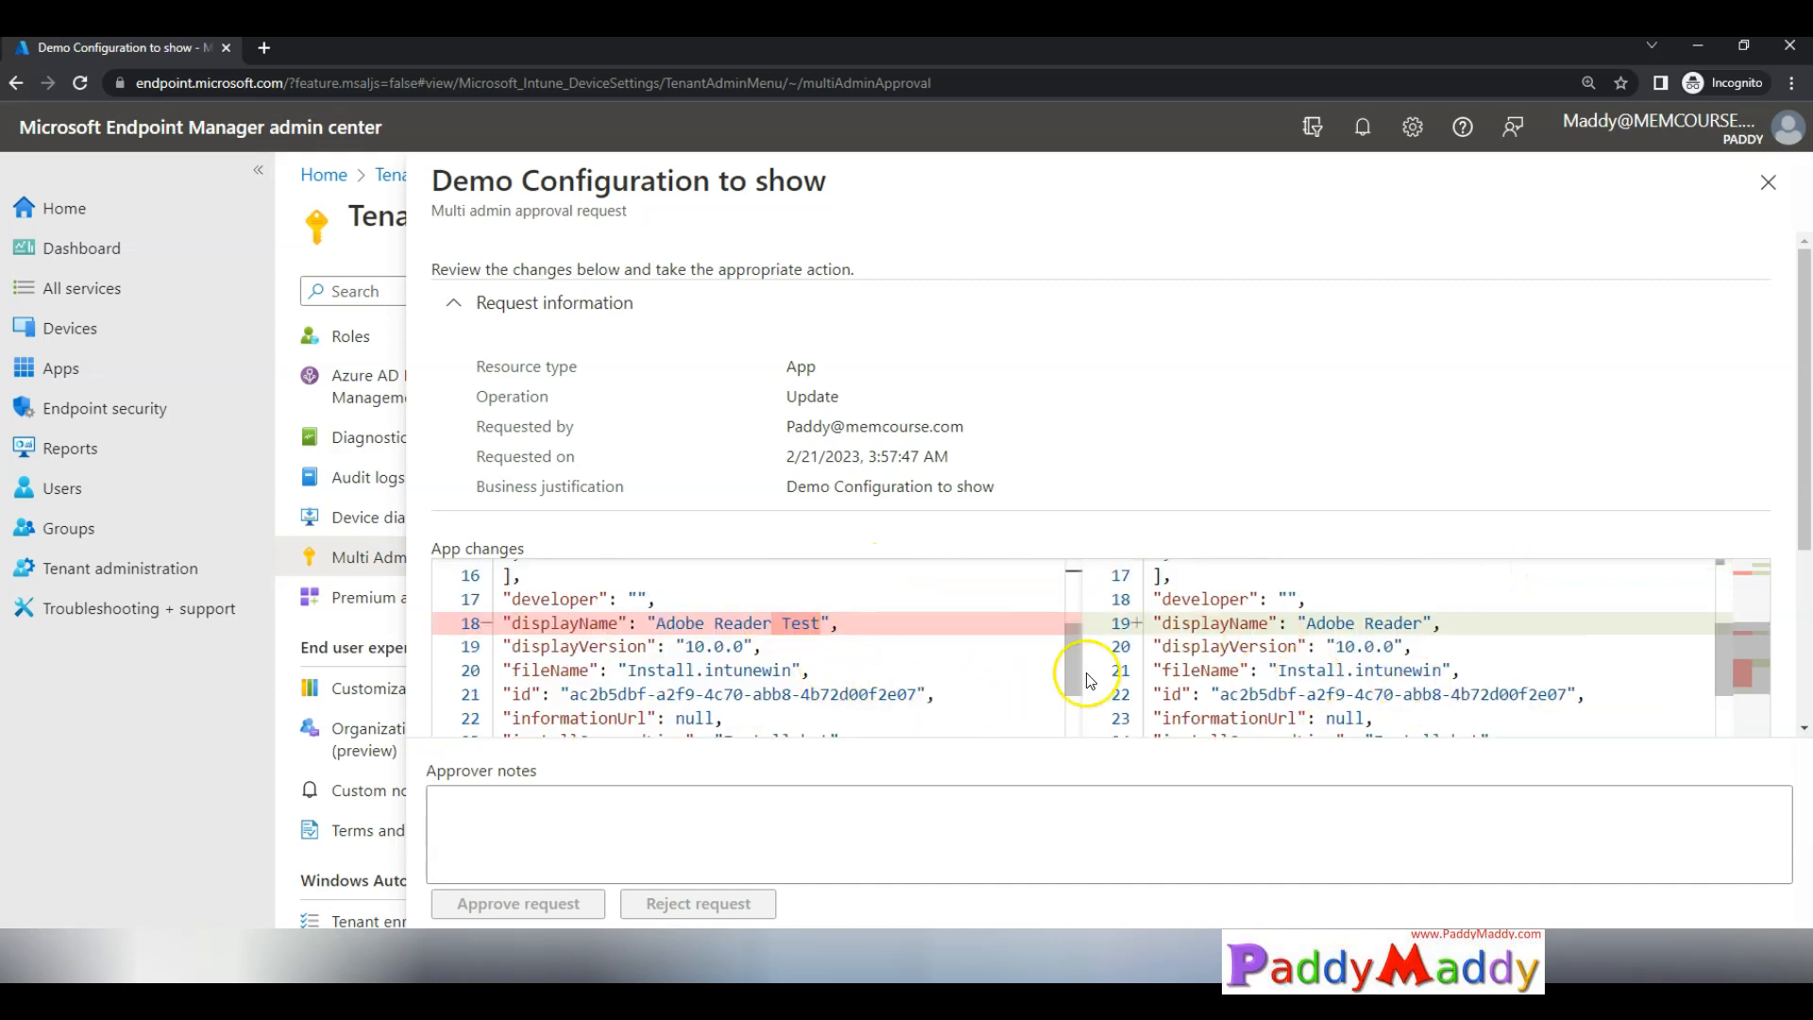
{"action": "mouse_move", "coordinate": [781, 636]}
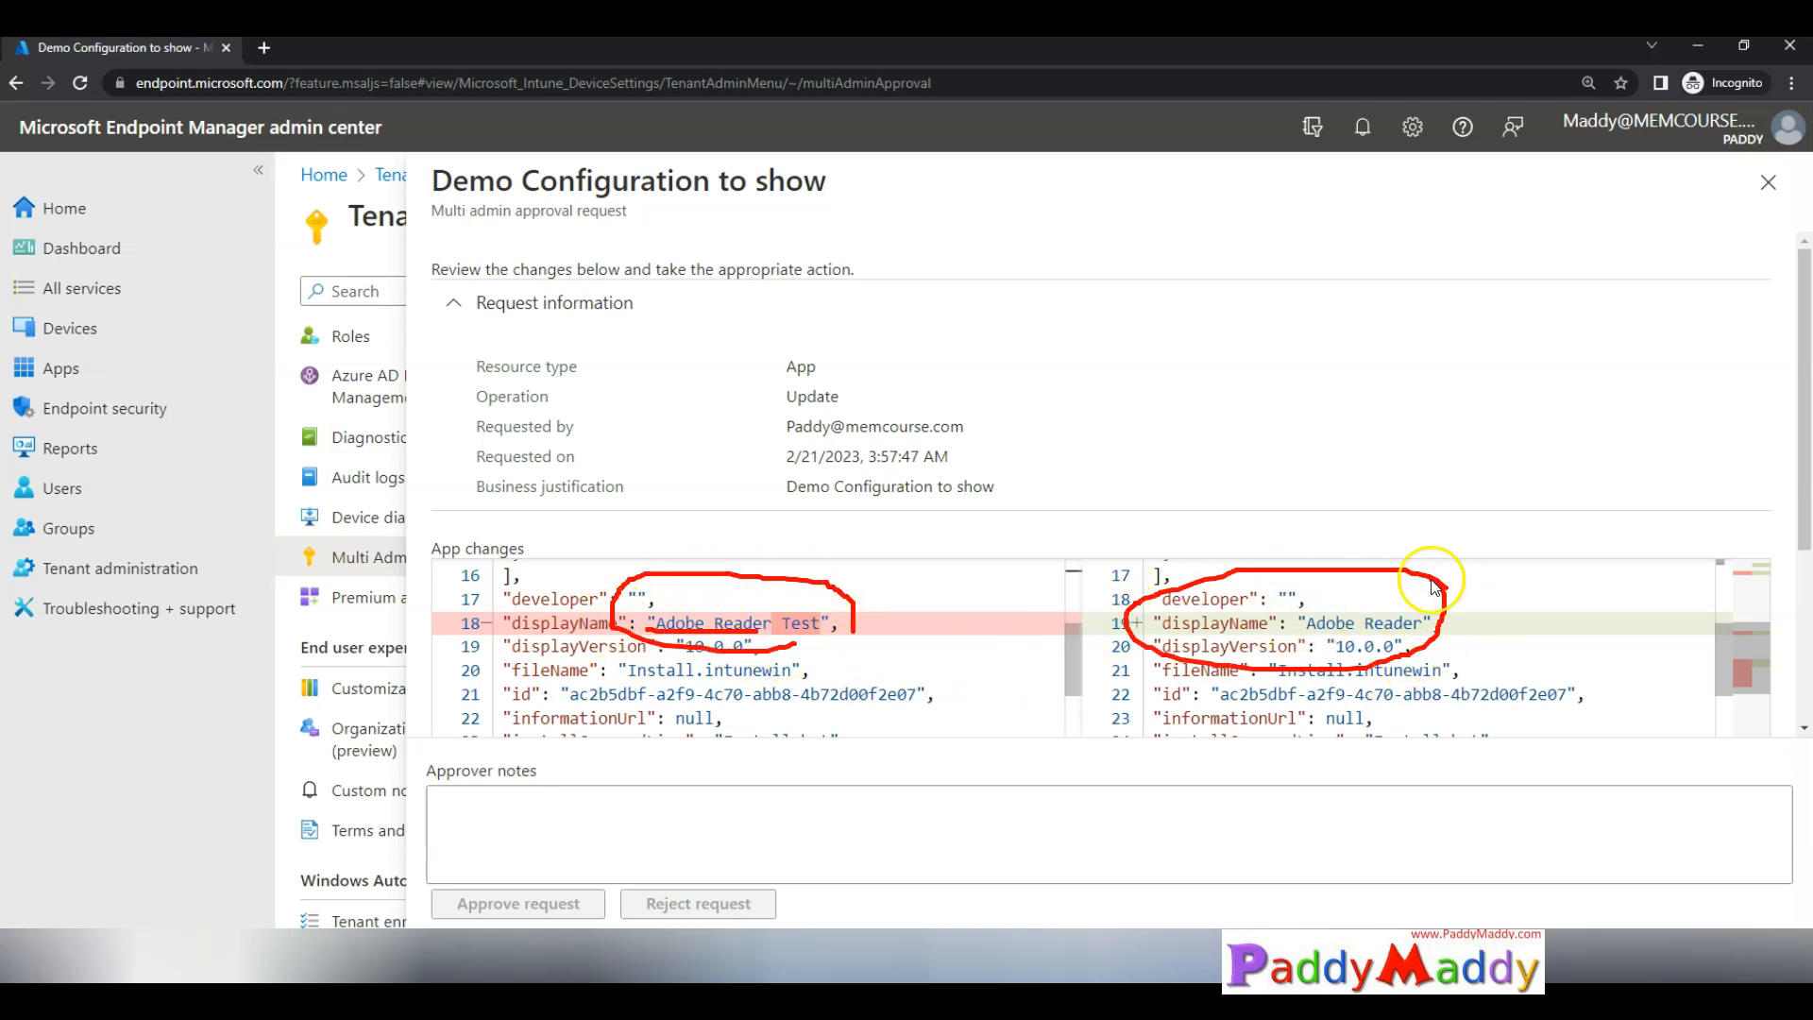
{"action": "mouse_move", "coordinate": [1454, 679]}
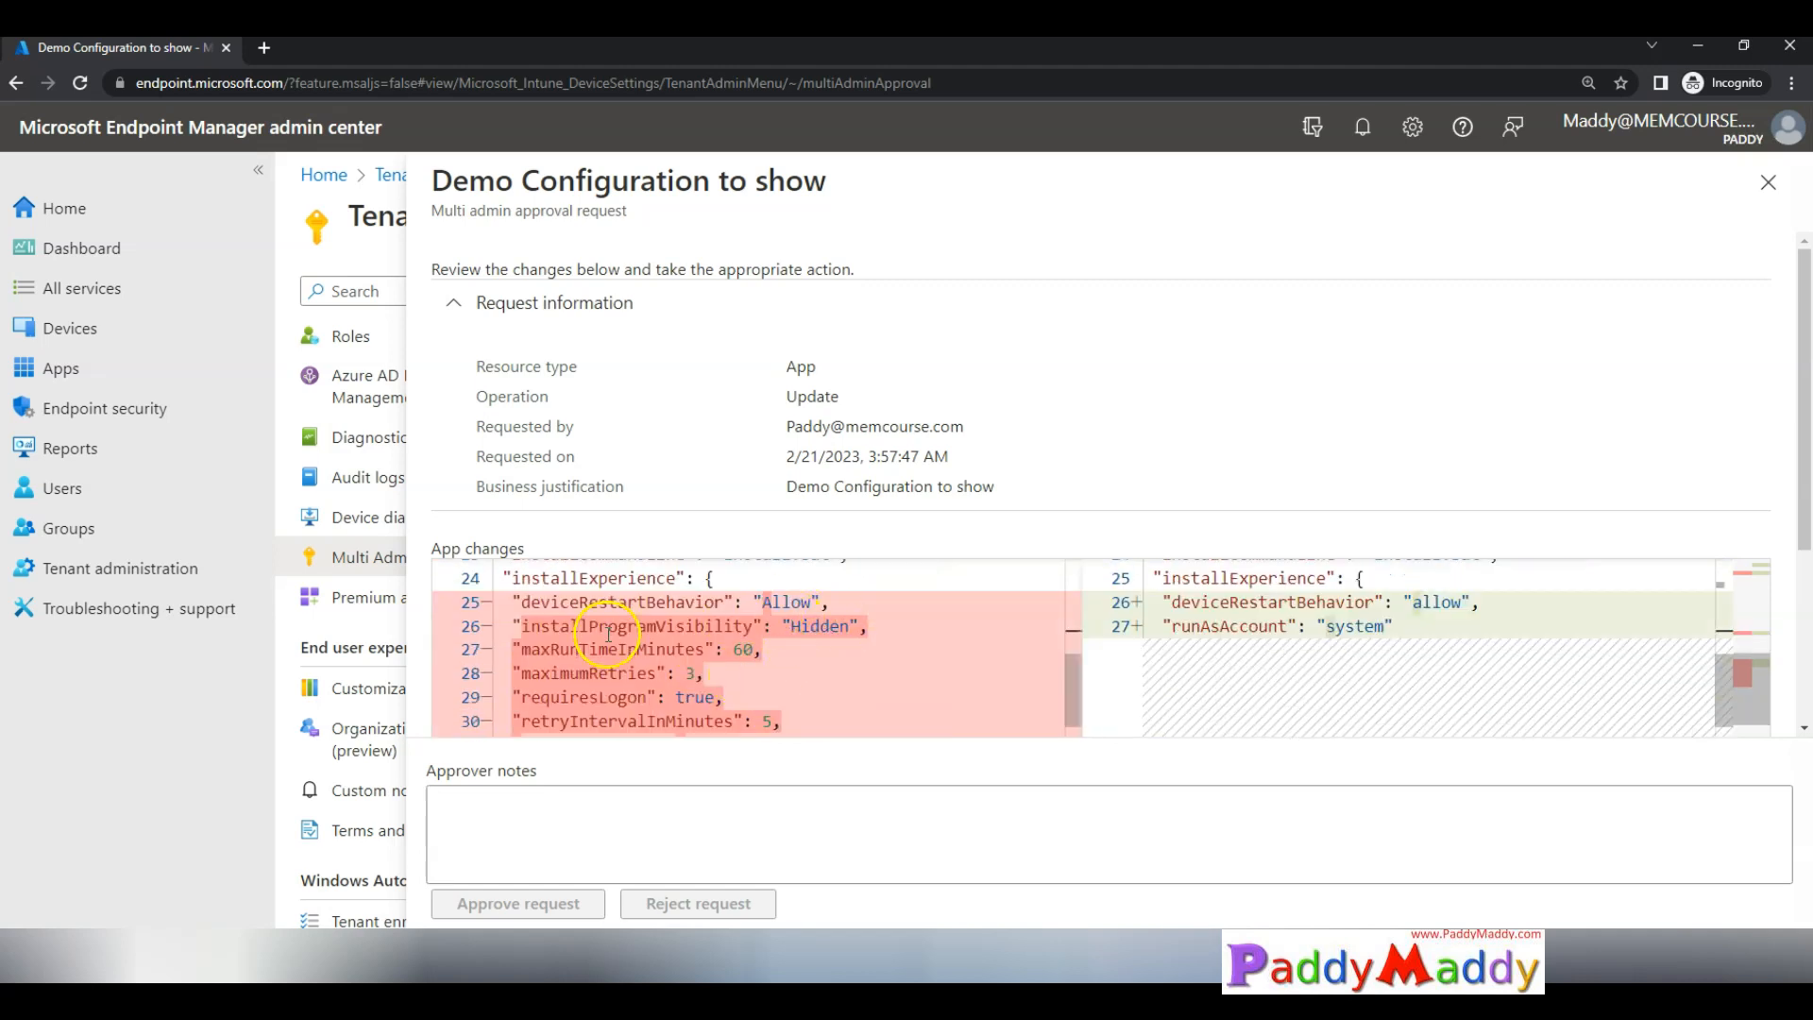
{"action": "scroll", "scroll_direction": "down", "scroll_amount": 3}
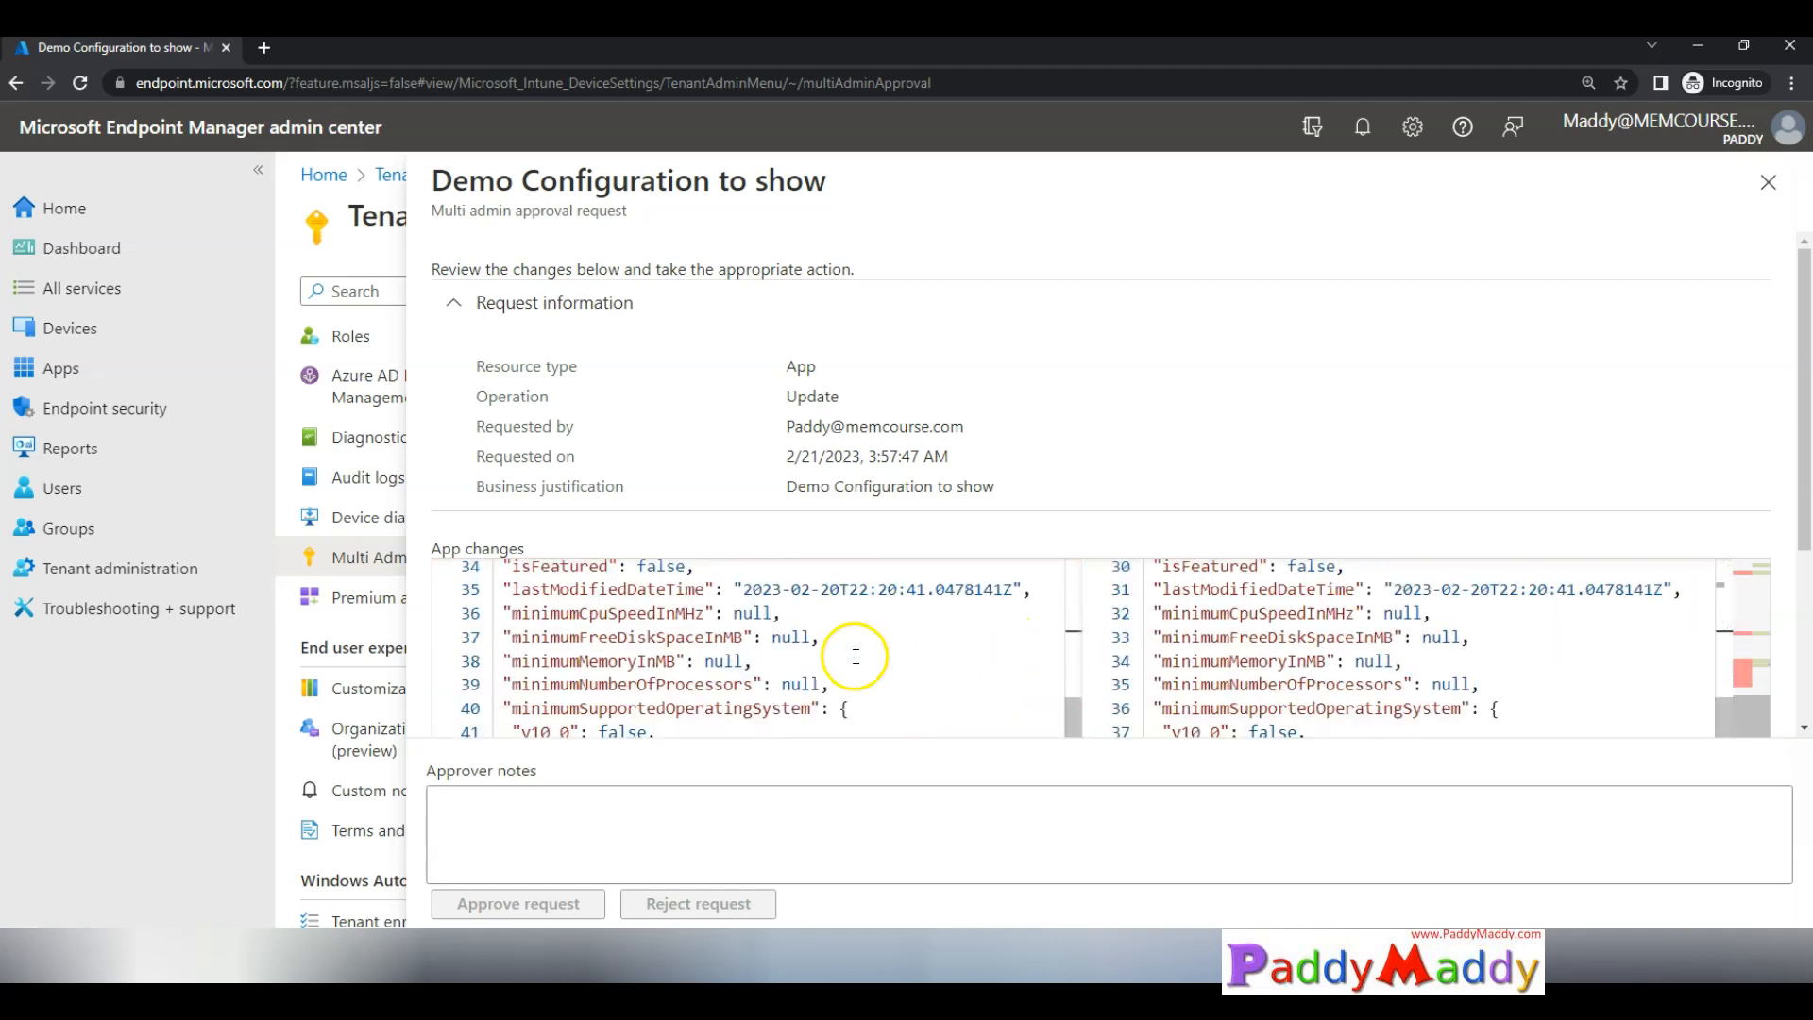
Step: Approve the request with the note 'Approved' and refresh Received requests
{"action": "type", "text": "Approved"}
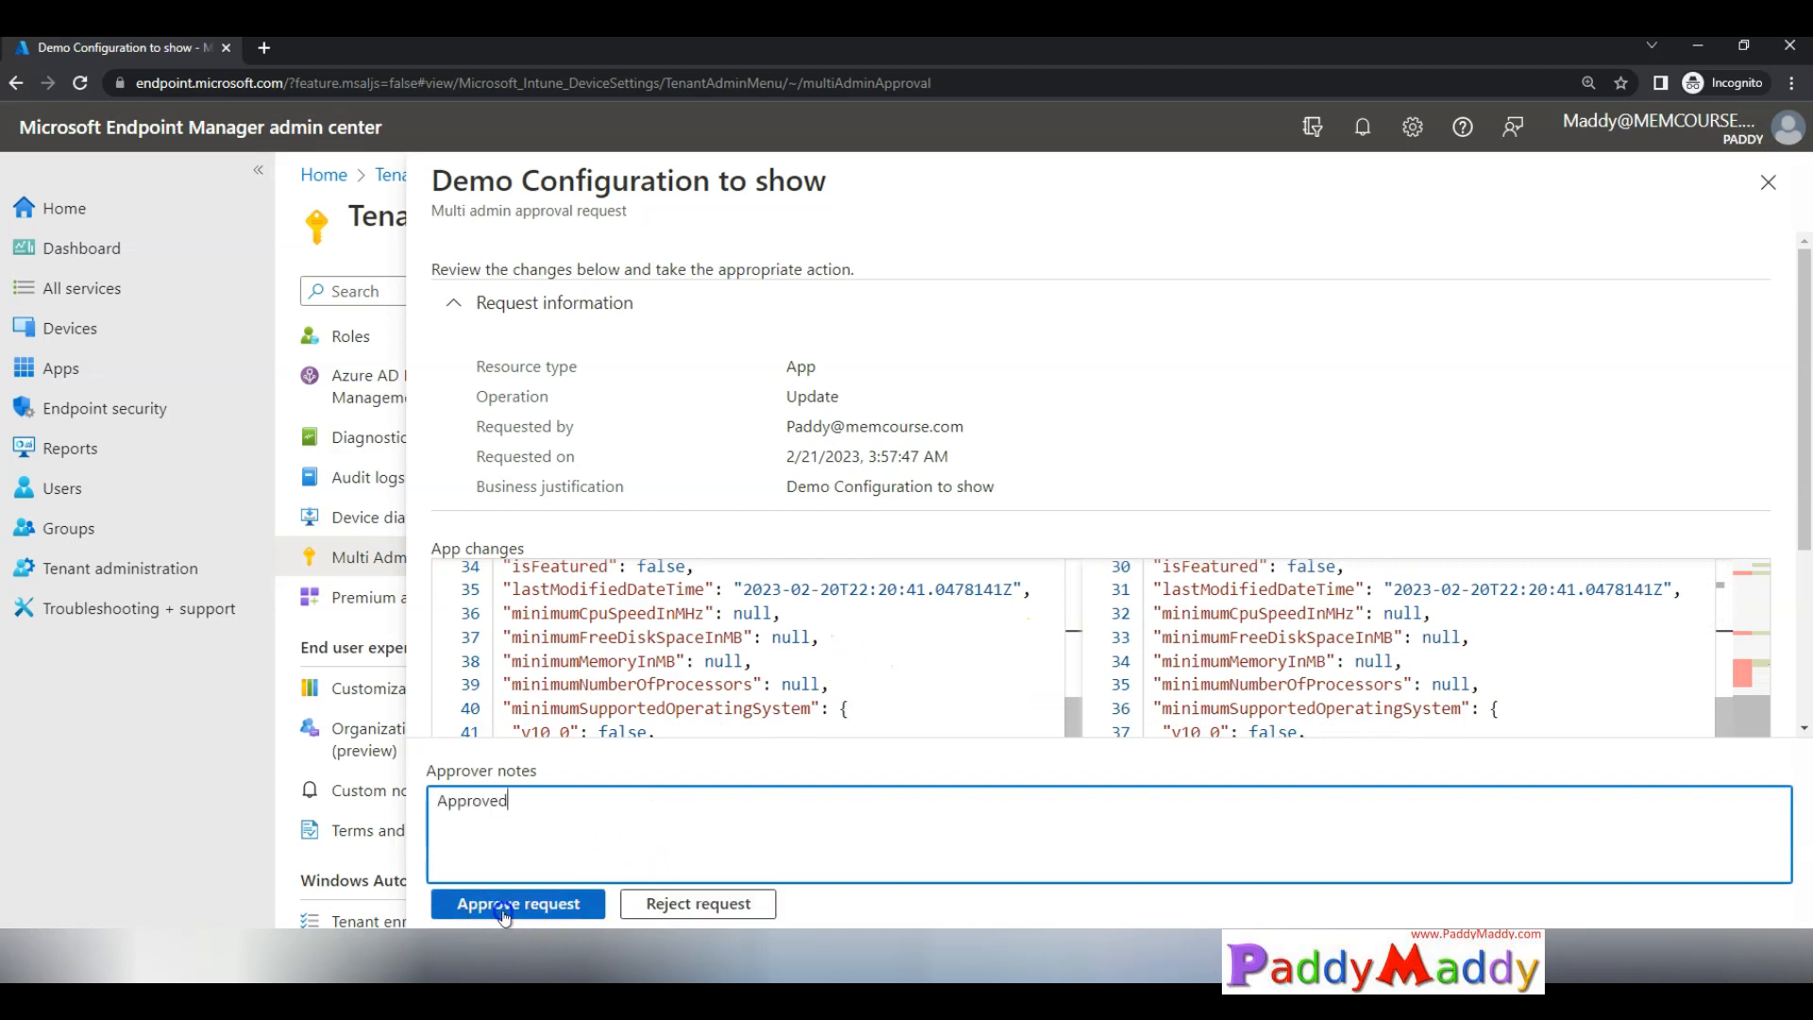
{"action": "left_click", "coordinate": [516, 903]}
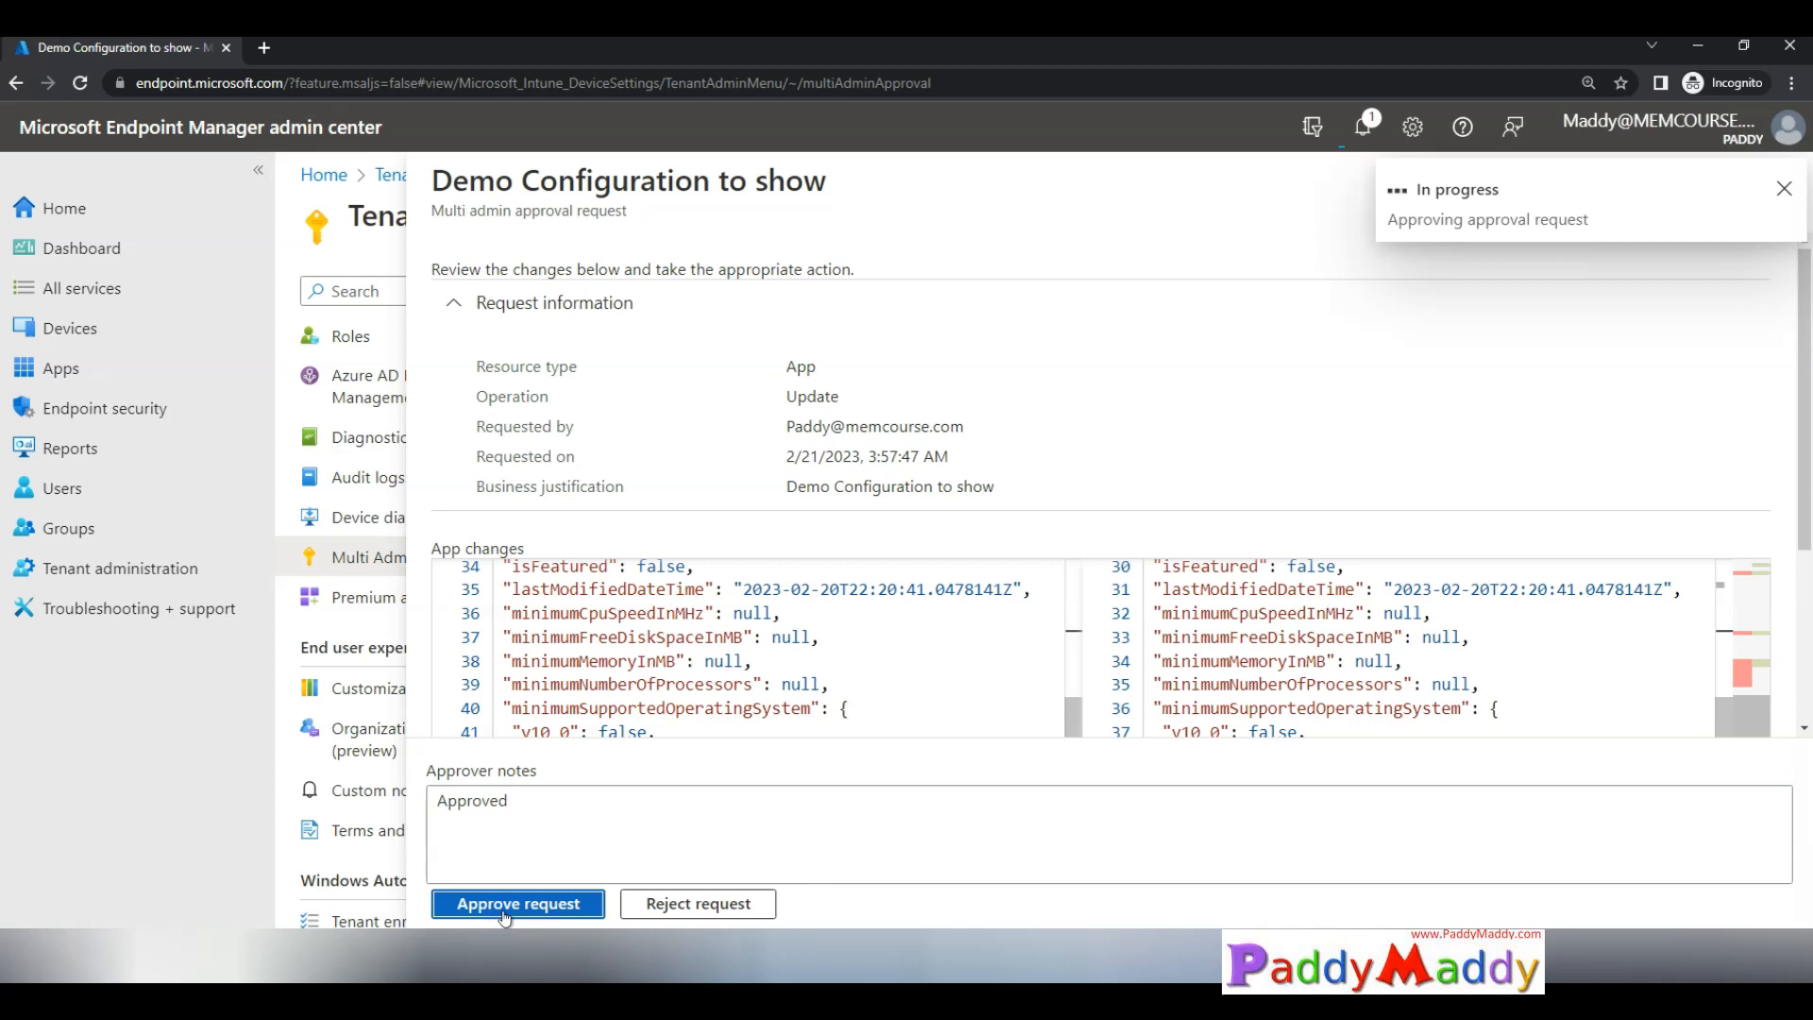
{"action": "left_click", "coordinate": [516, 903]}
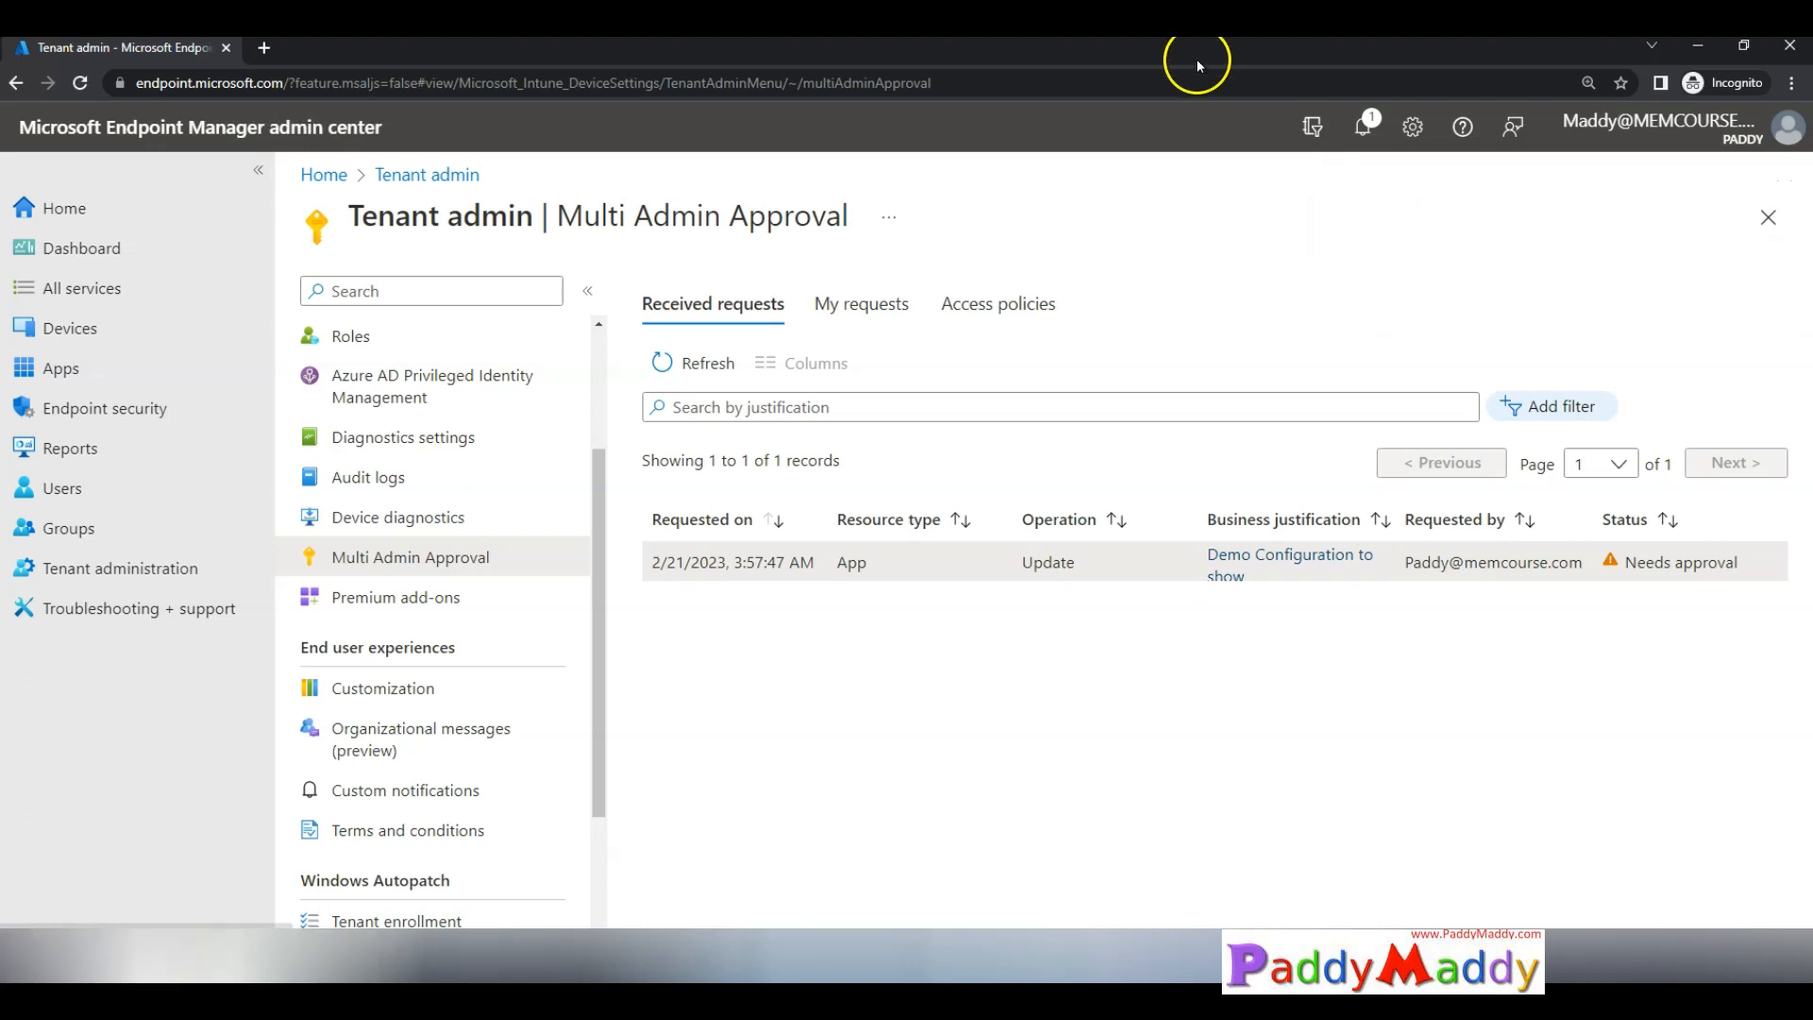
{"action": "left_click", "coordinate": [694, 363]}
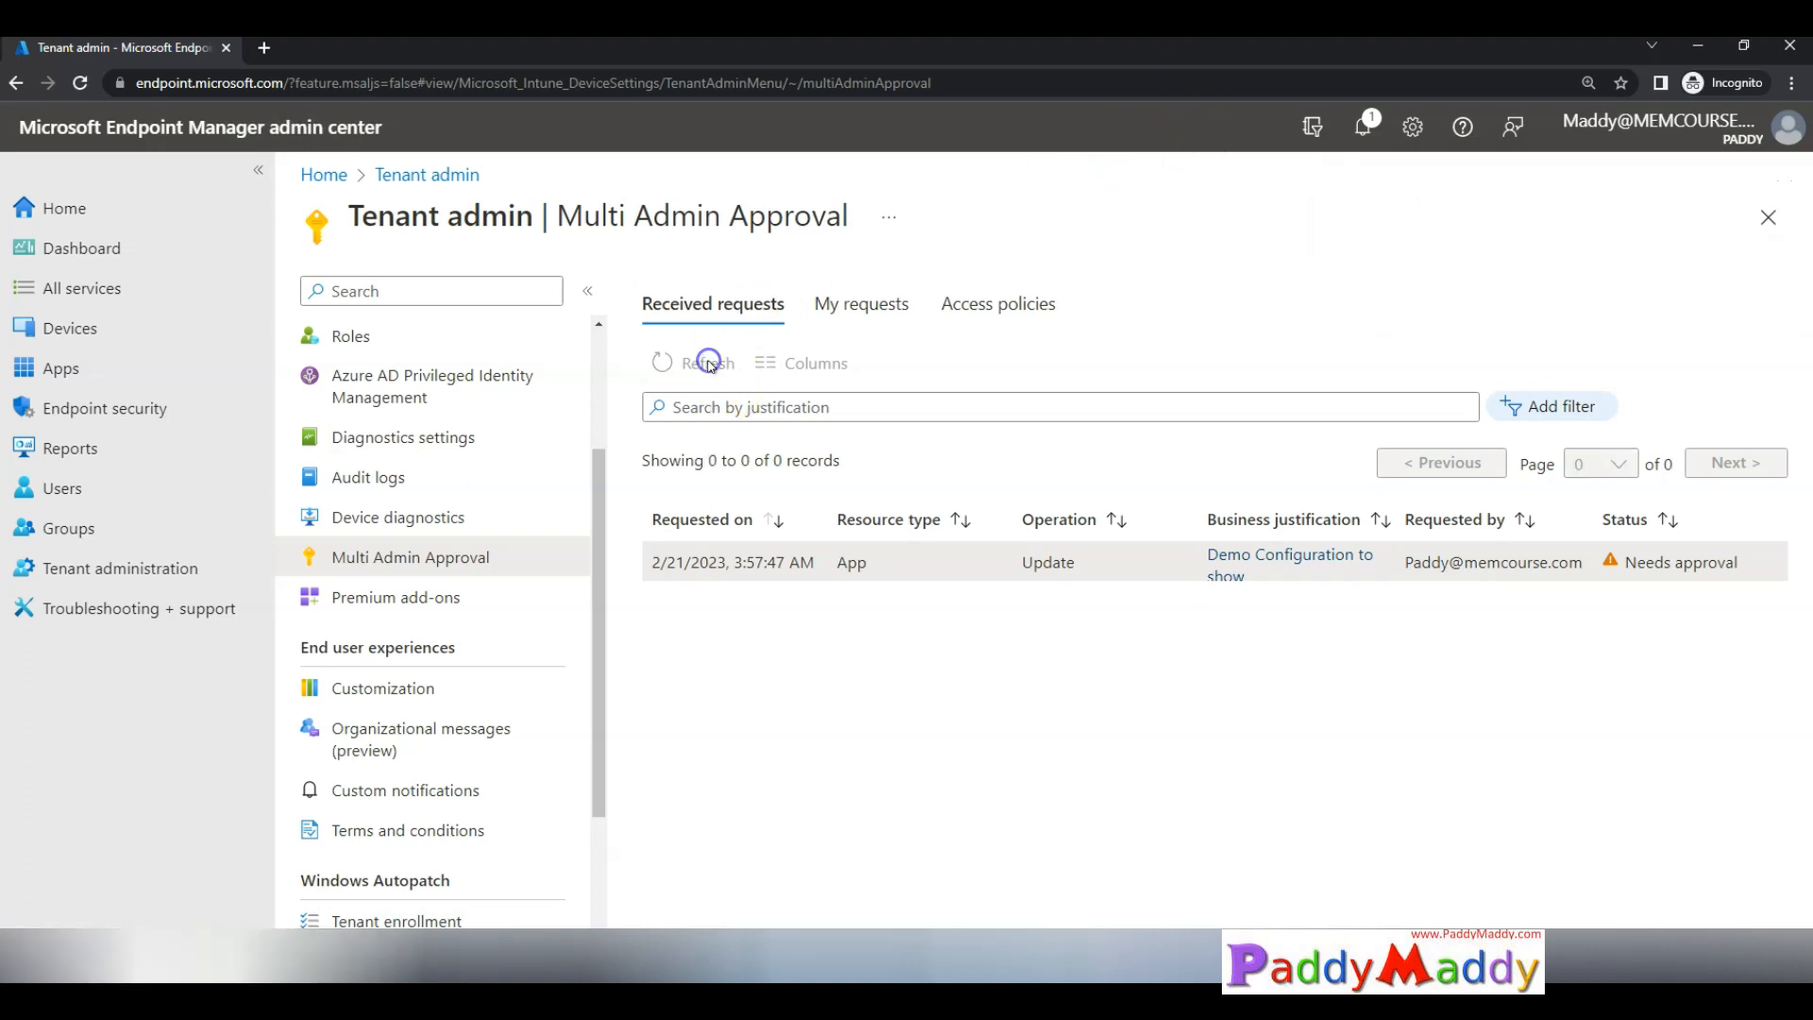
{"action": "left_click", "coordinate": [691, 362]}
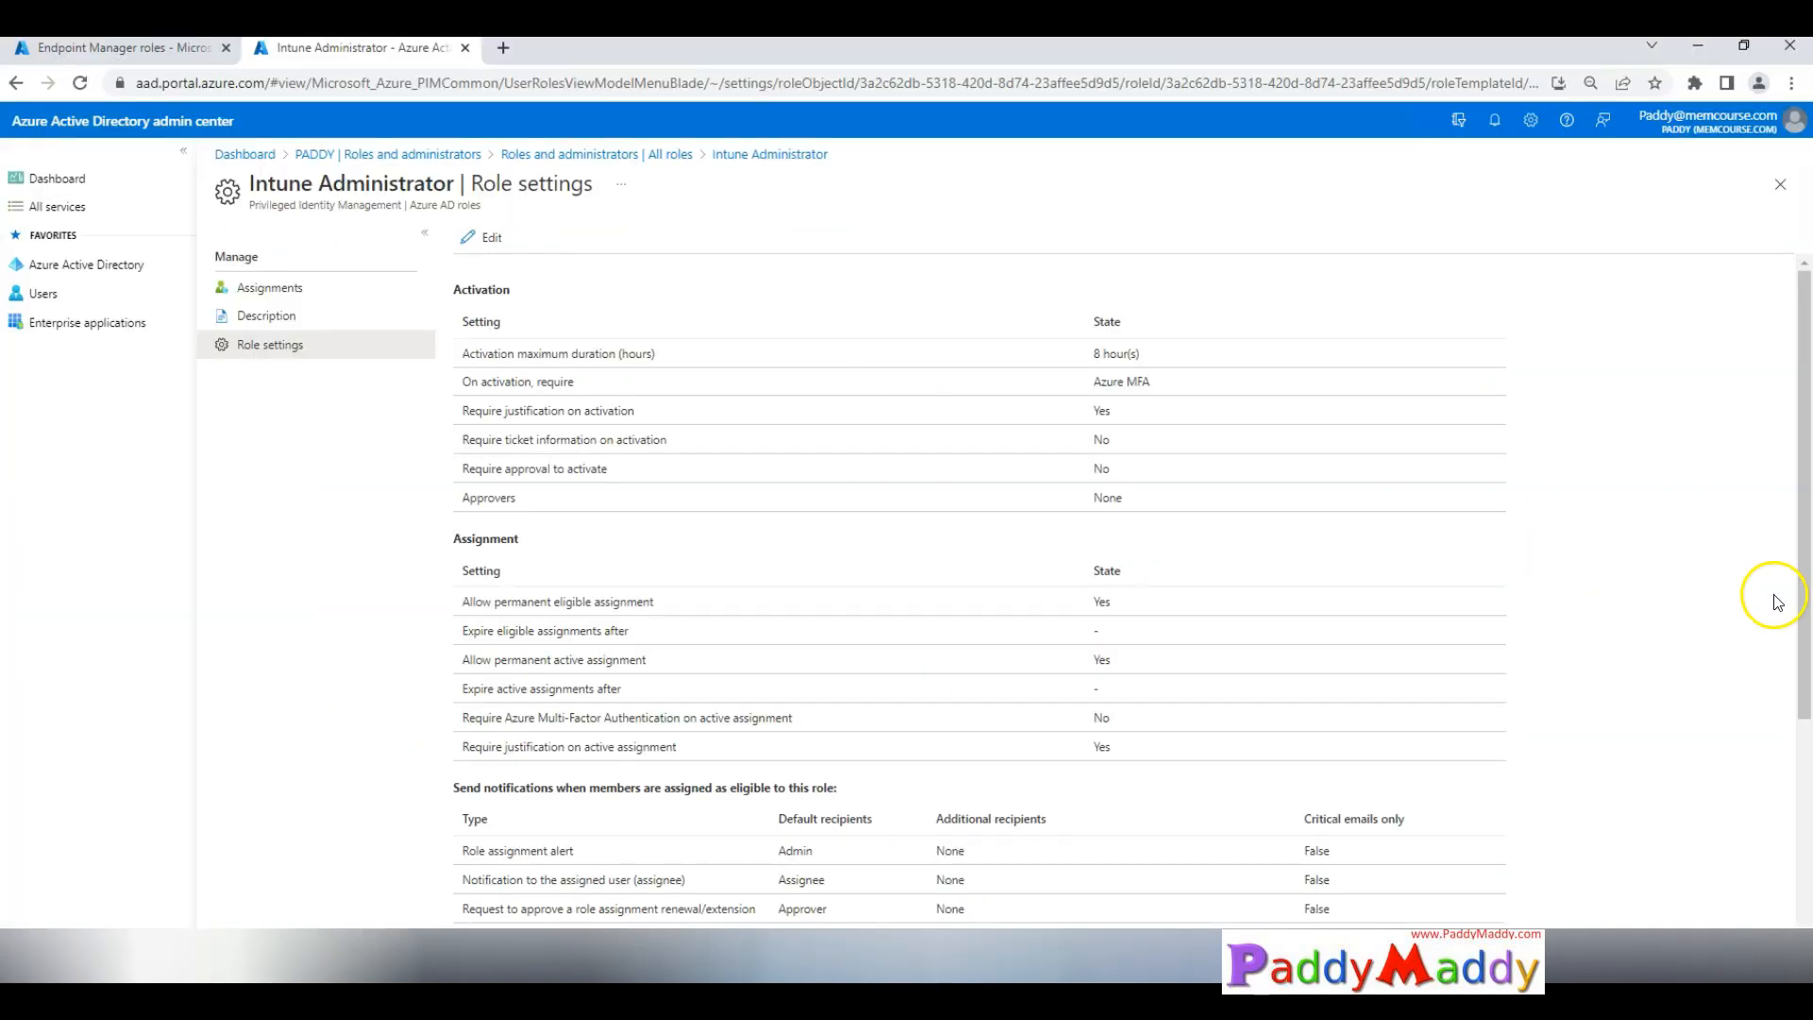
{"action": "mouse_move", "coordinate": [1768, 601]}
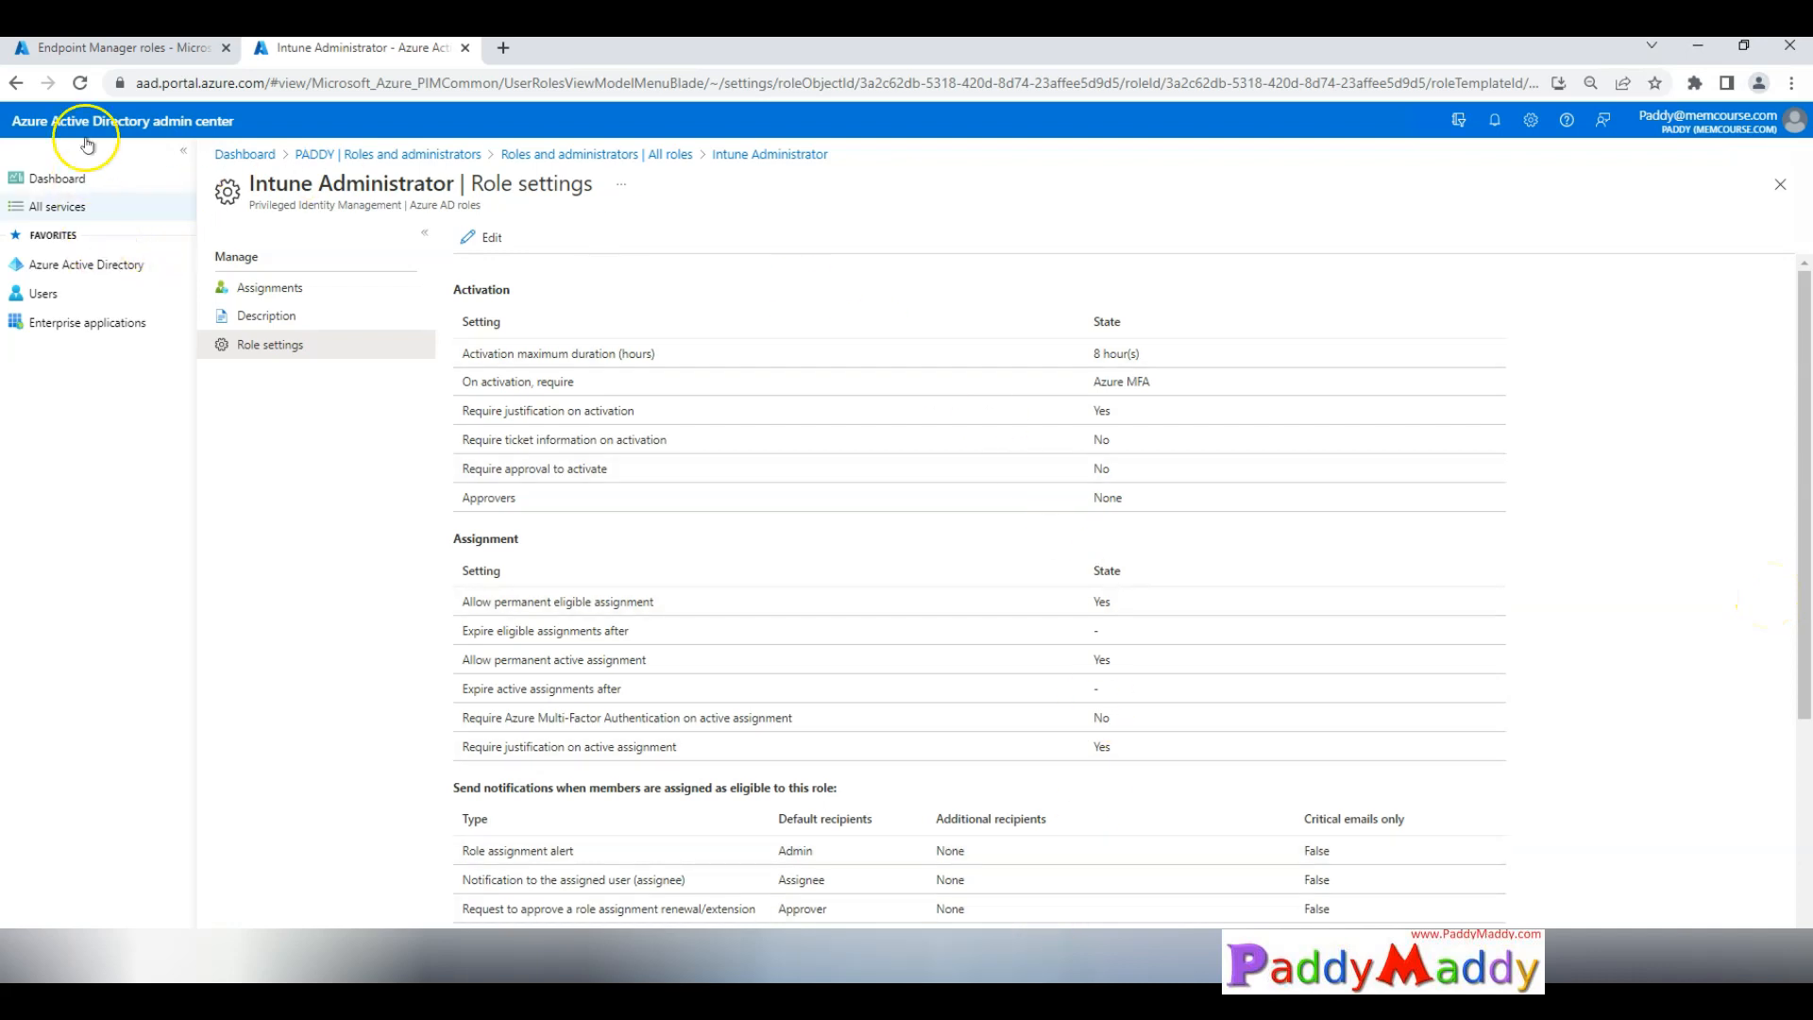
Step: Switch back to the first admin's Endpoint Manager roles tab and its Tenant admin page
{"action": "left_click", "coordinate": [115, 47]}
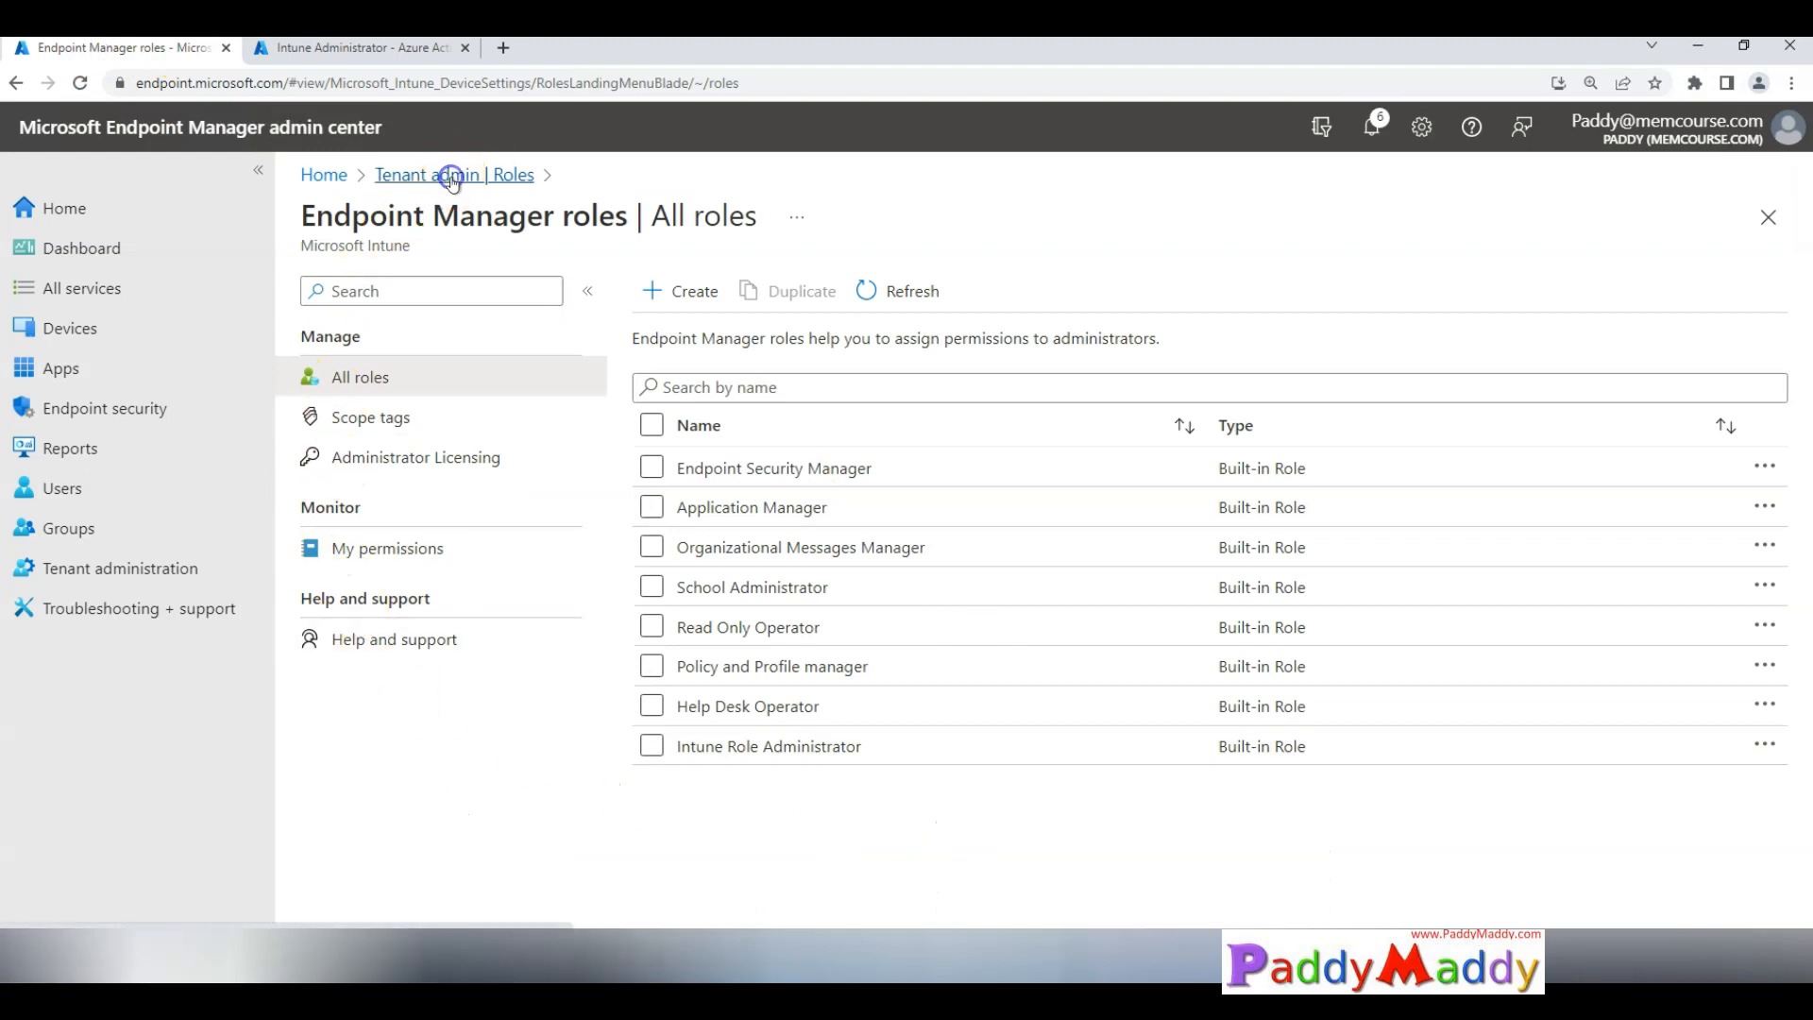
{"action": "left_click", "coordinate": [408, 756]}
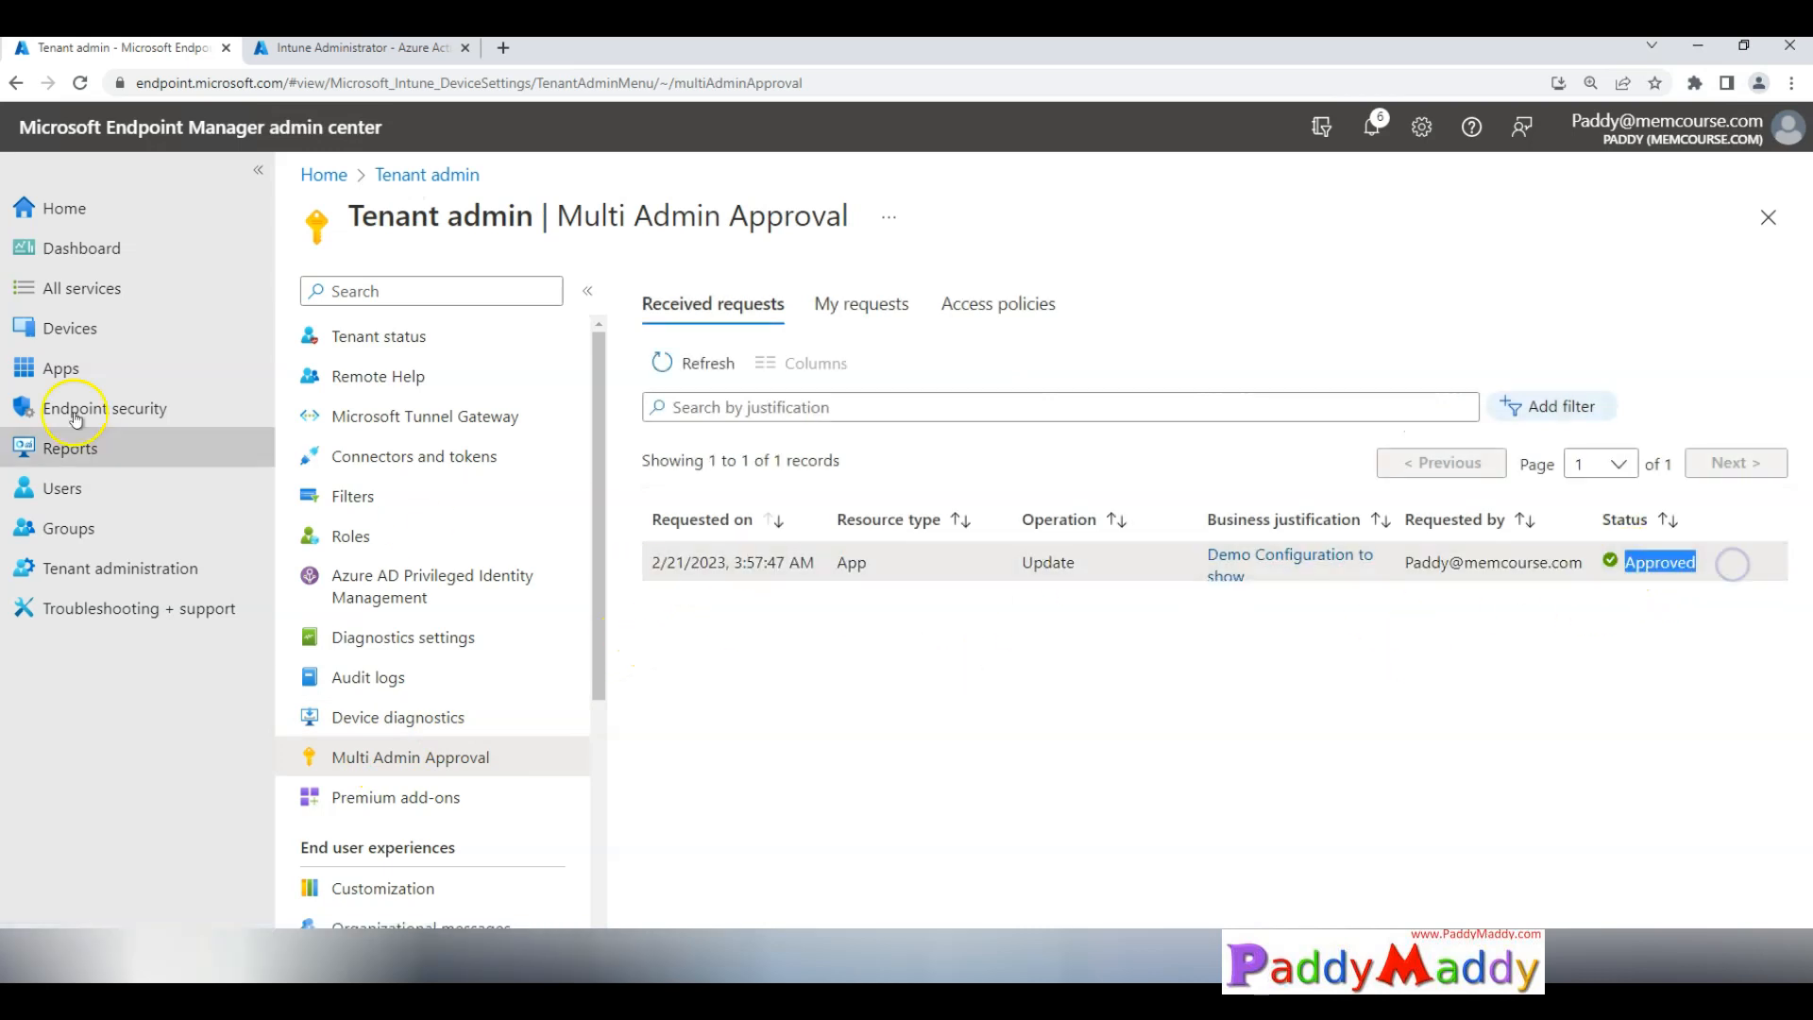
{"action": "mouse_move", "coordinate": [60, 367]}
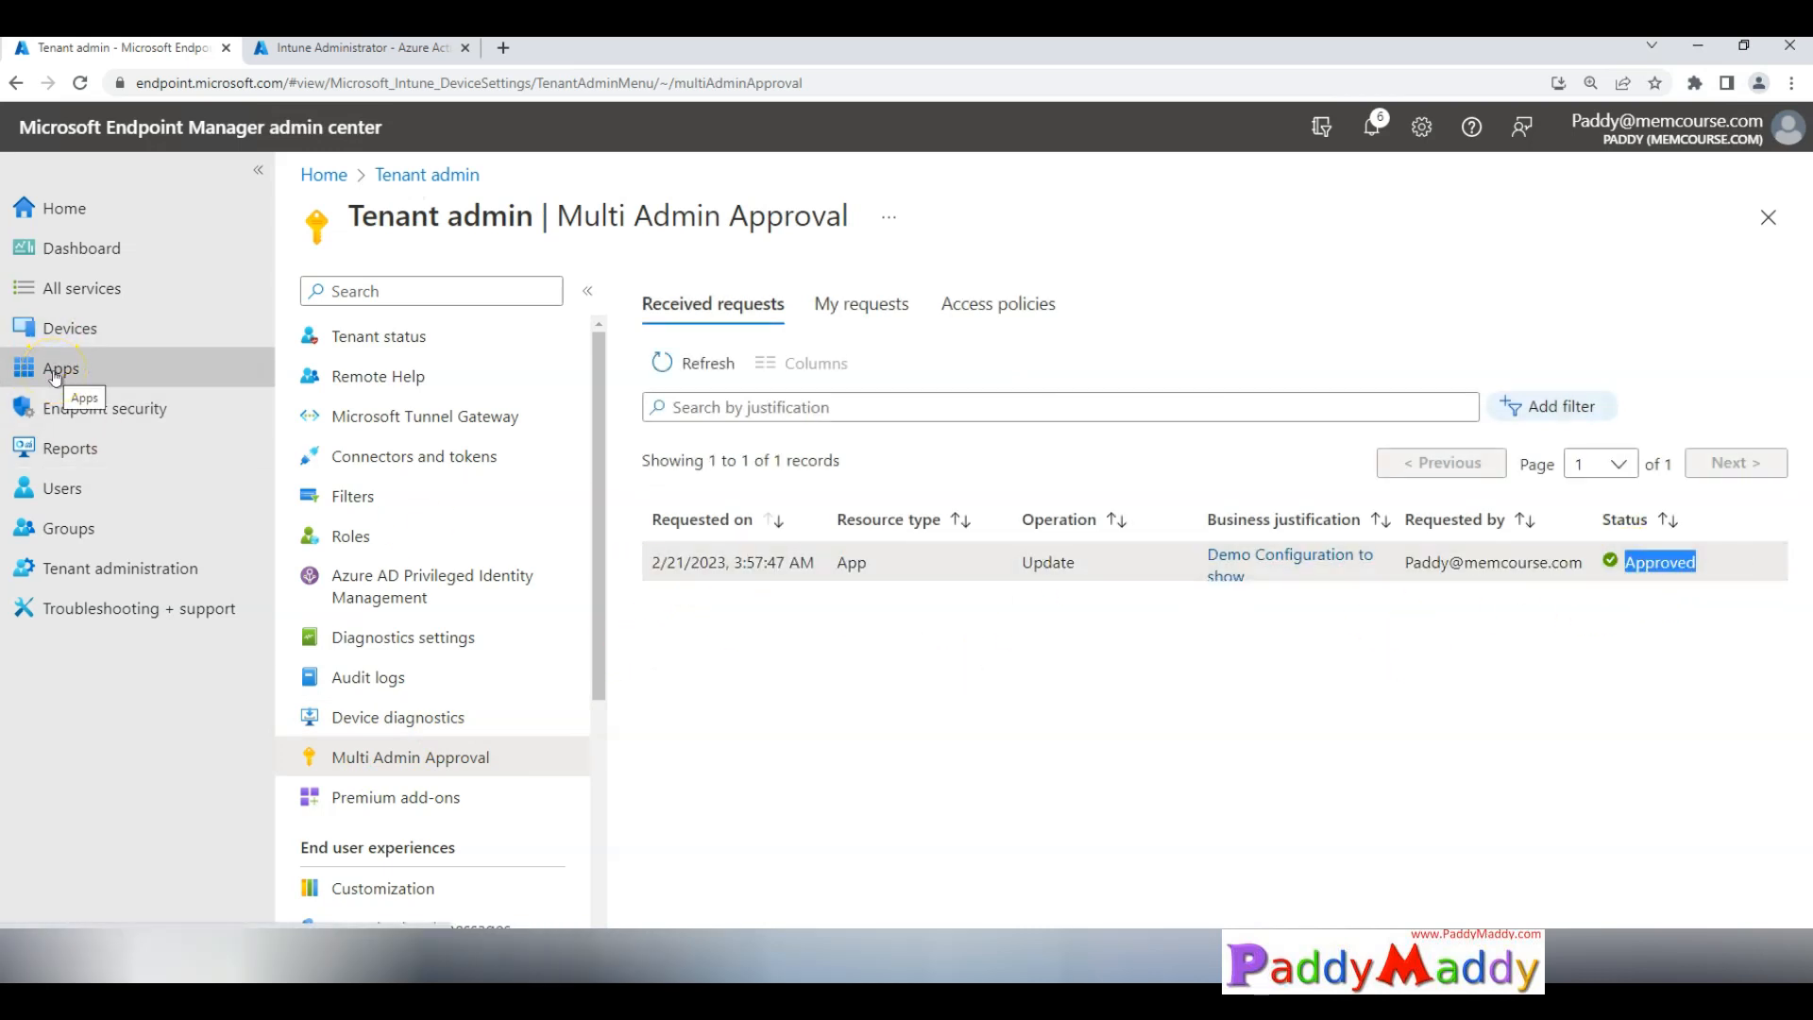
Step: Open the Windows app Company Portal's properties for editing
{"action": "left_click", "coordinate": [61, 367]}
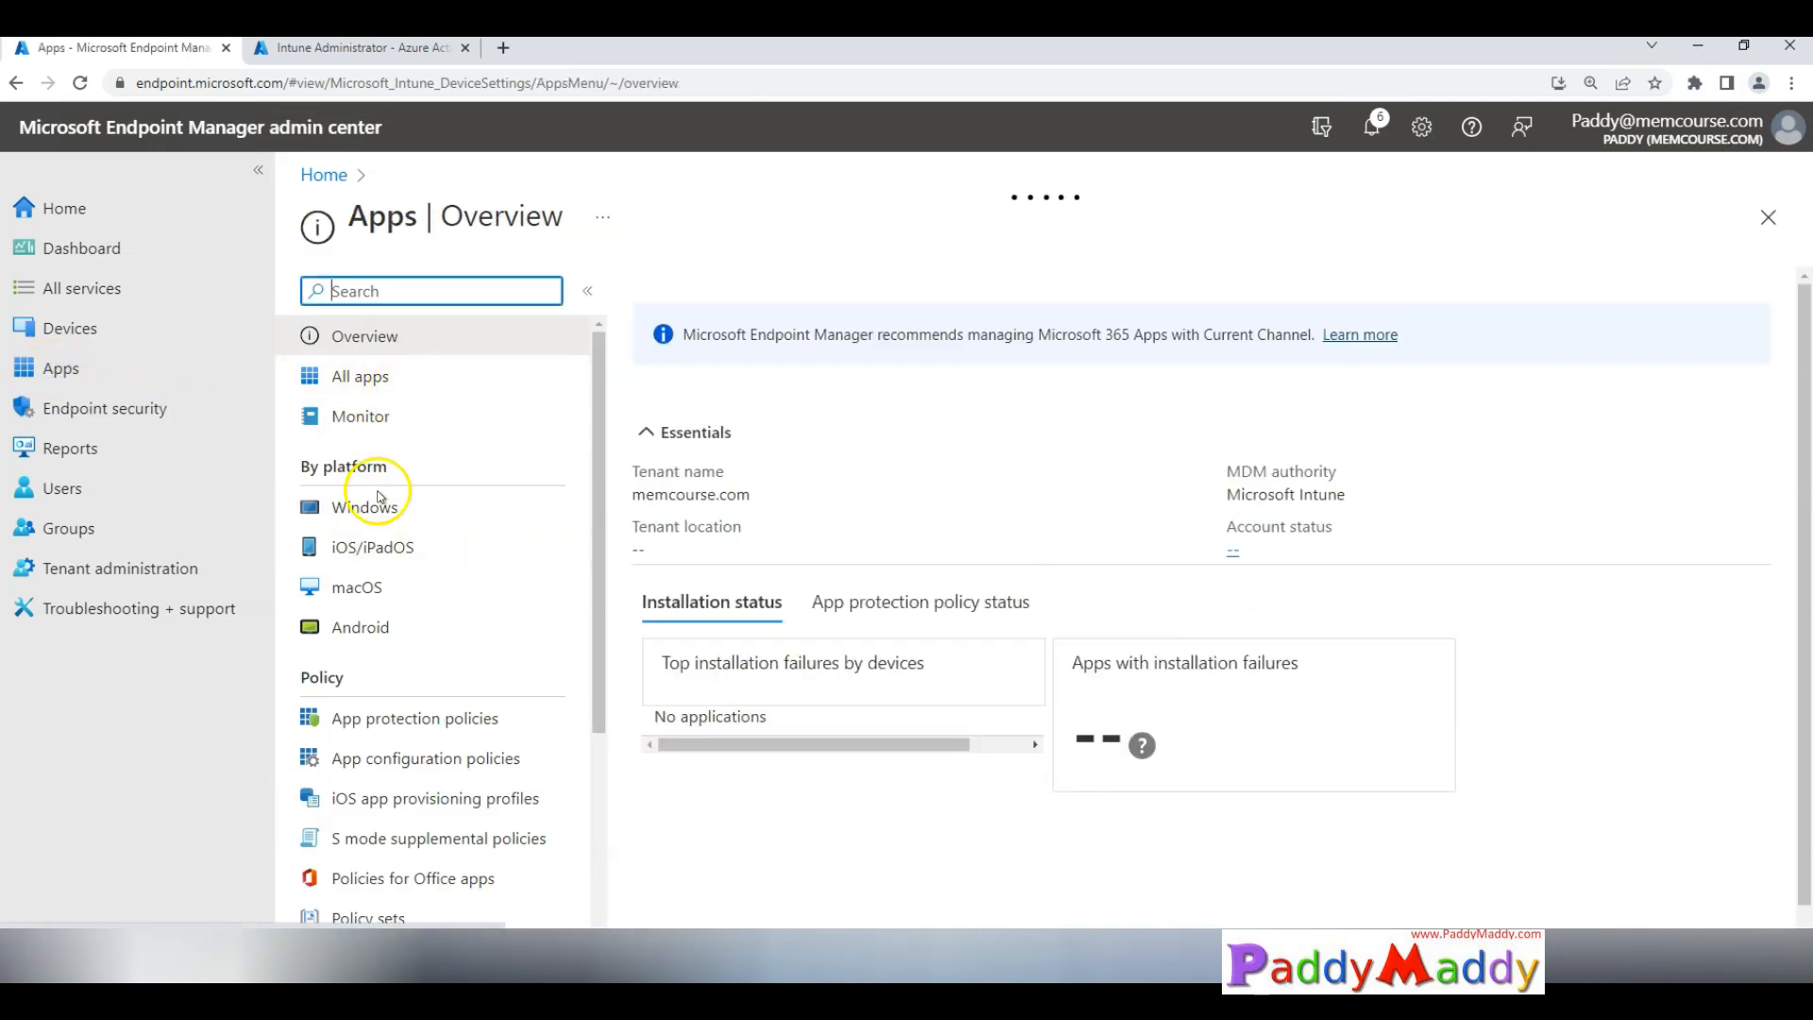
{"action": "left_click", "coordinate": [366, 506]}
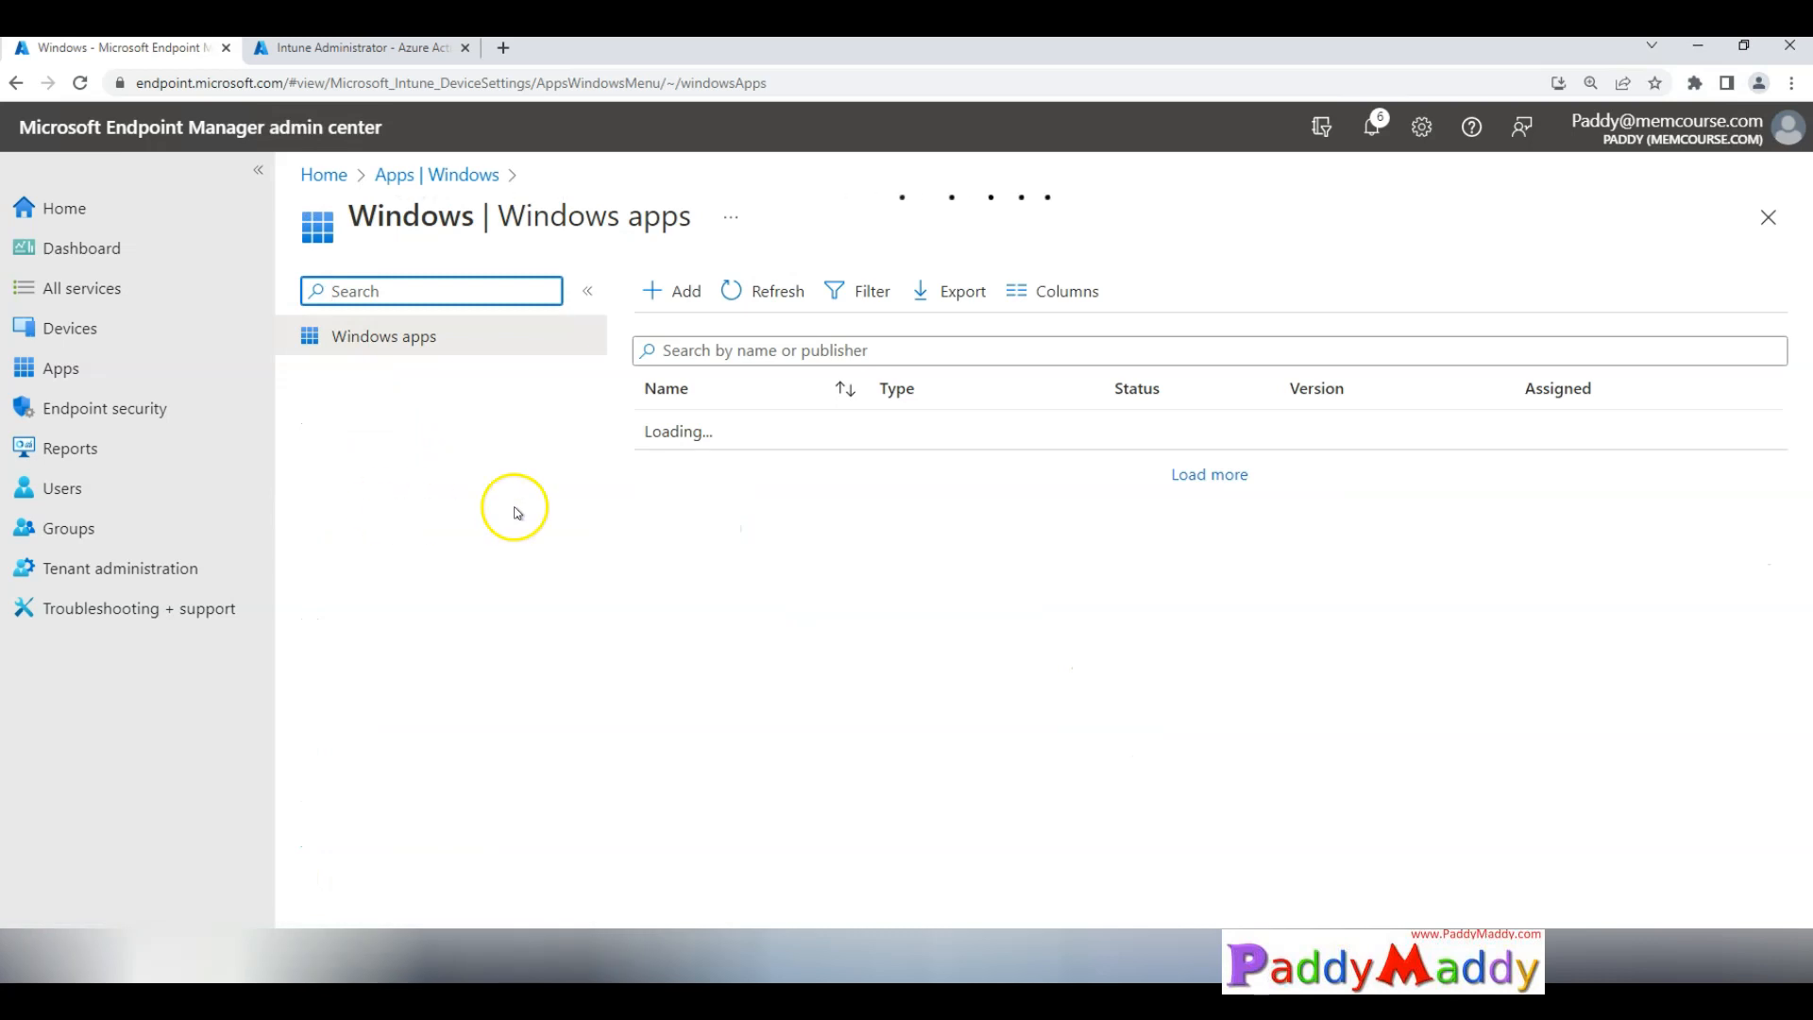
{"action": "mouse_move", "coordinate": [876, 533]}
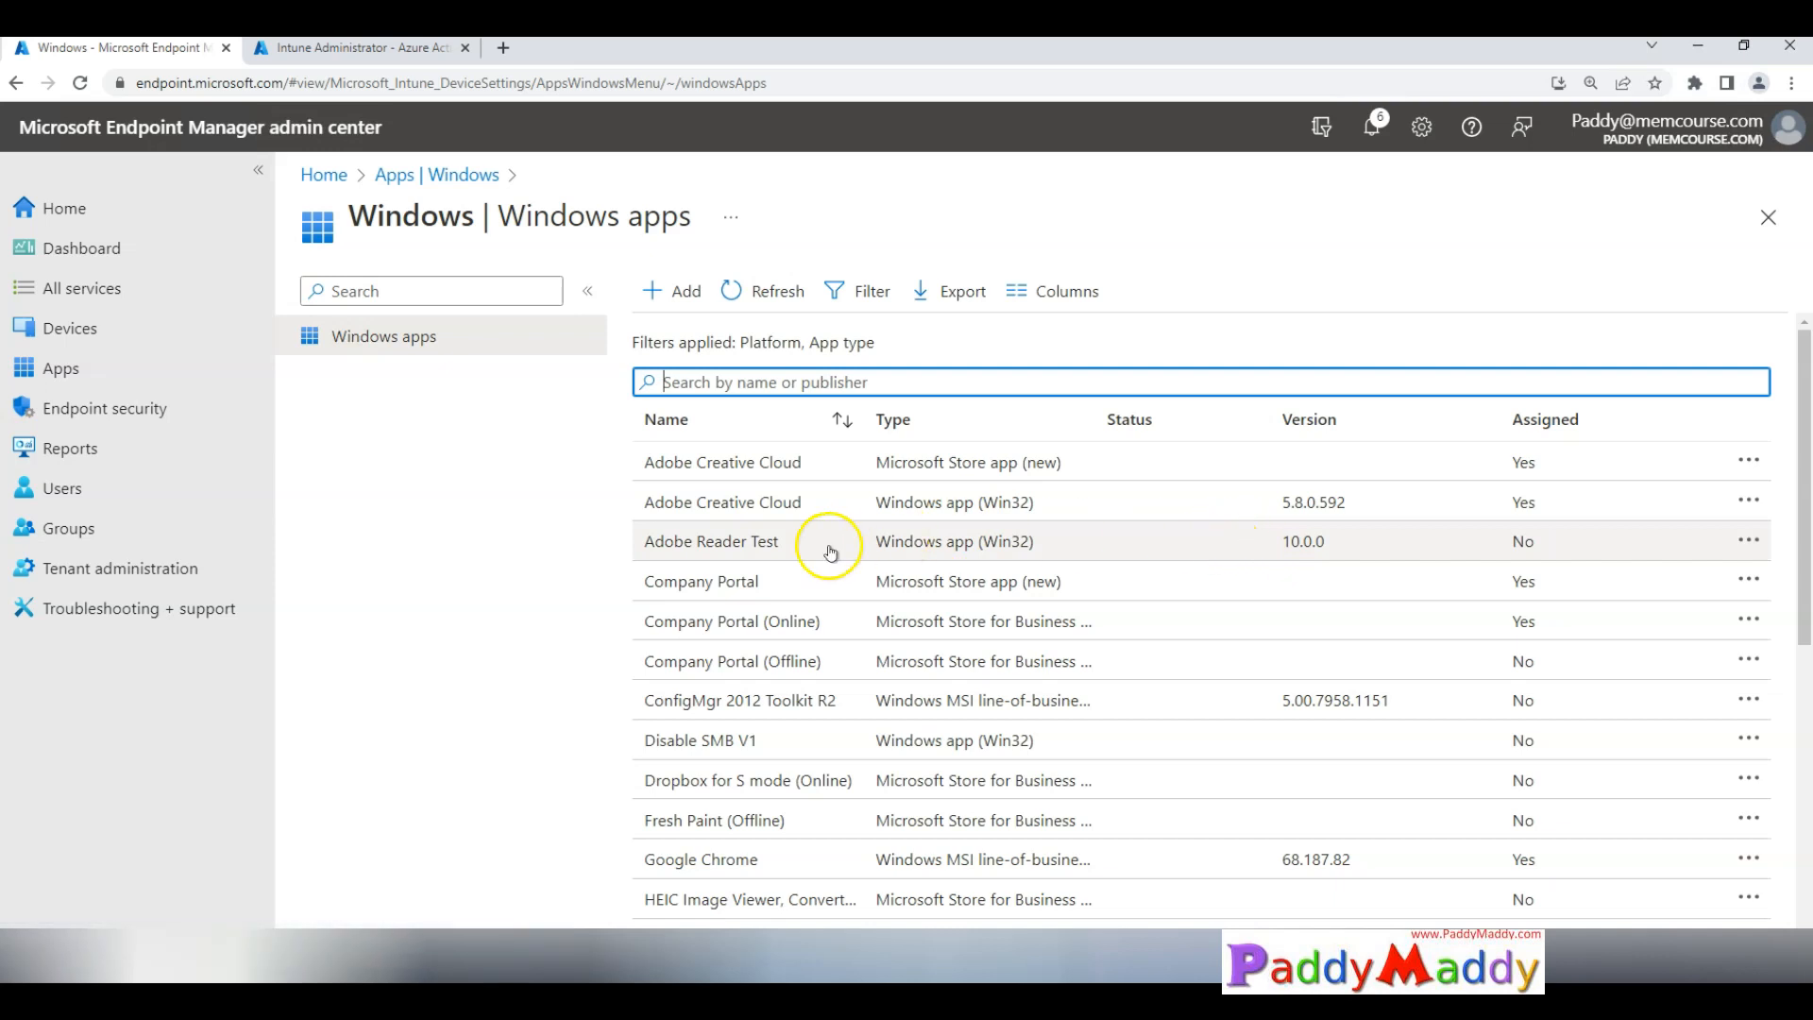
{"action": "left_click", "coordinate": [711, 541]}
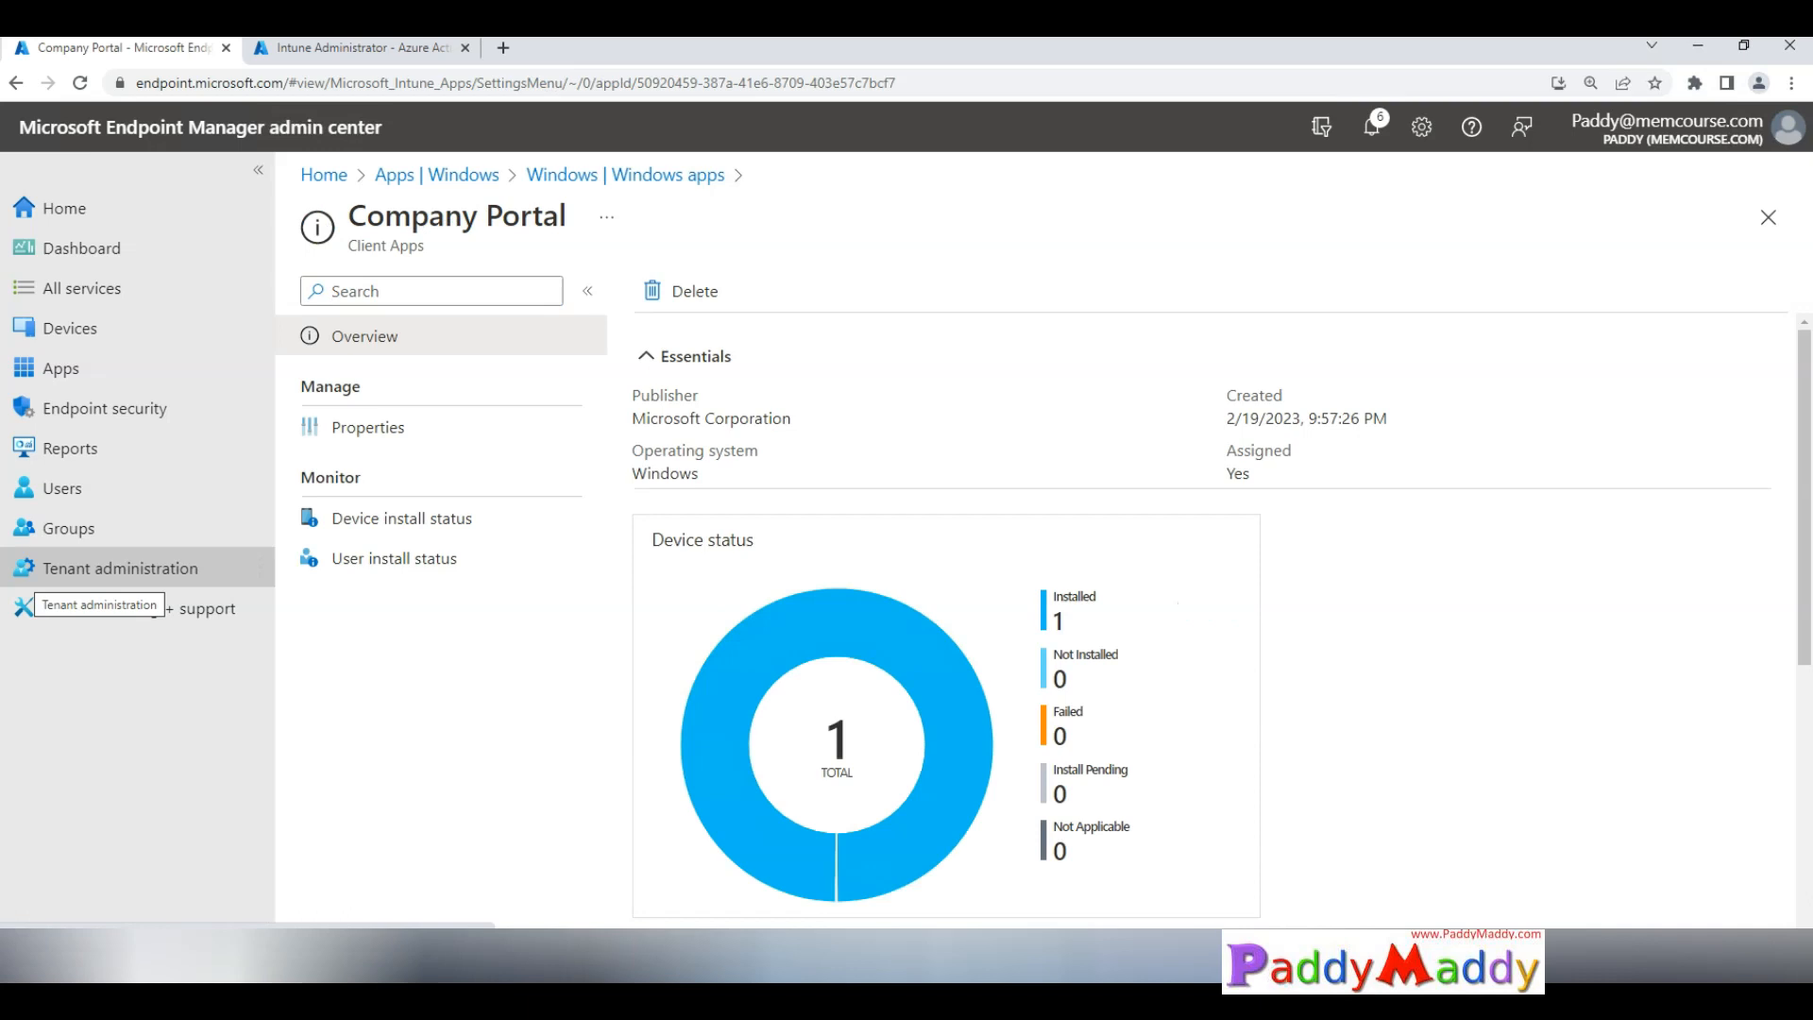
{"action": "left_click", "coordinate": [366, 427]}
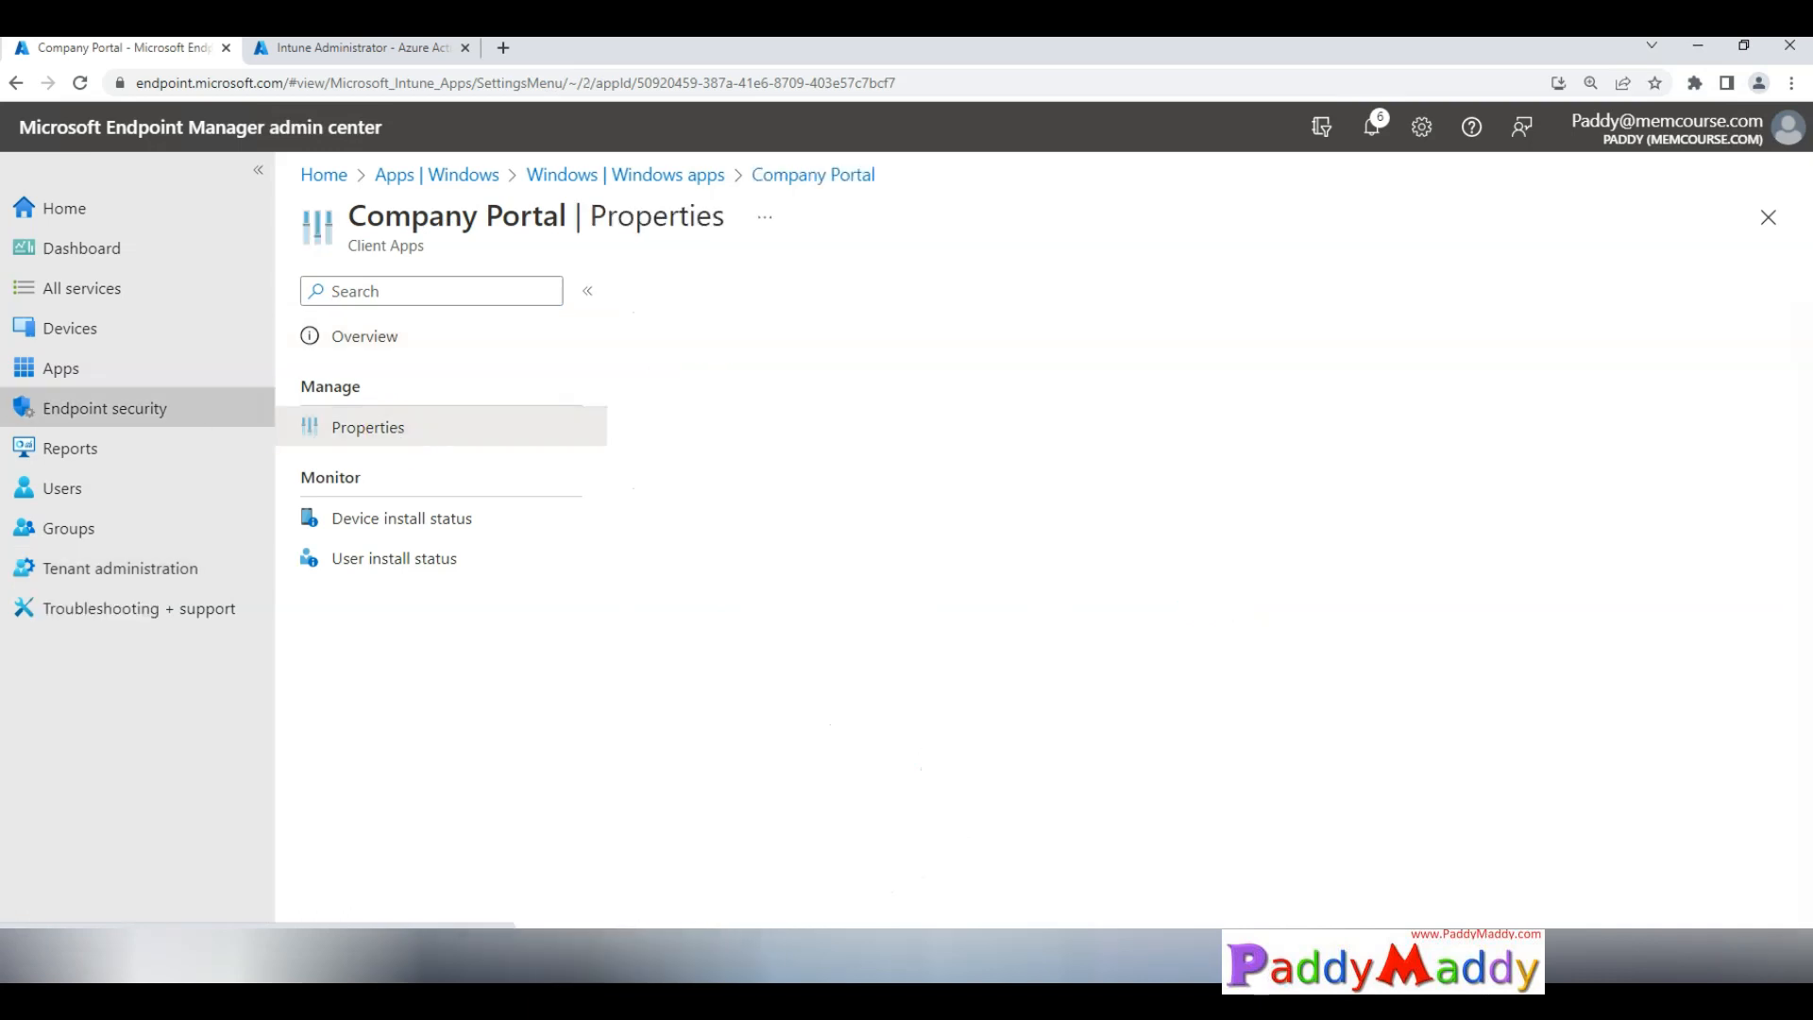
{"action": "left_click", "coordinate": [366, 426]}
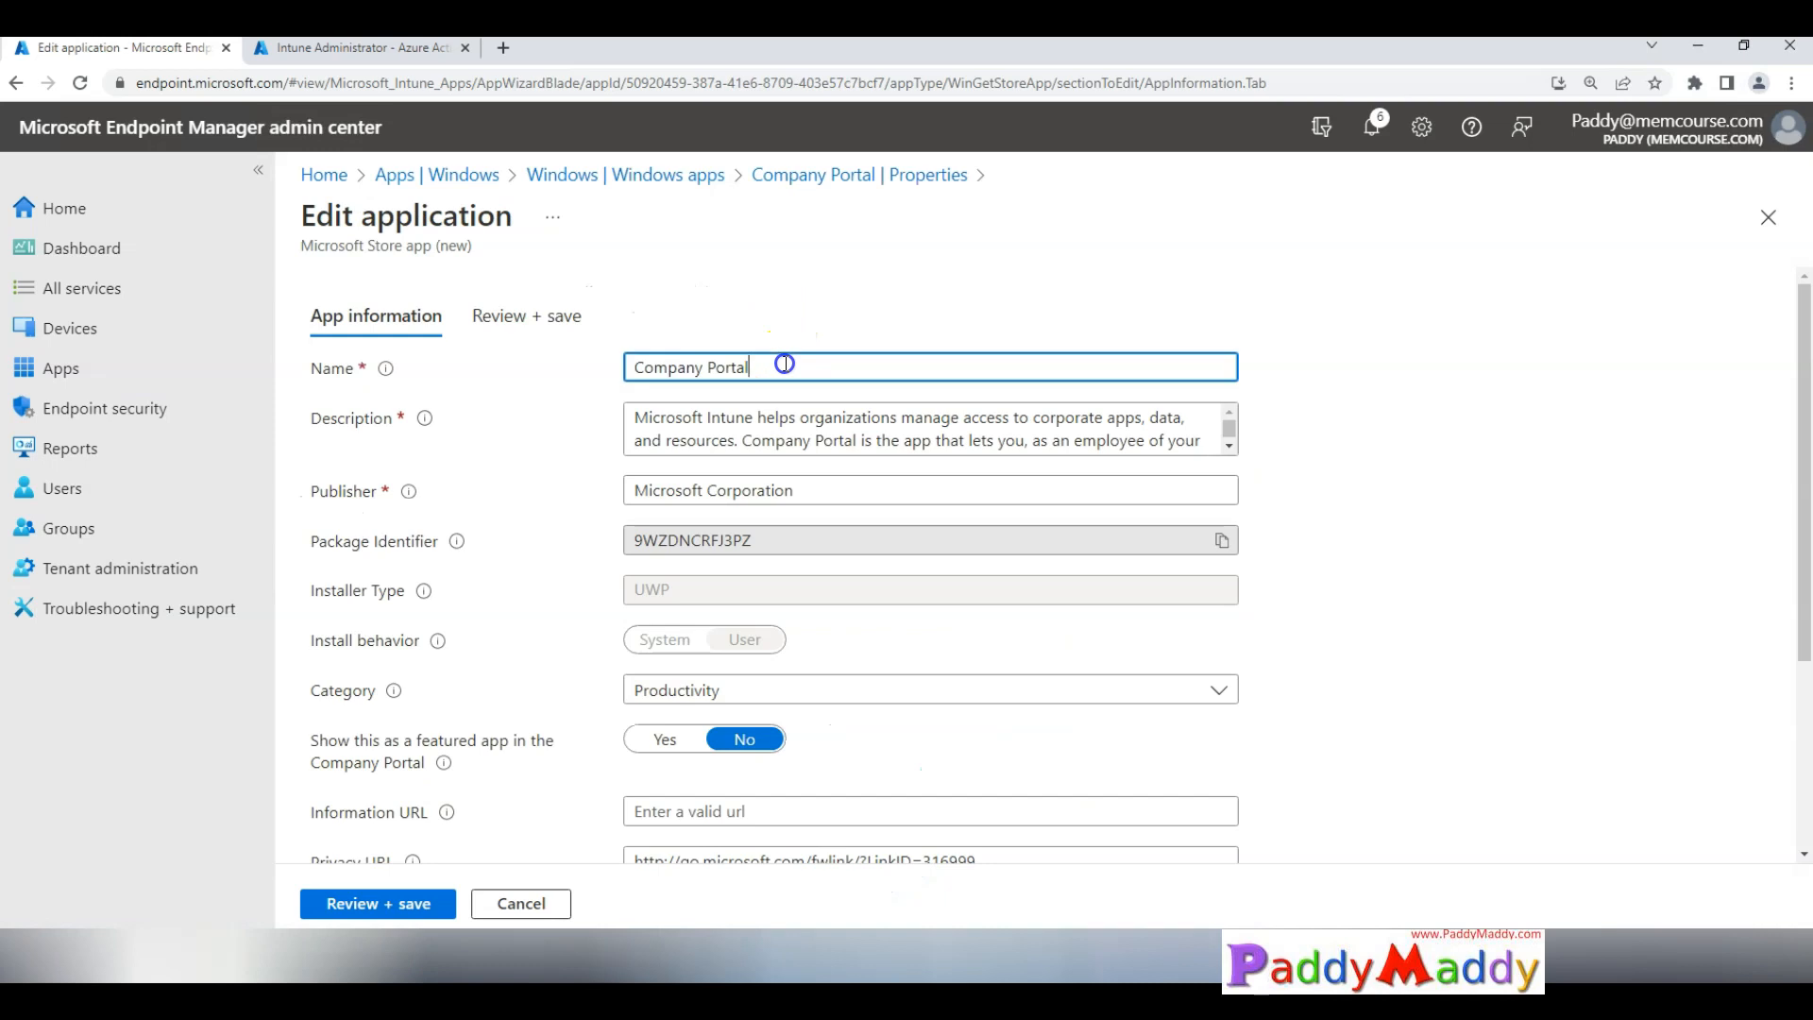
Step: Rename it 'Company Portal test' and save with the justification 'Demo'
{"action": "type", "text": "test"}
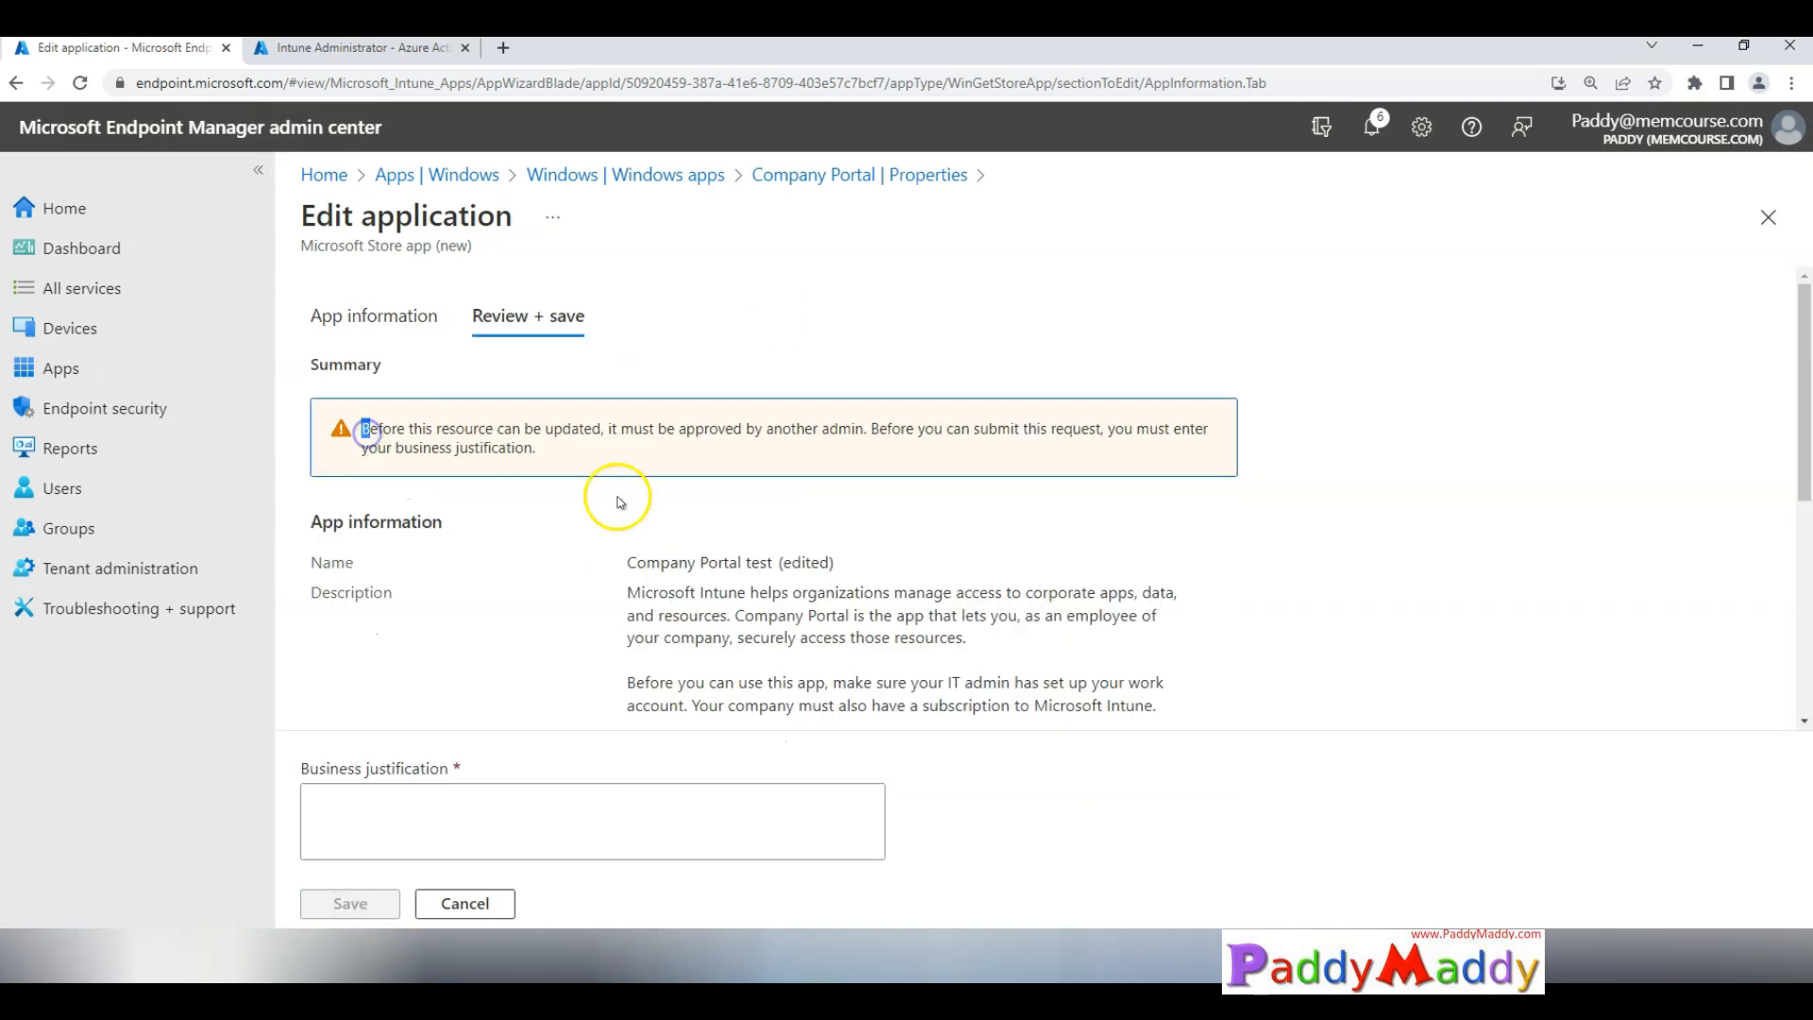
{"action": "left_click", "coordinate": [591, 820]}
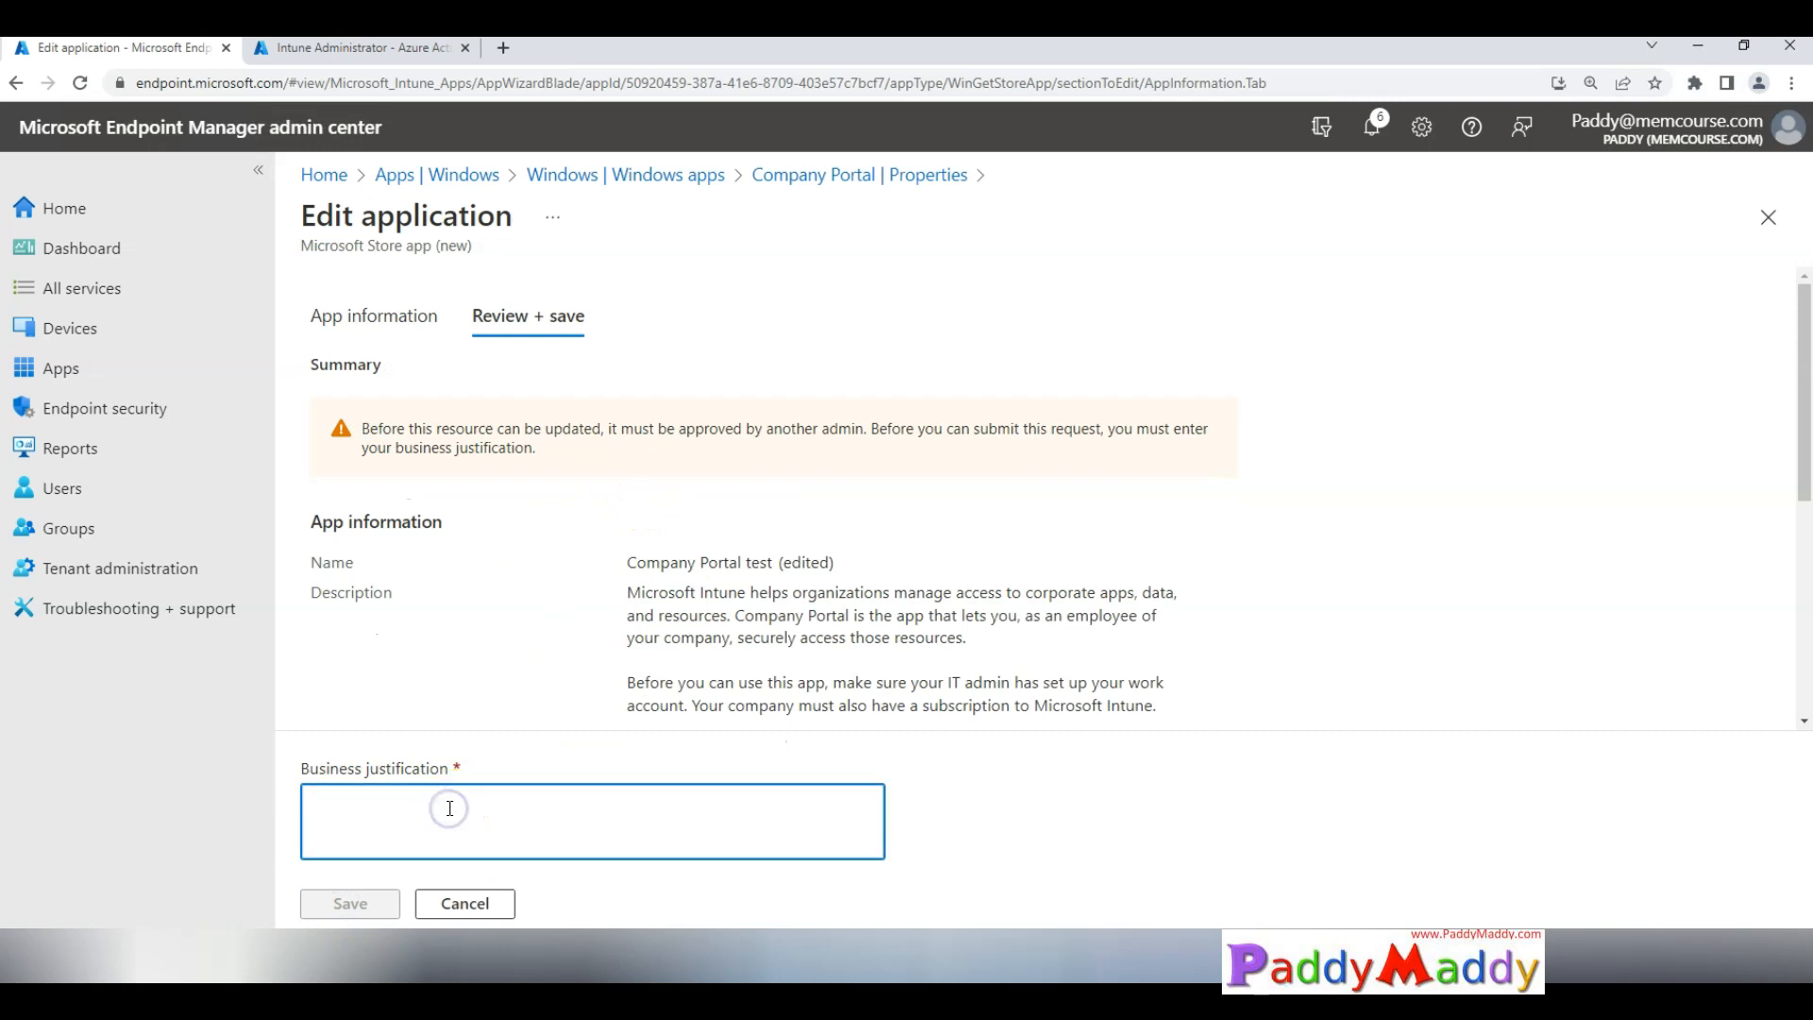
{"action": "type", "text": "Demo"}
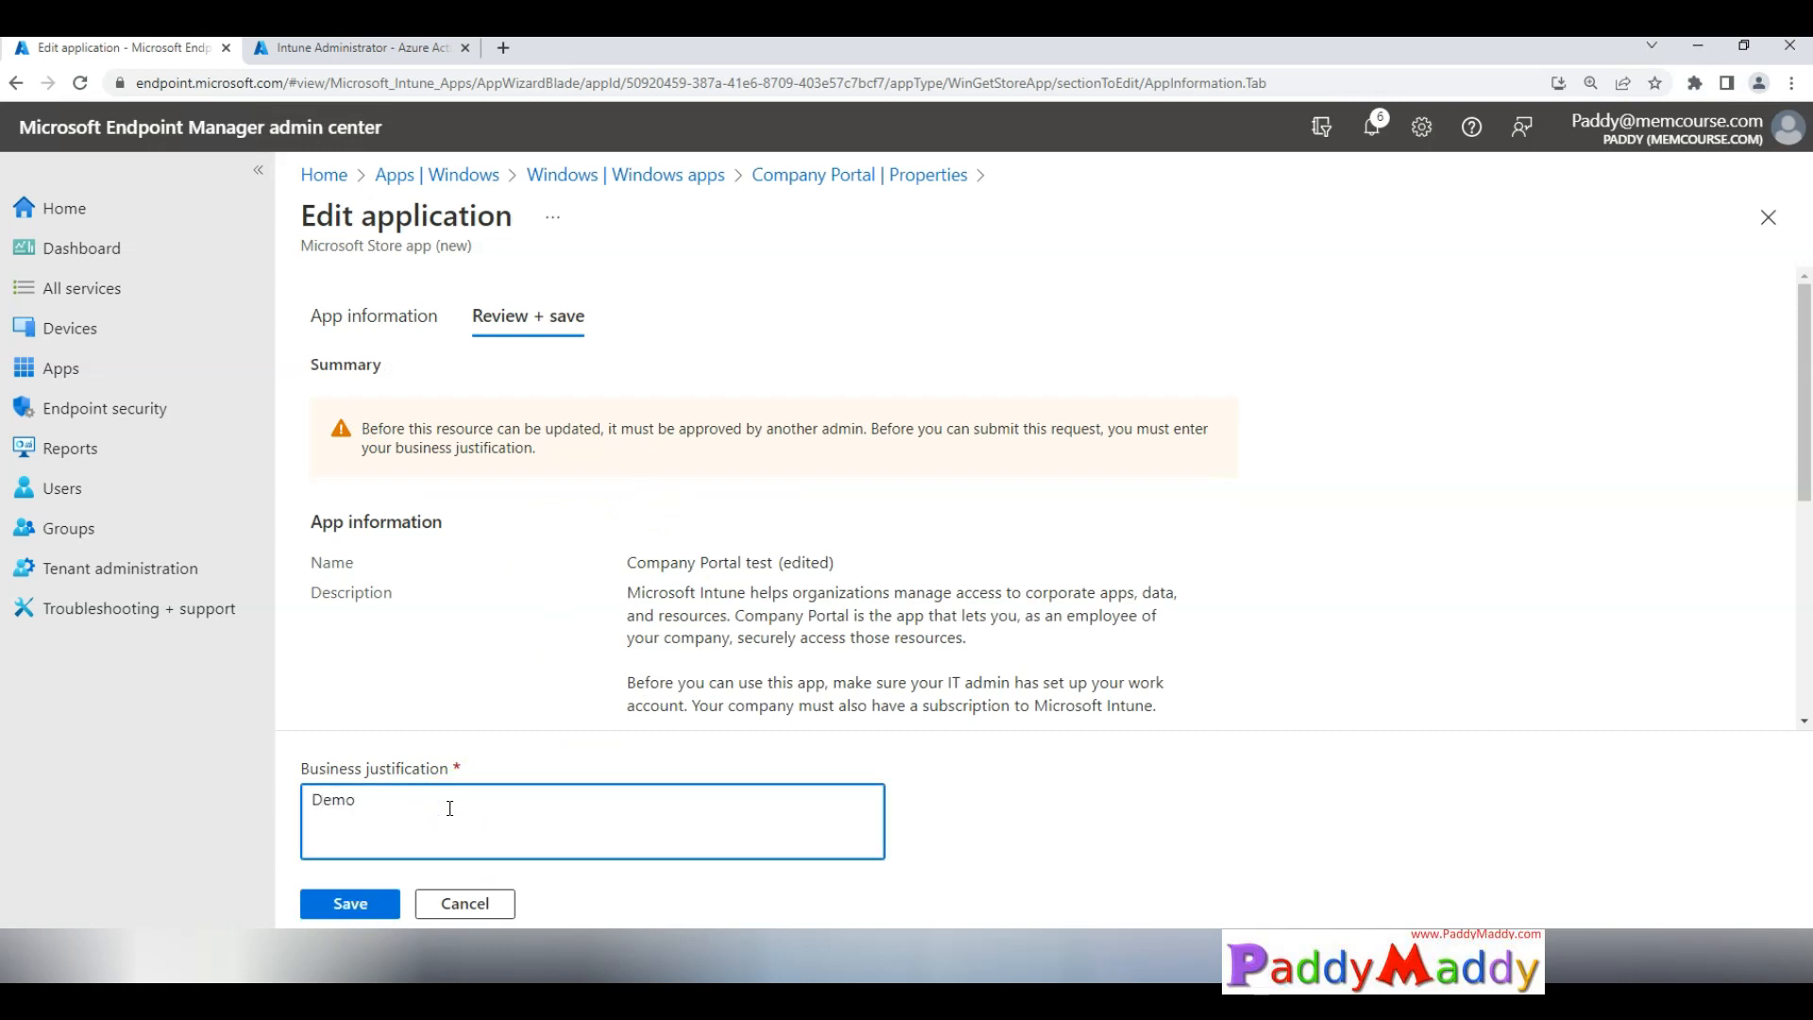
{"action": "left_click", "coordinate": [350, 903]}
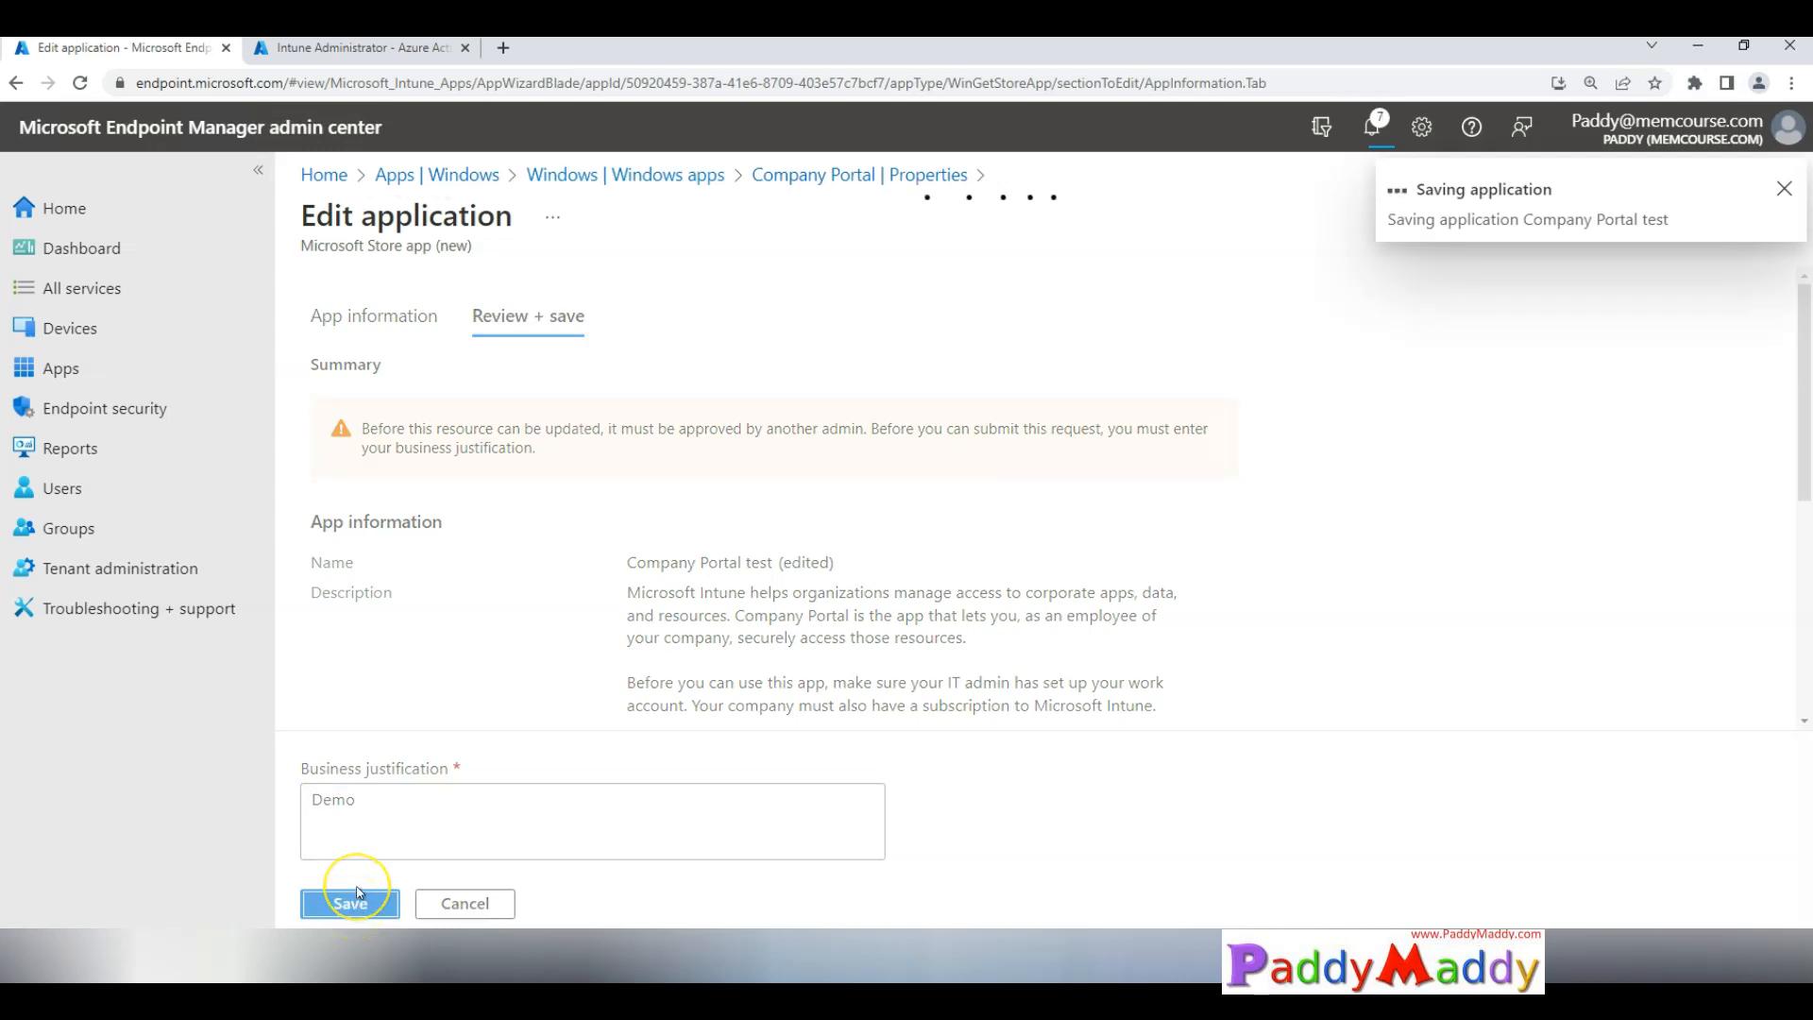
{"action": "left_click", "coordinate": [350, 903]}
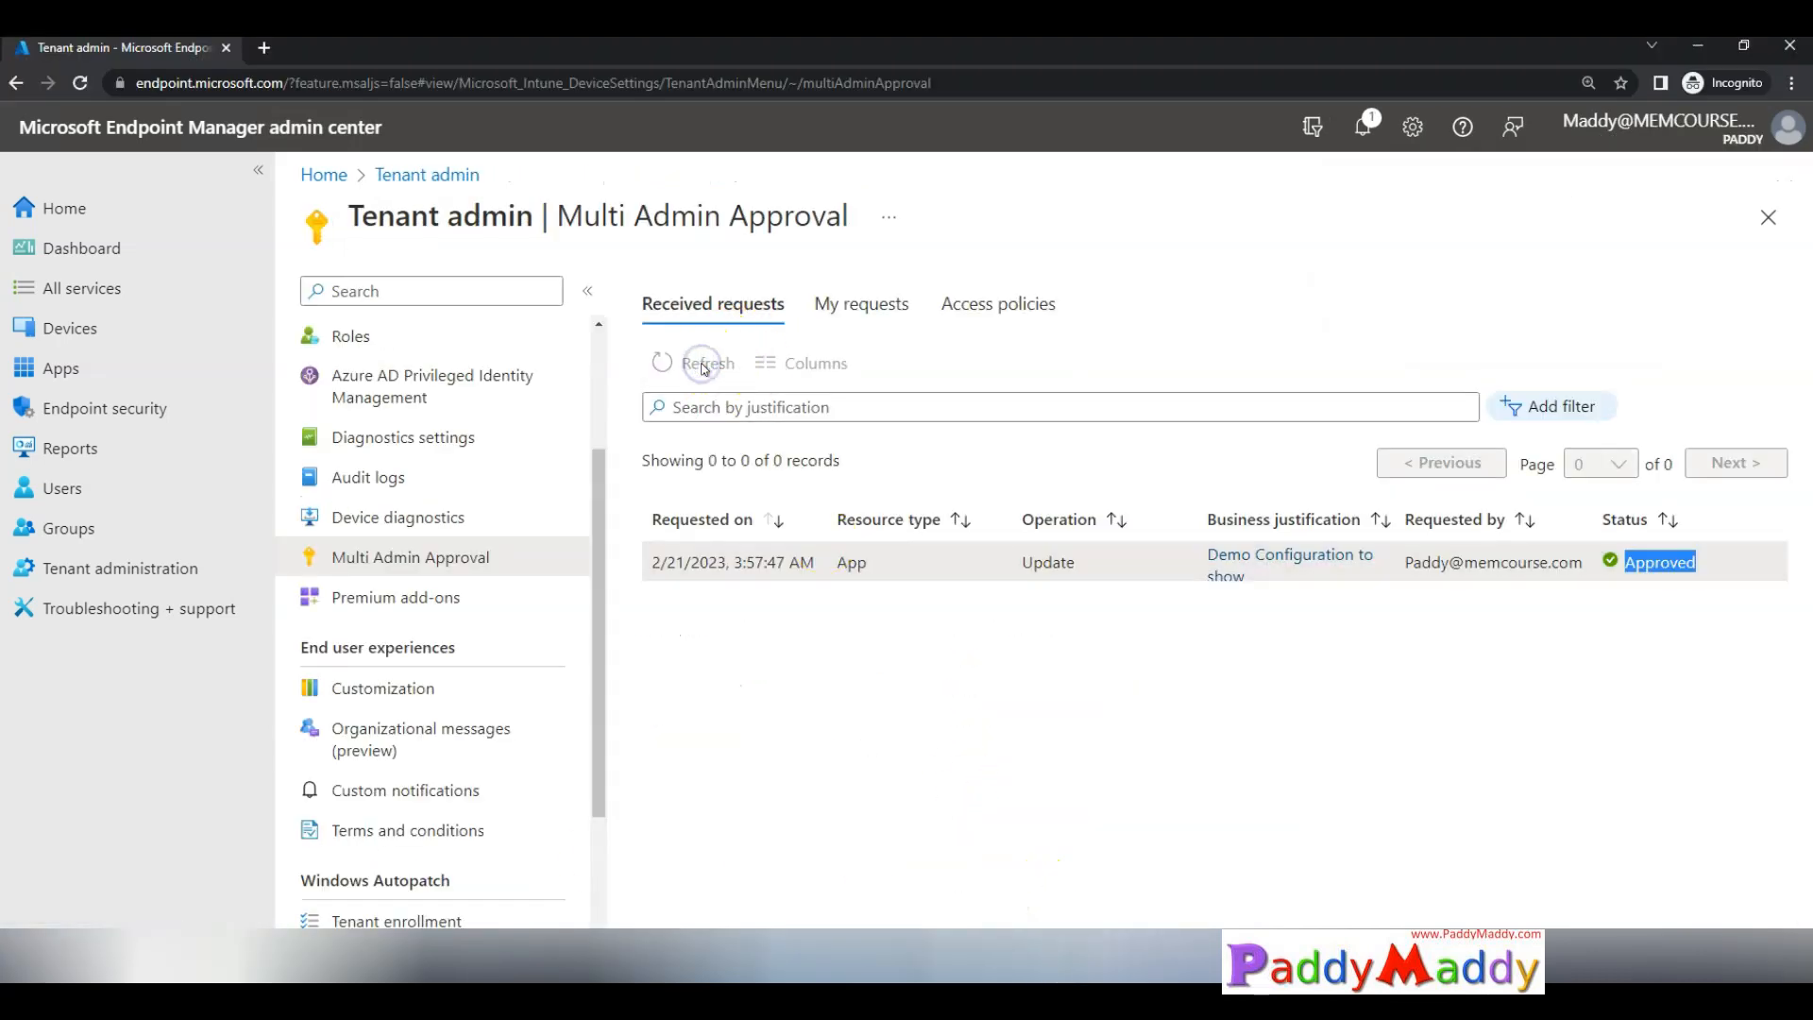
Step: Reject the Demo Company Portal rename request with approver note 'not approved', then refresh the list
{"action": "left_click", "coordinate": [706, 361]}
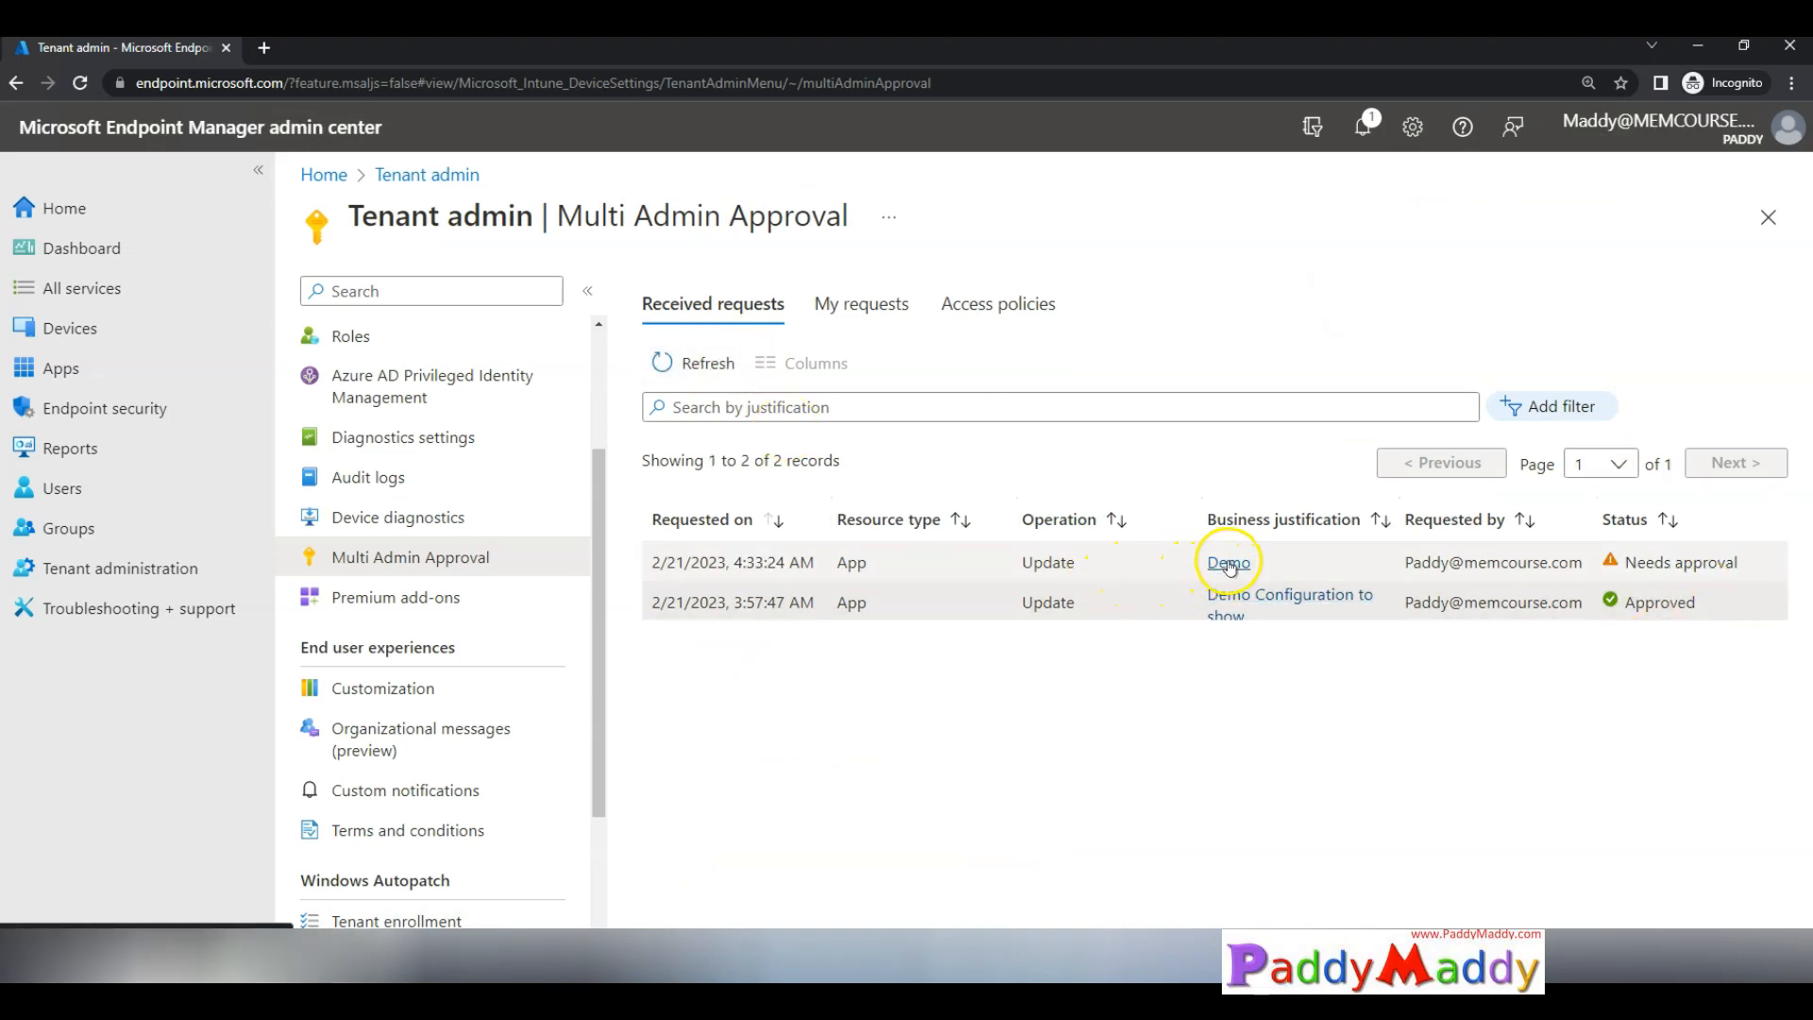
{"action": "left_click", "coordinate": [1227, 562]}
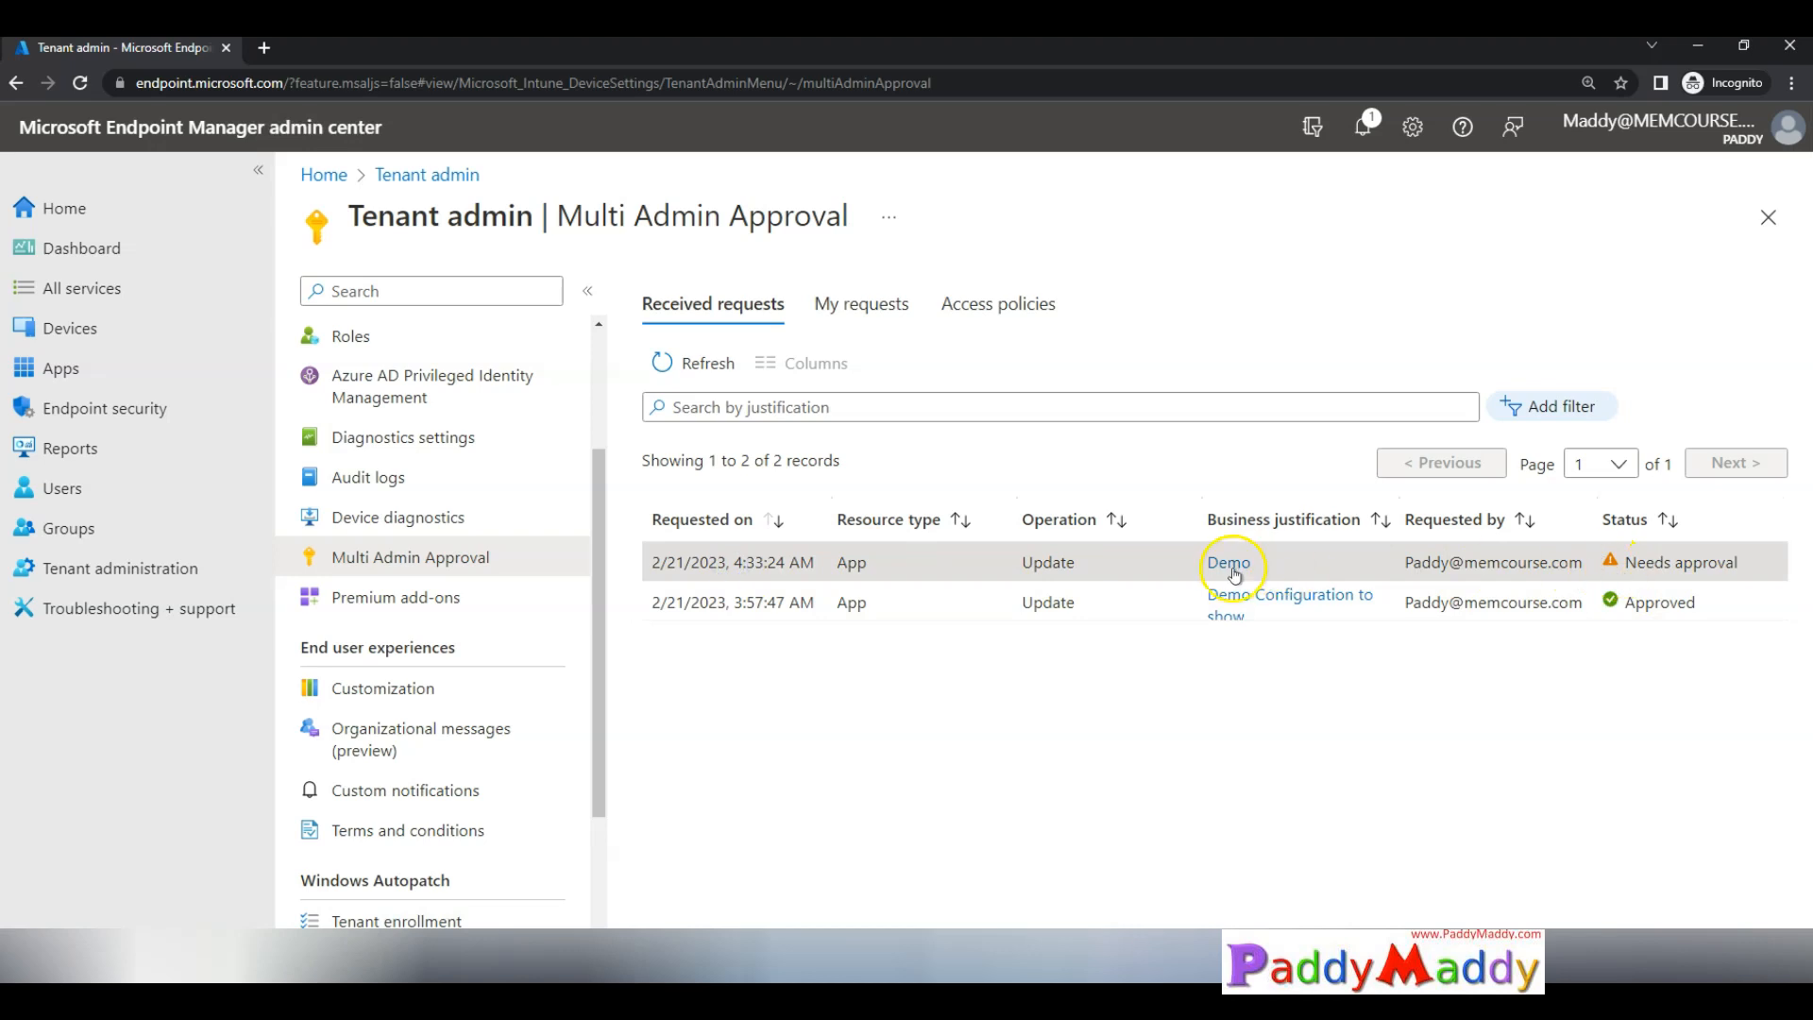
{"action": "left_click", "coordinate": [1229, 562]}
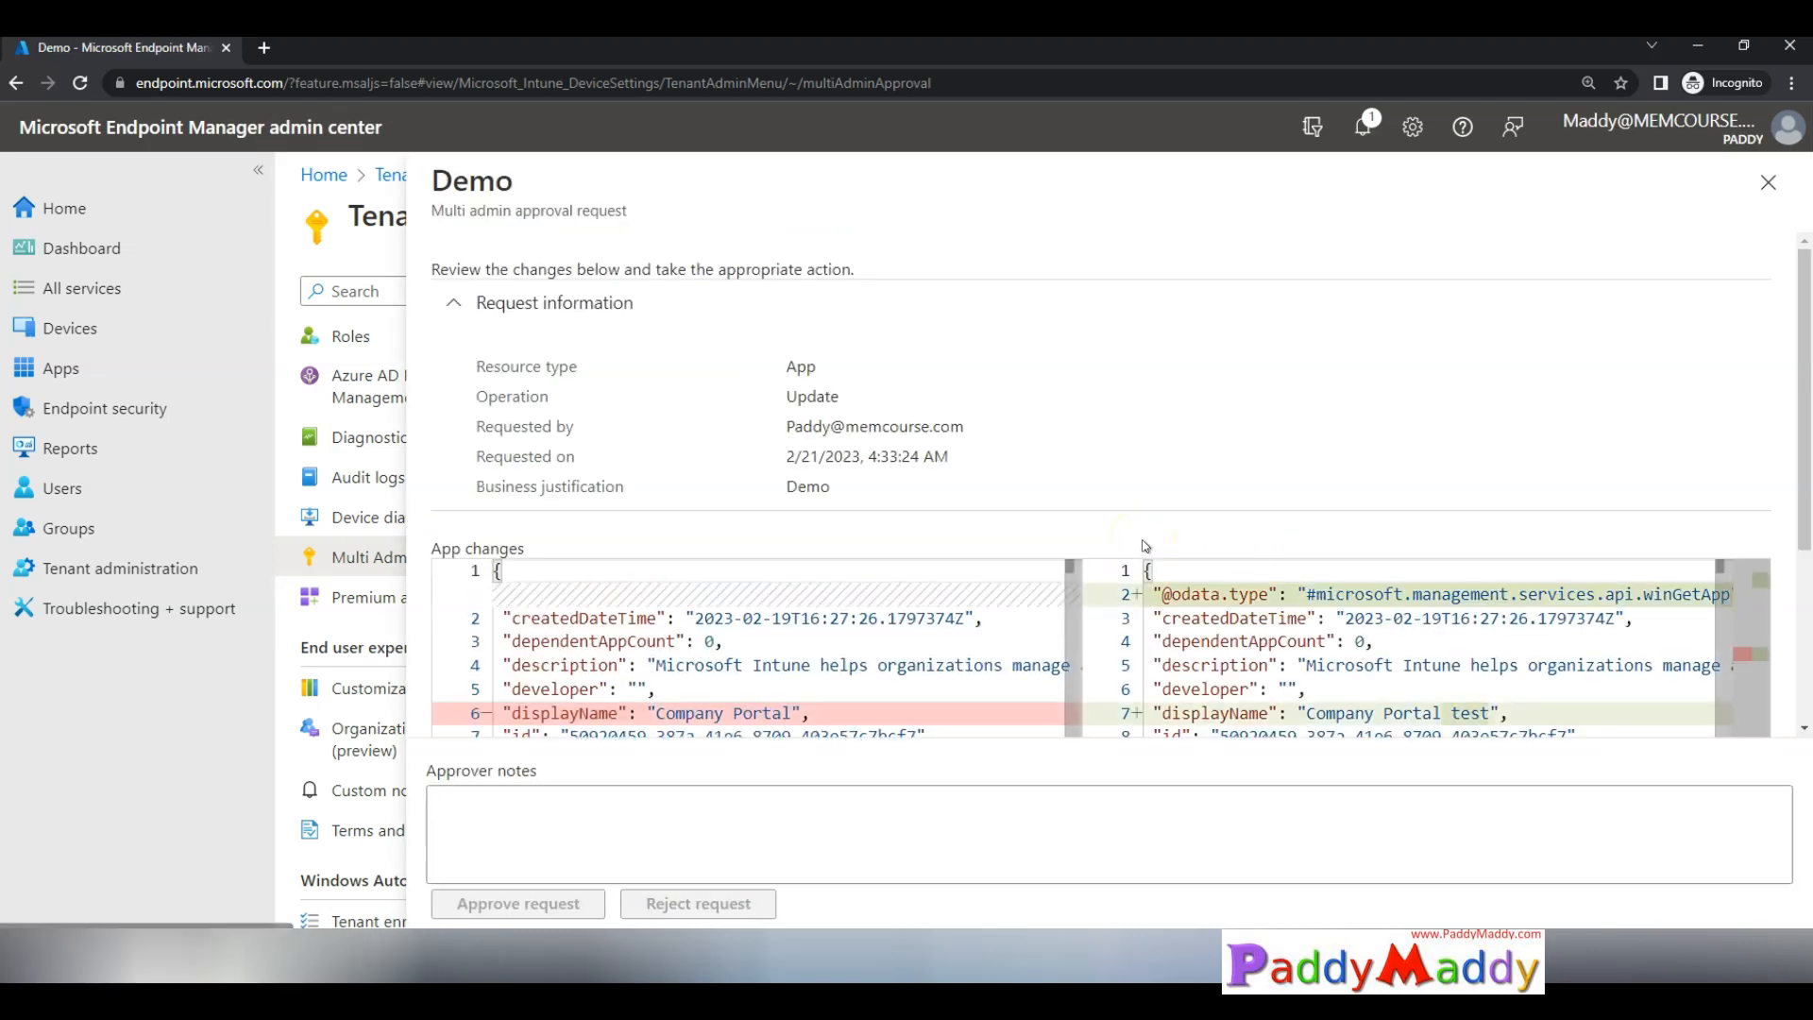
{"action": "left_click", "coordinate": [560, 834]}
{"action": "type", "text": "not appr"}
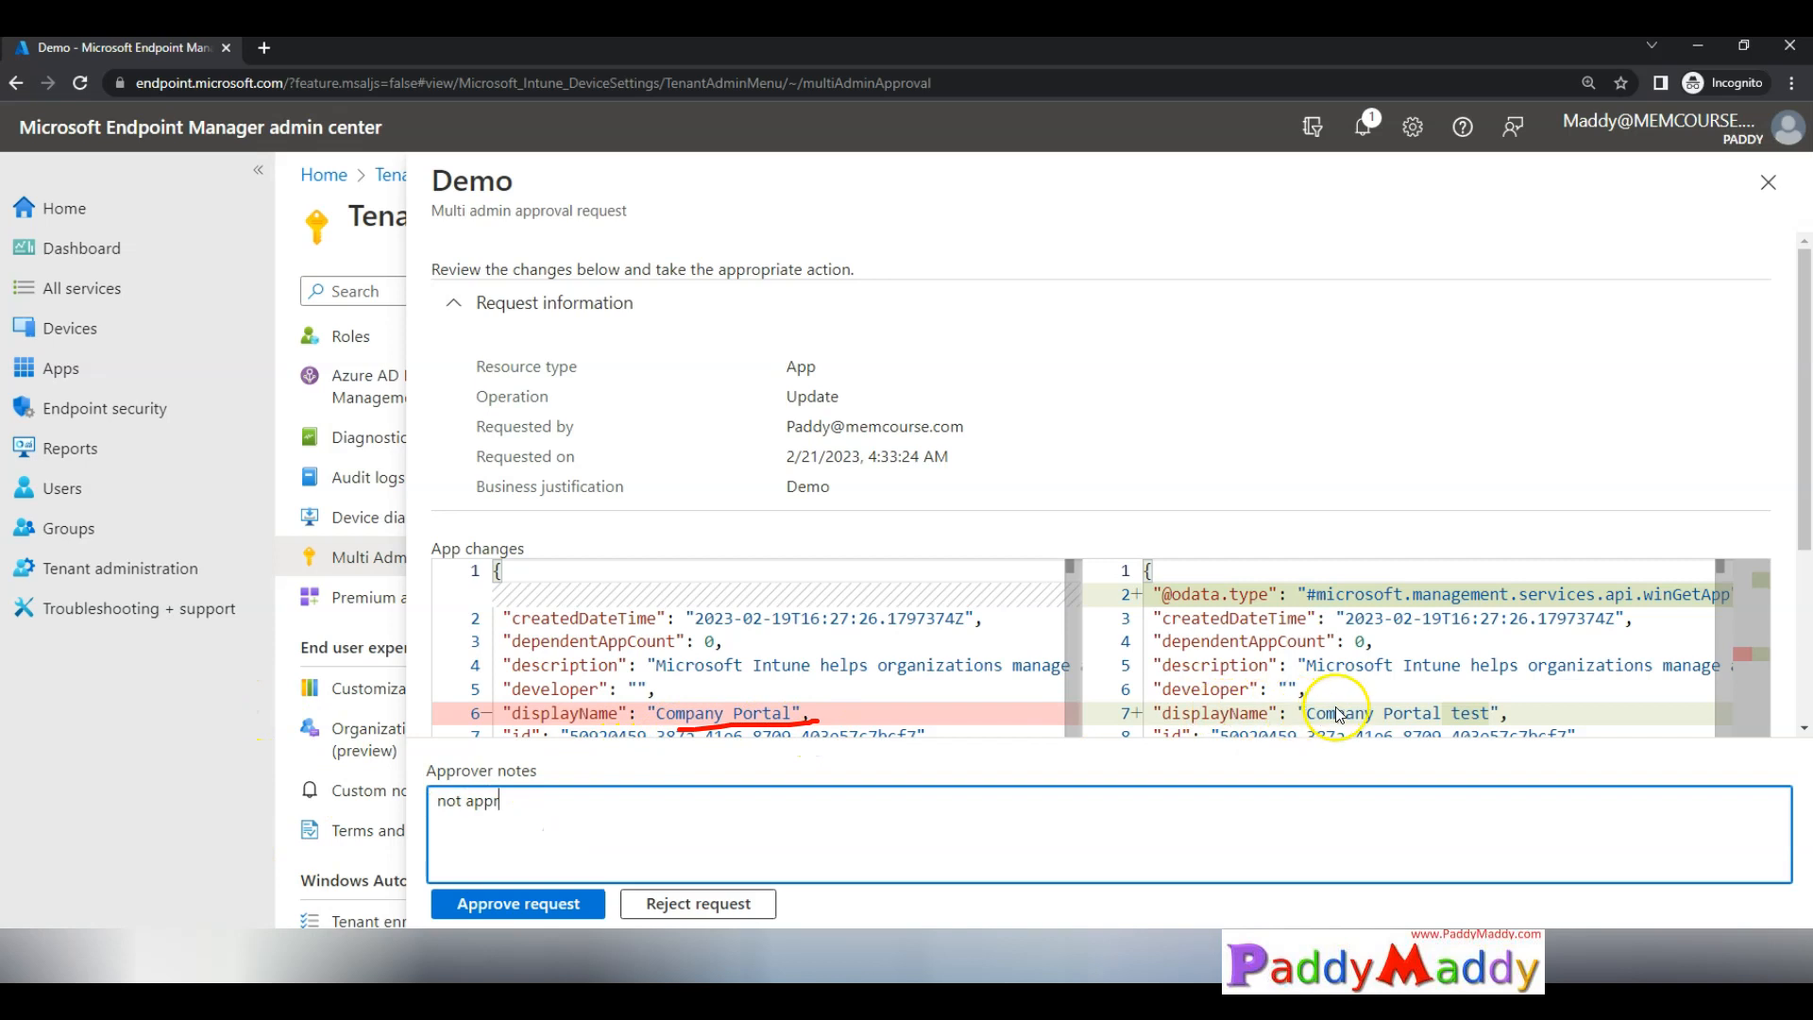
{"action": "type", "text": "o"}
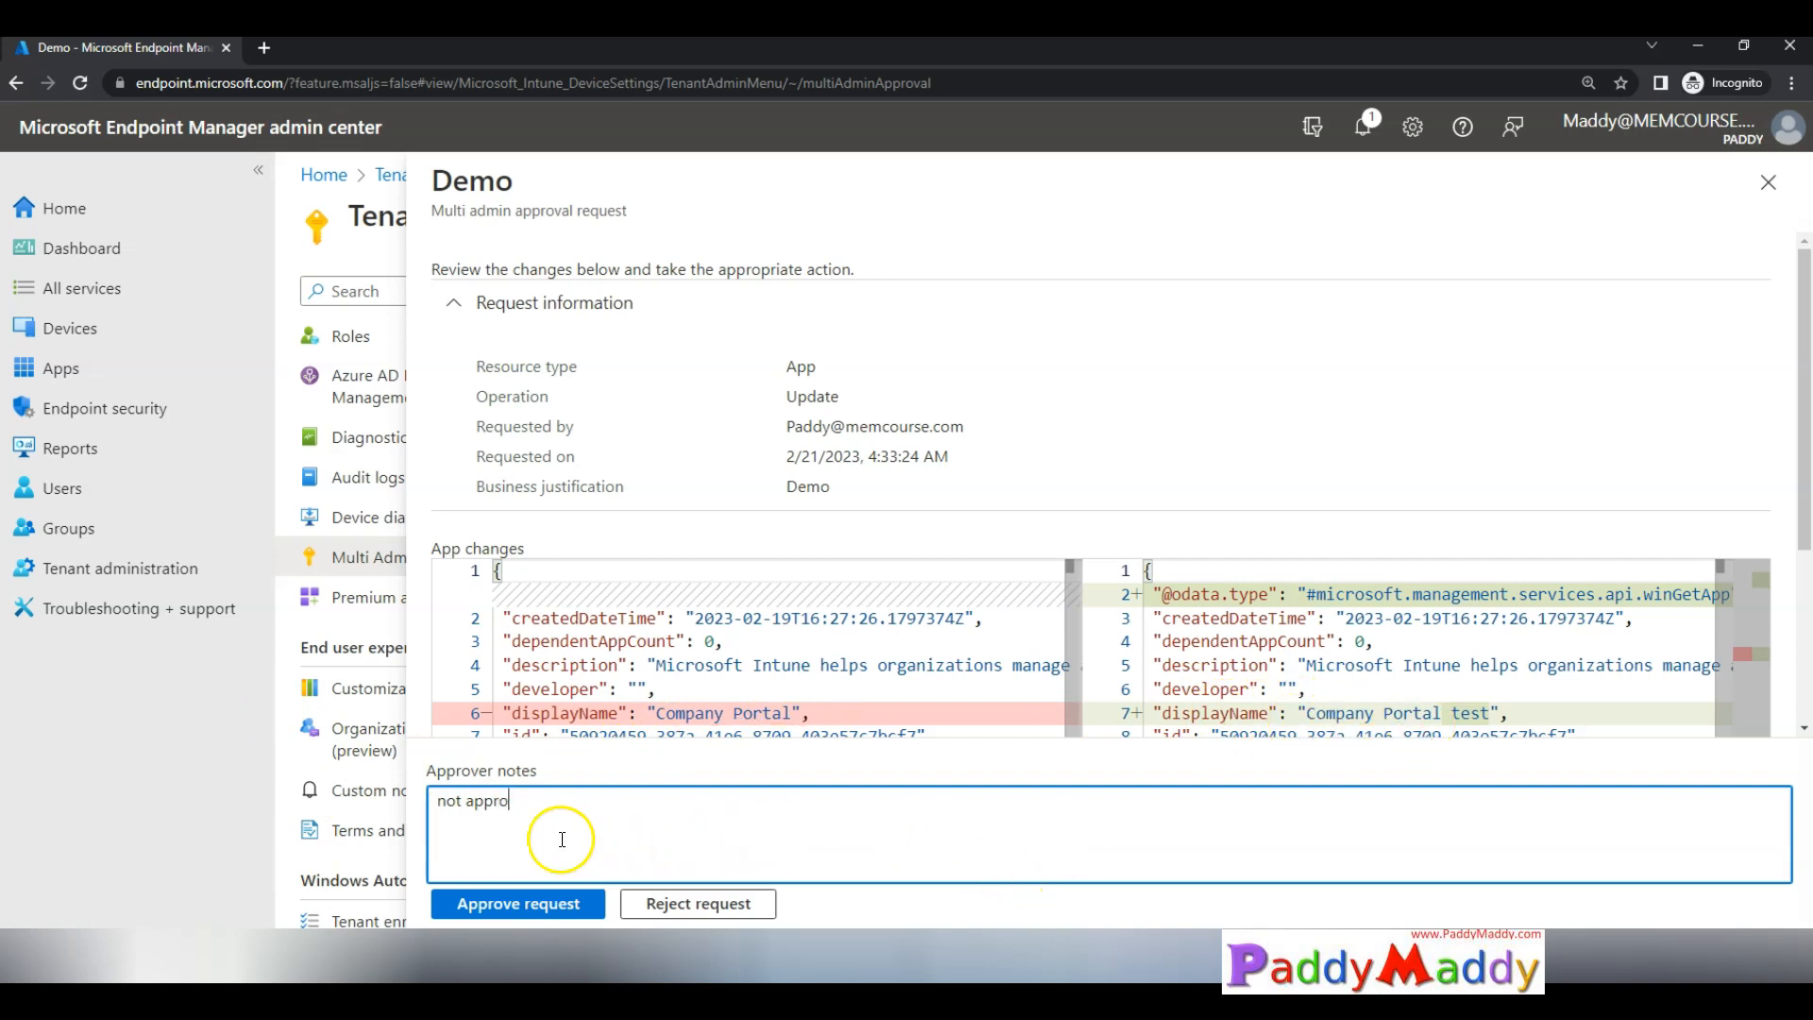
{"action": "left_click", "coordinate": [697, 902]}
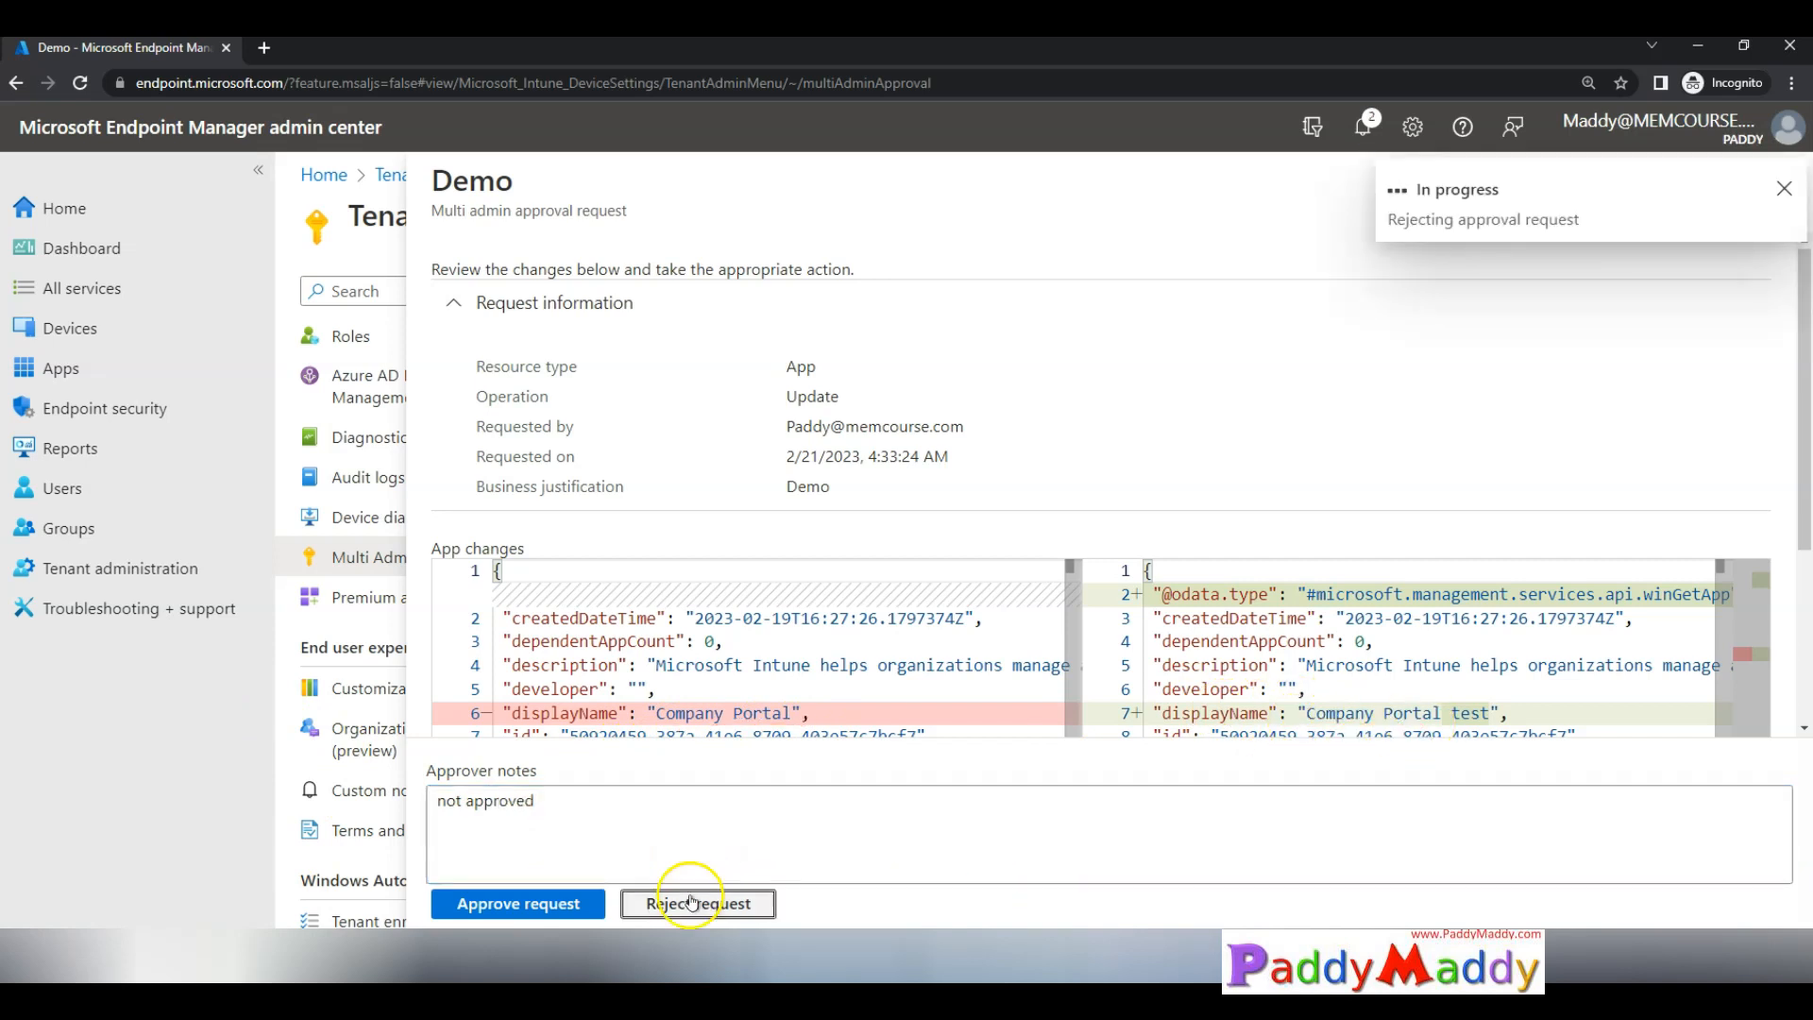
{"action": "left_click", "coordinate": [697, 903]}
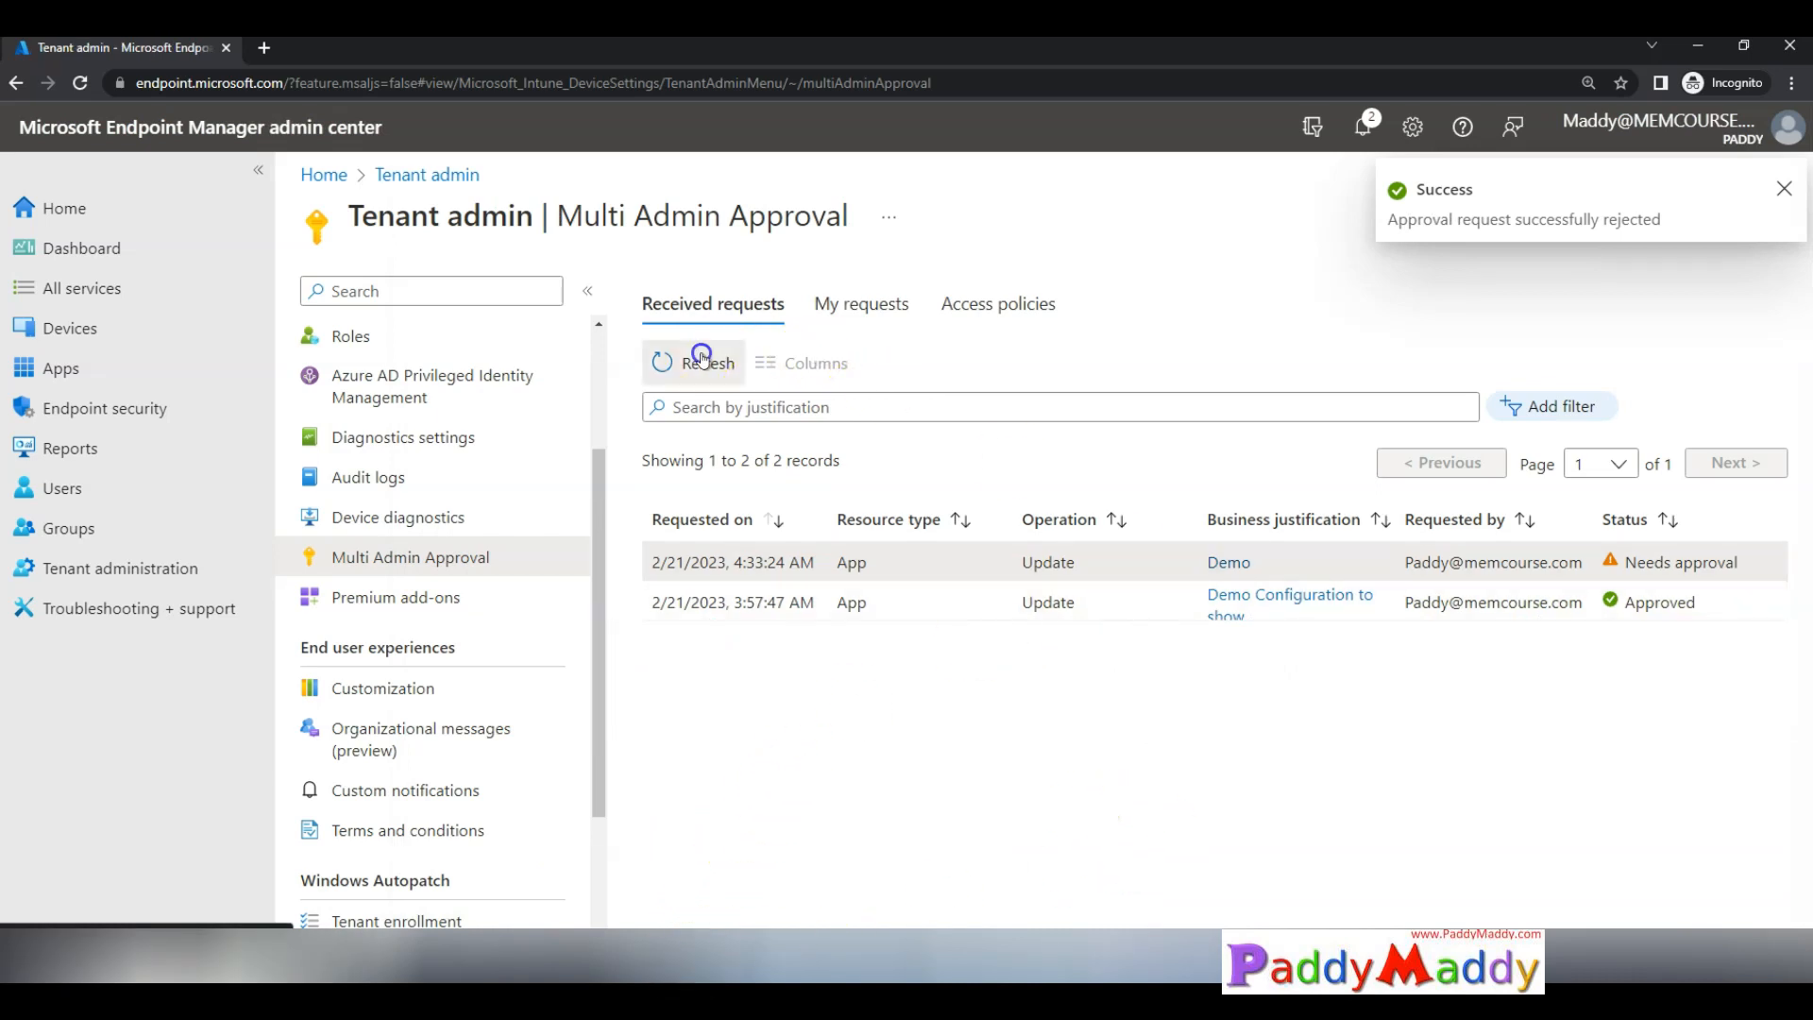
{"action": "left_click", "coordinate": [694, 361]}
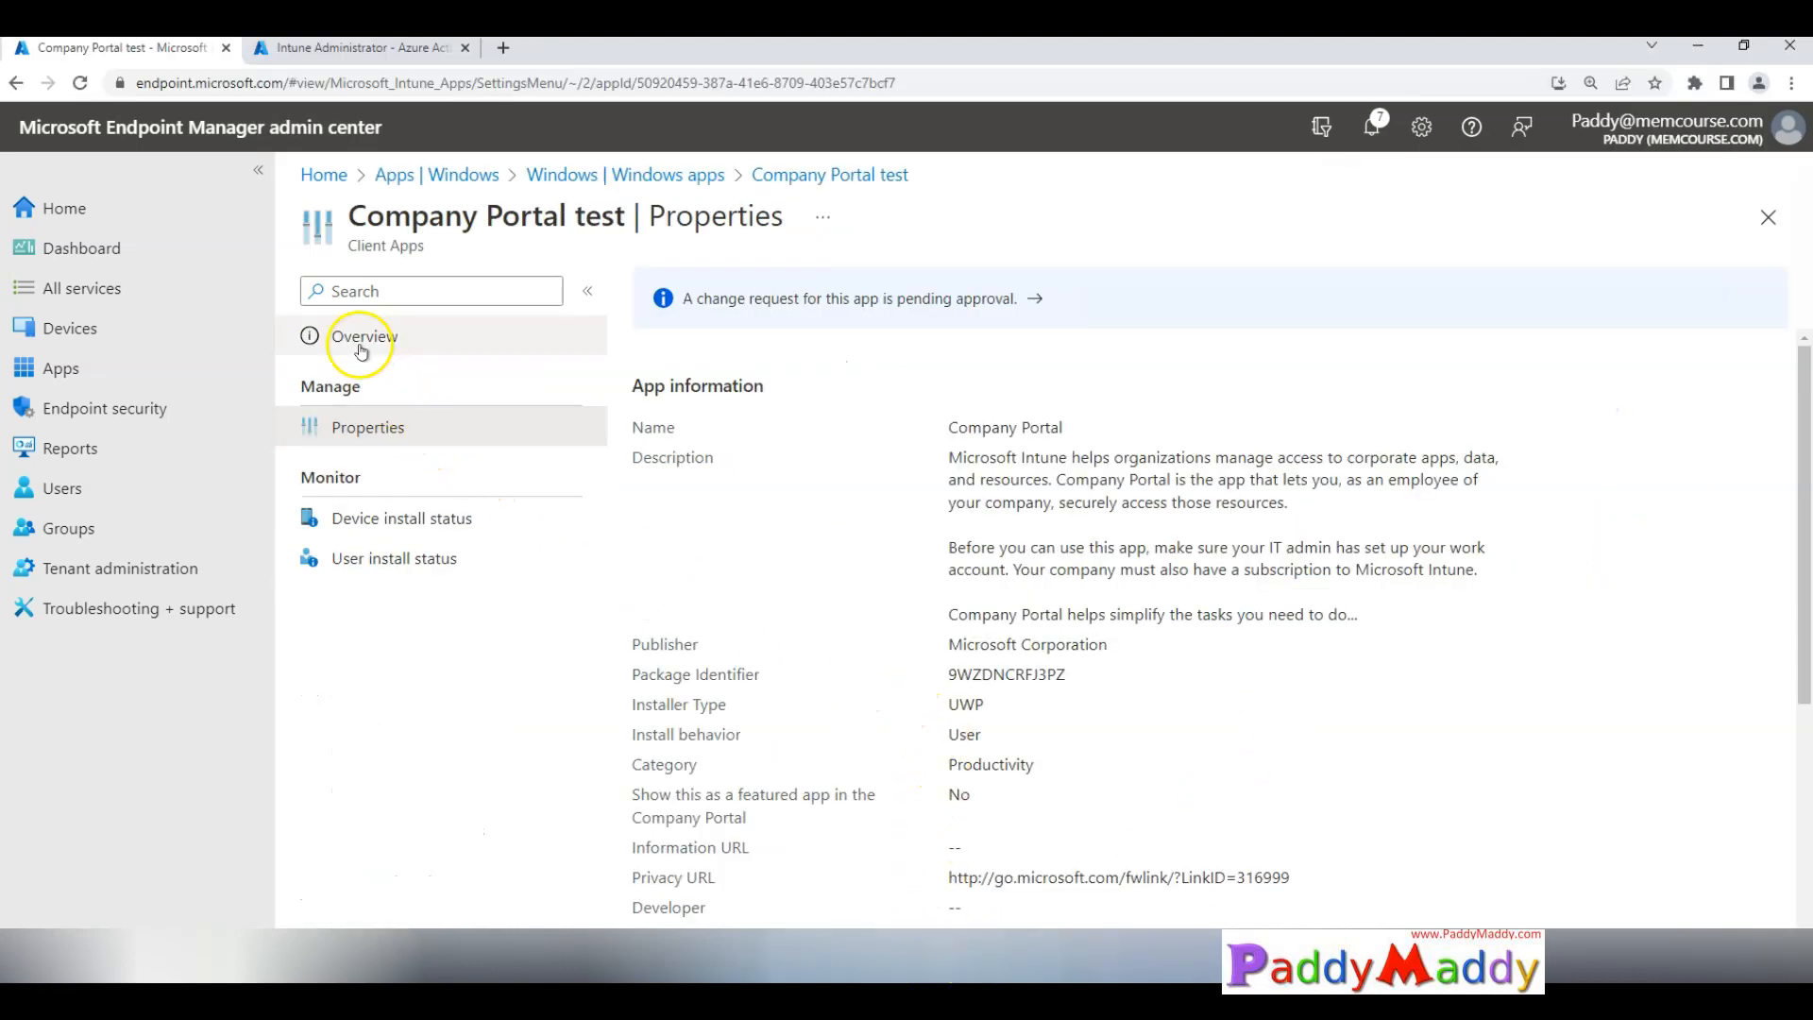
Step: Return to the Company Portal test app overview and dismiss the failed edit notification
{"action": "left_click", "coordinate": [119, 567]}
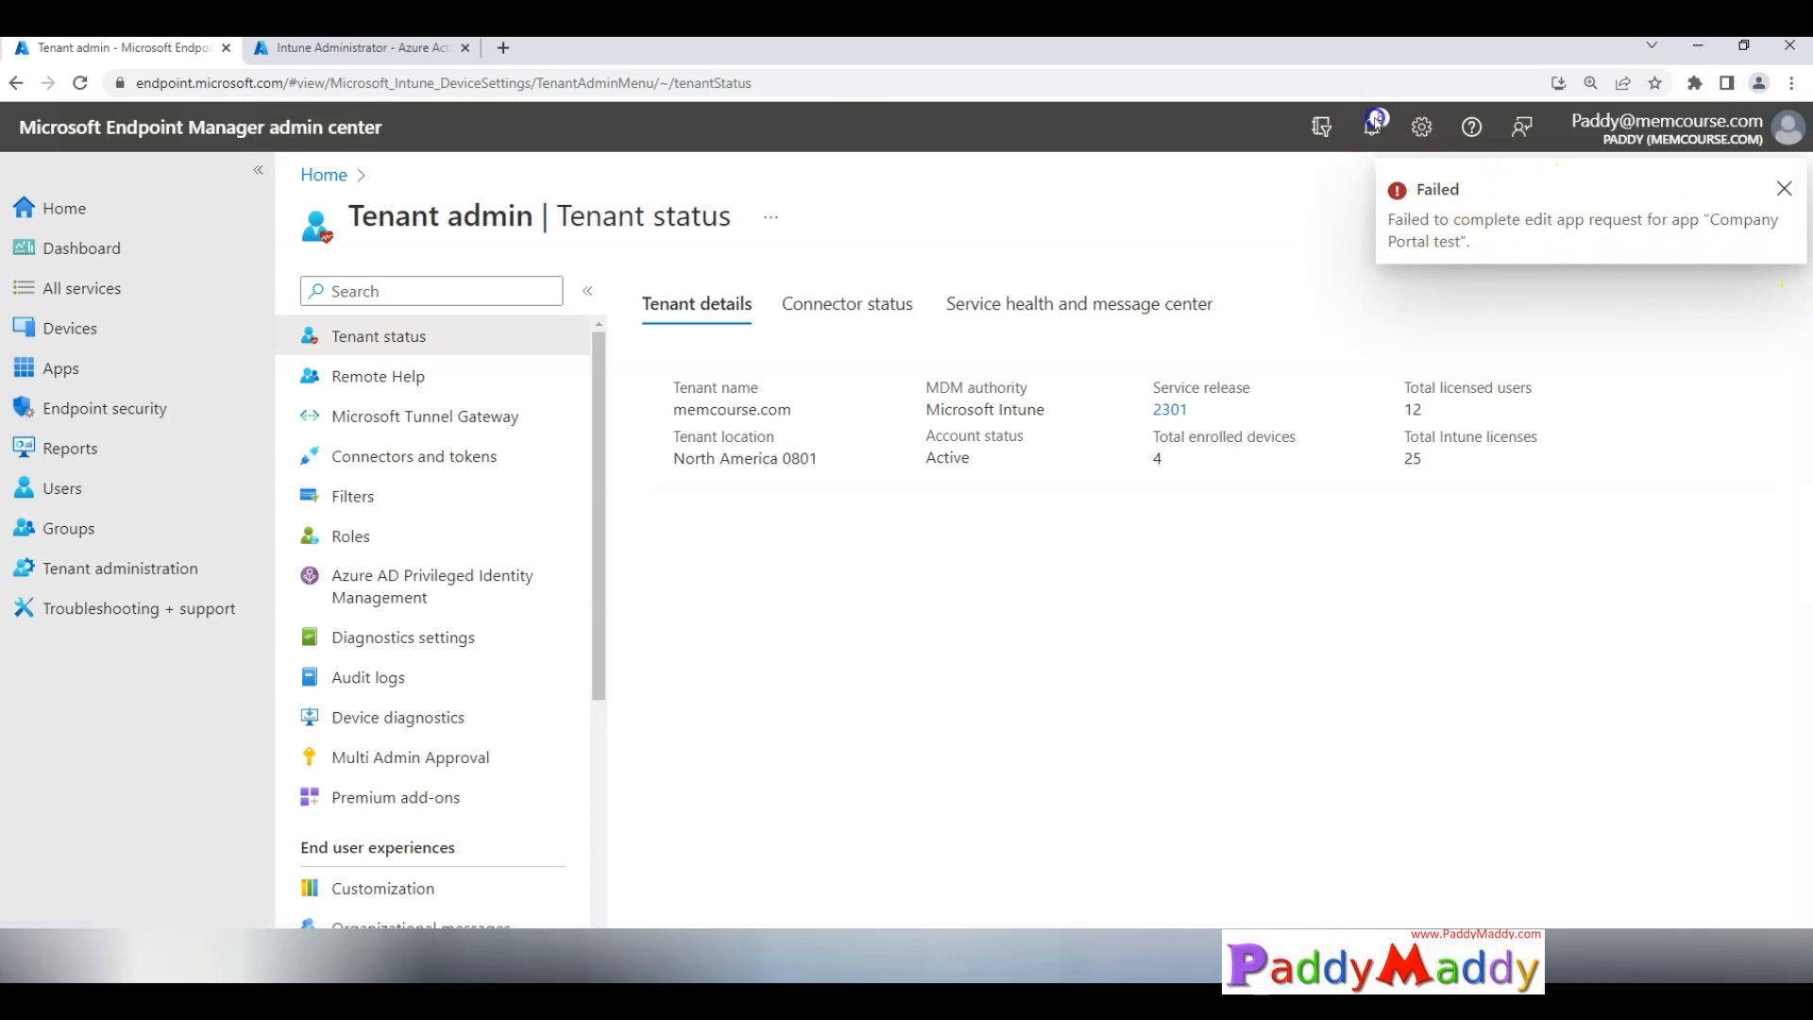
{"action": "left_click", "coordinate": [1371, 127]}
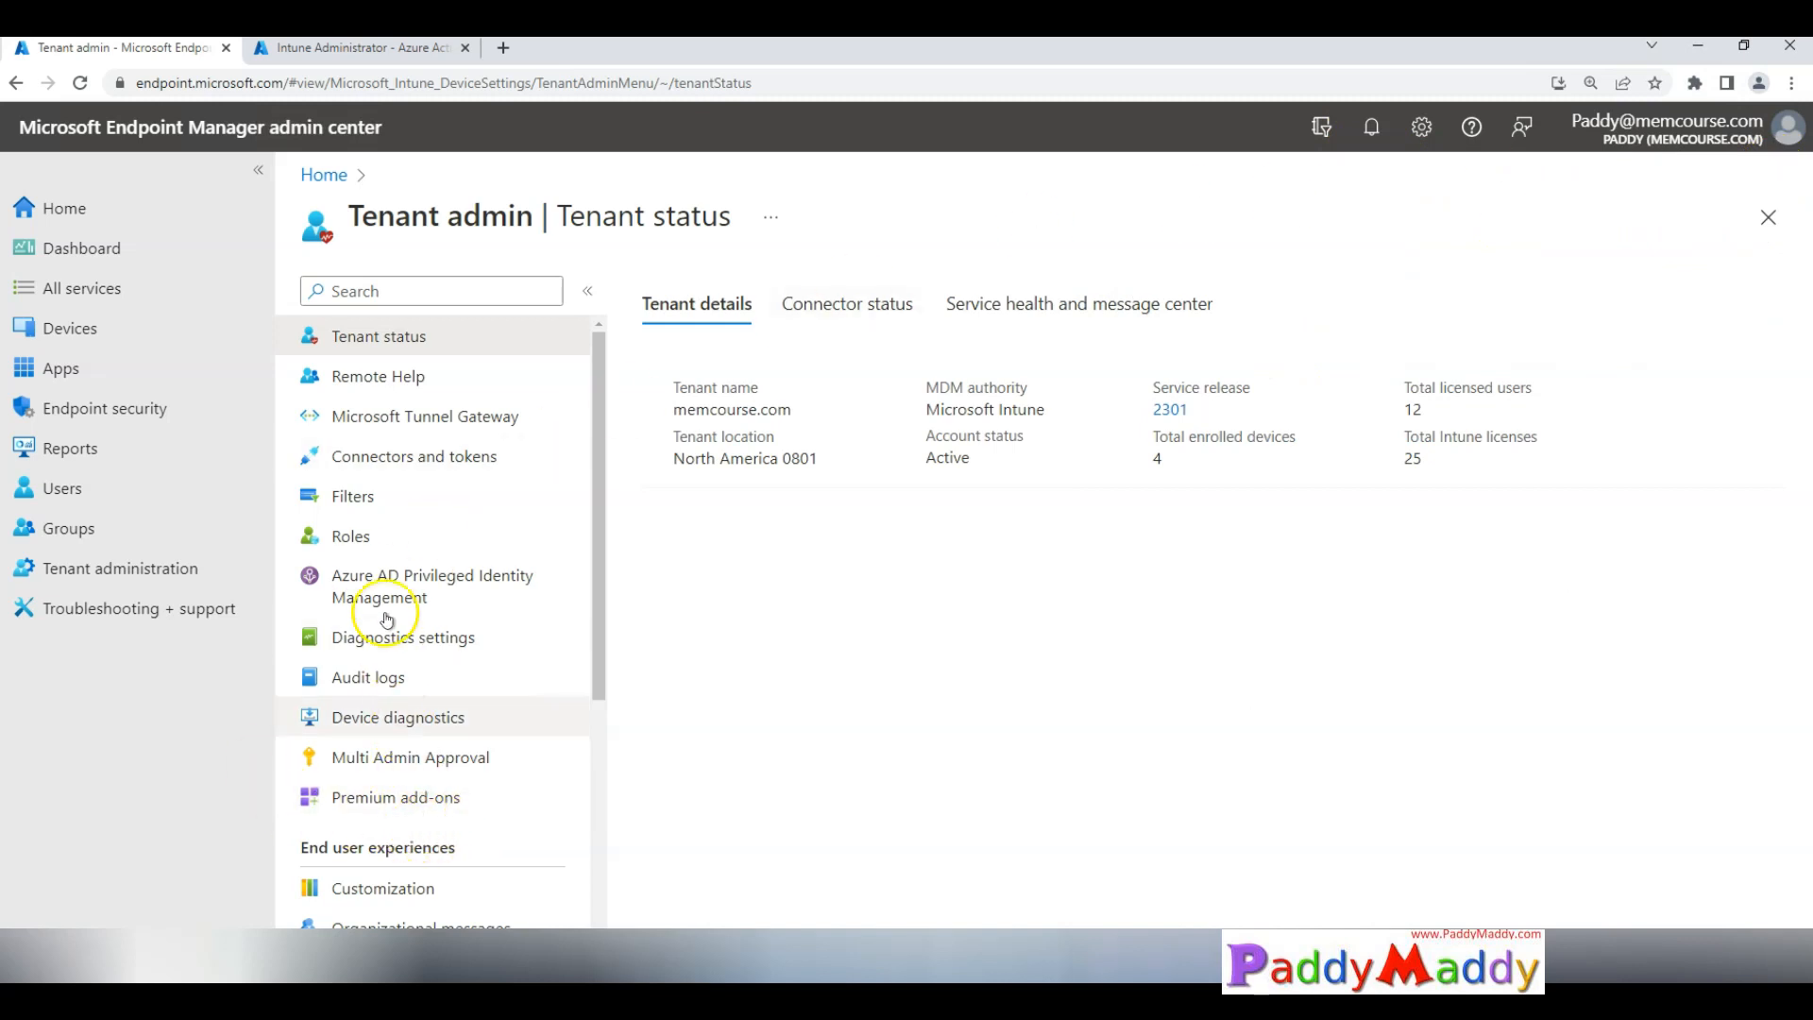
{"action": "left_click", "coordinate": [409, 756]}
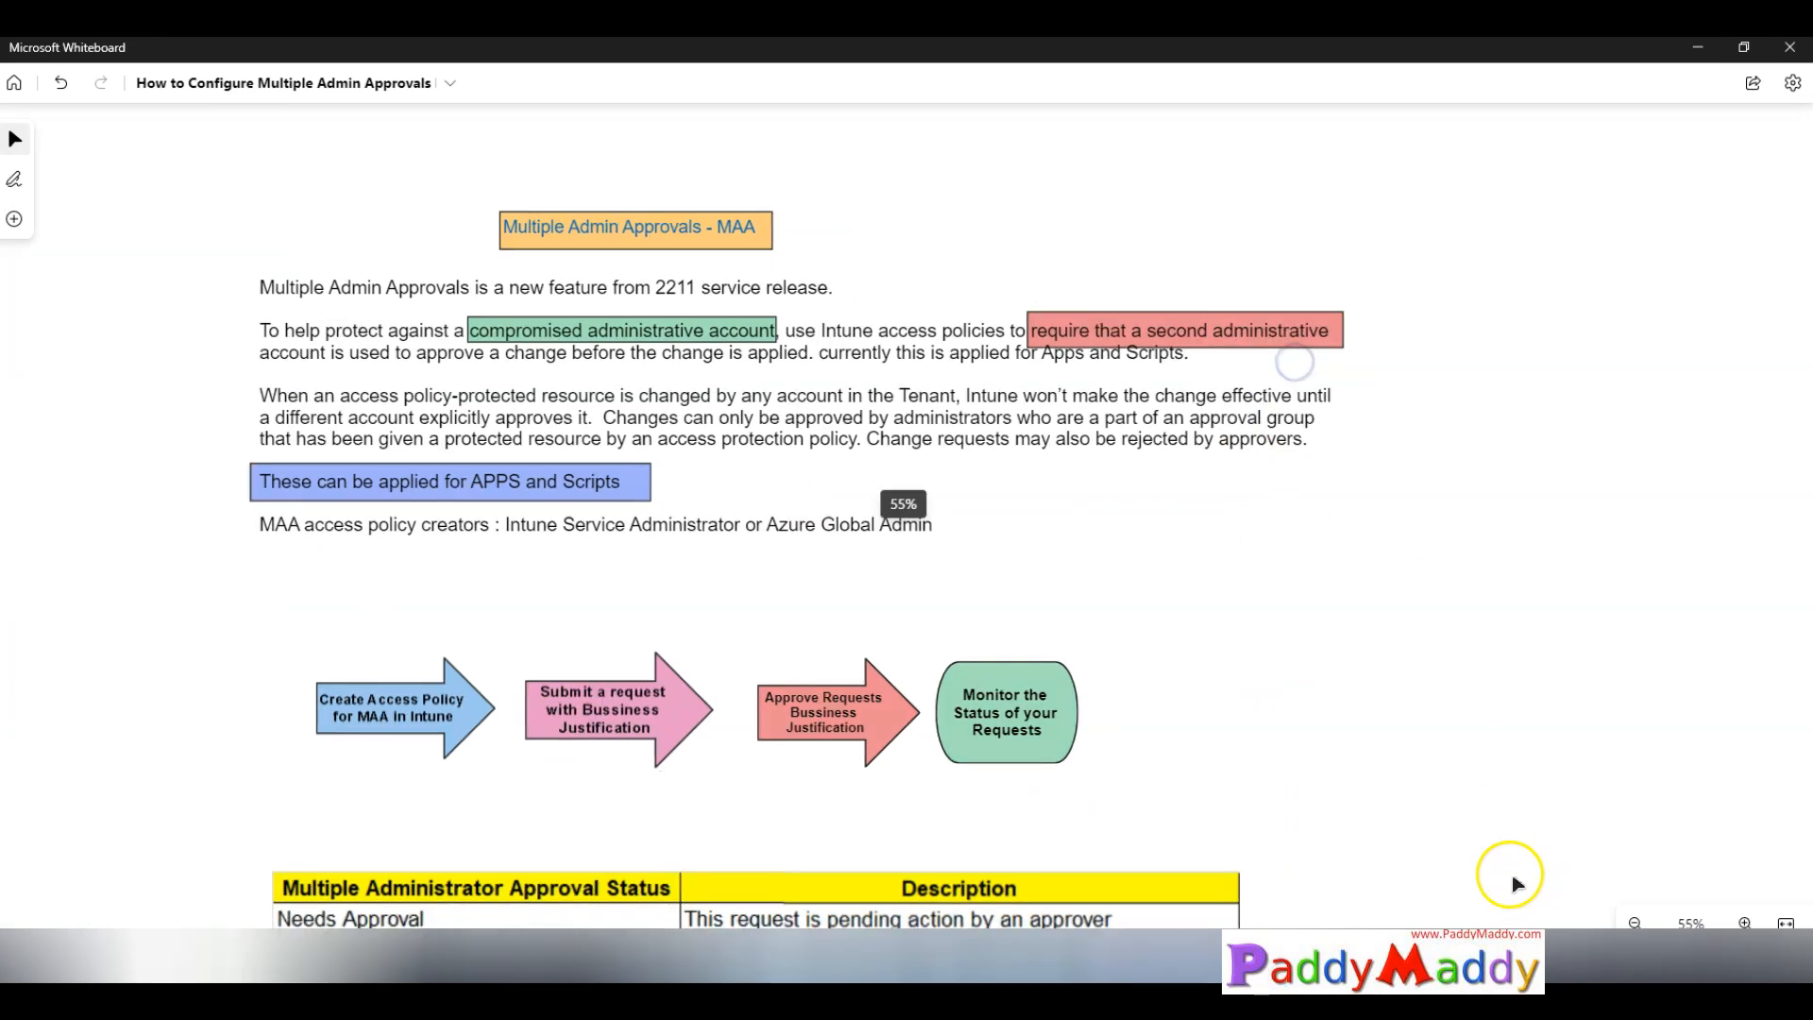
{"action": "scroll", "scroll_direction": "down", "scroll_amount": 3}
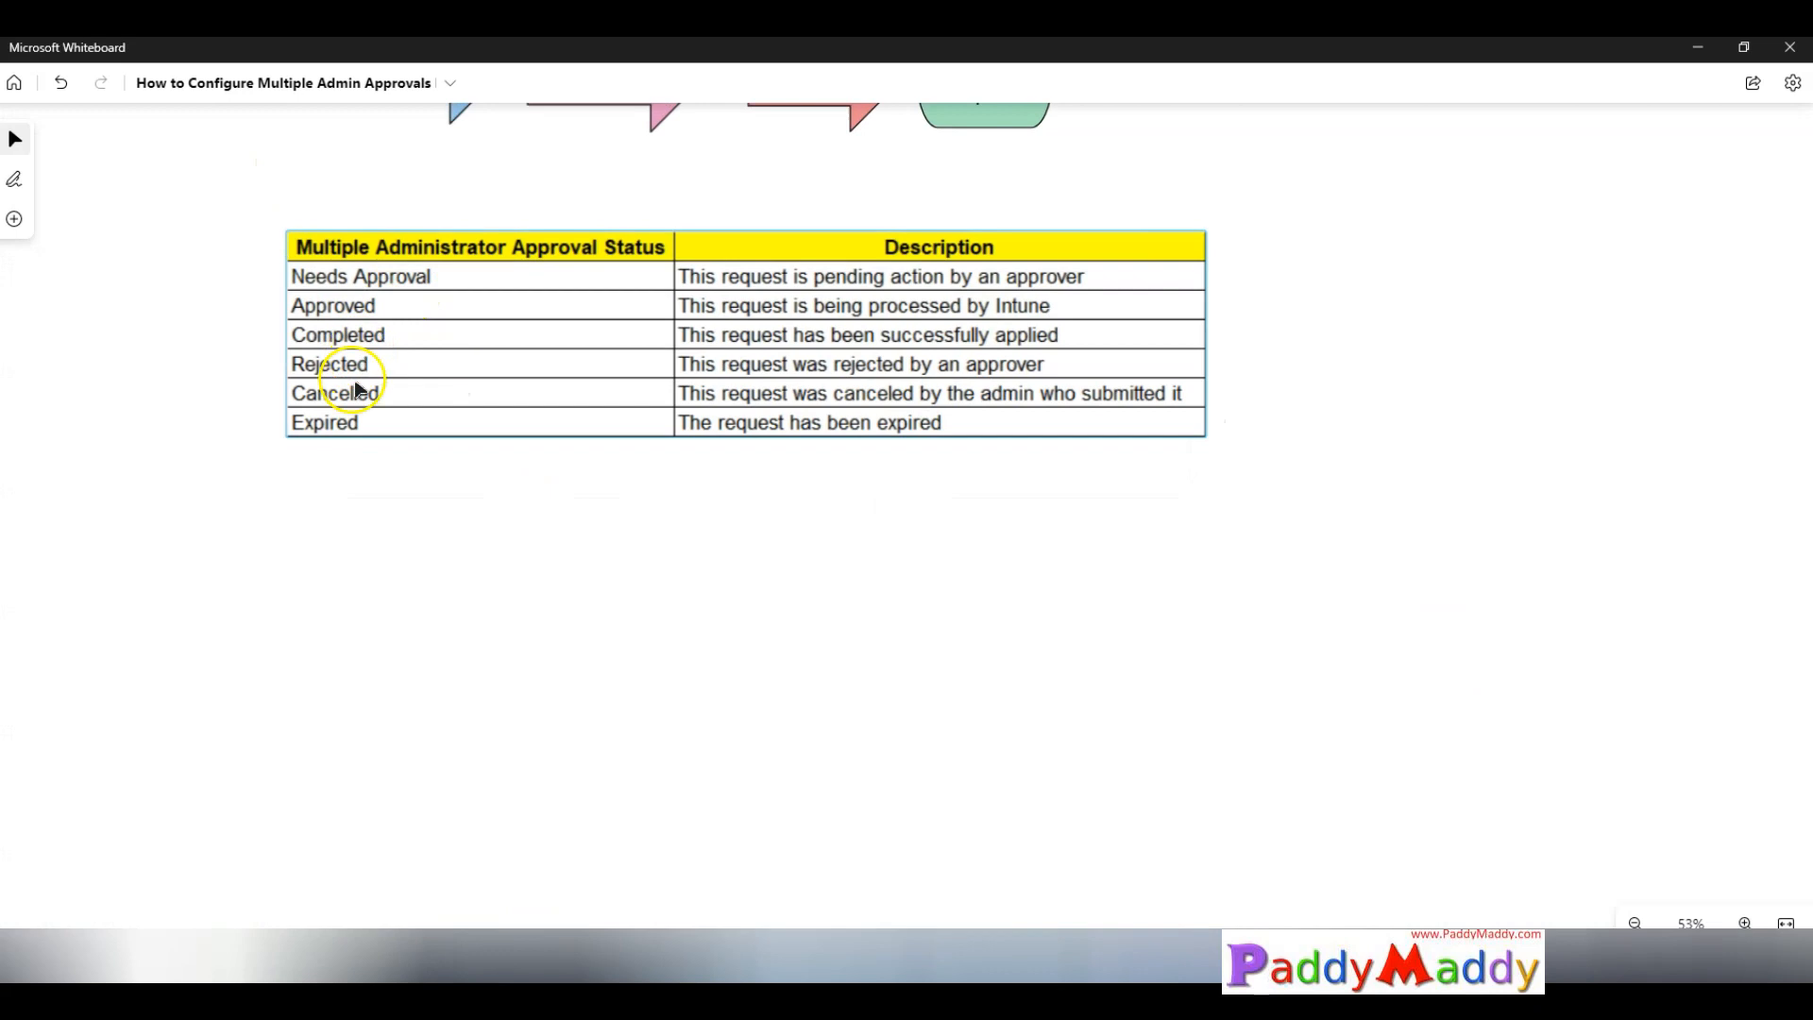
{"action": "mouse_move", "coordinate": [335, 433]}
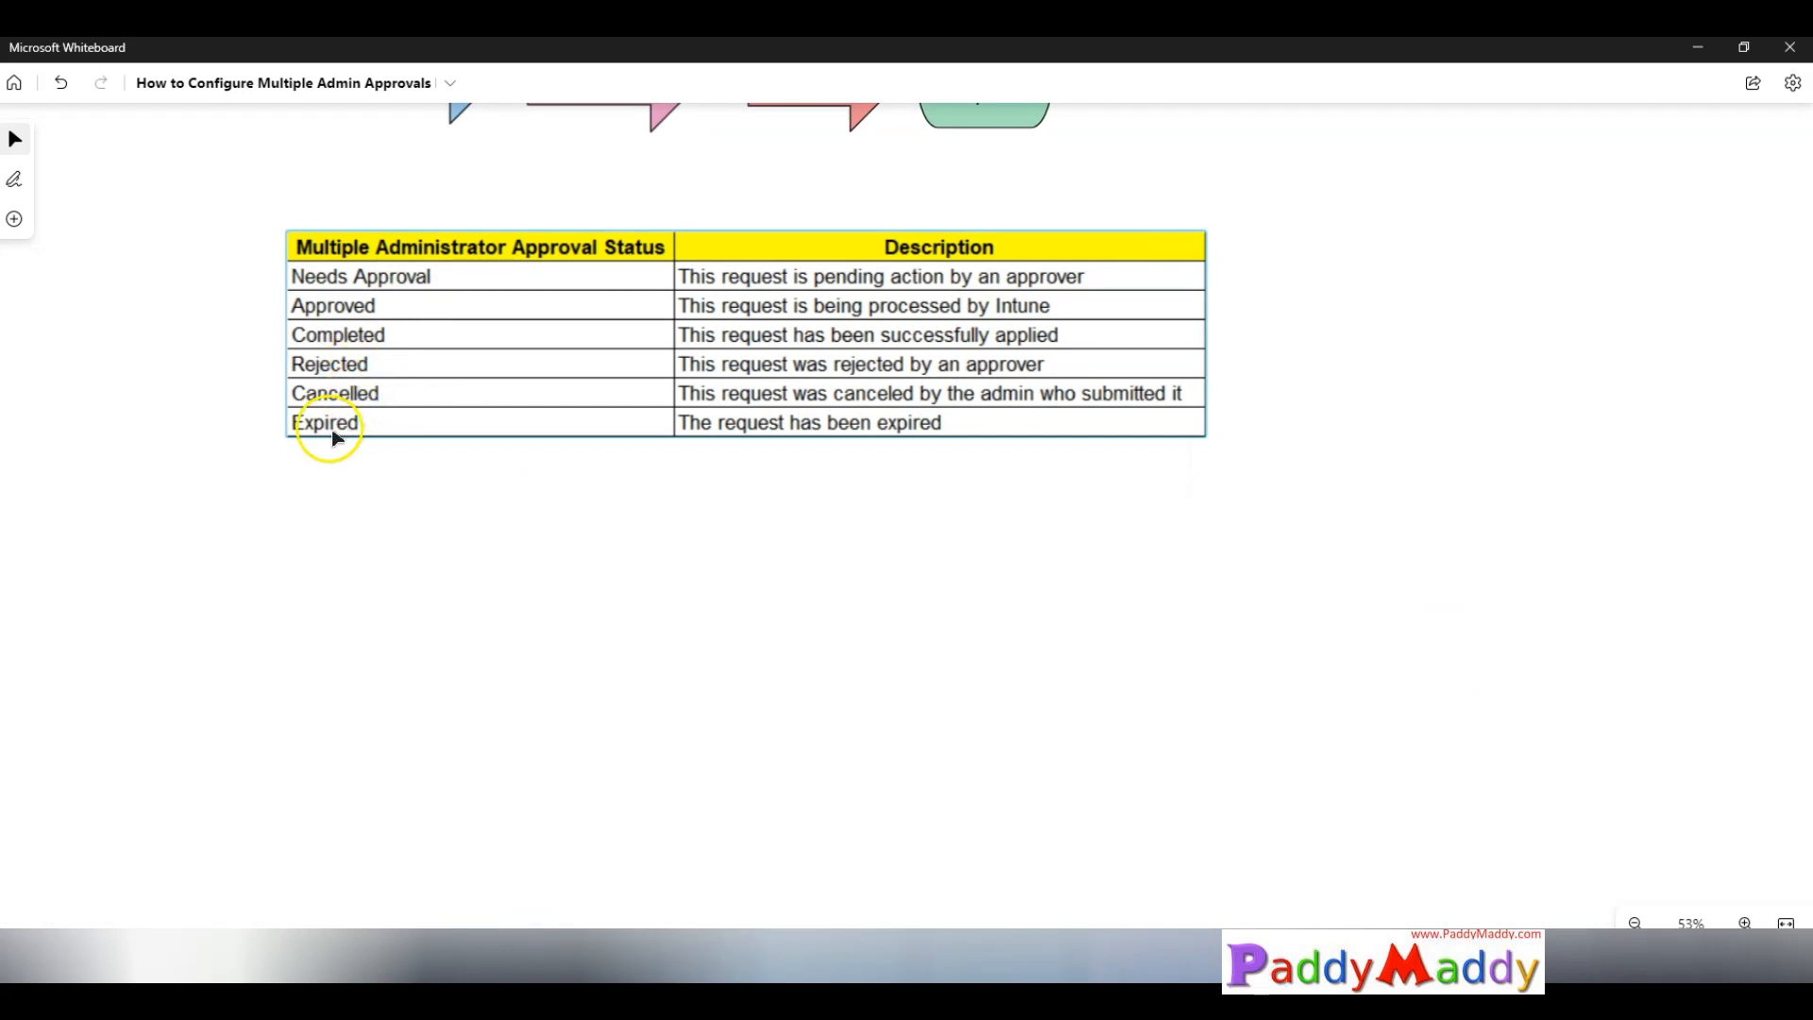
{"action": "mouse_move", "coordinate": [1305, 181]}
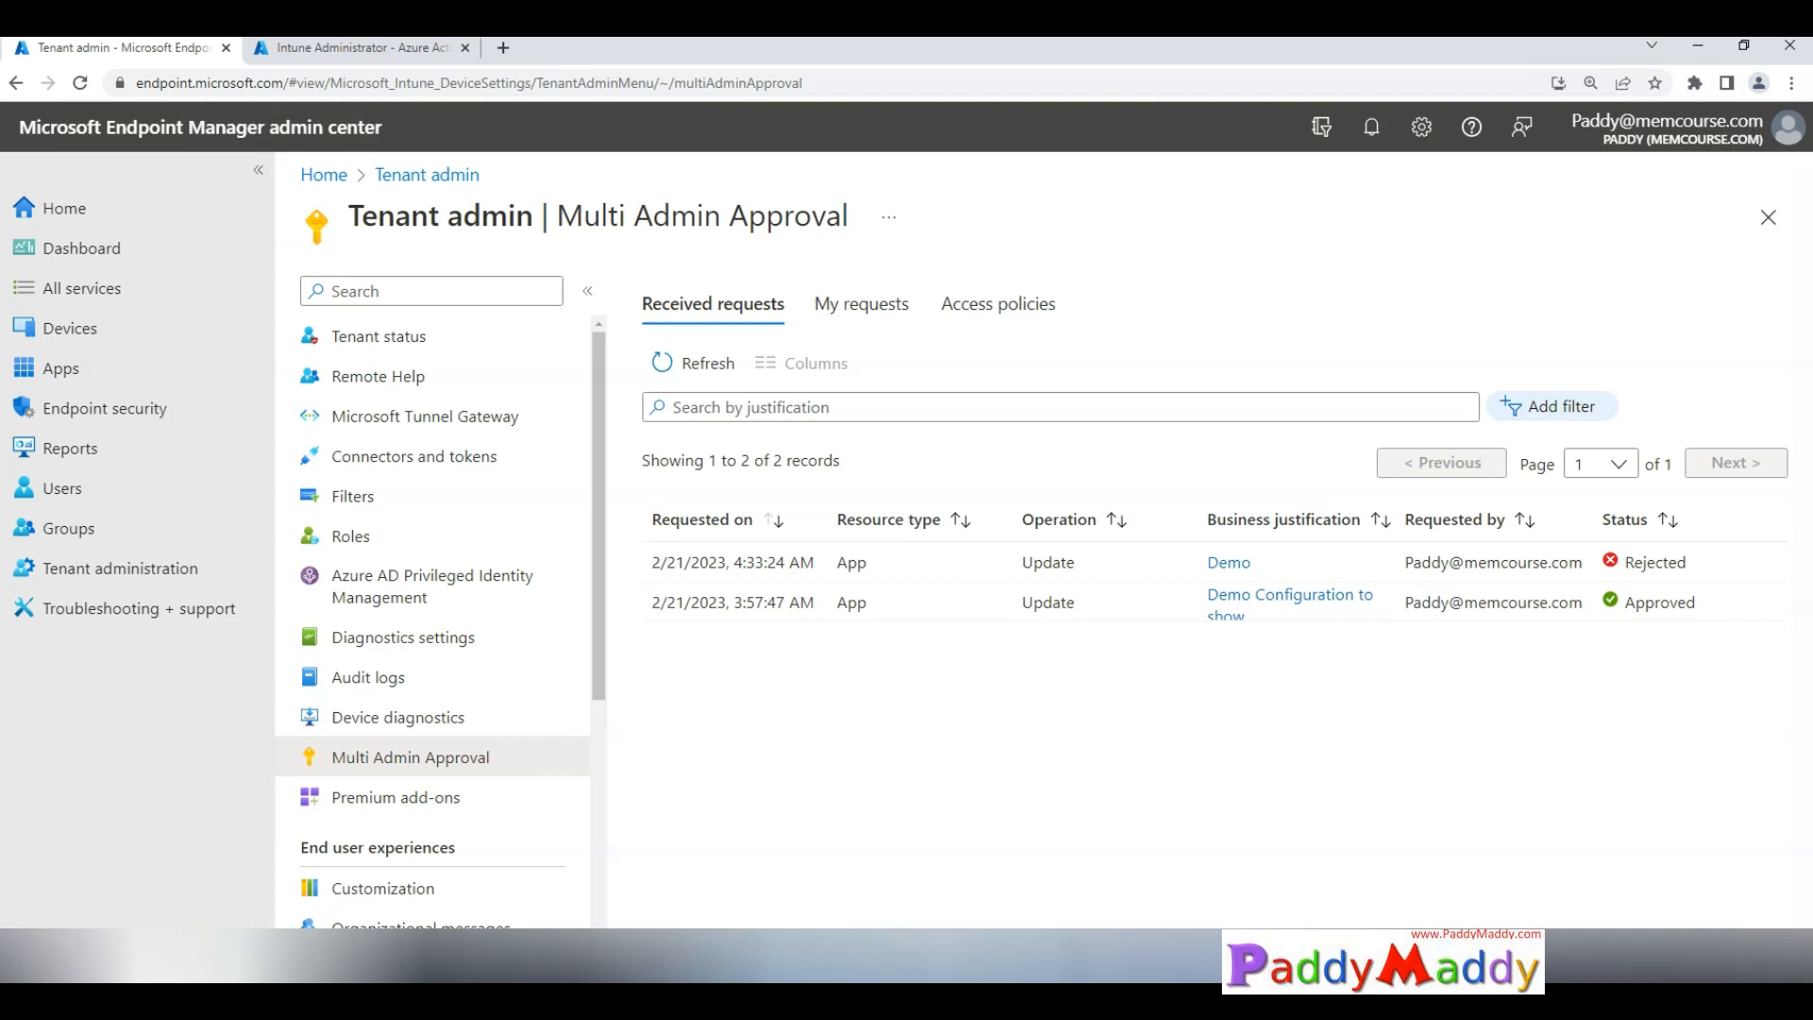
{"action": "mouse_move", "coordinate": [526, 737]}
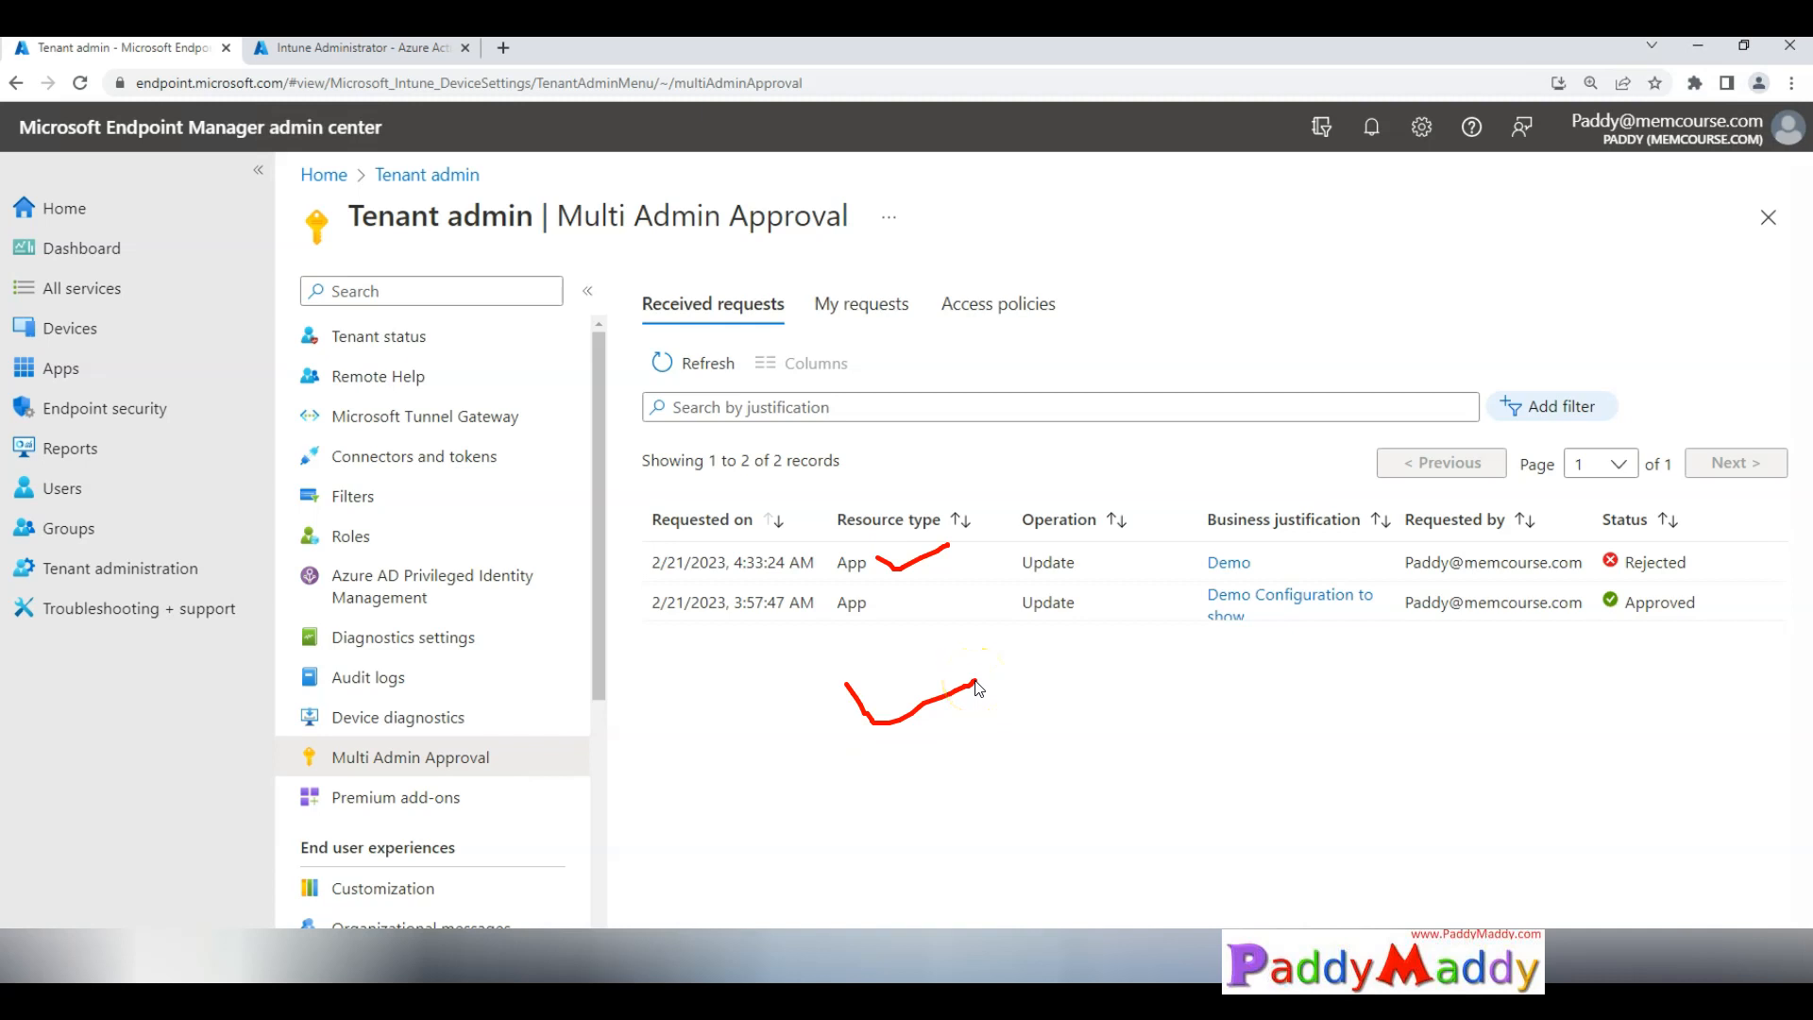
{"action": "mouse_move", "coordinate": [527, 558]}
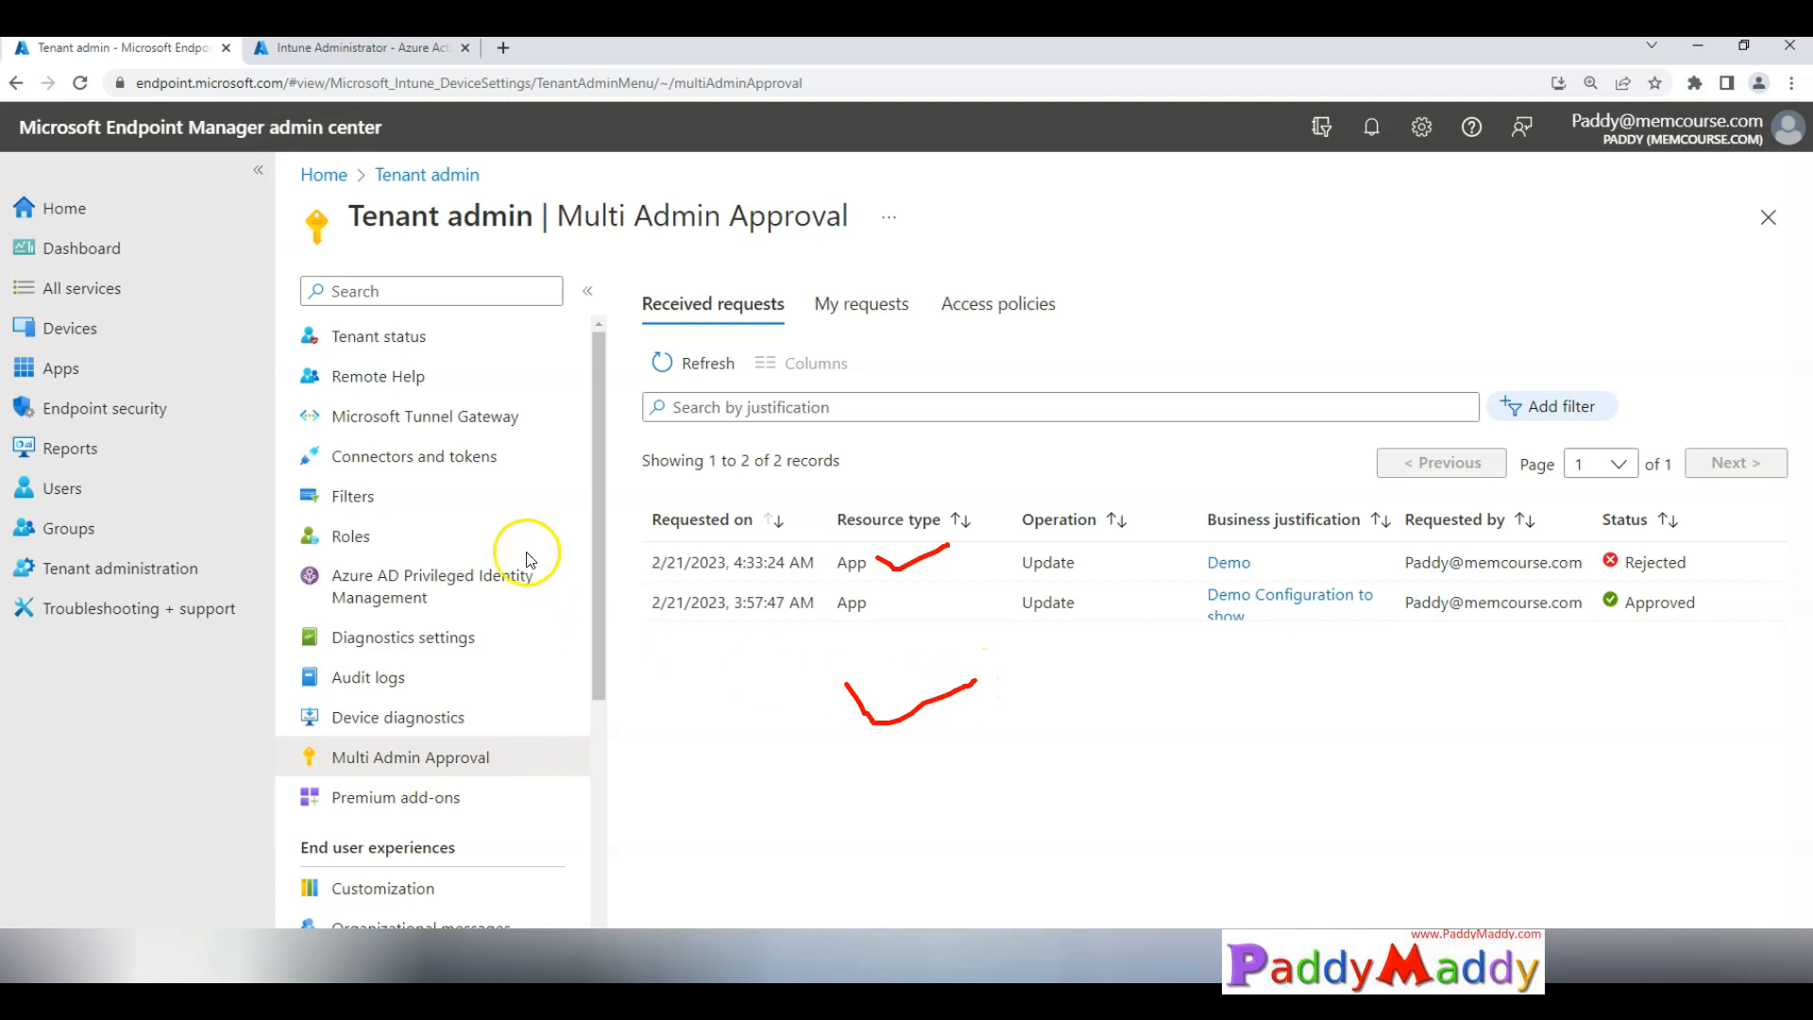
{"action": "mouse_move", "coordinate": [534, 428]}
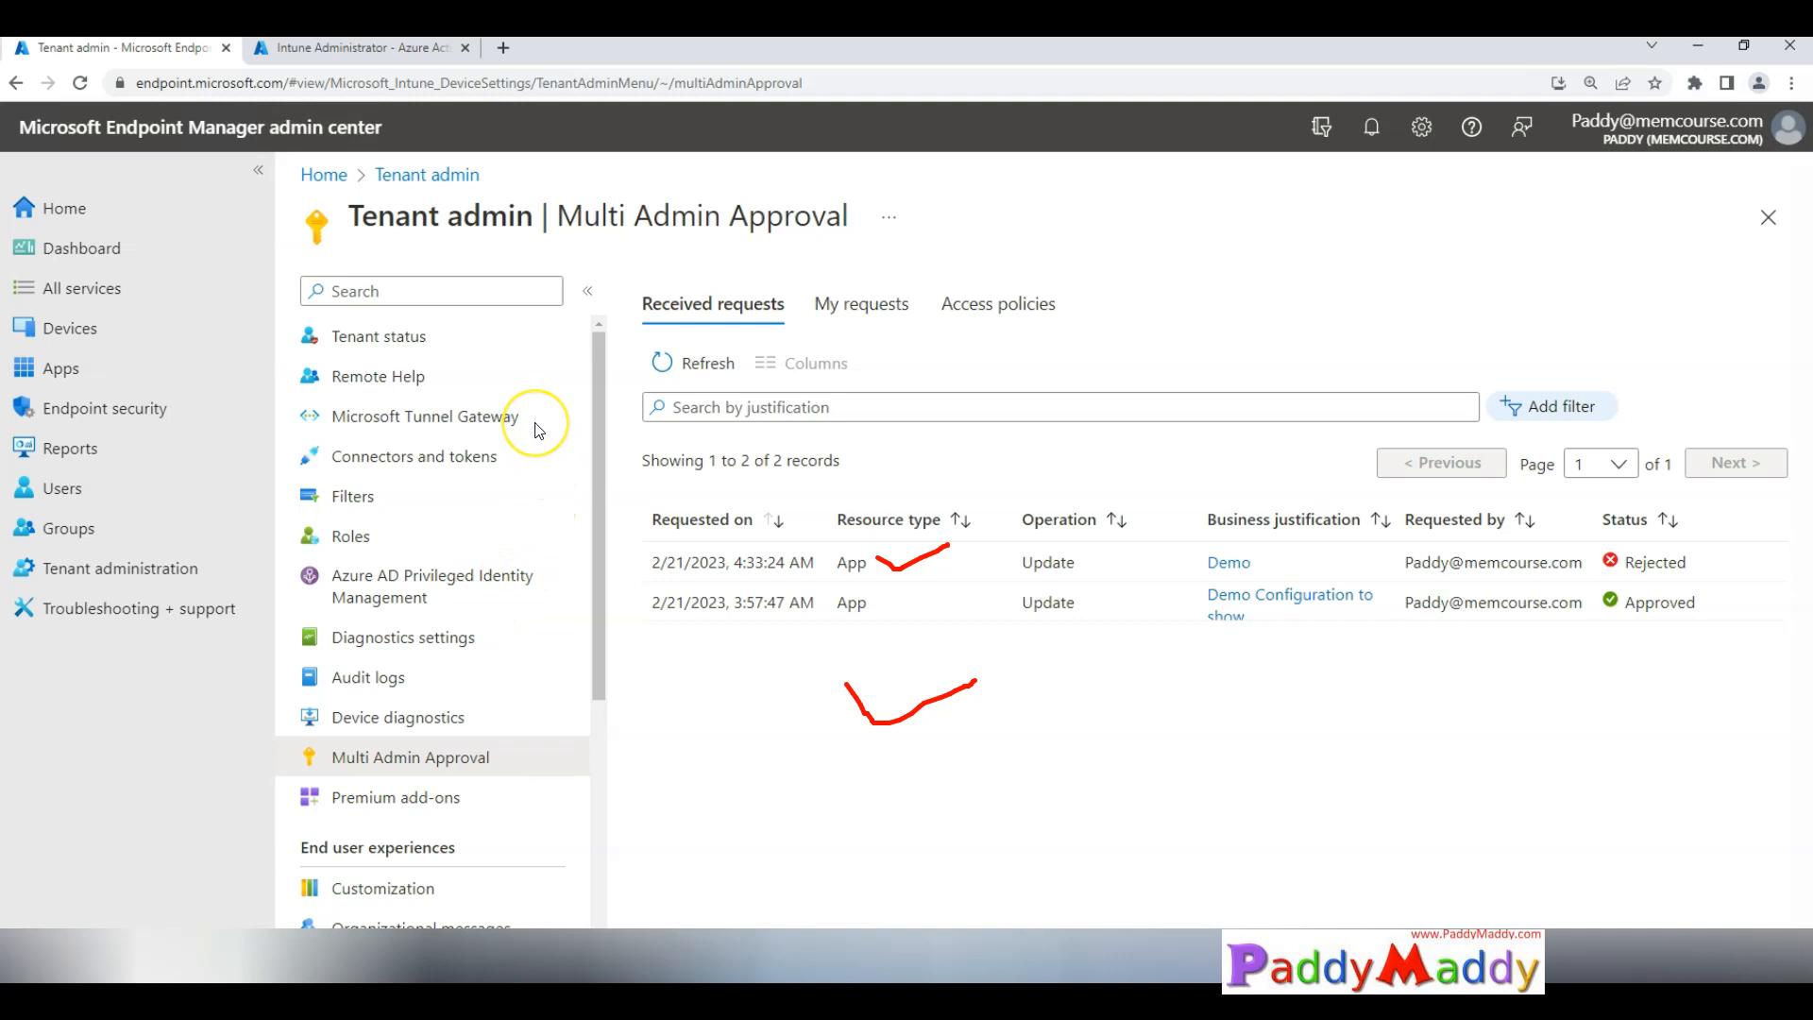